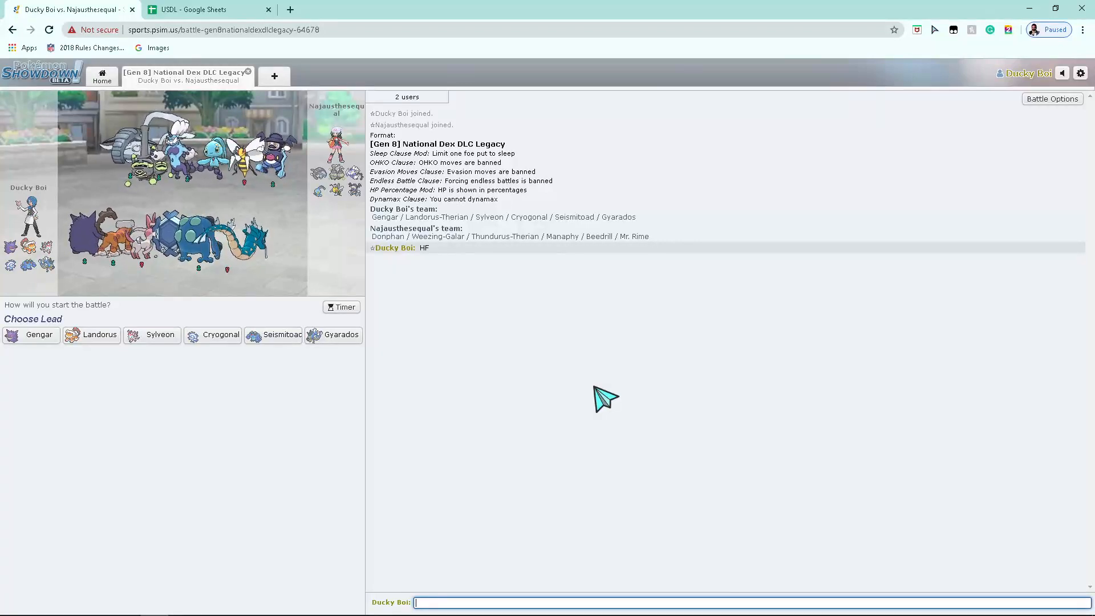
pyautogui.moveTo(665, 423)
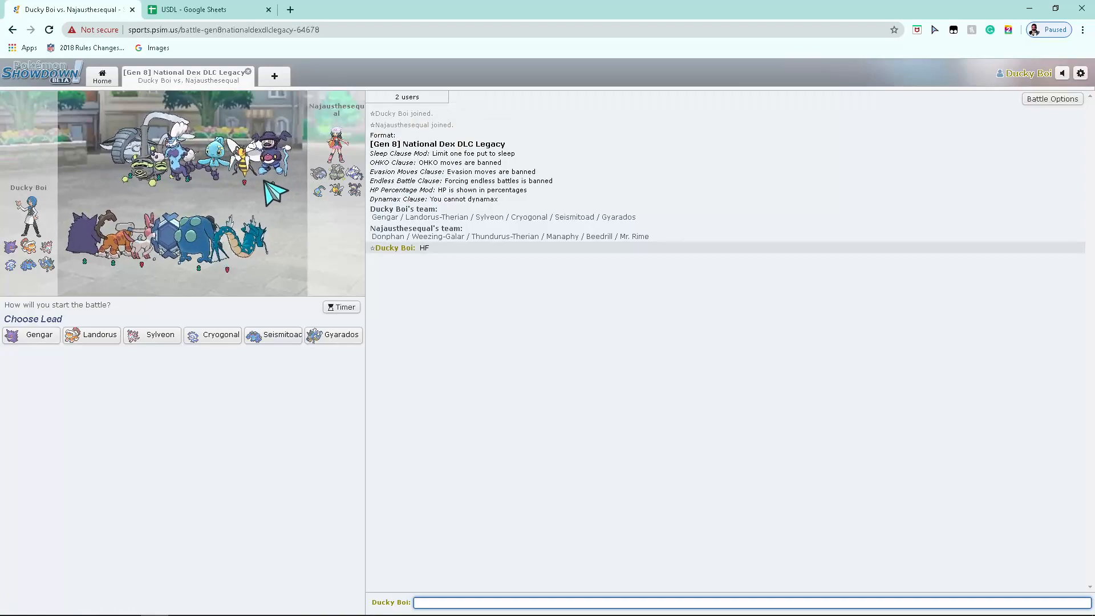
pyautogui.moveTo(254, 396)
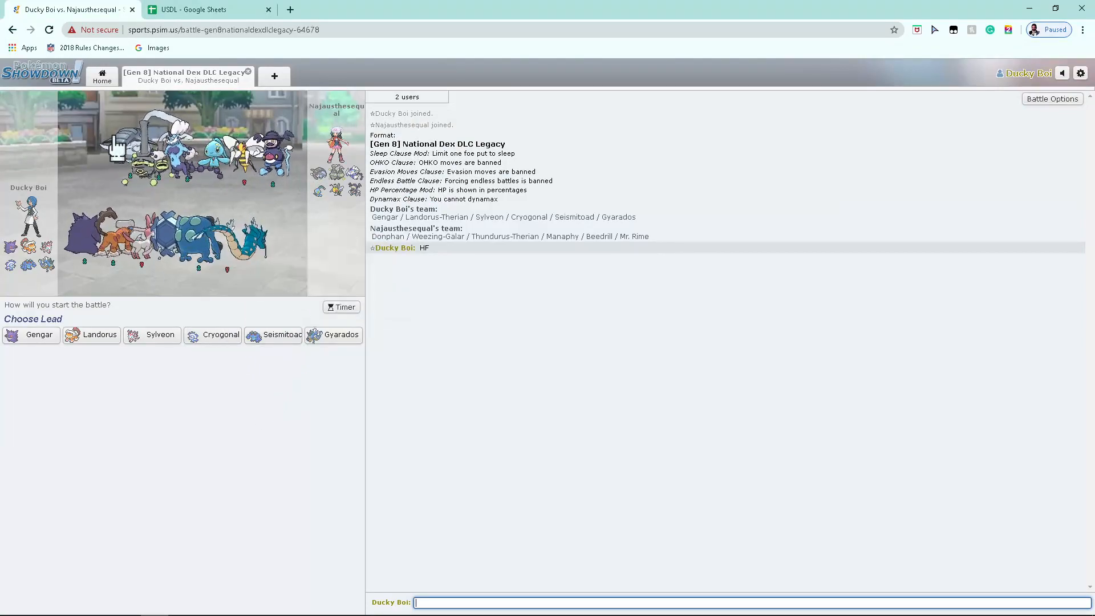
pyautogui.moveTo(279, 346)
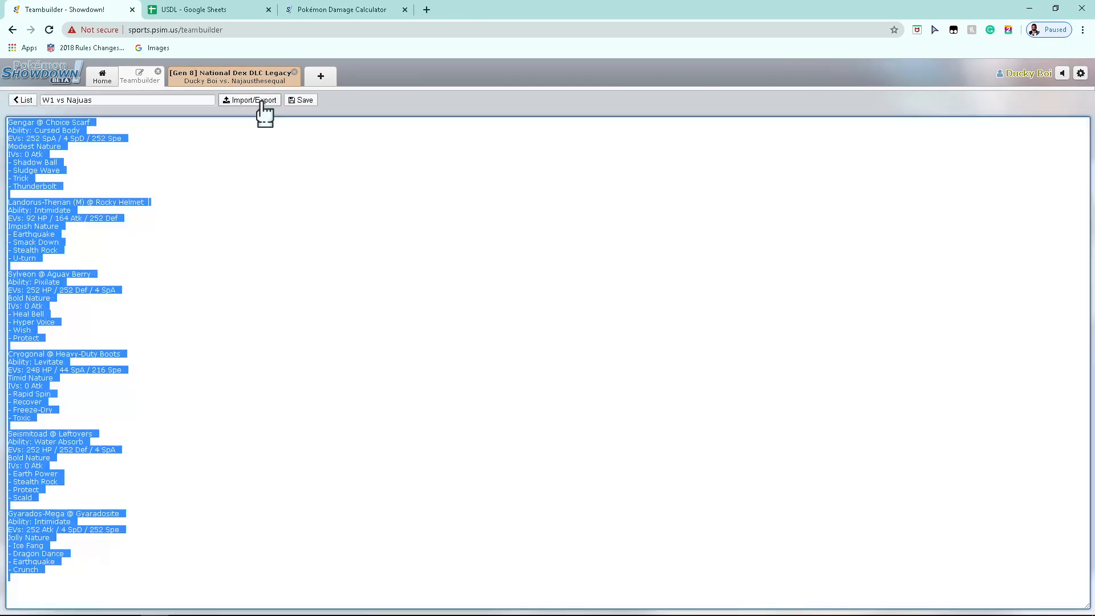
# Step: Import the copied team into the damage calculator, deleting the old custom sets and re-importing
pyautogui.click(341, 9)
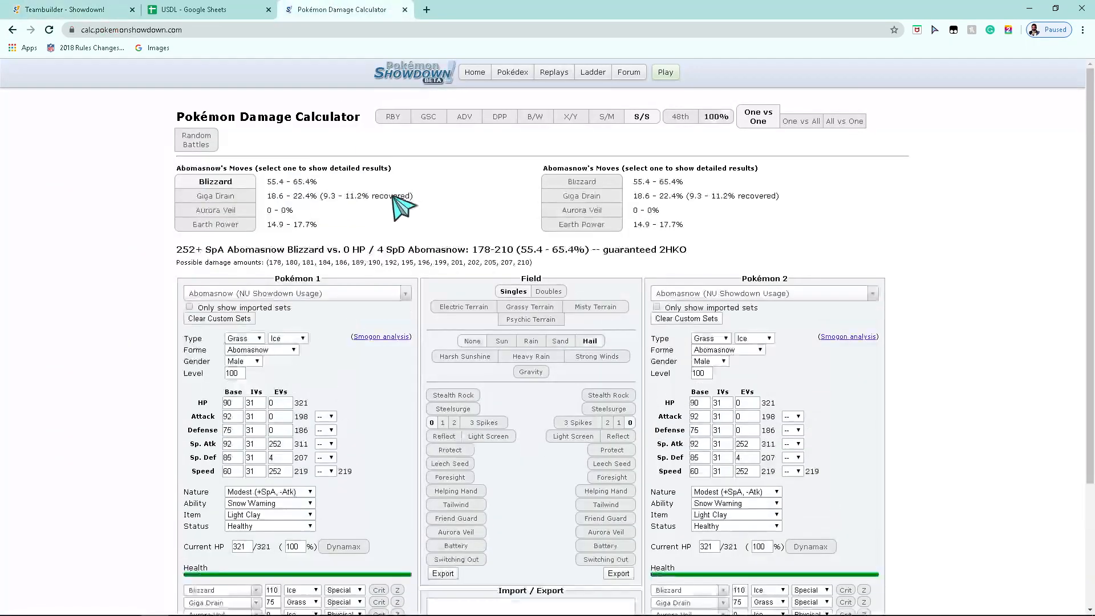
pyautogui.click(530, 525)
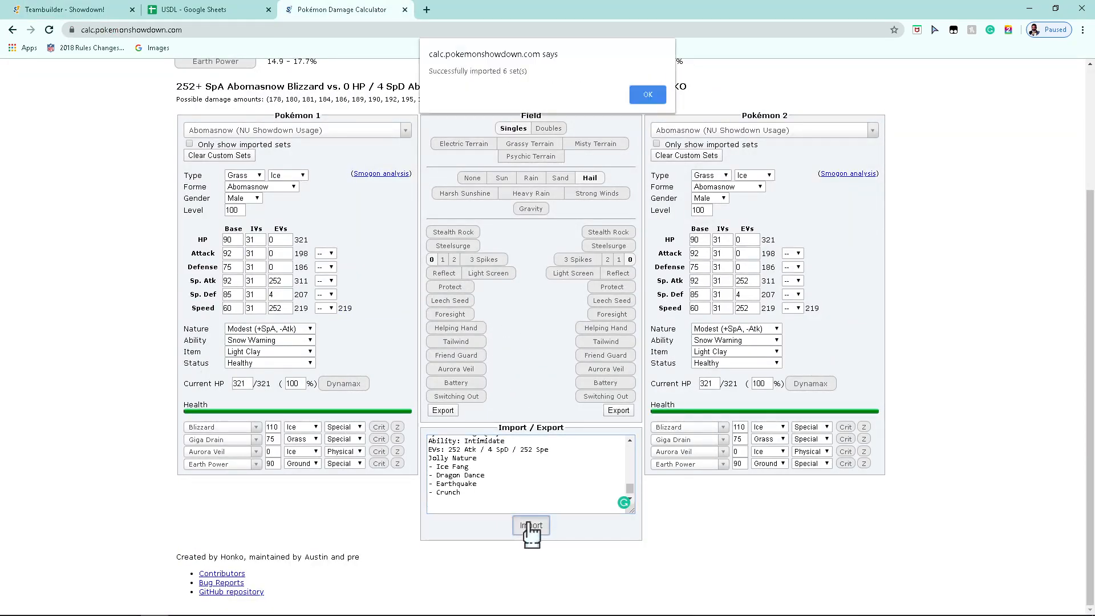
pyautogui.click(647, 95)
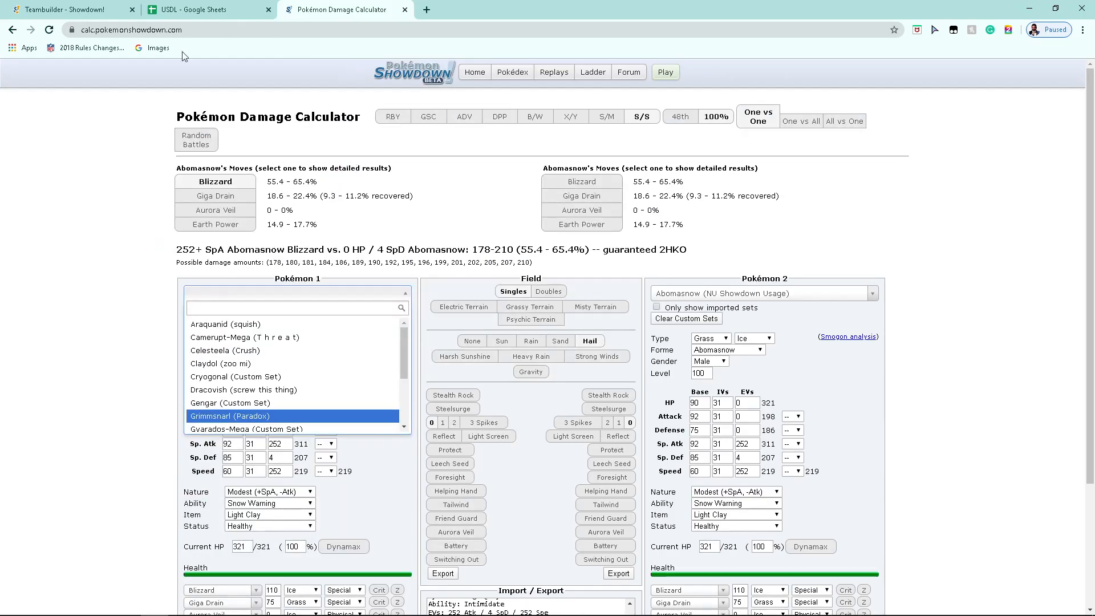
pyautogui.click(220, 318)
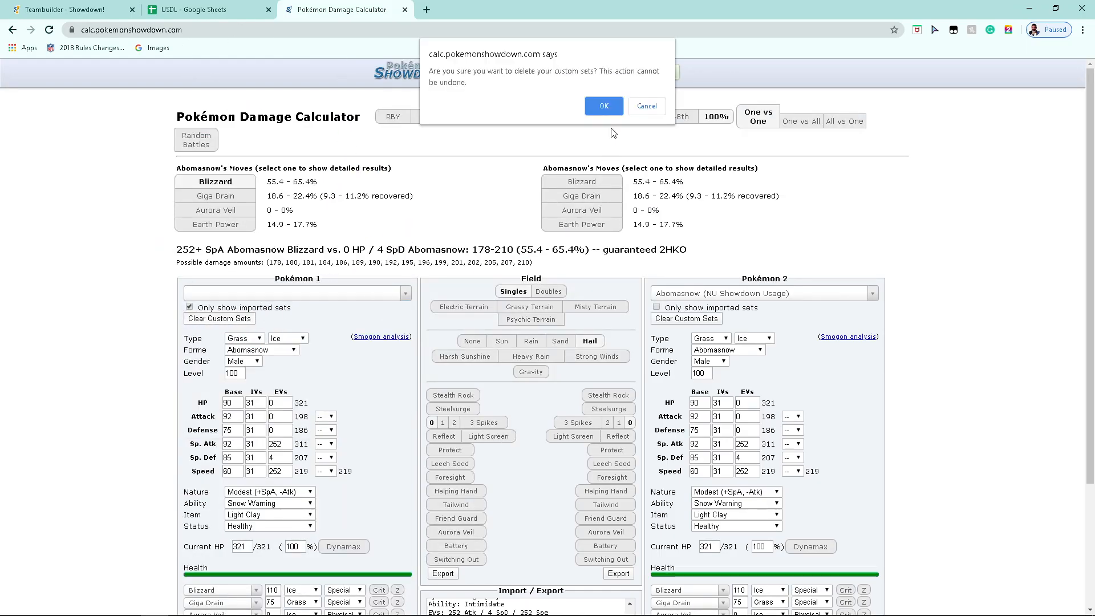
pyautogui.click(603, 106)
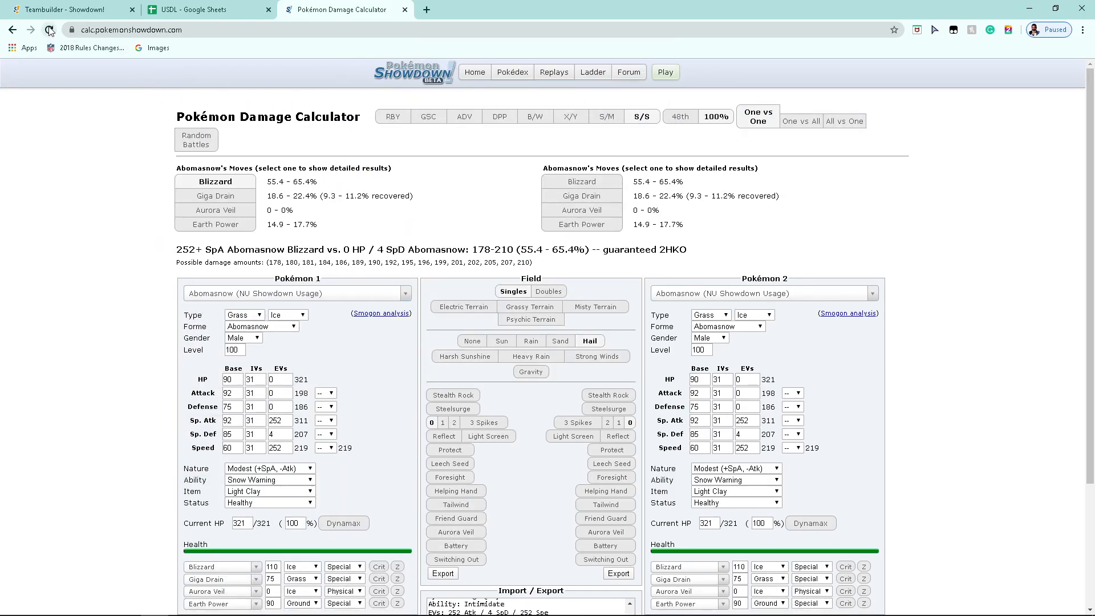
pyautogui.click(51, 31)
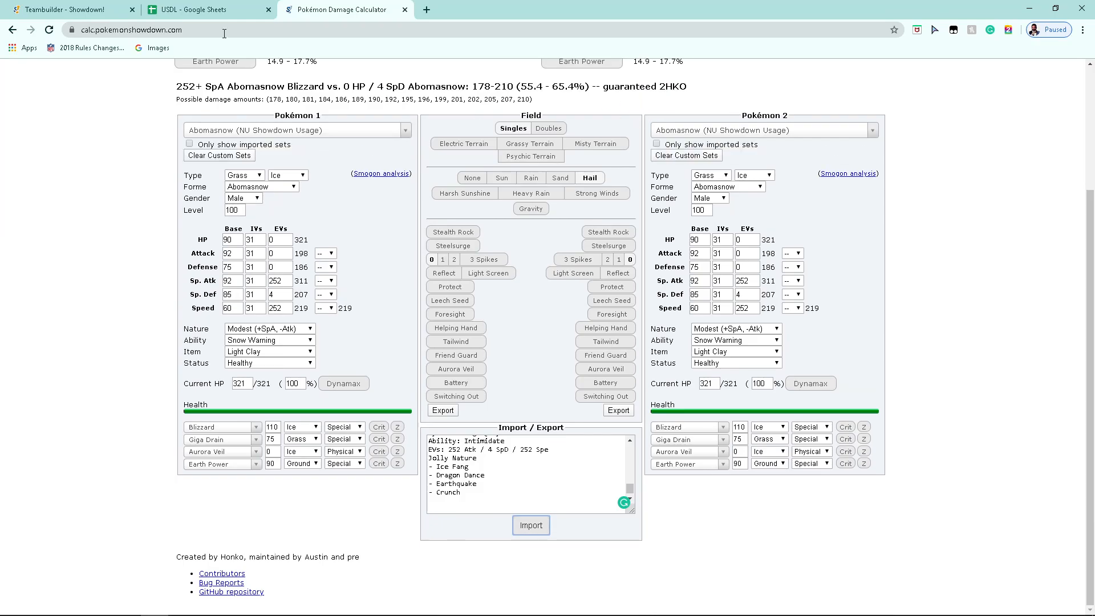
pyautogui.click(57, 10)
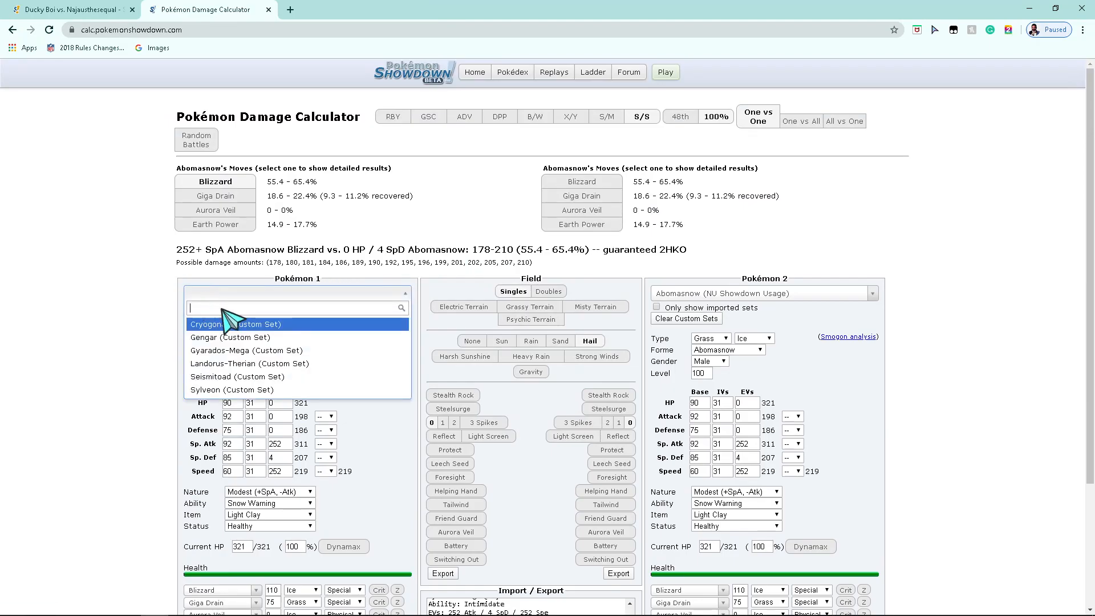
# Step: Compare Seismitoad's custom set against Donphan's RU Offensive Spinner set
pyautogui.click(237, 377)
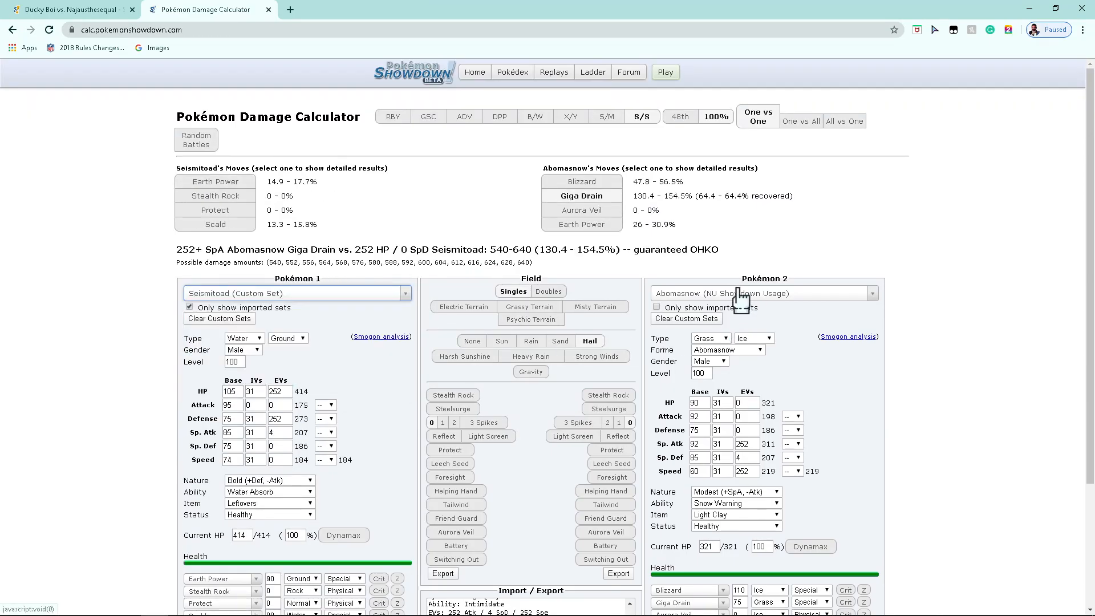
pyautogui.write('donp')
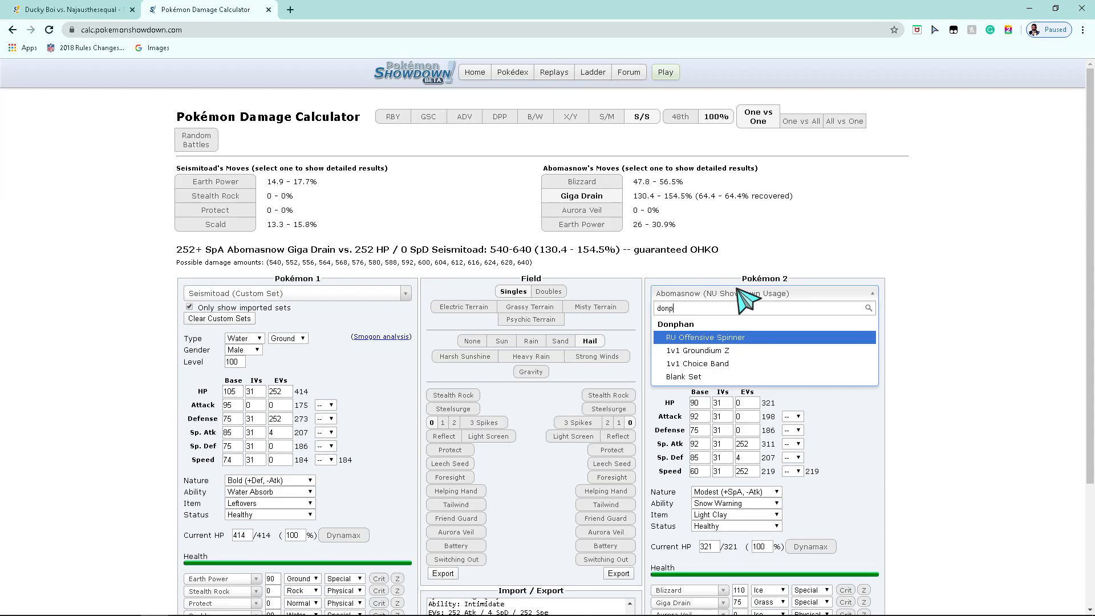
pyautogui.click(719, 337)
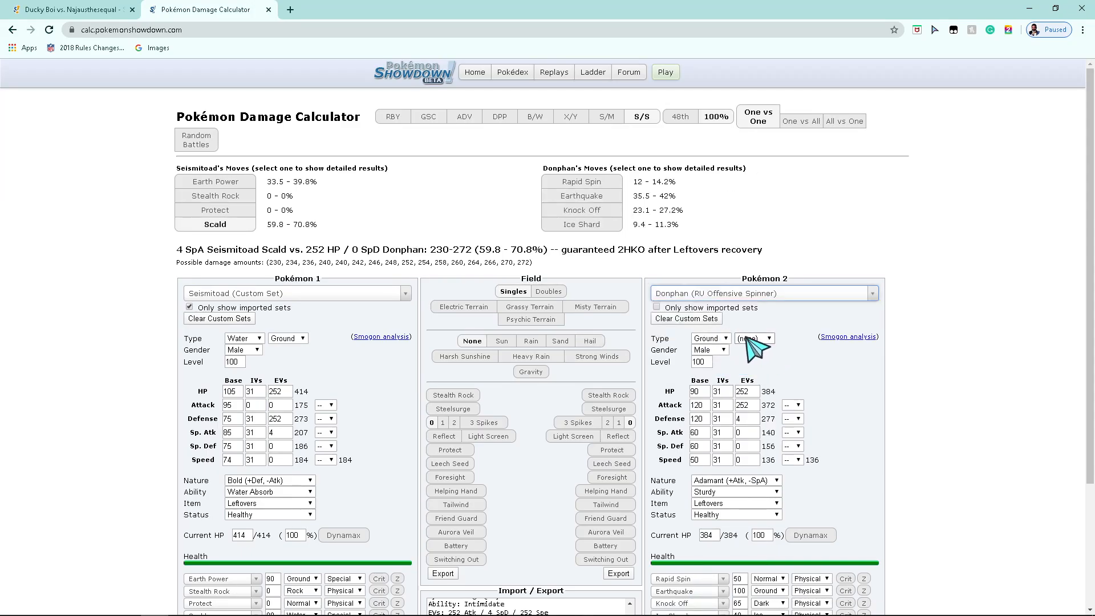
pyautogui.scroll(-3)
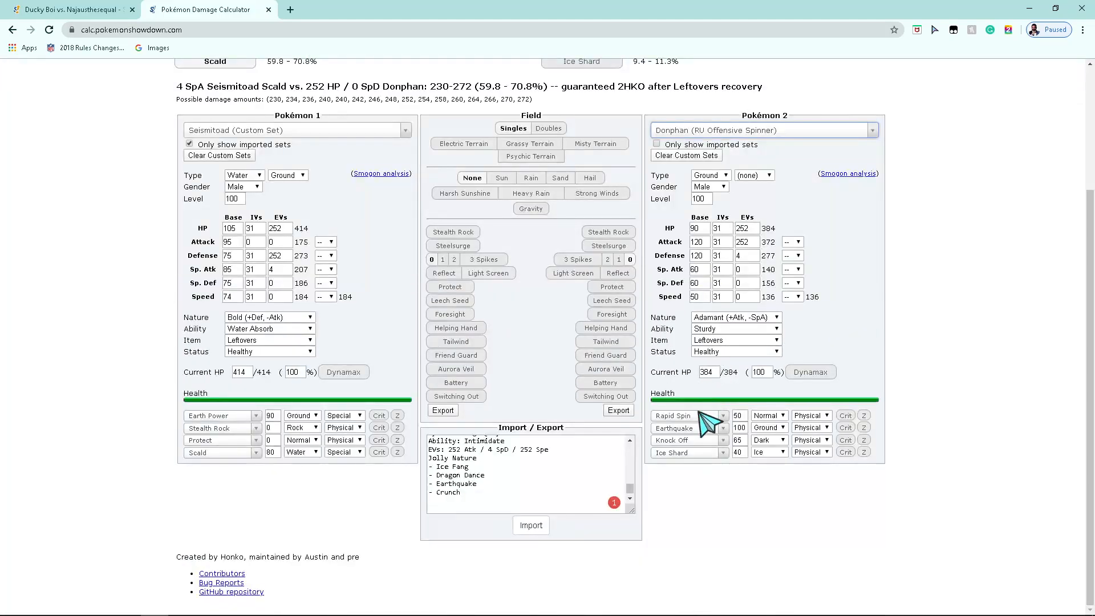
pyautogui.click(68, 9)
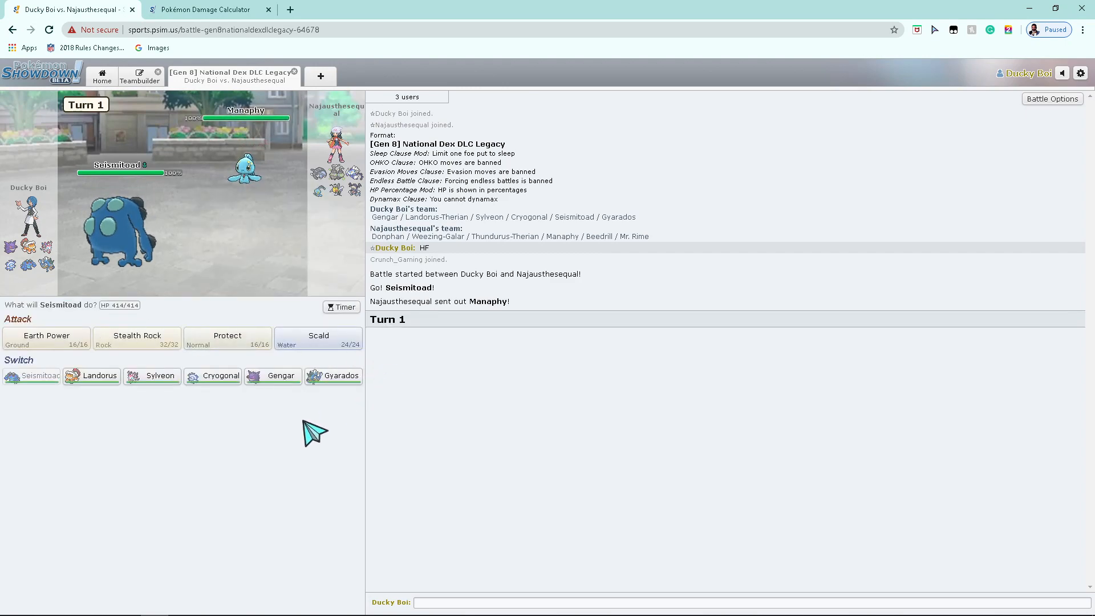
pyautogui.moveTo(333, 375)
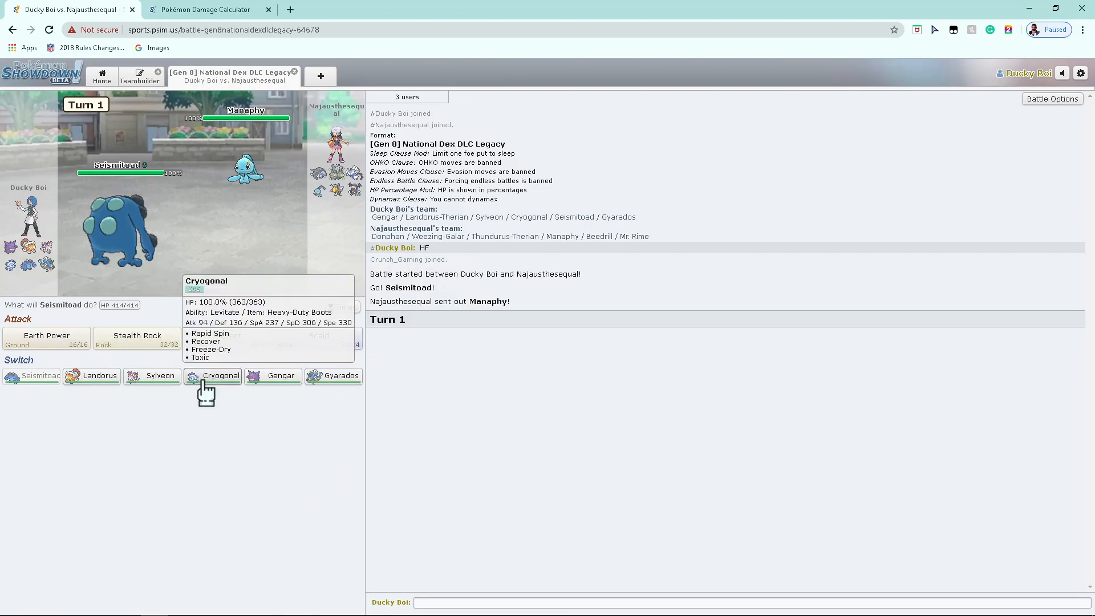
# Step: Switch Seismitoad out for Cryogonal, skip the turn animations, and choose Toxic for turn 2
pyautogui.click(220, 375)
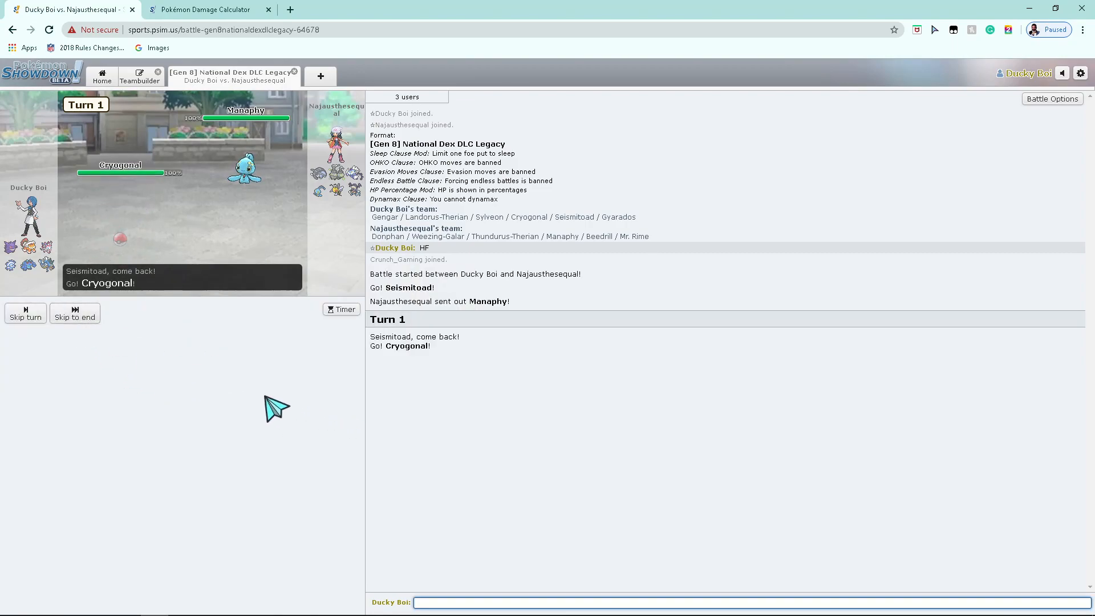
pyautogui.click(74, 313)
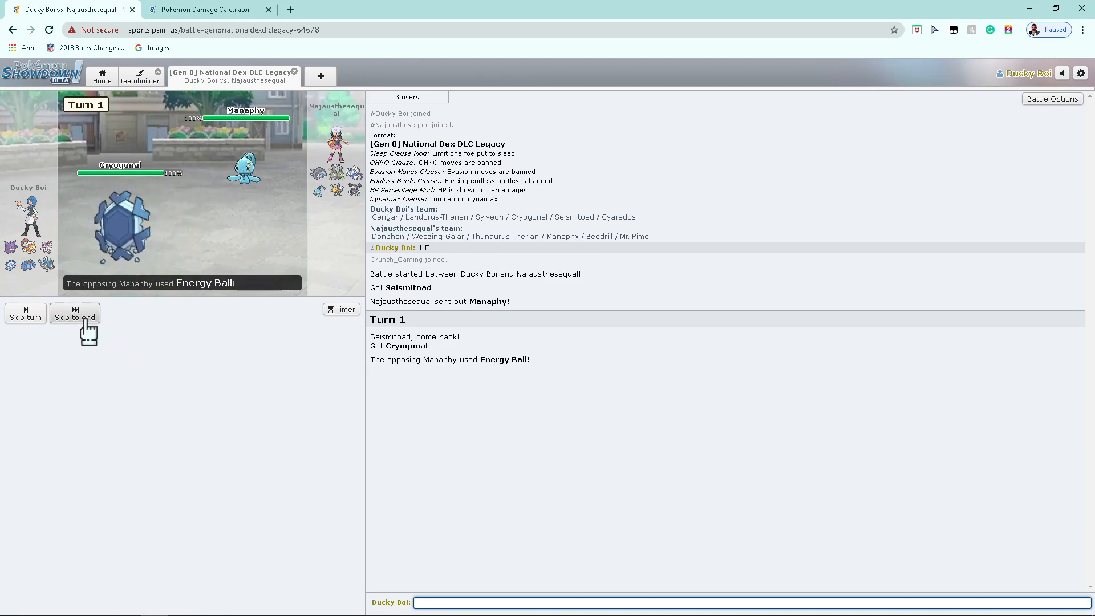
pyautogui.click(74, 313)
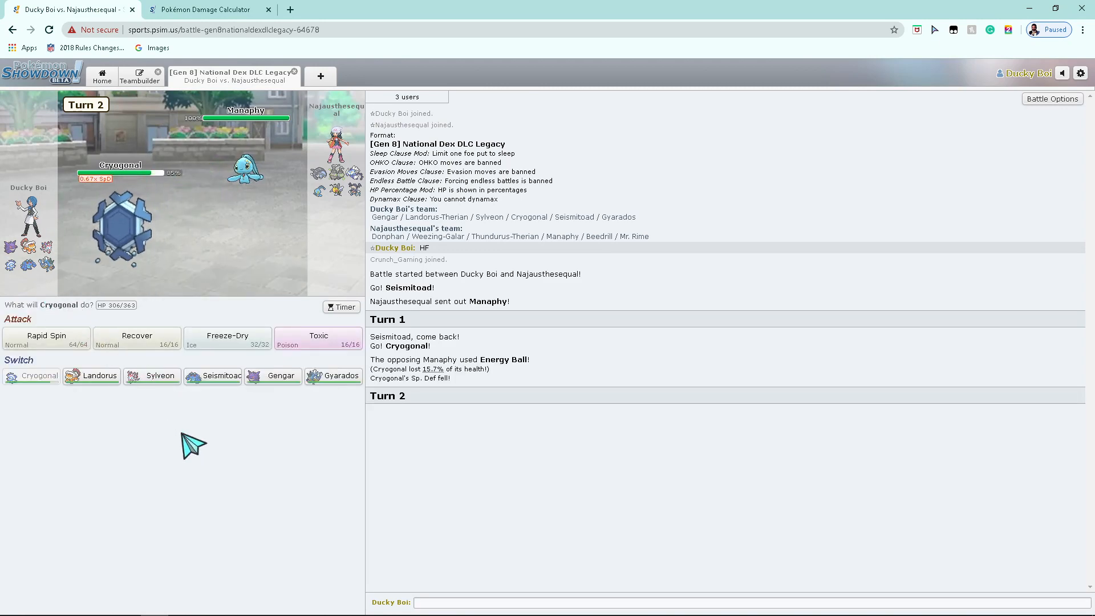
pyautogui.click(318, 337)
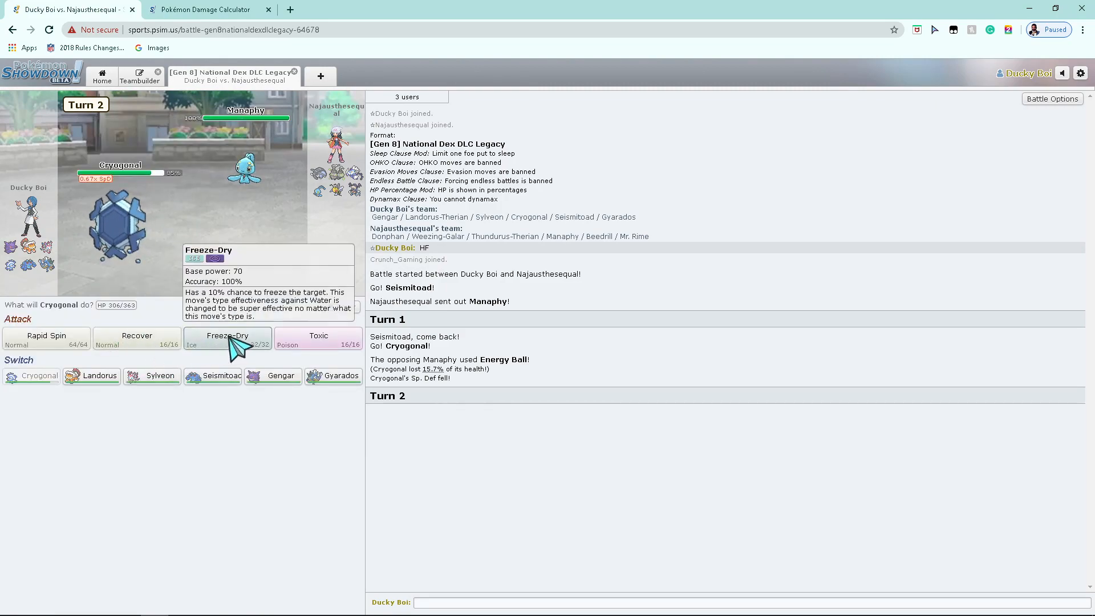
pyautogui.click(318, 339)
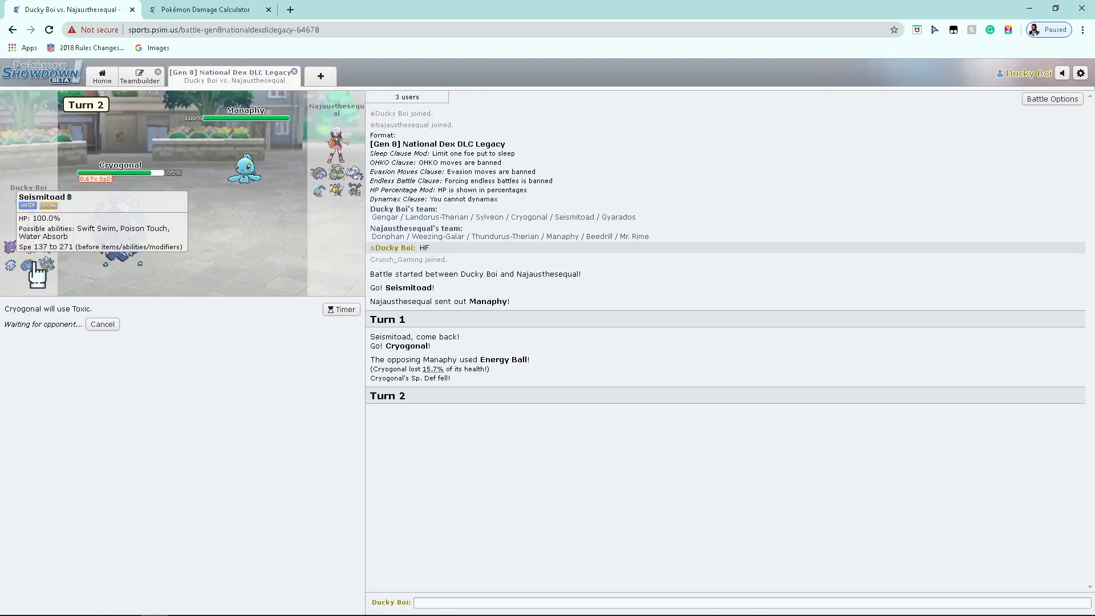
pyautogui.moveTo(44, 265)
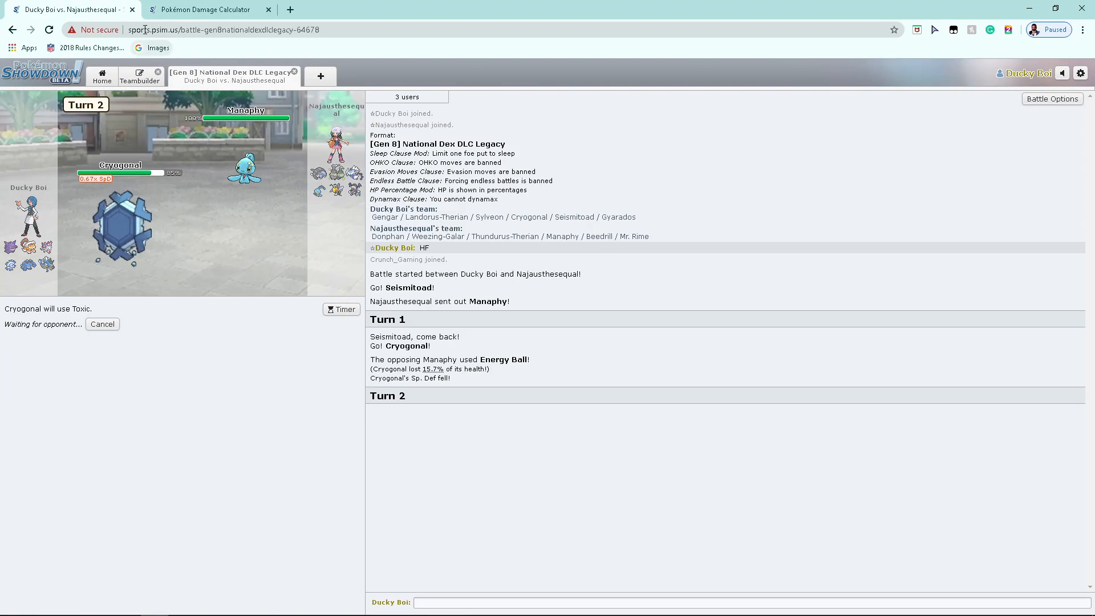
# Step: Calculate Freeze-Dry against Manaphy's OU 2 Attacks + Rest set: 37.7–45.1%, a guaranteed 3HKO
pyautogui.click(211, 10)
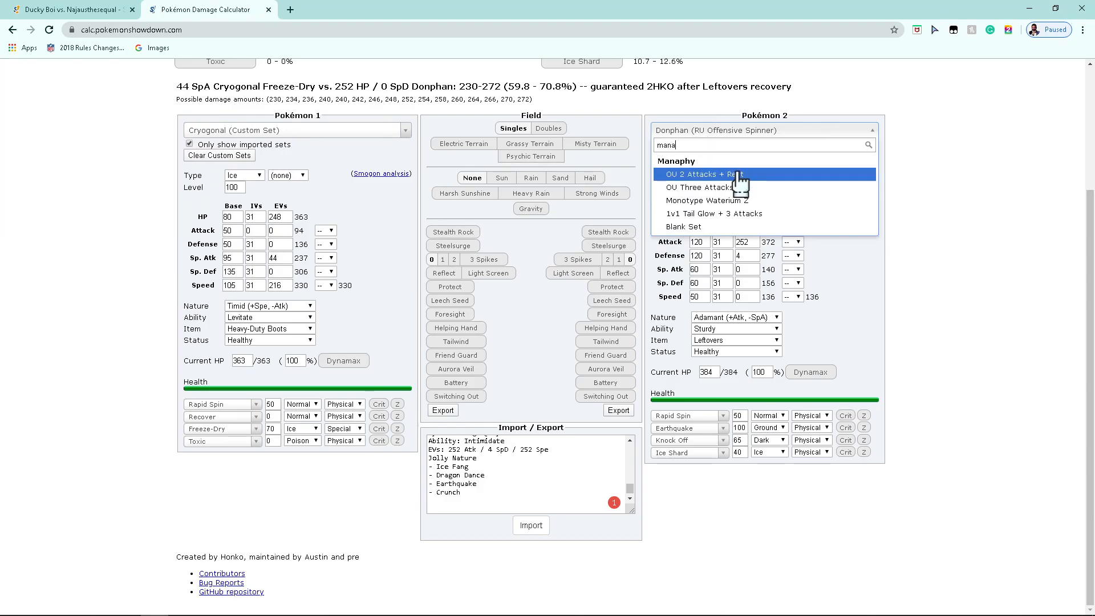
pyautogui.click(704, 174)
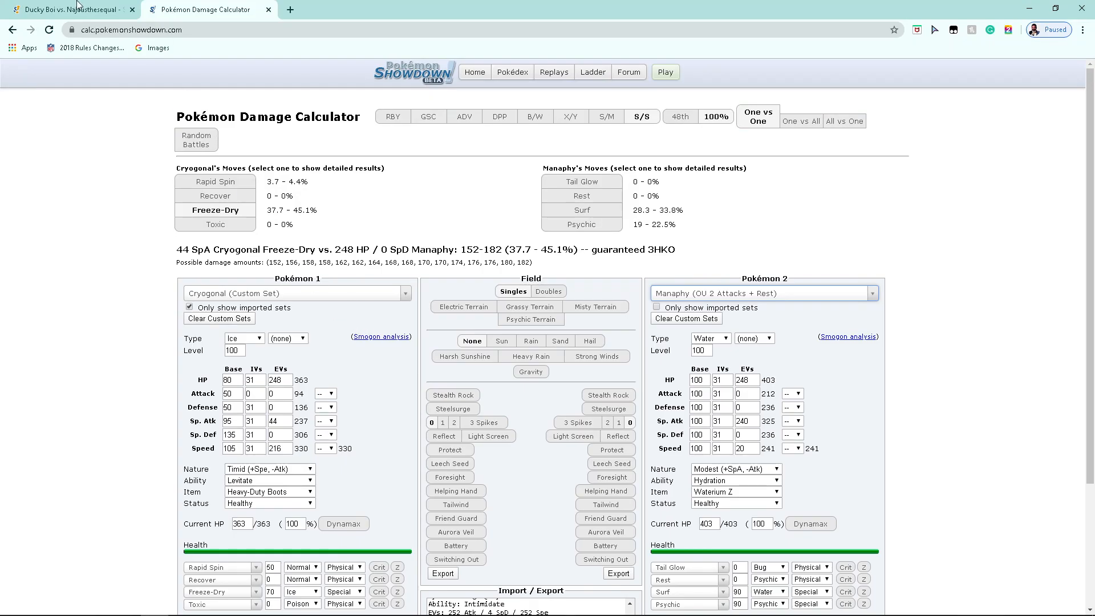
pyautogui.click(57, 9)
pyautogui.write('wee')
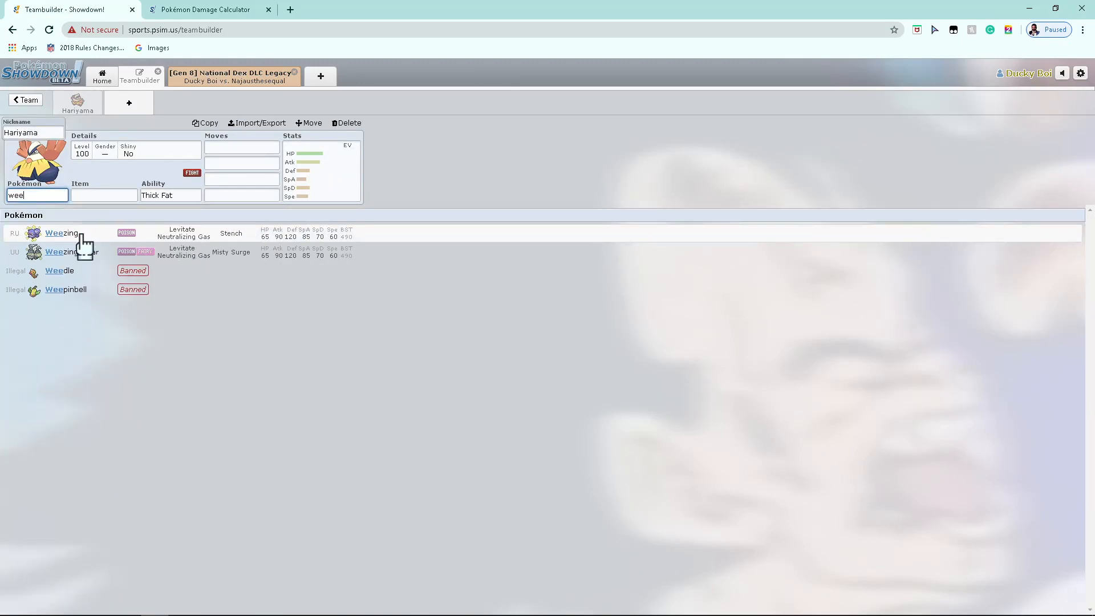
# Step: Put Weezing-Galar in a team slot and view its Levitate, Neutralizing Gas and Misty Surge abilities
pyautogui.click(55, 252)
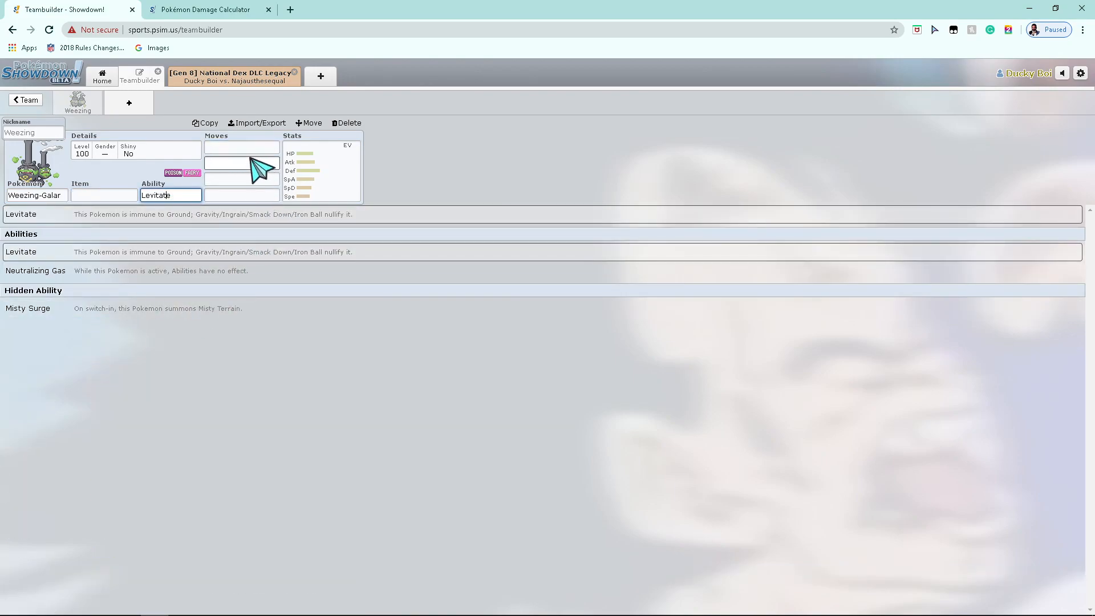
pyautogui.click(234, 75)
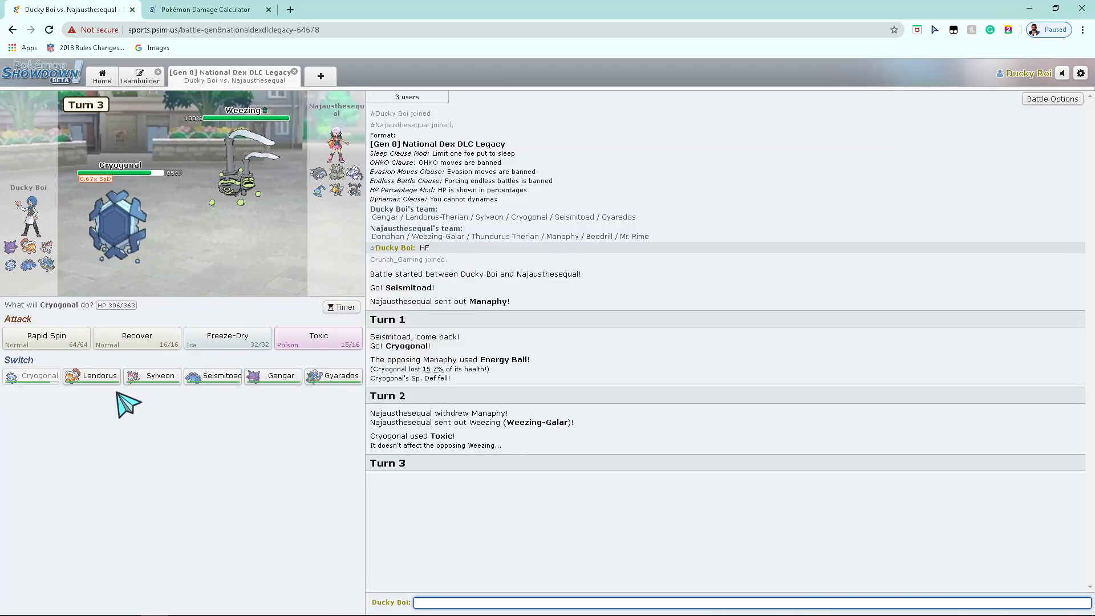
# Step: Bring Seismitoad in for Cryogonal, pick its moves, and check the opposing Donphan's health
pyautogui.click(213, 375)
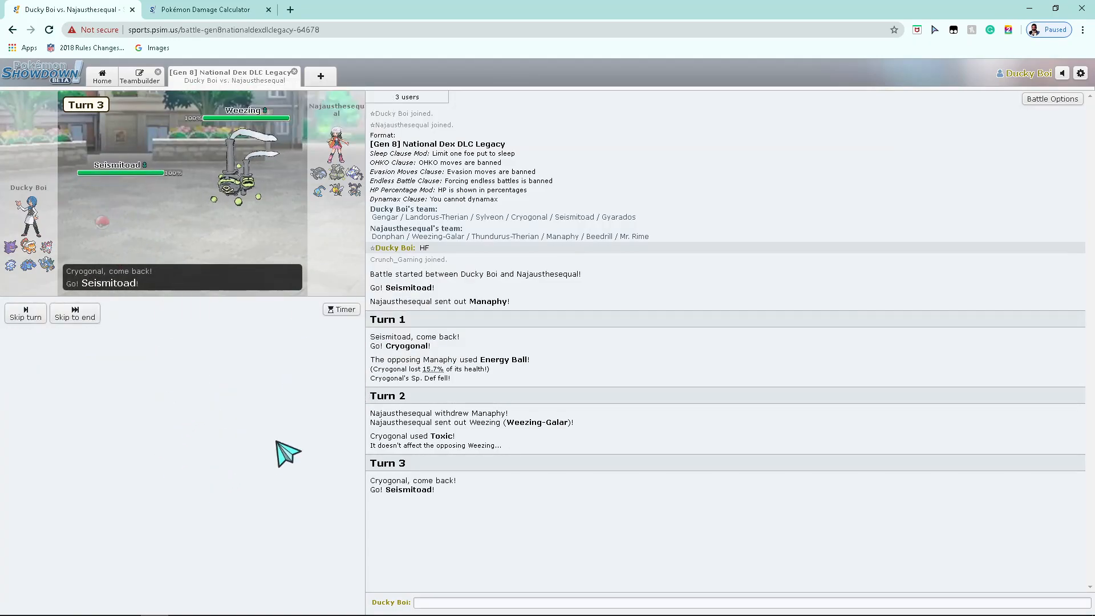
pyautogui.click(75, 314)
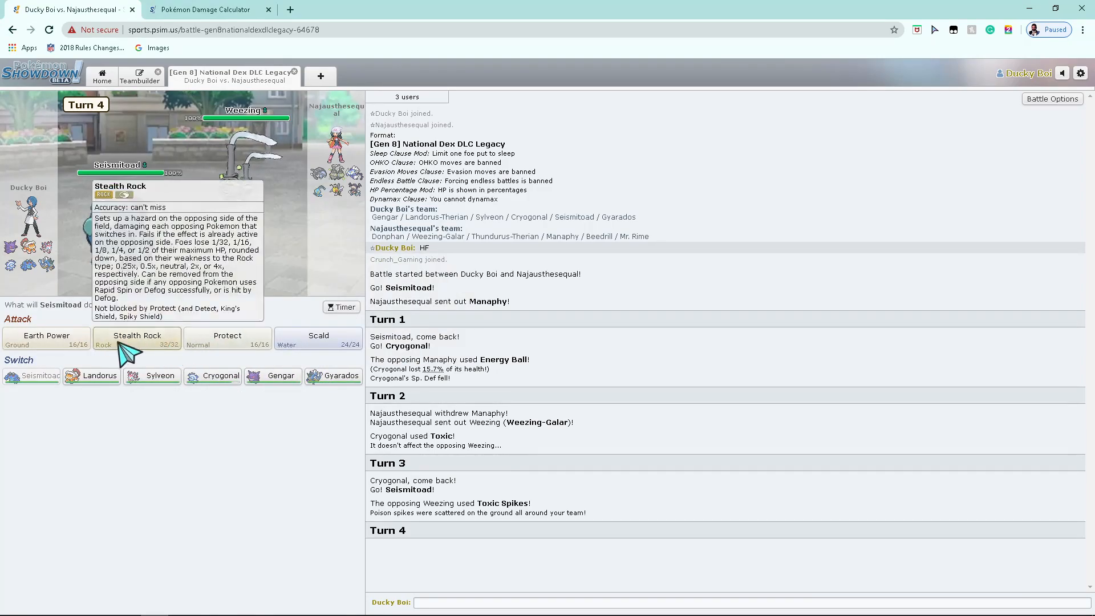
pyautogui.moveTo(239, 7)
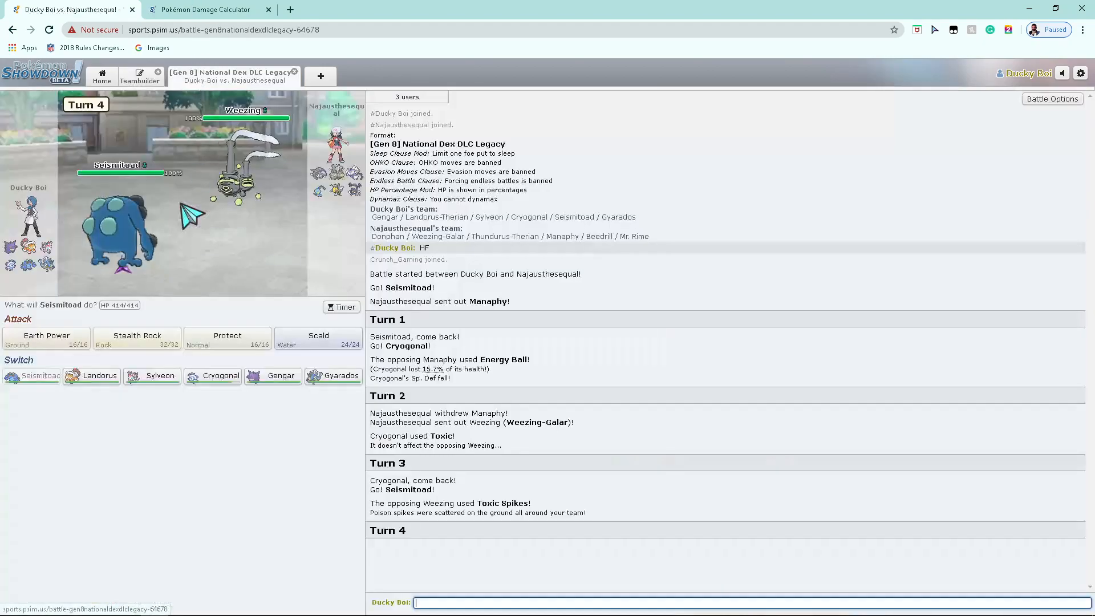
pyautogui.click(137, 338)
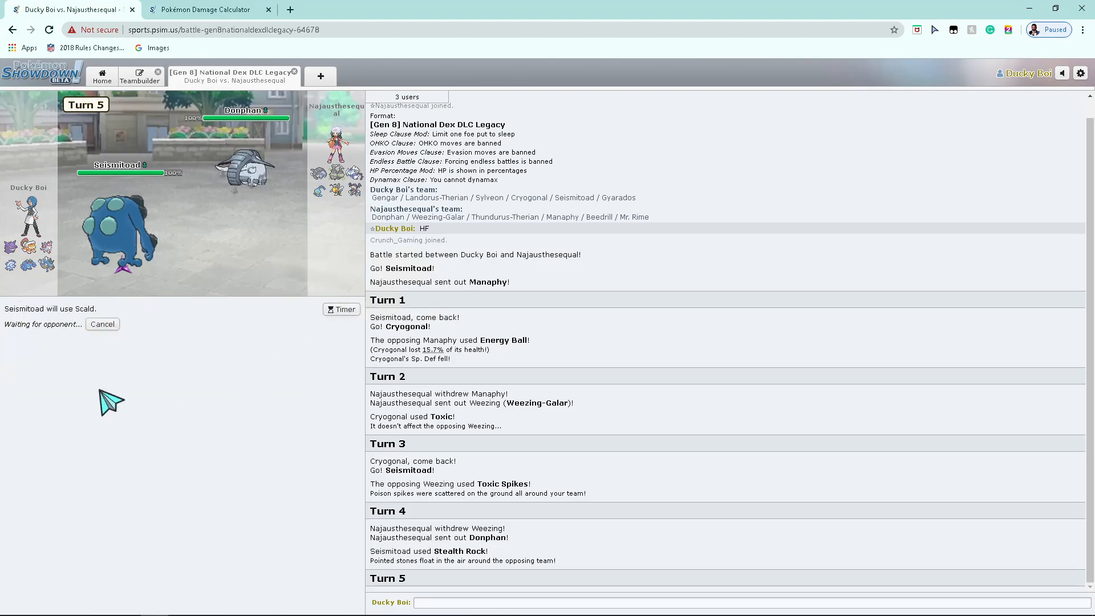
pyautogui.moveTo(175, 444)
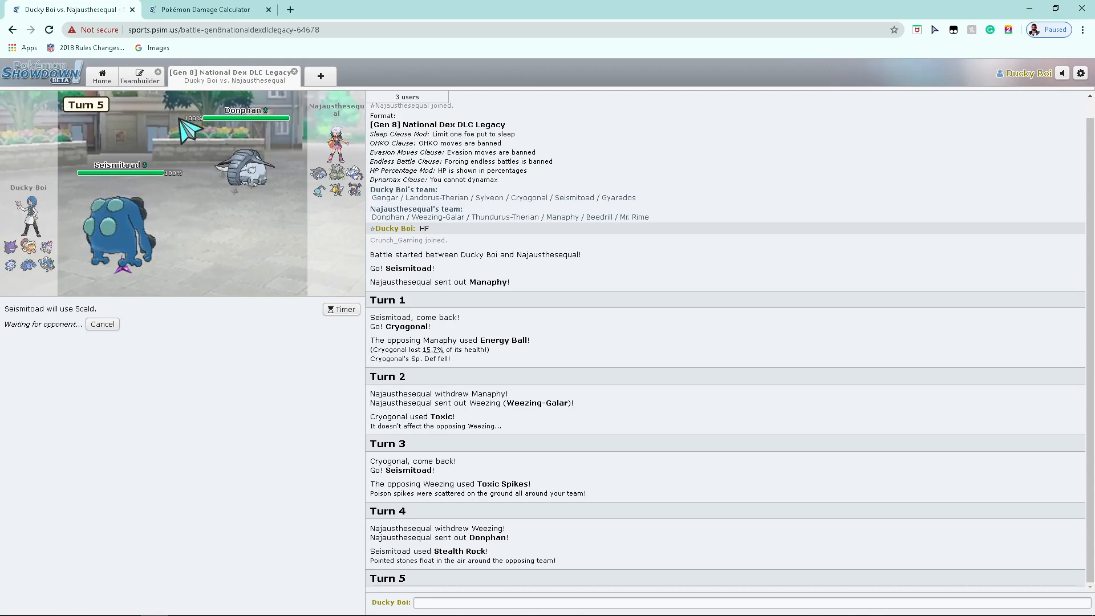
pyautogui.click(140, 77)
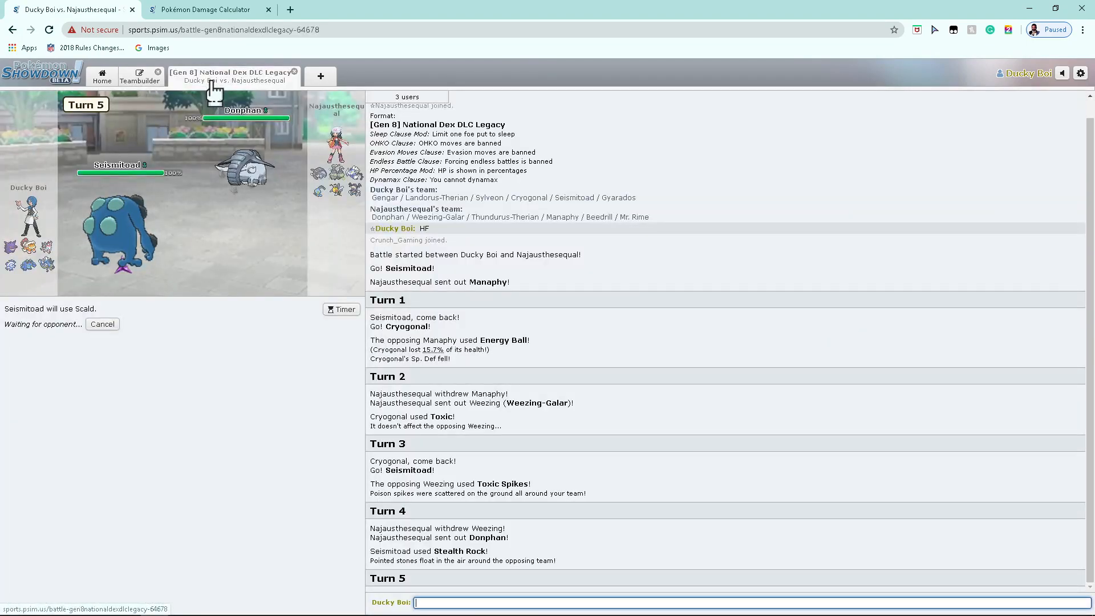
pyautogui.moveTo(128, 242)
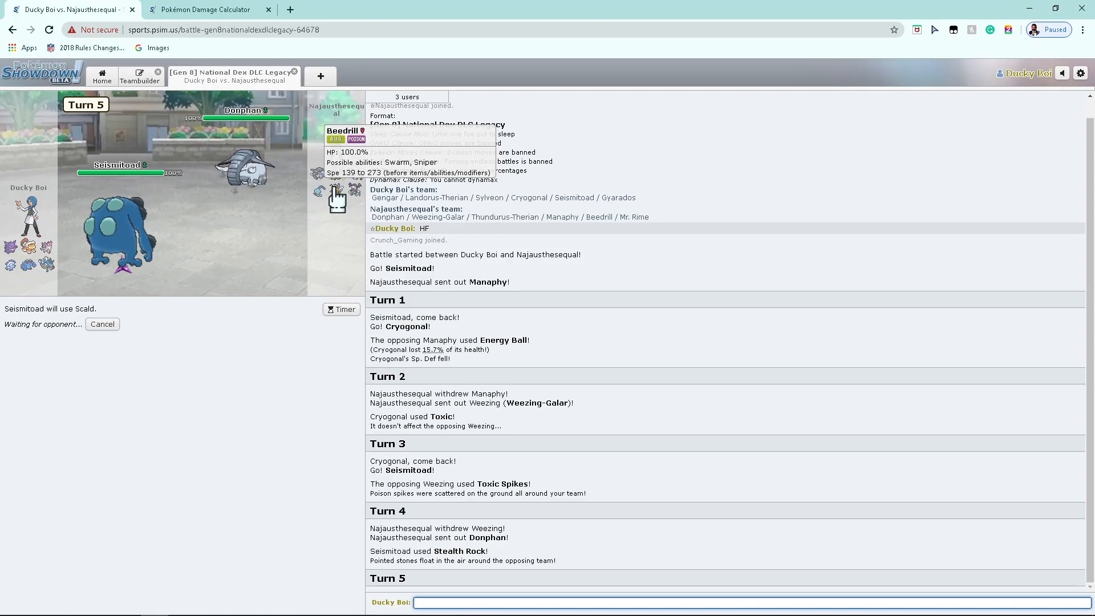
pyautogui.moveTo(484, 323)
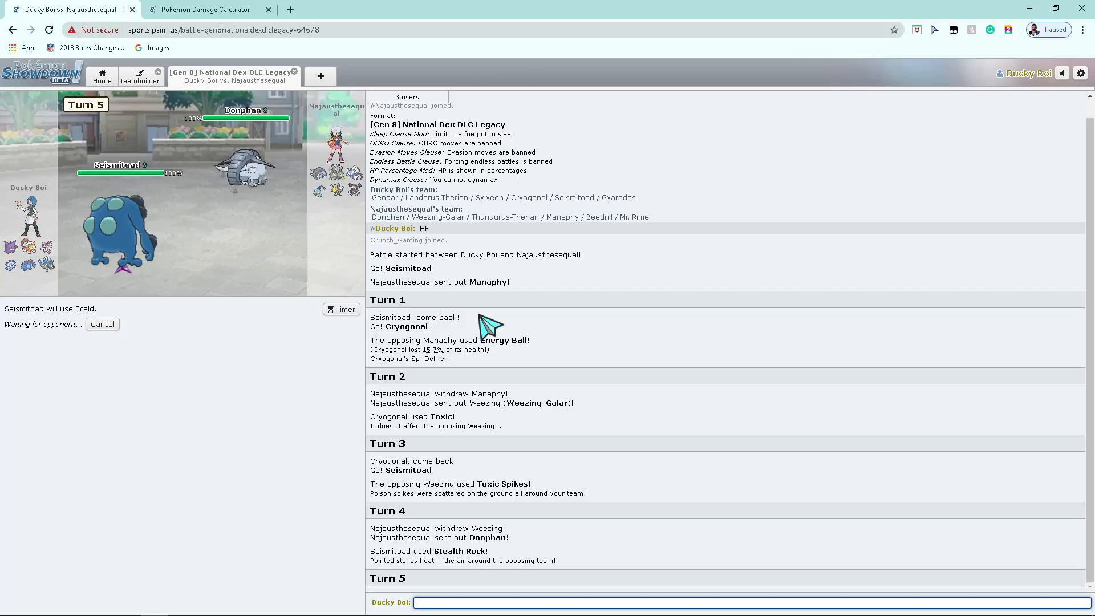
pyautogui.moveTo(346, 232)
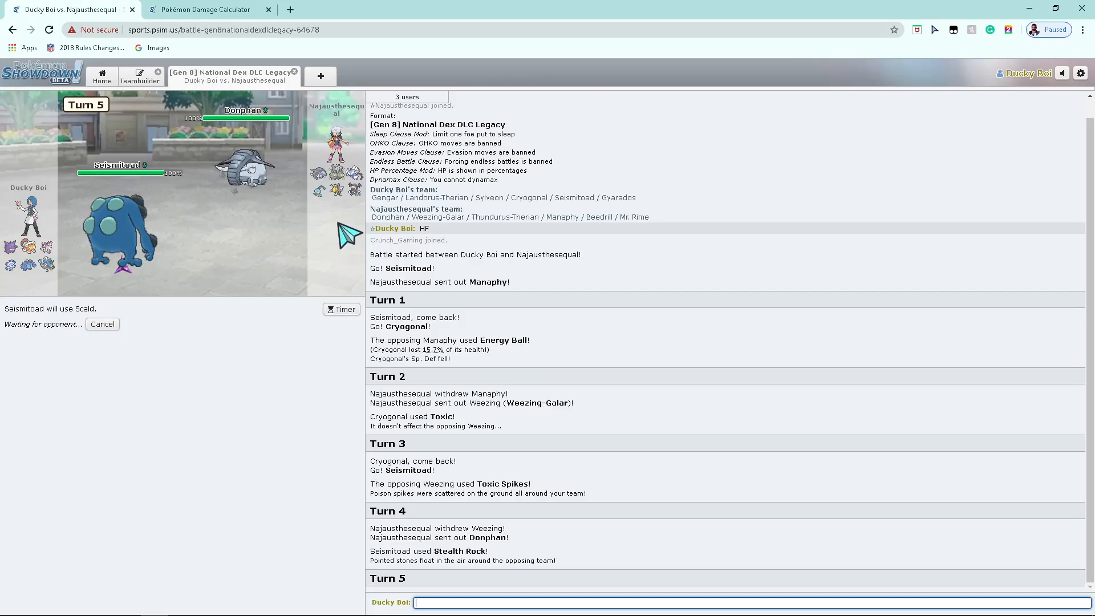
pyautogui.moveTo(318, 202)
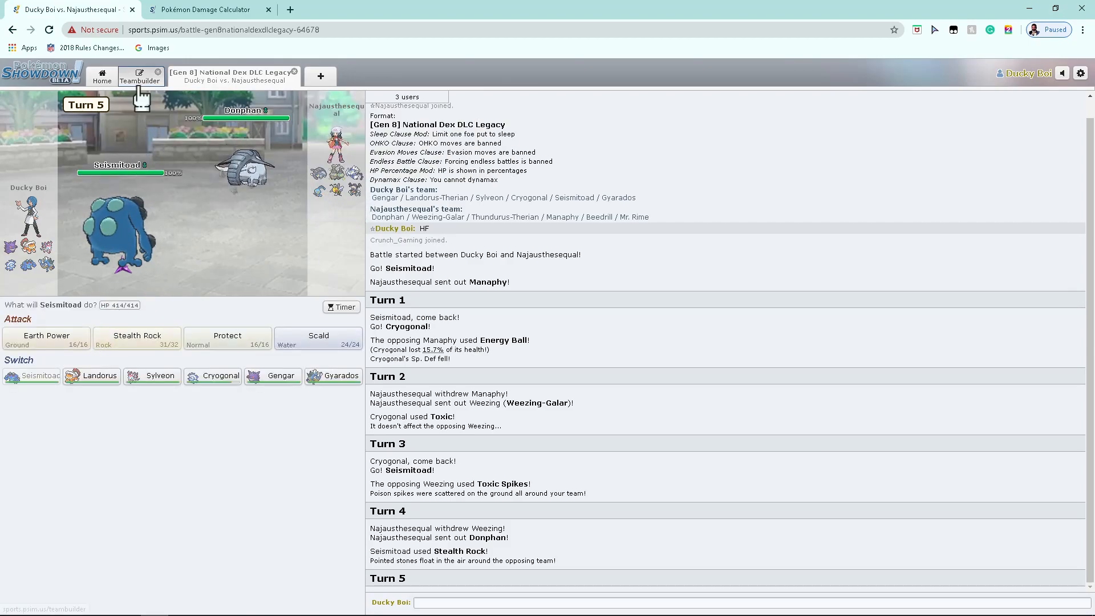
# Step: Search 'man' in the teambuilder and find Manaphy among the results
pyautogui.click(141, 77)
pyautogui.write('man')
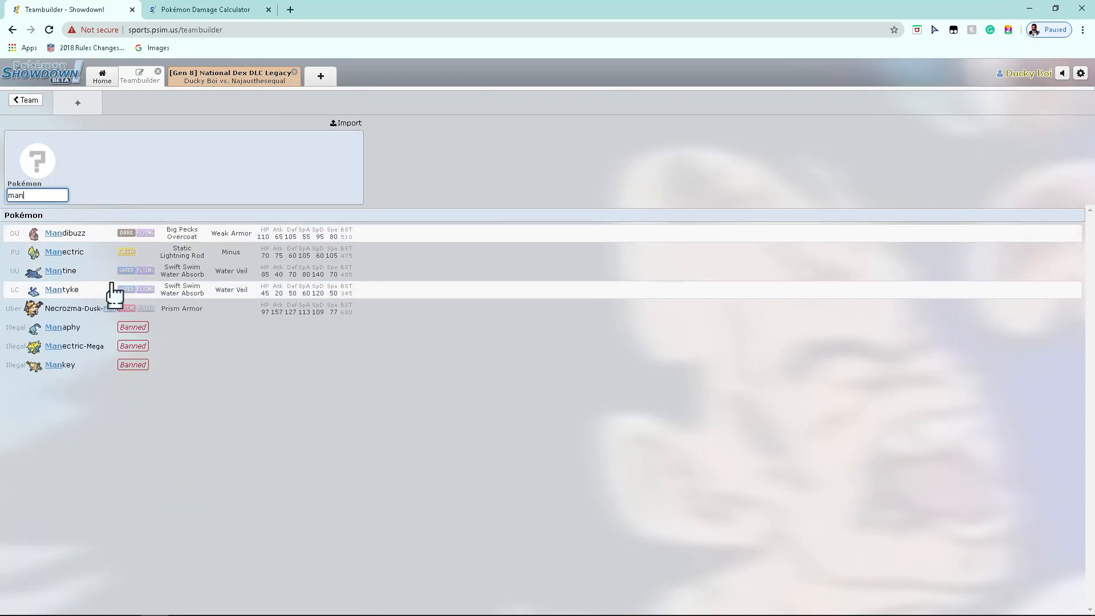
pyautogui.click(61, 326)
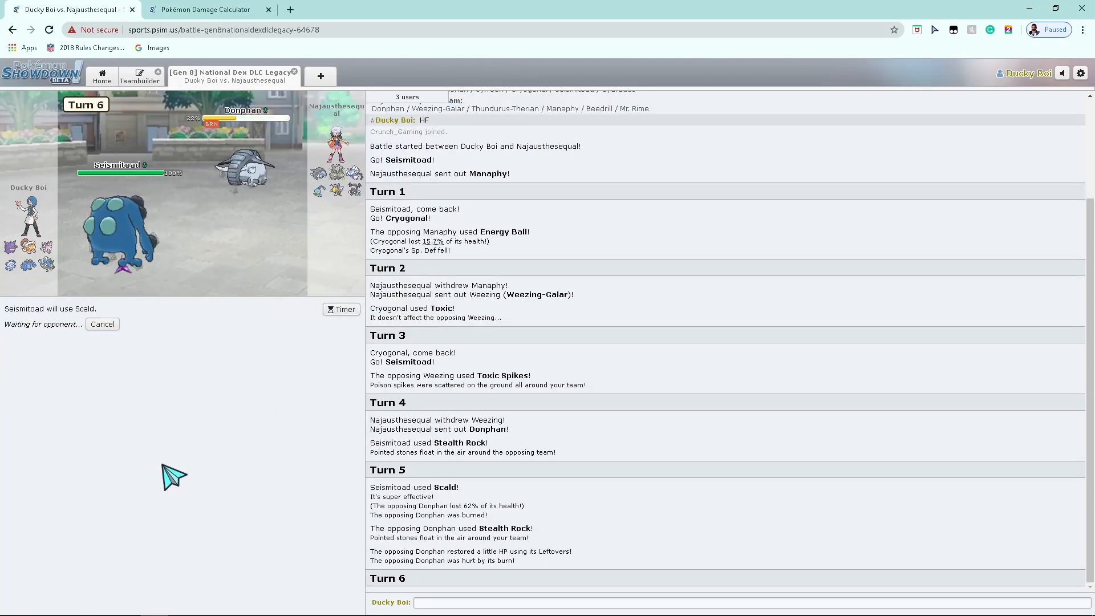
pyautogui.moveTo(172, 466)
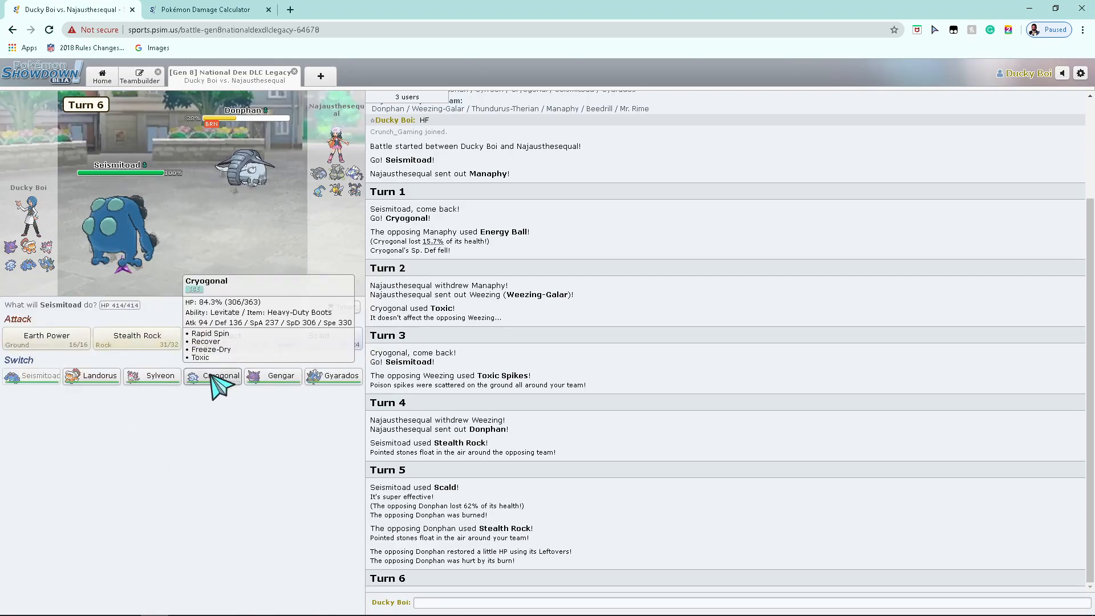
# Step: Swap Seismitoad for Cryogonal, skip the animations, and select Rapid Spin for turn 7
pyautogui.click(218, 375)
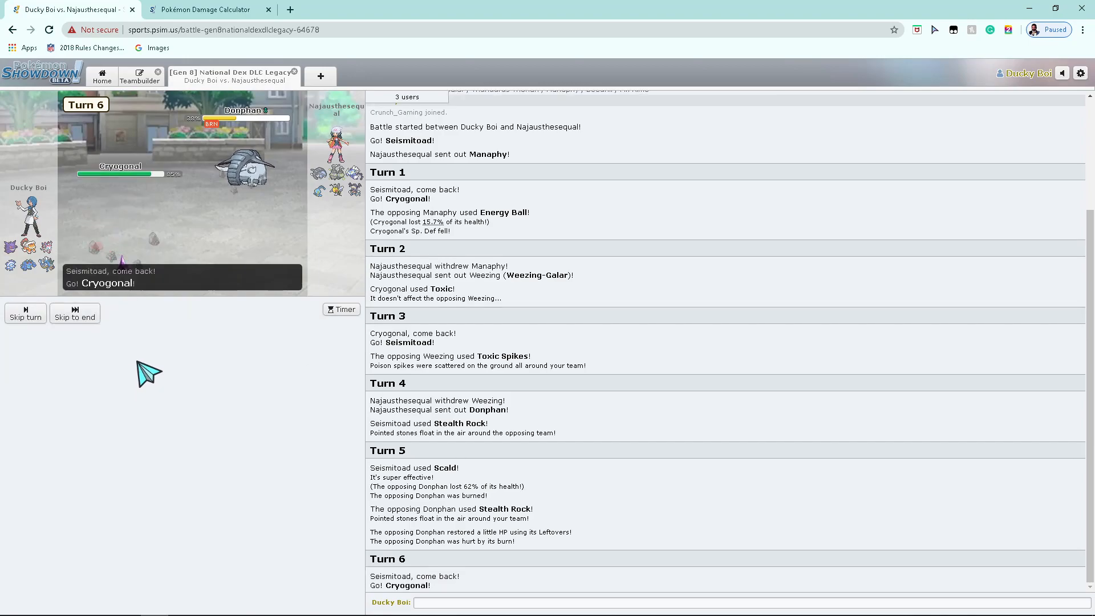
pyautogui.click(75, 313)
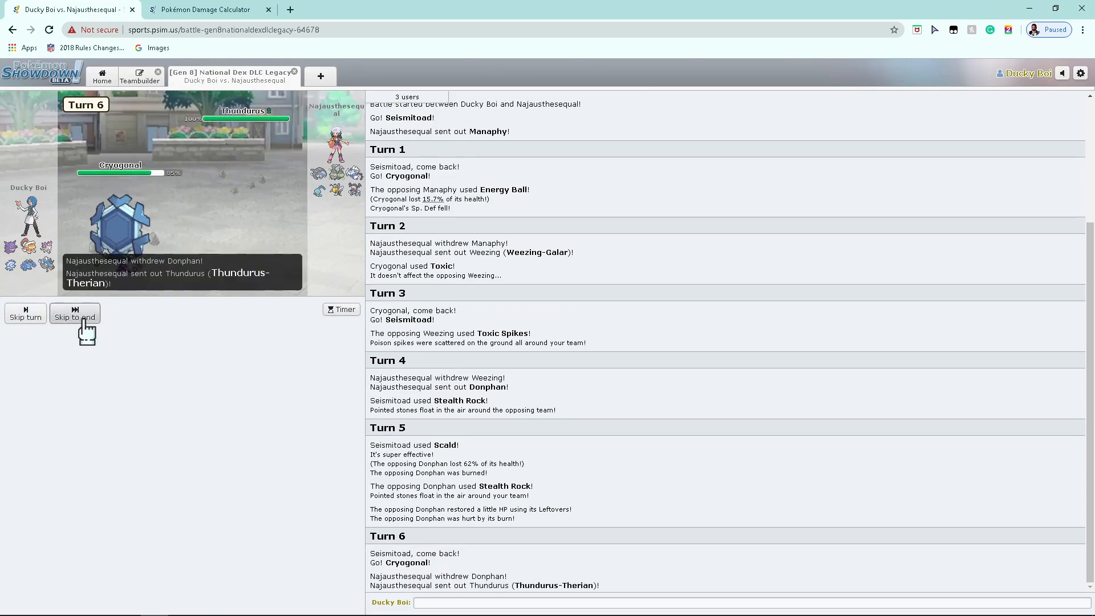
pyautogui.click(75, 312)
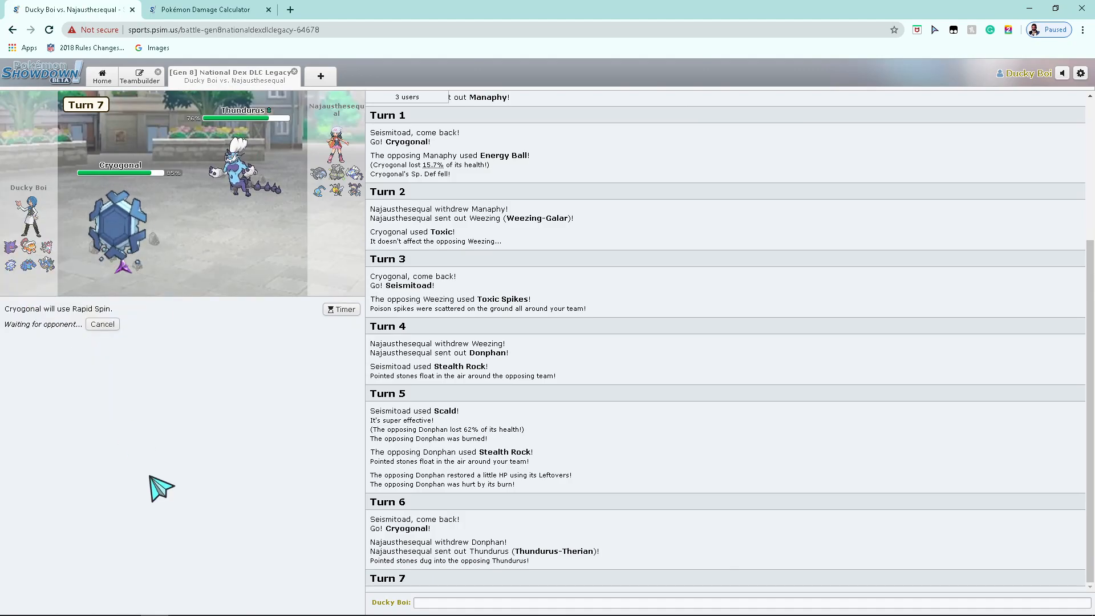
pyautogui.moveTo(195, 134)
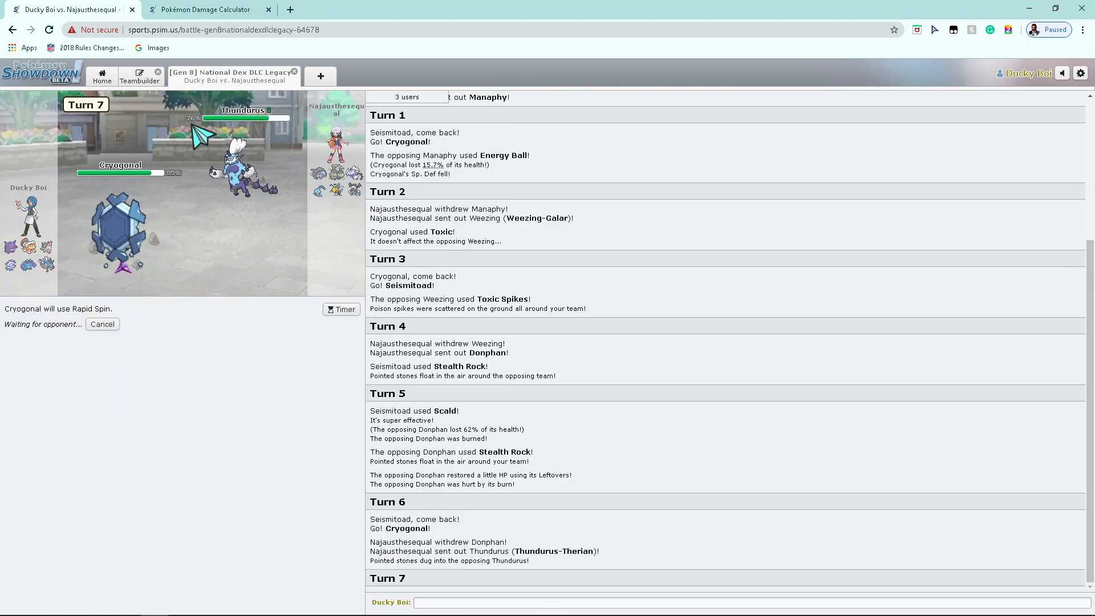
pyautogui.moveTo(13, 257)
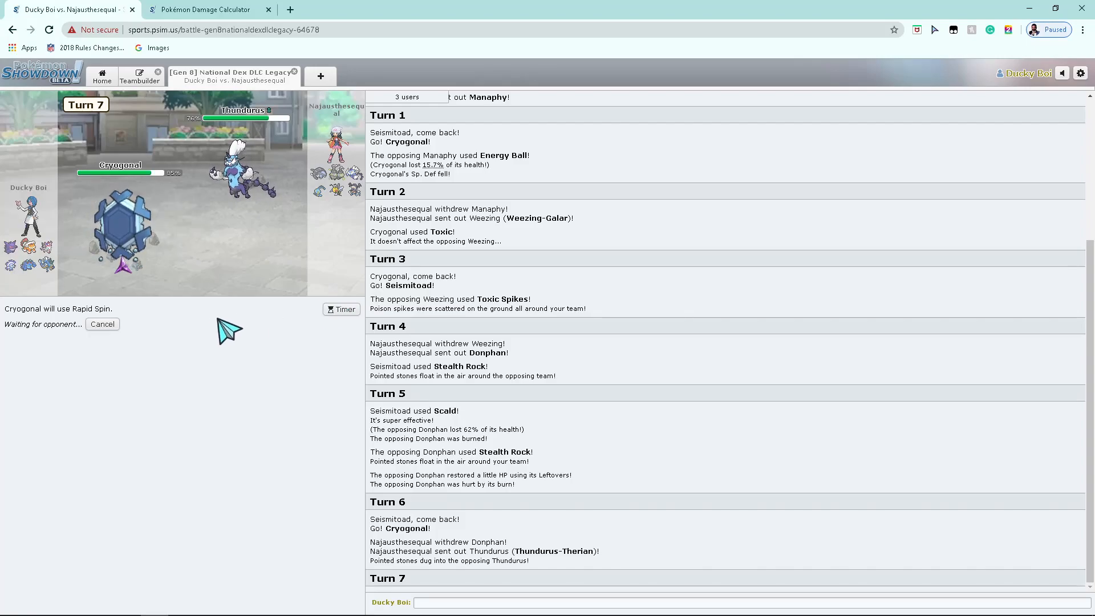
pyautogui.moveTo(127, 240)
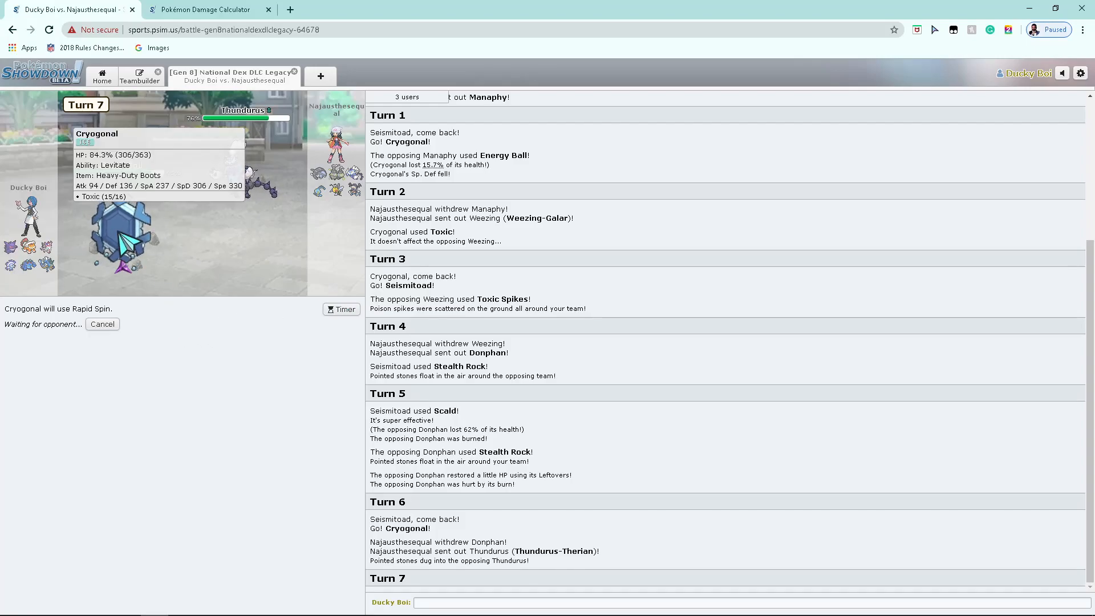
pyautogui.moveTo(213, 309)
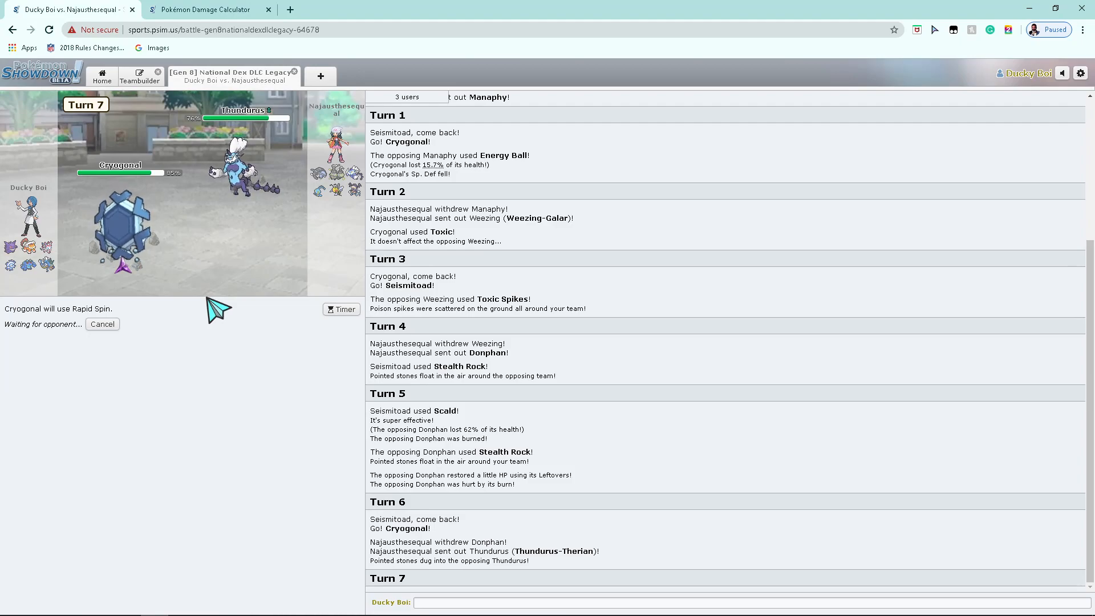
pyautogui.moveTo(120, 228)
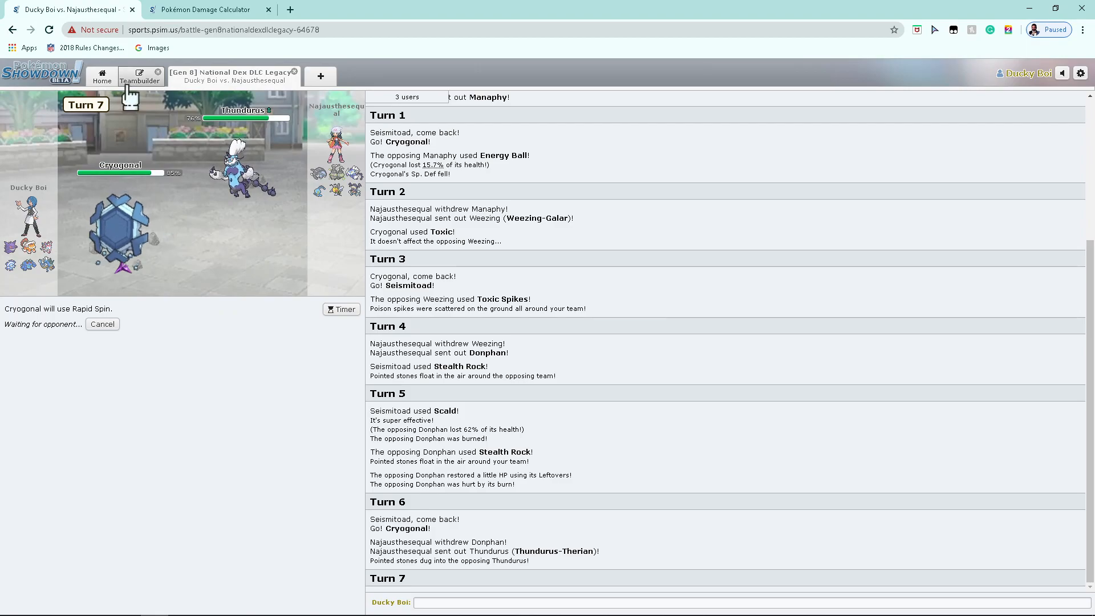
pyautogui.click(139, 77)
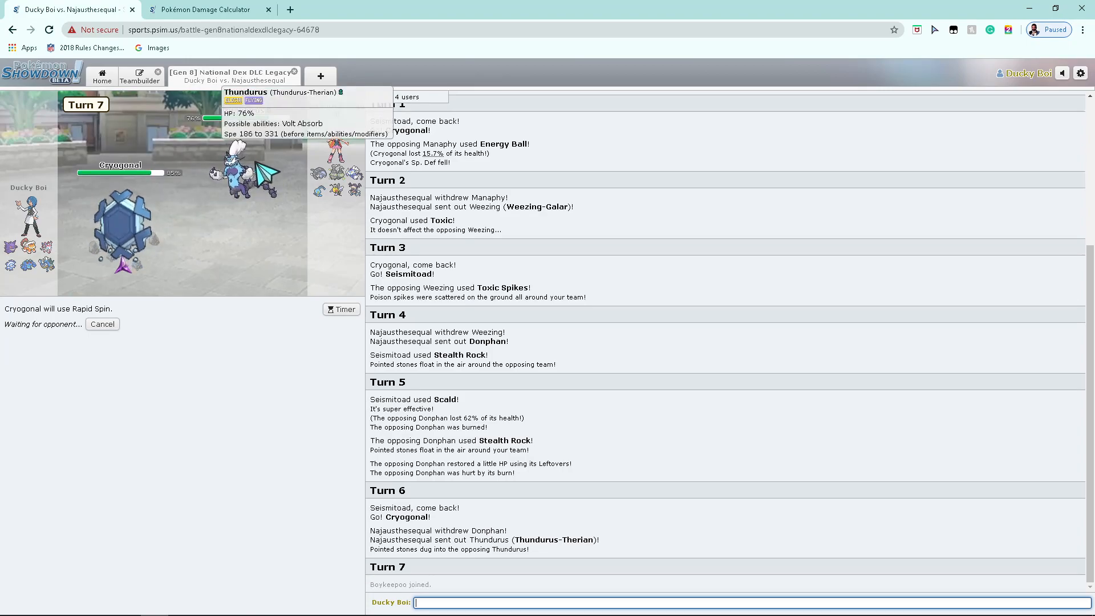
pyautogui.moveTo(120, 233)
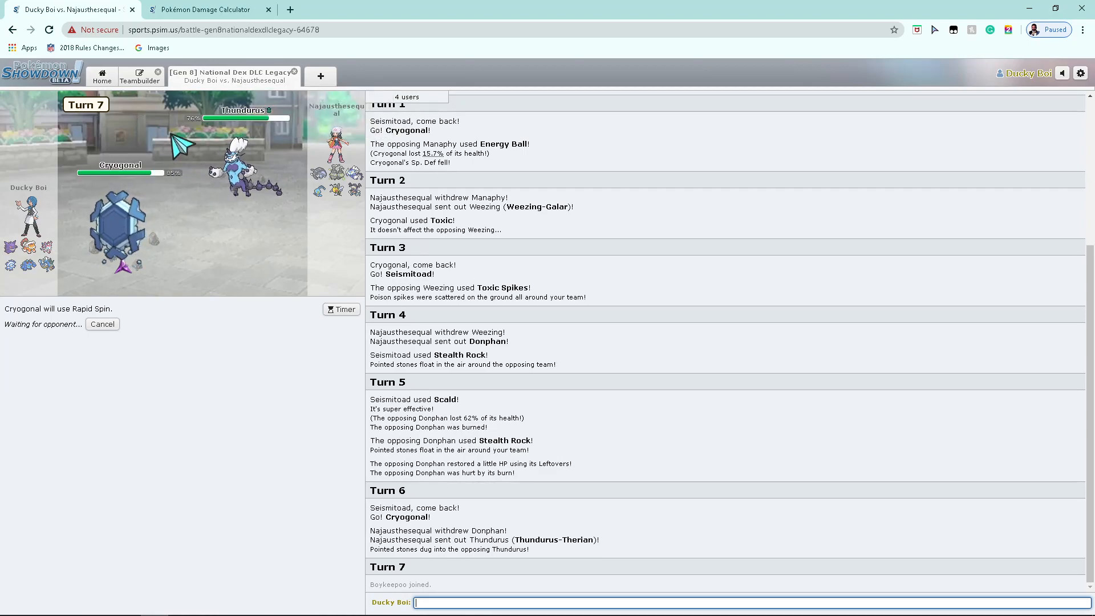
pyautogui.moveTo(229, 171)
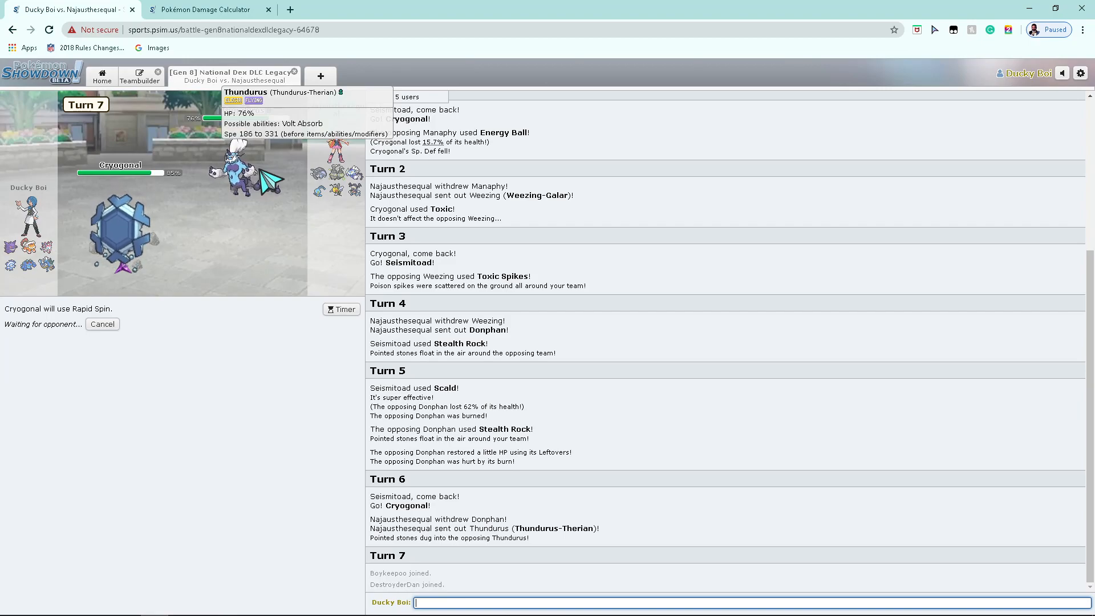
# Step: Set Thundurus-Therian's OU Wallbreaker set as opponent and see Focus Blast 2HKO Cryogonal
pyautogui.click(211, 10)
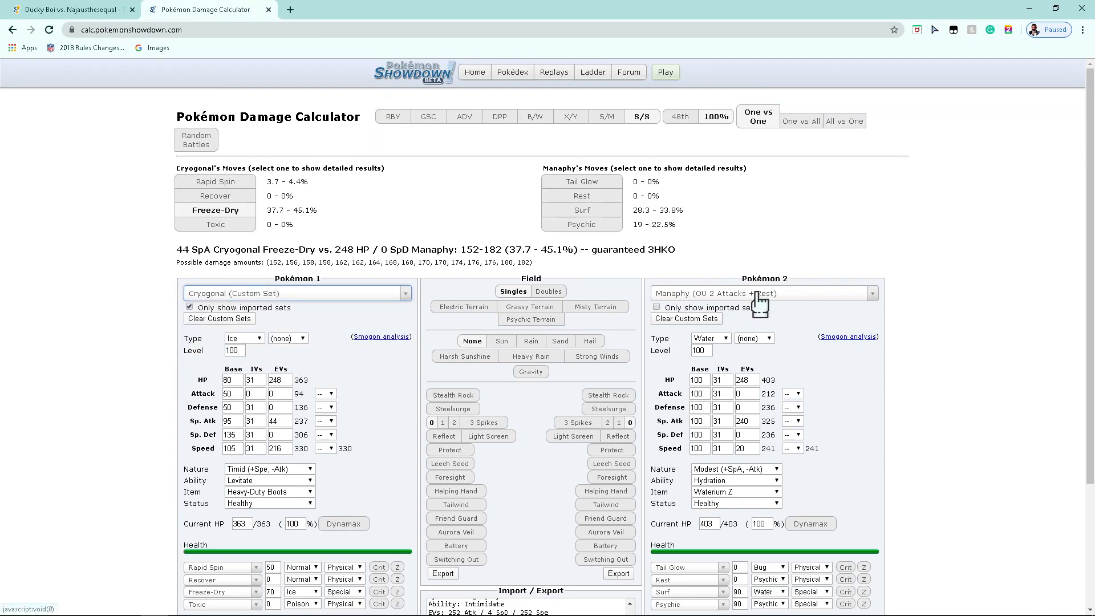
pyautogui.write('thund')
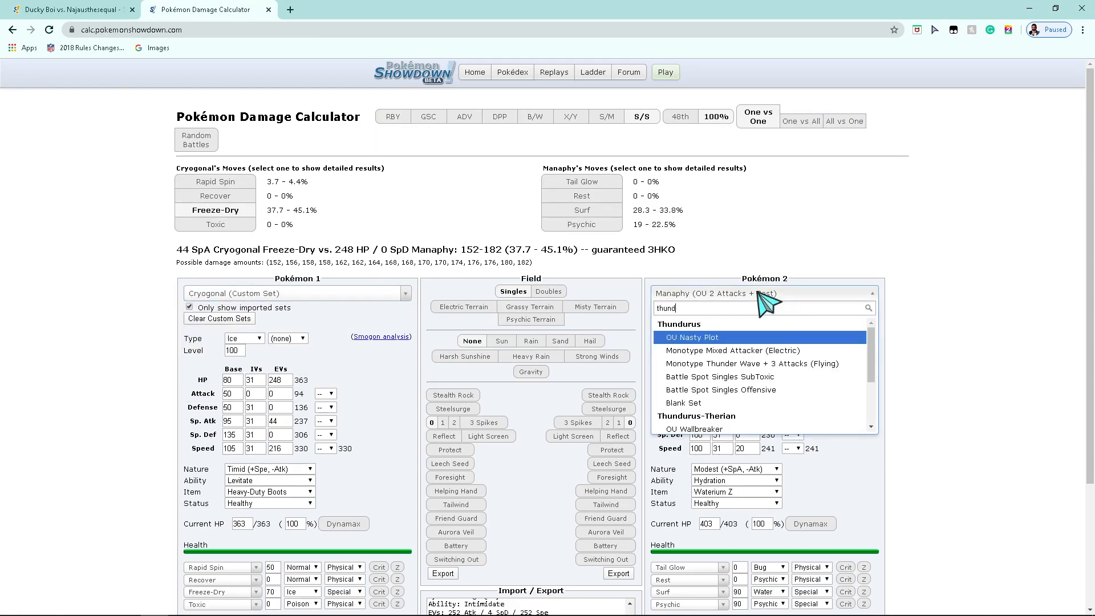
pyautogui.click(694, 429)
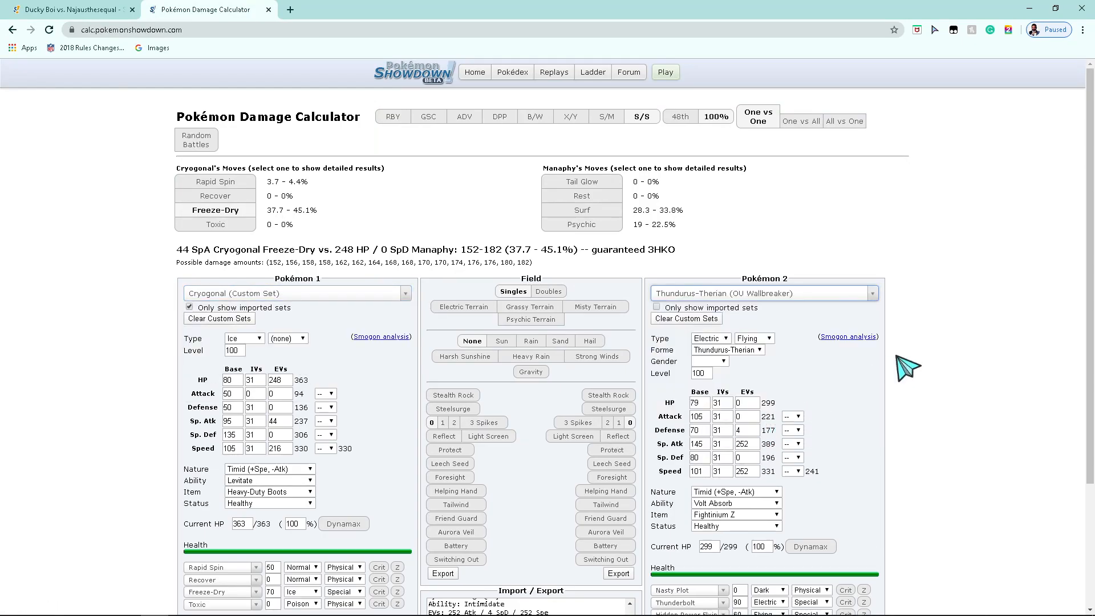
pyautogui.click(582, 224)
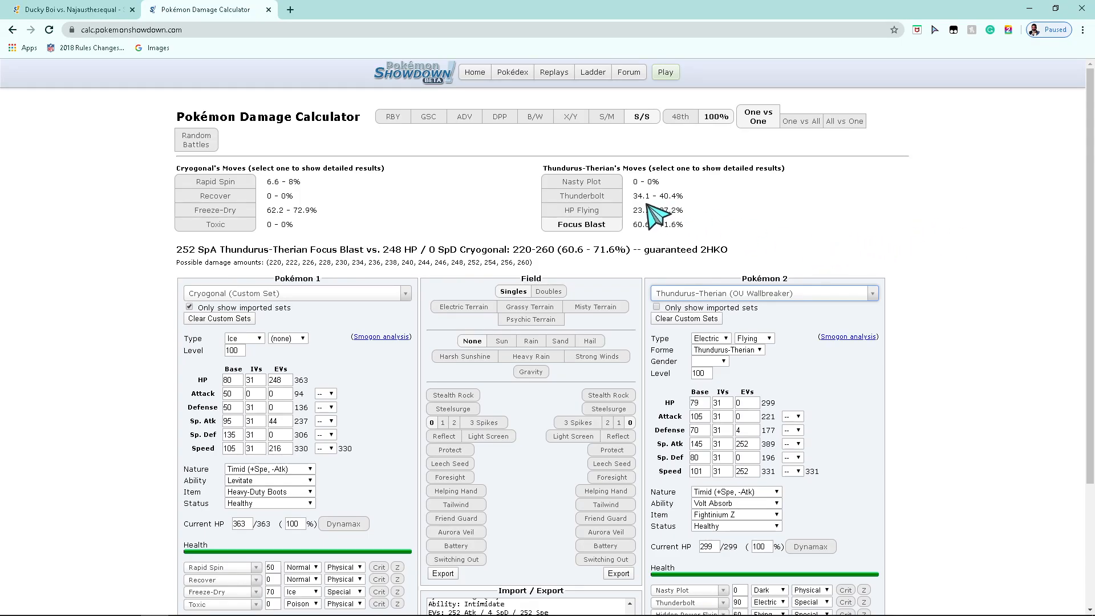
pyautogui.click(69, 8)
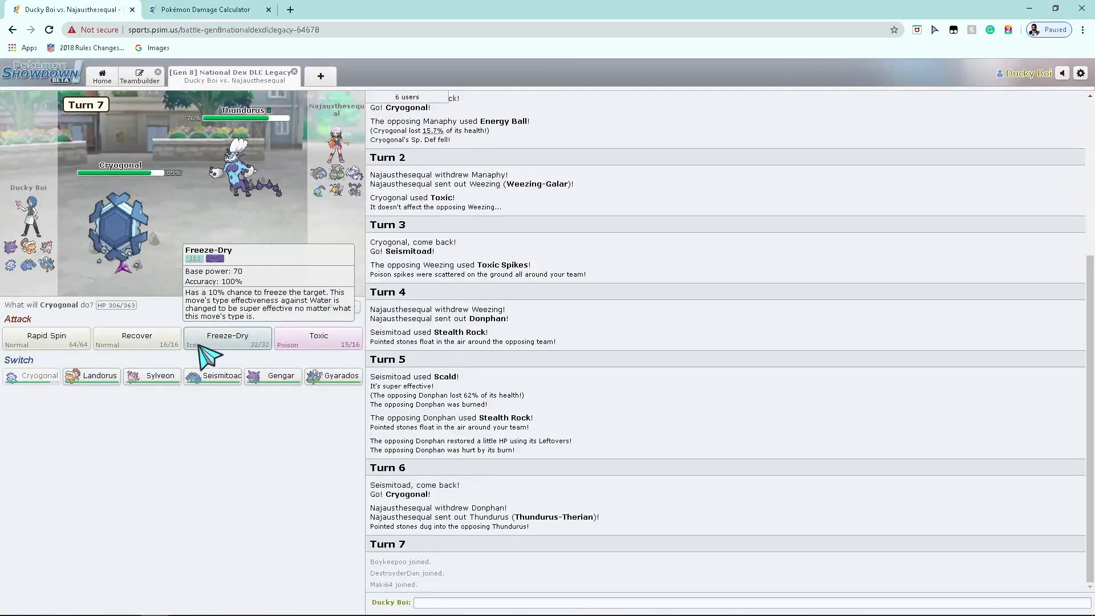
# Step: Lock in Cryogonal's Rapid Spin for turn 7
pyautogui.click(46, 339)
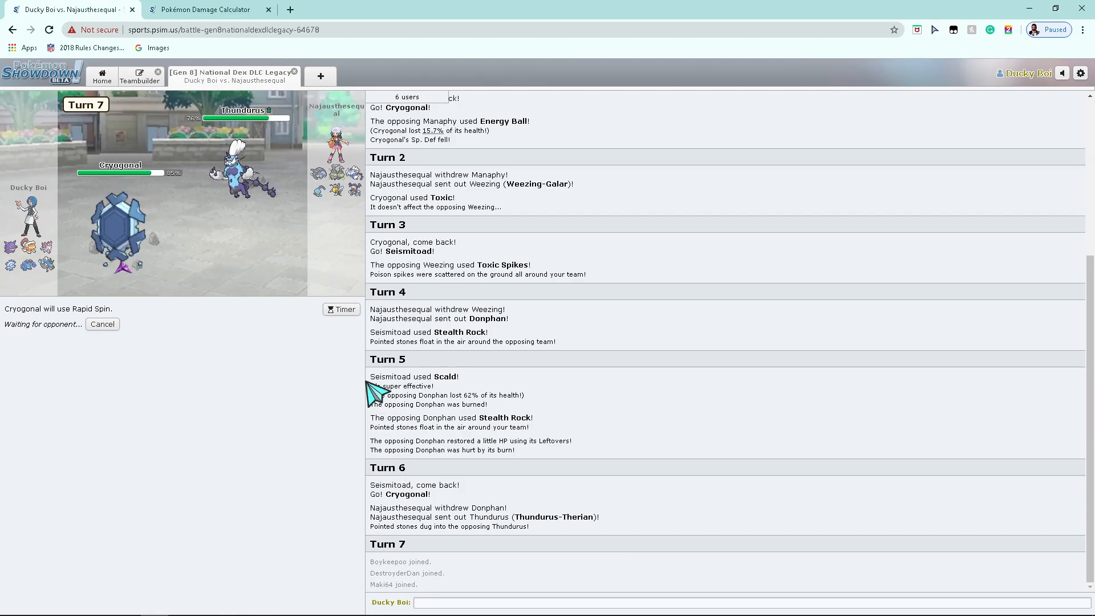
pyautogui.moveTo(664, 386)
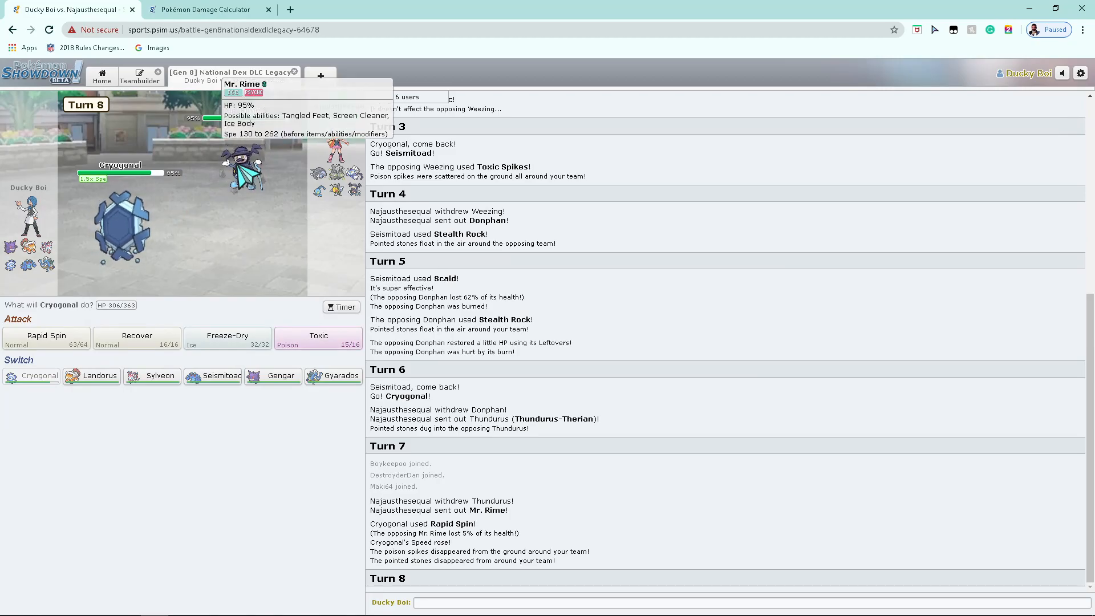
# Step: Inspect Mr. Rime's stats, queue Cryogonal's Toxic, then switch Cryogonal out for Gyarados
pyautogui.click(317, 337)
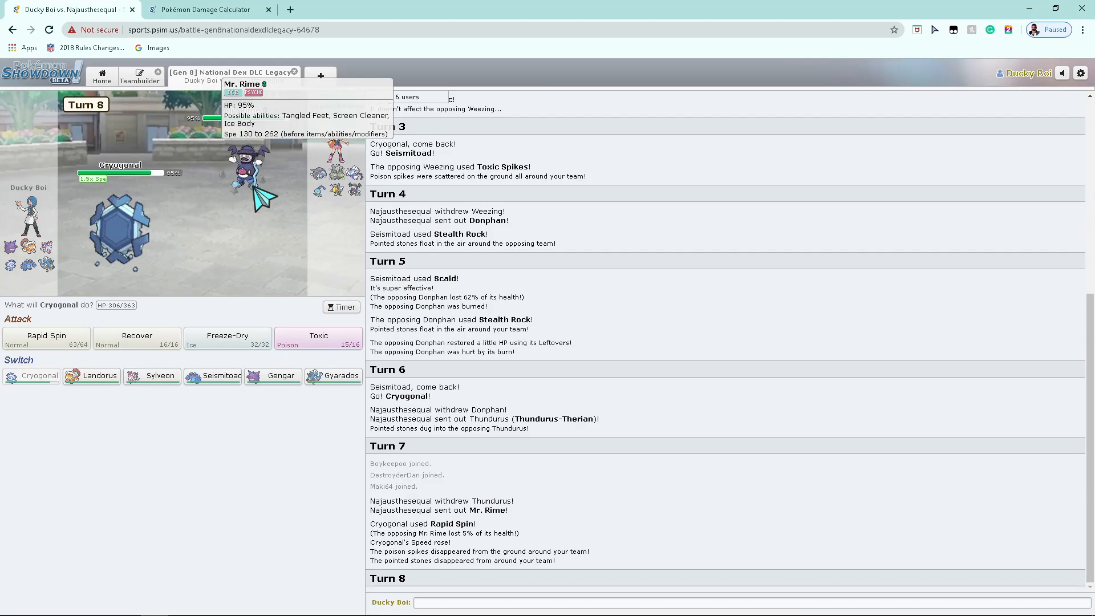
pyautogui.click(140, 77)
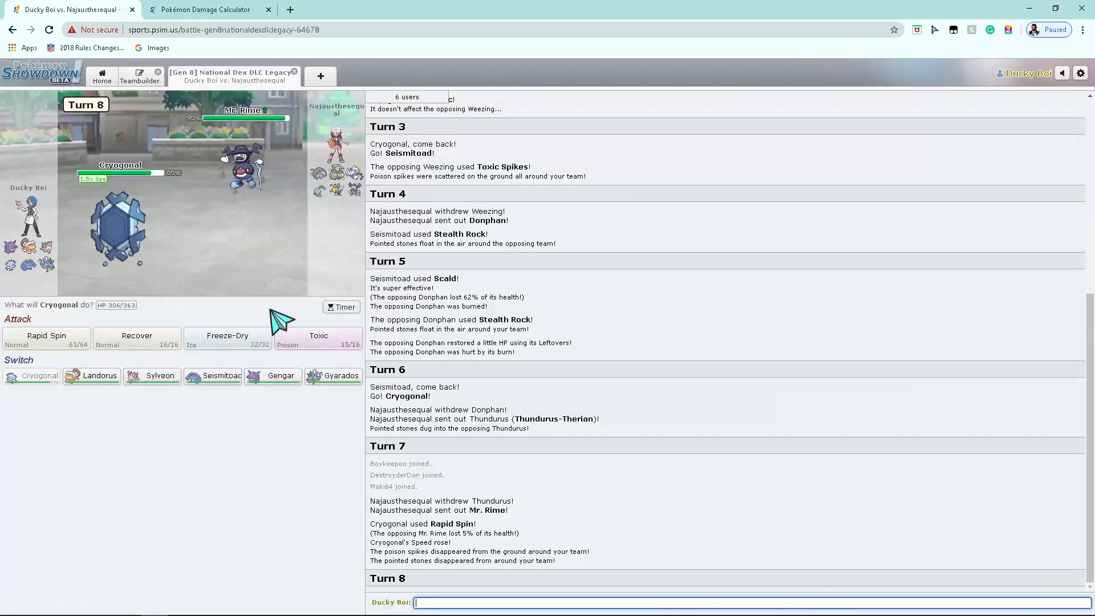
pyautogui.click(319, 339)
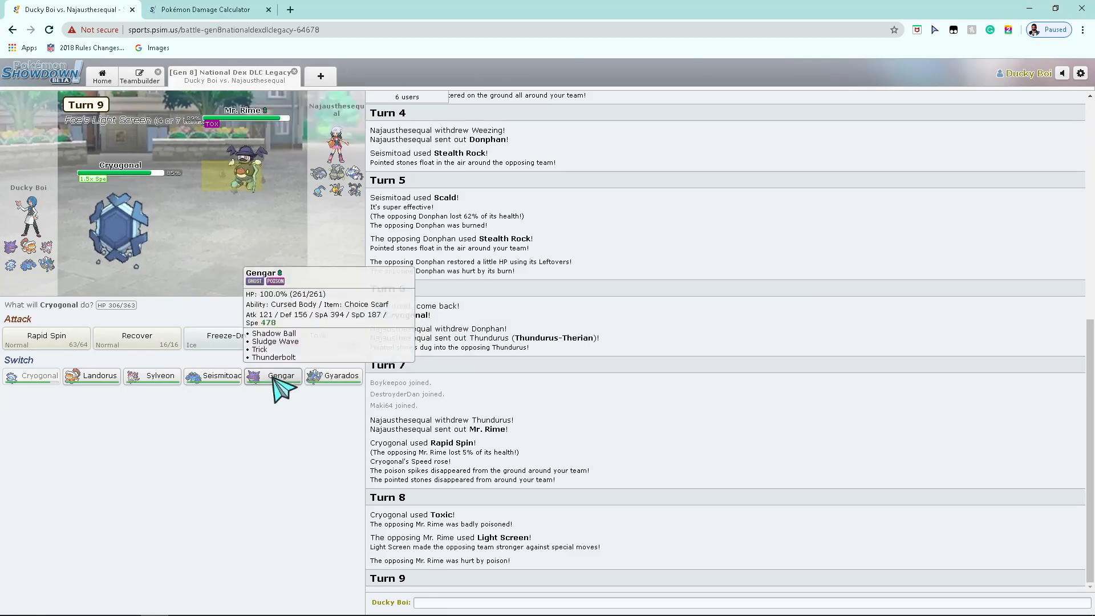
pyautogui.moveTo(225, 412)
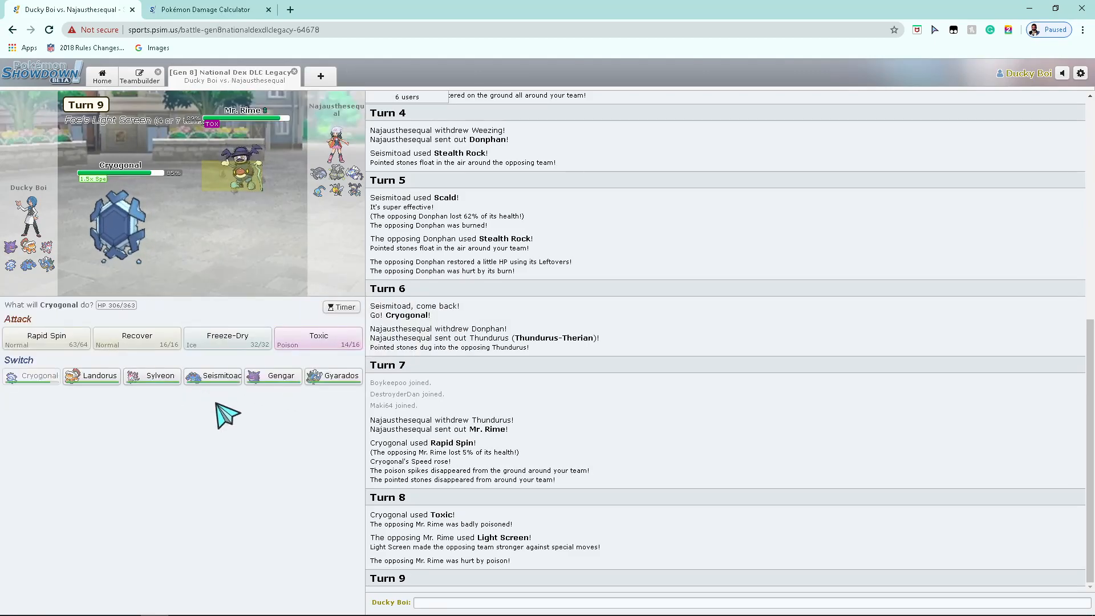
pyautogui.moveTo(94, 376)
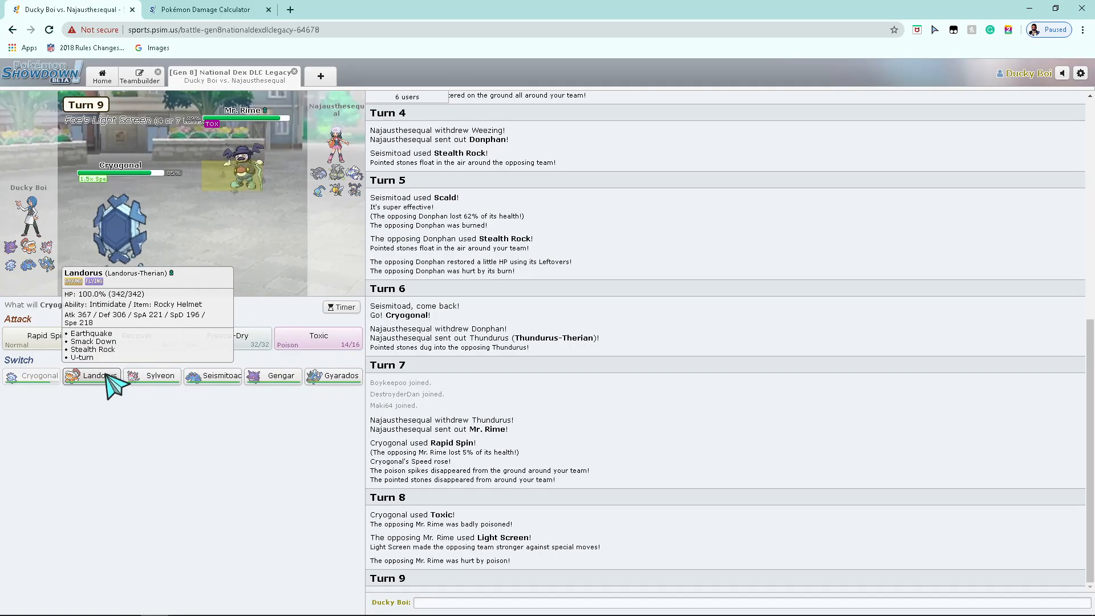
pyautogui.moveTo(211, 39)
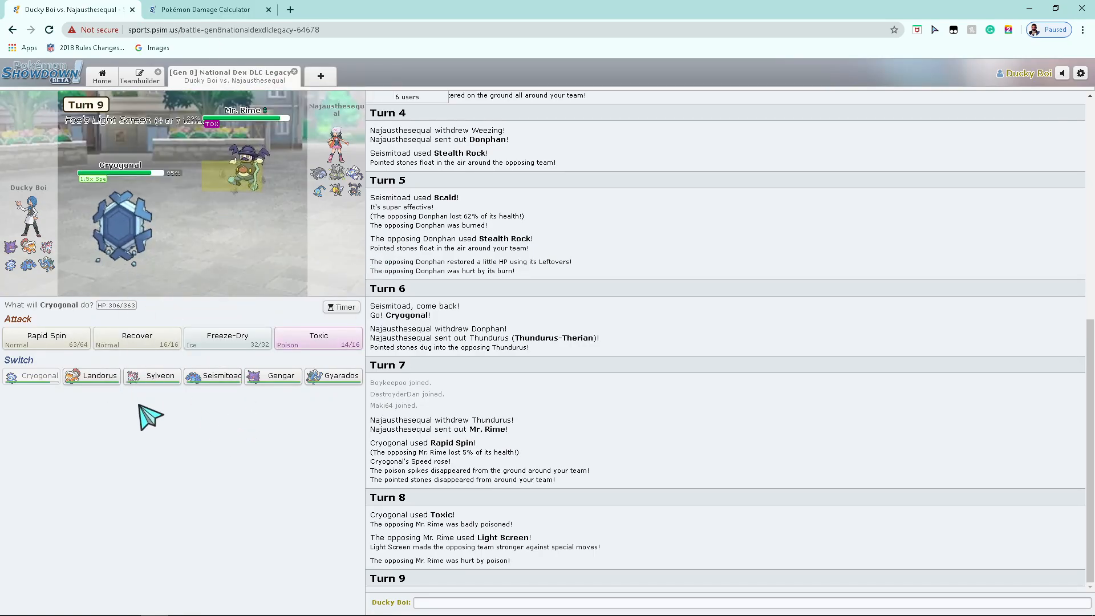
pyautogui.moveTo(92, 375)
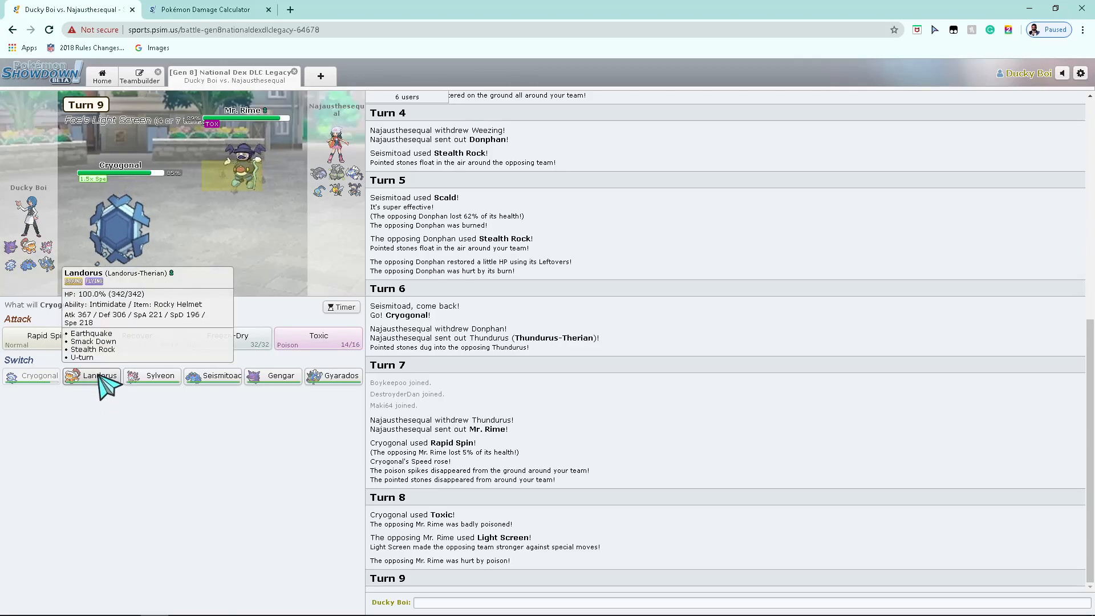
pyautogui.moveTo(339, 375)
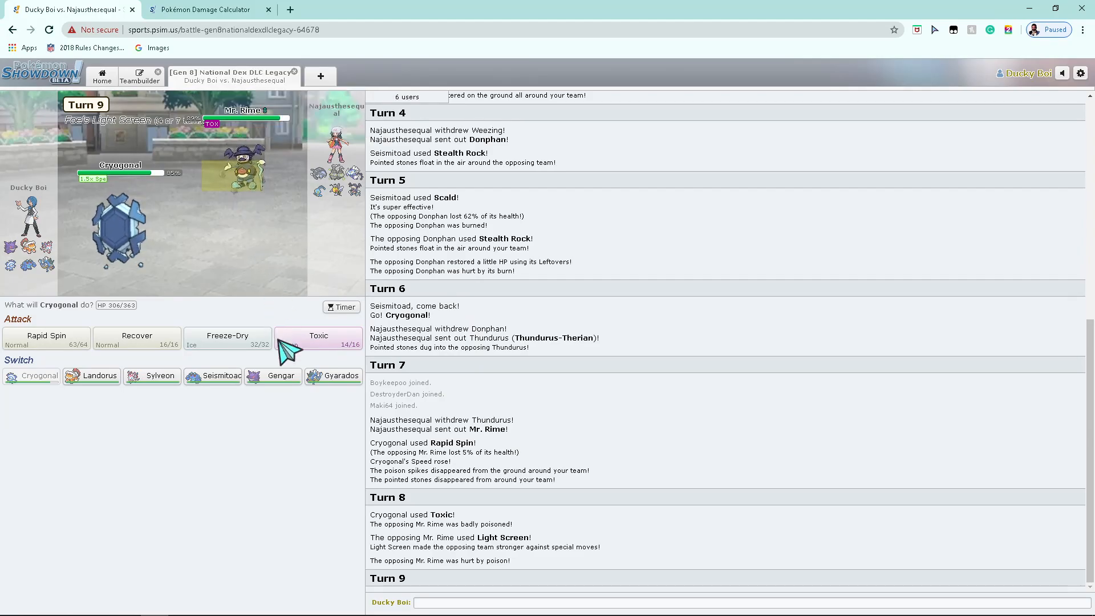
pyautogui.moveTo(279, 376)
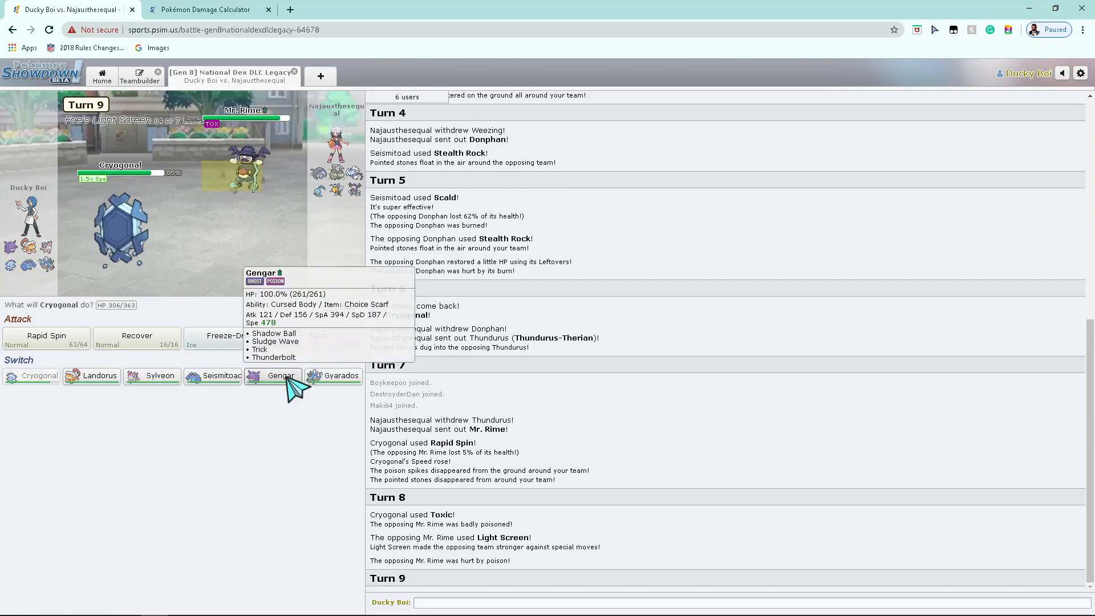
pyautogui.moveTo(217, 384)
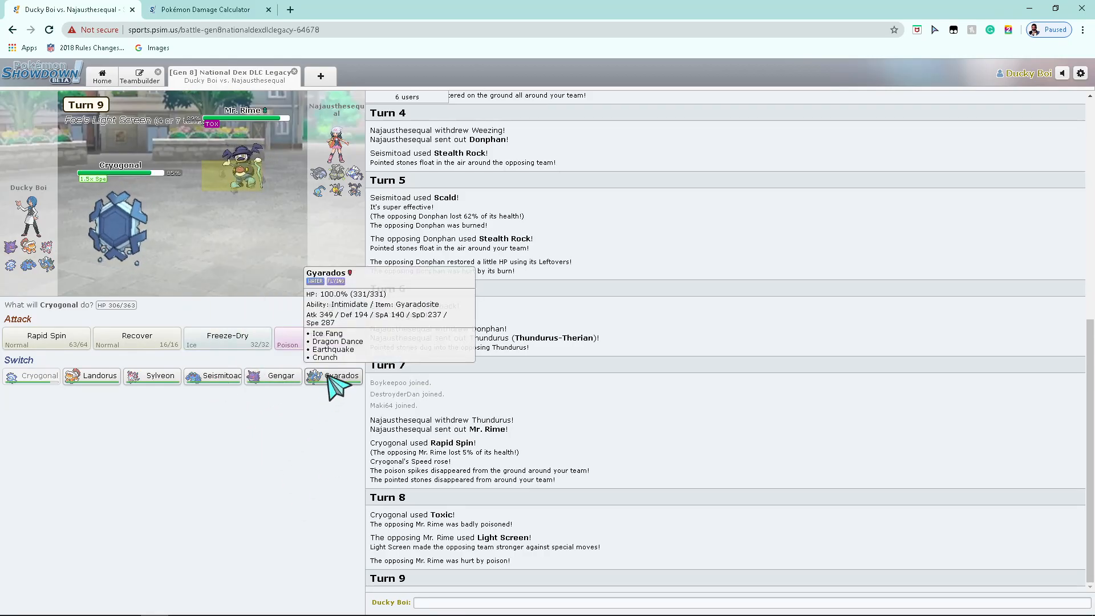
pyautogui.click(340, 376)
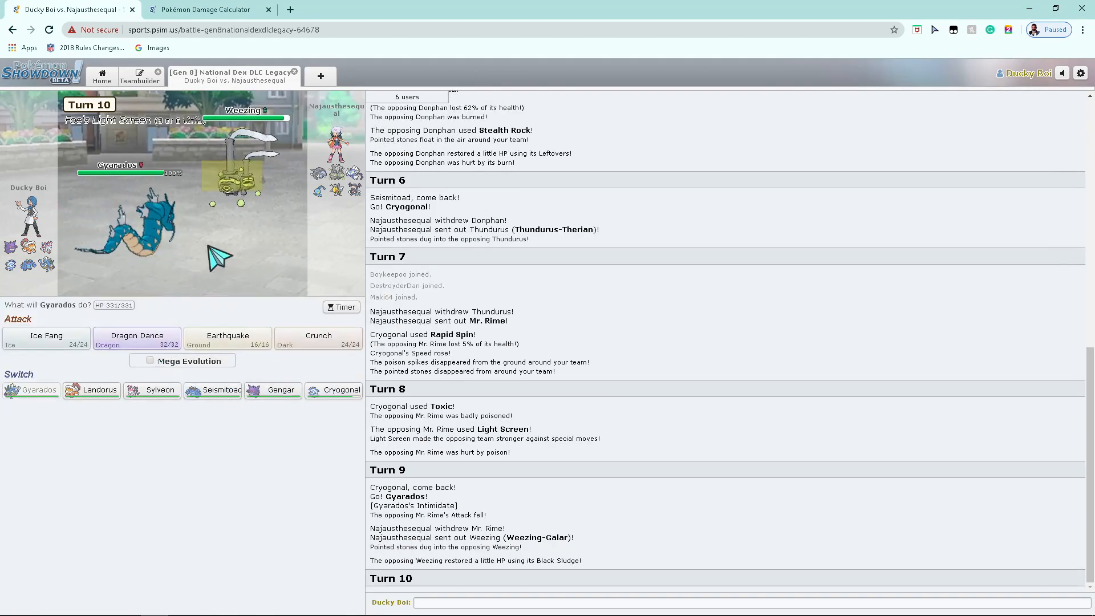
pyautogui.moveTo(228, 338)
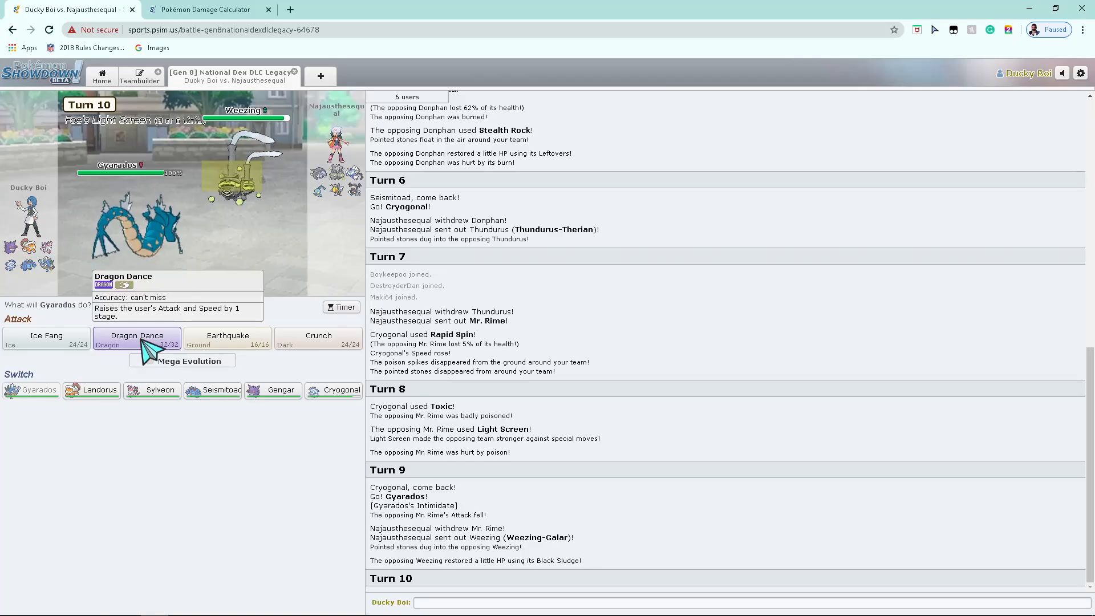
# Step: Use Dragon Dance with Gyarados, skip playback, then queue Mega Evolution with Earthquake
pyautogui.click(137, 337)
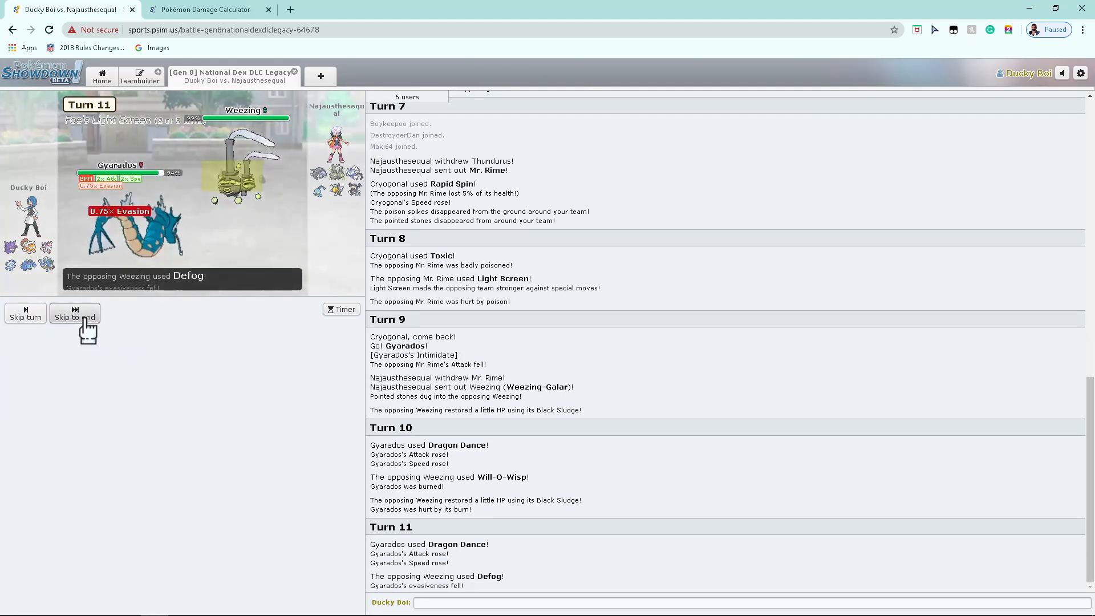
pyautogui.click(75, 313)
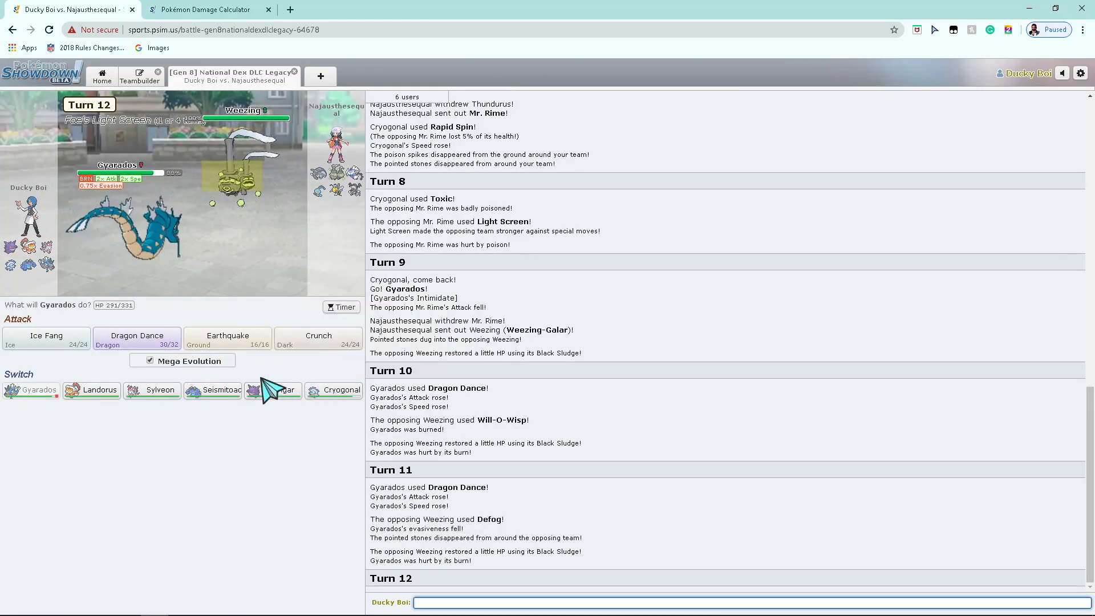
pyautogui.moveTo(226, 339)
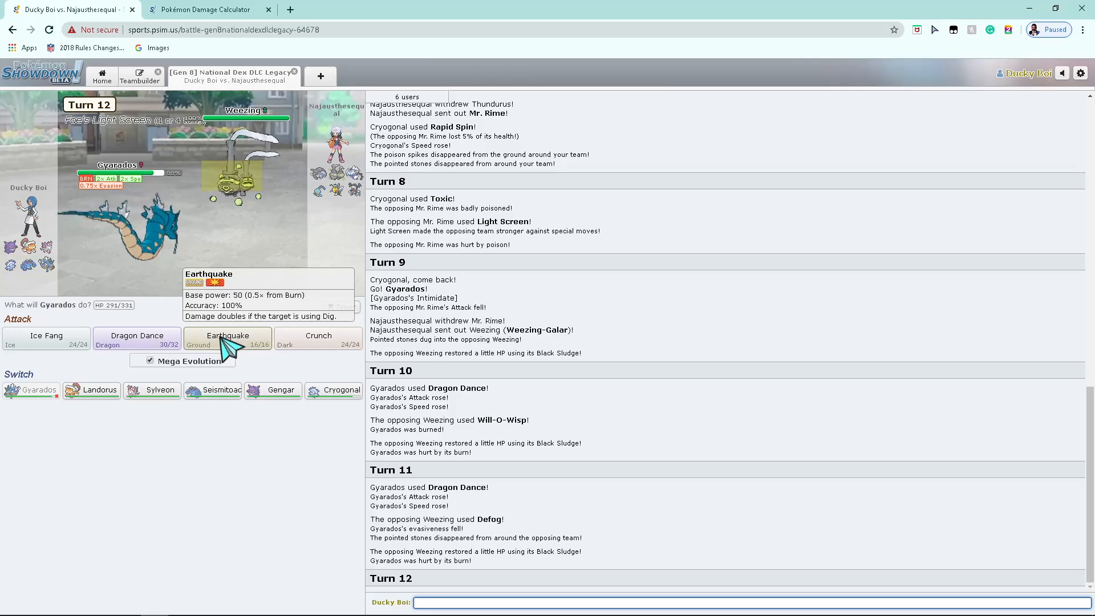
pyautogui.click(227, 335)
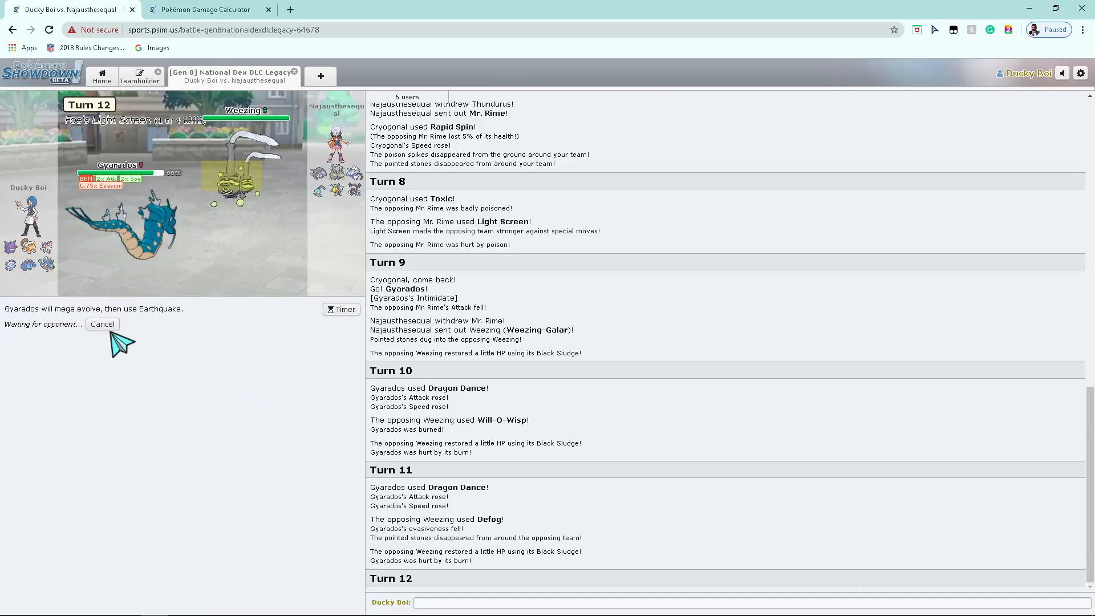
pyautogui.click(206, 10)
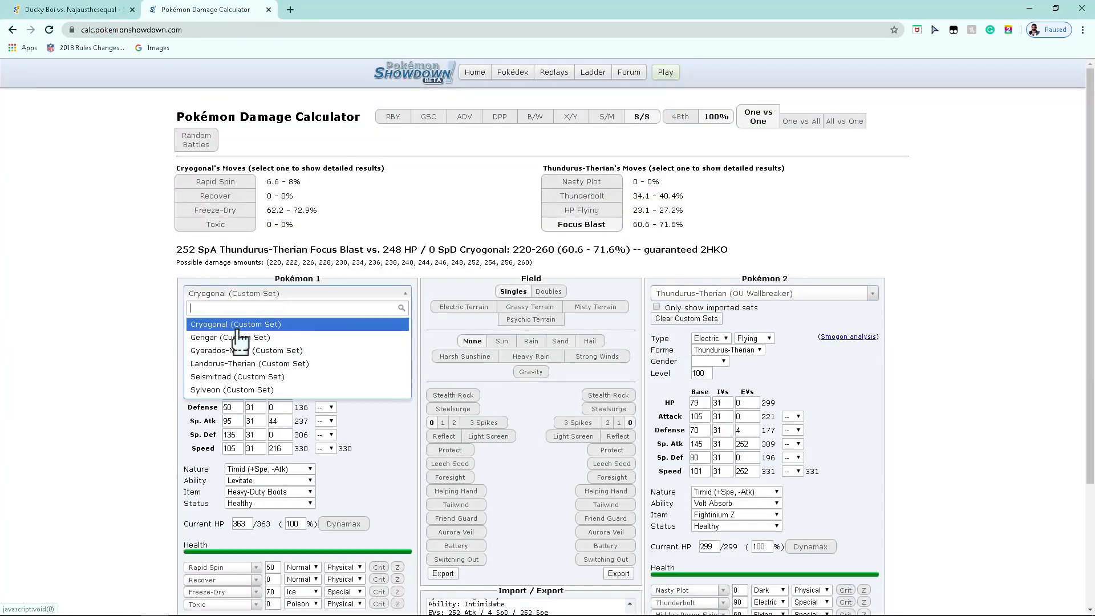
# Step: Calculate burned, +2 Attack Gyarados-Mega against Weezing-Galar's OU Utility set
pyautogui.click(225, 350)
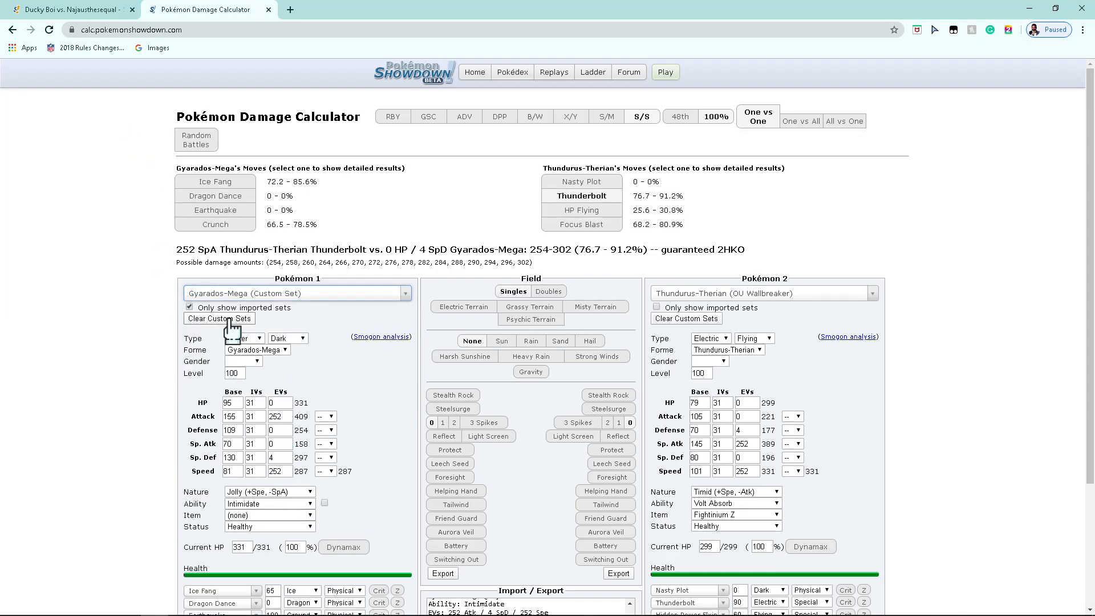
pyautogui.click(269, 363)
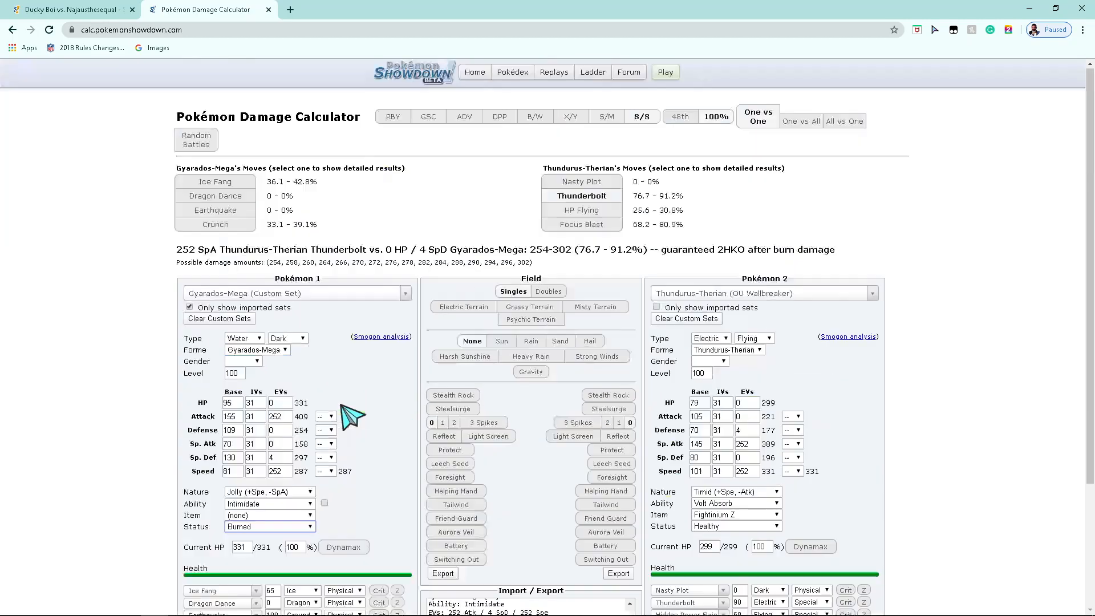
pyautogui.click(760, 293)
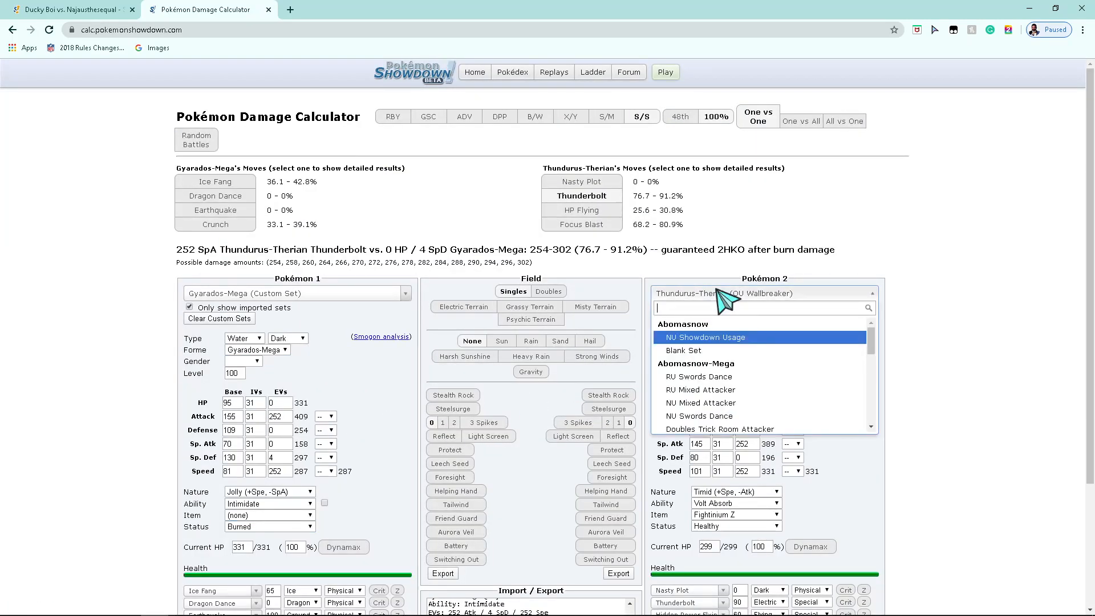
pyautogui.write('weez')
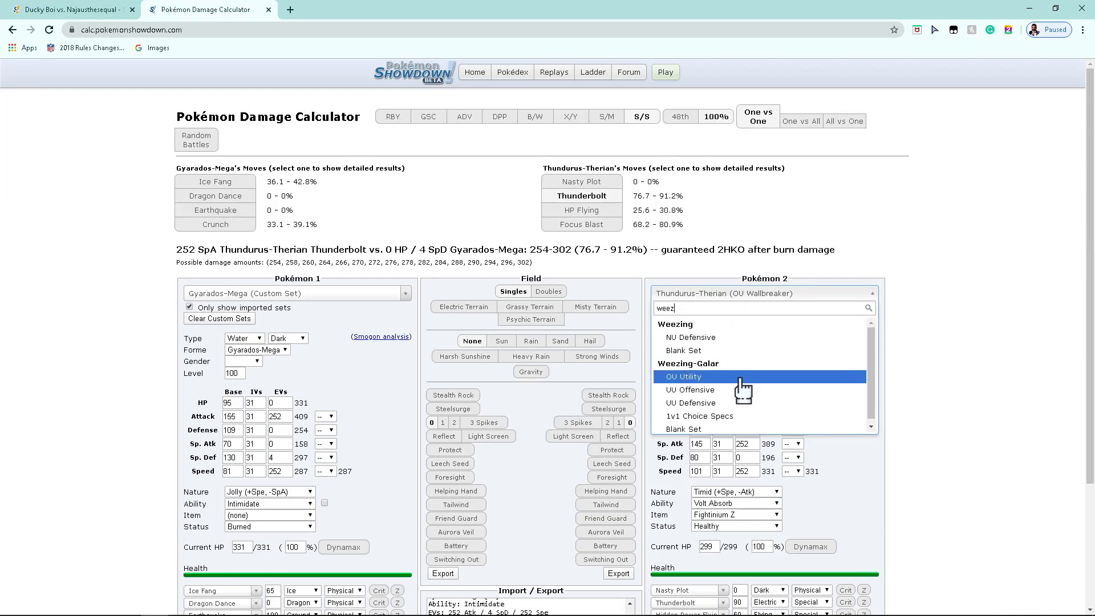
pyautogui.click(682, 376)
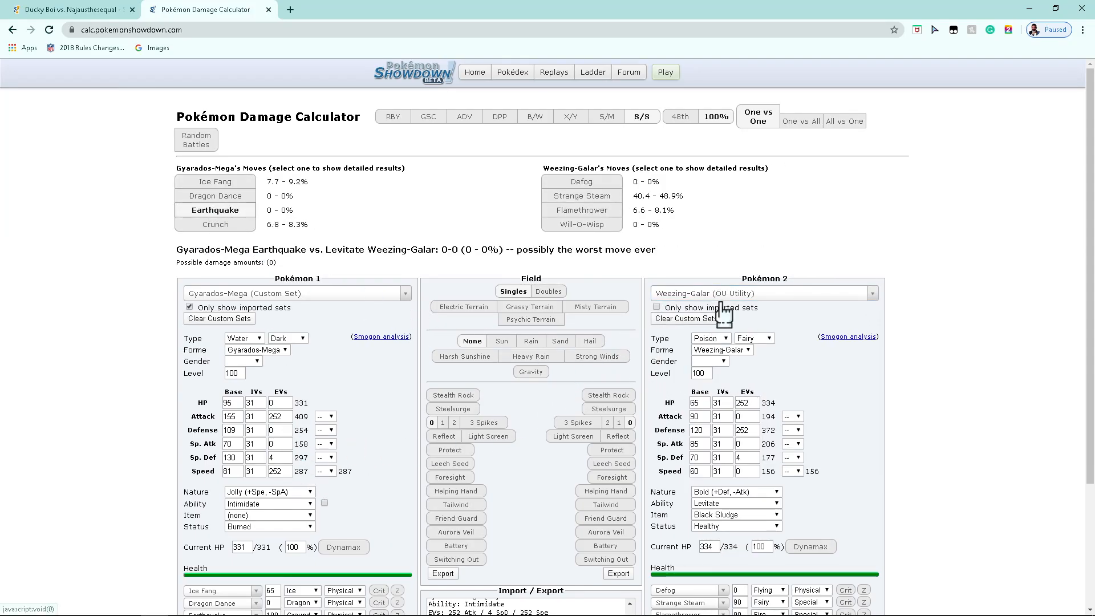
pyautogui.moveTo(339, 291)
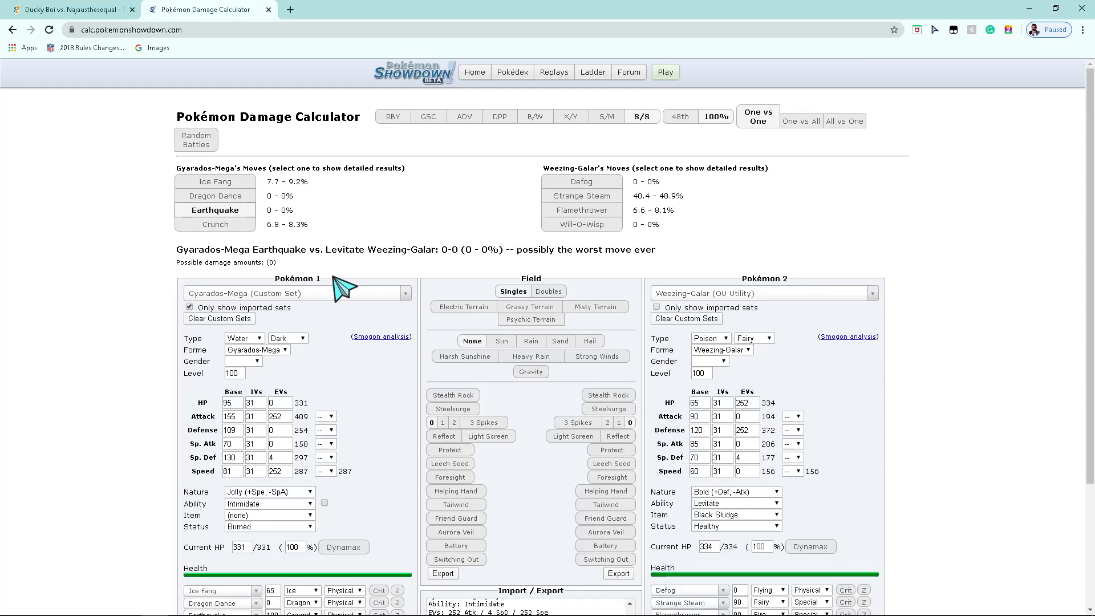
pyautogui.click(325, 416)
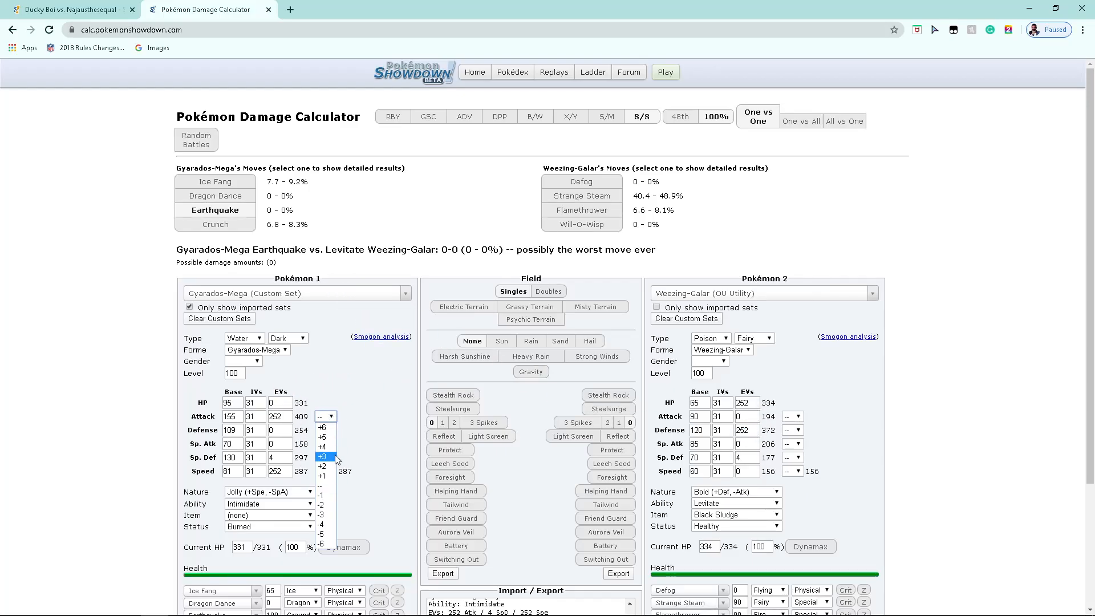
pyautogui.click(321, 466)
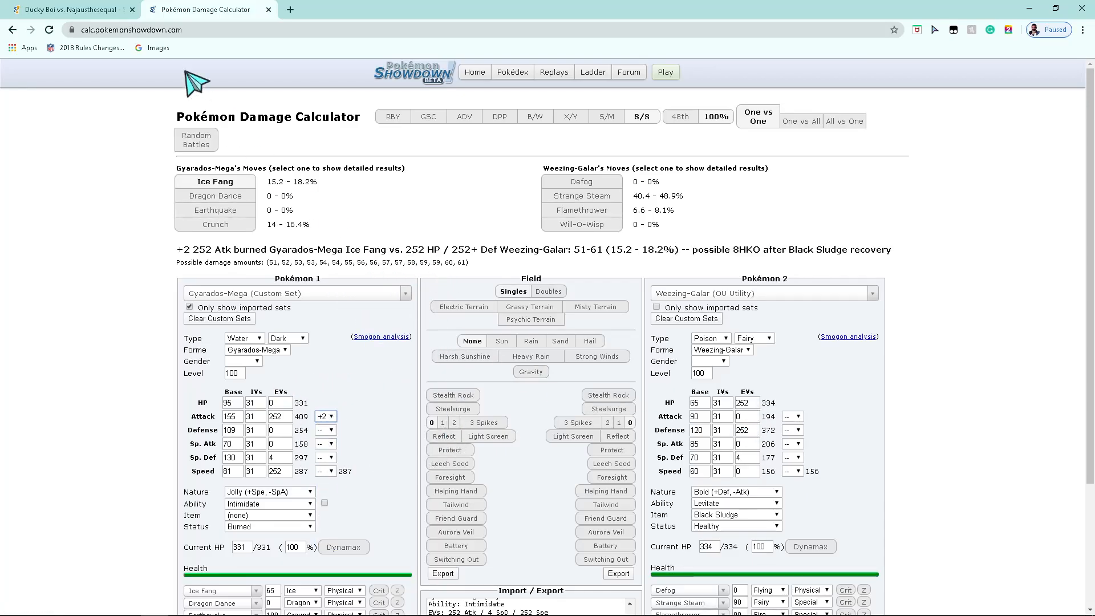
pyautogui.click(68, 9)
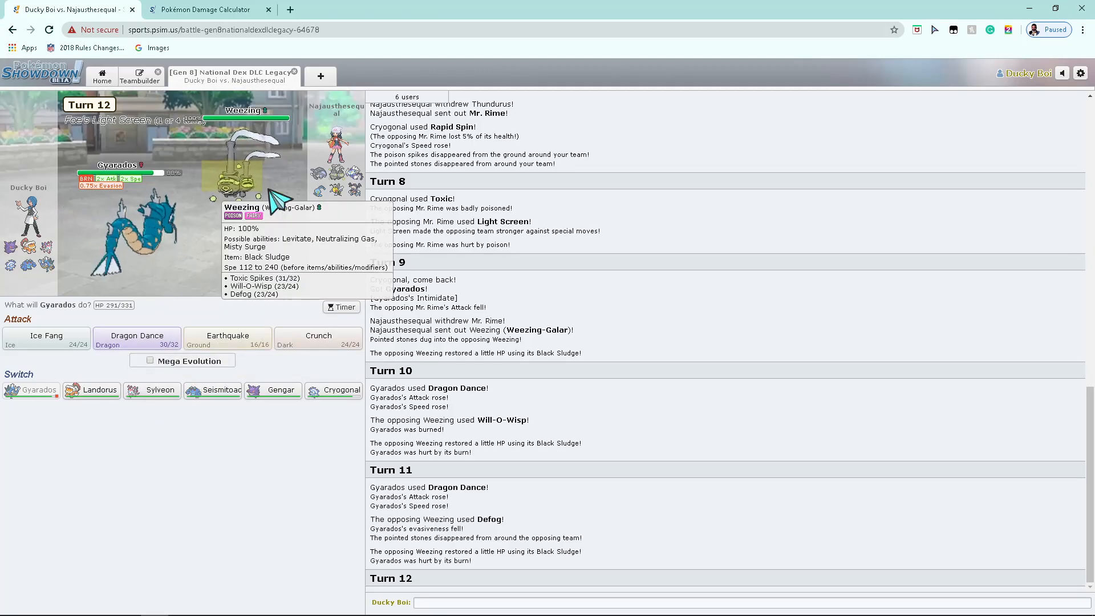
pyautogui.moveTo(272, 187)
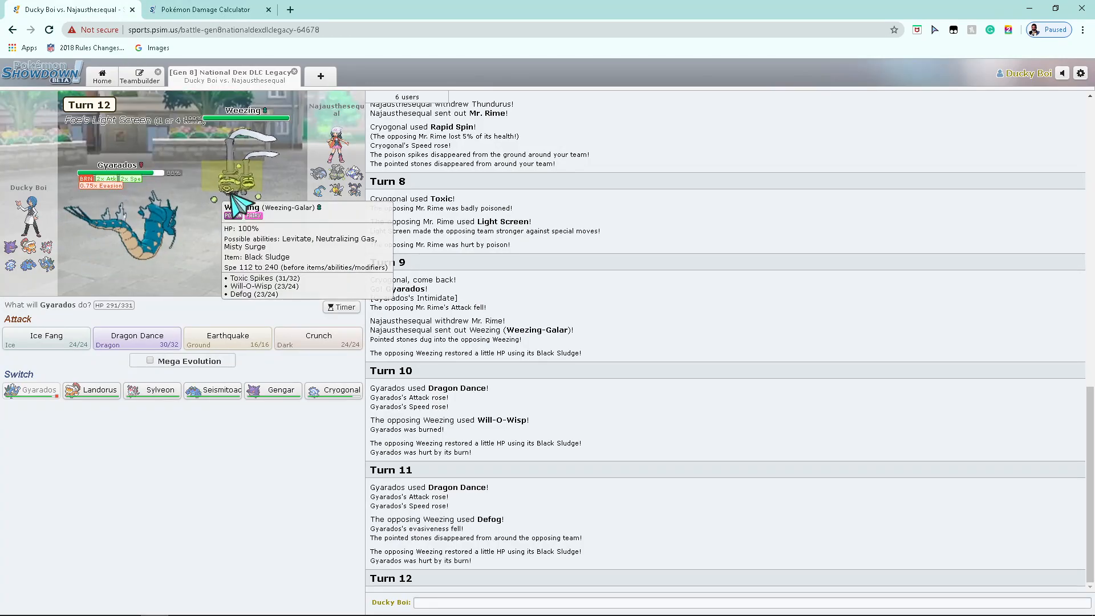
pyautogui.moveTo(273, 390)
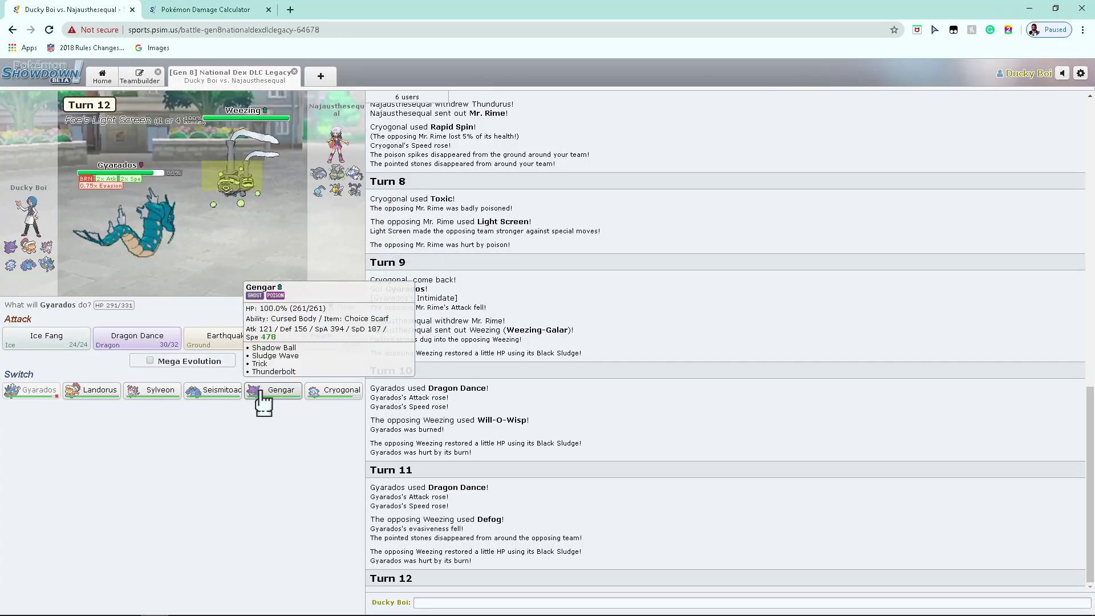
pyautogui.moveTo(100, 389)
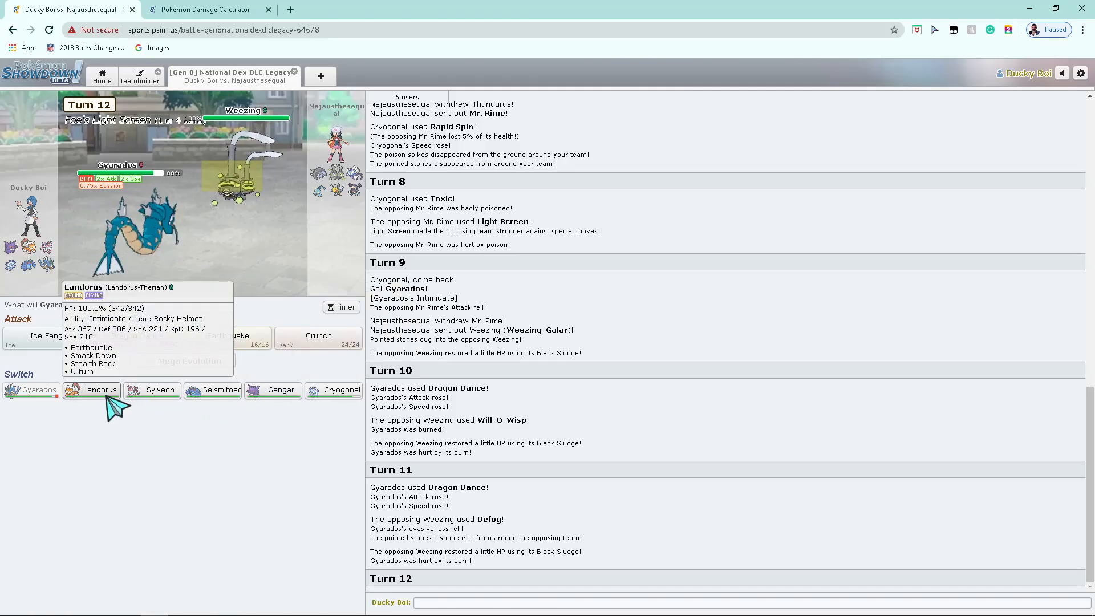
# Step: Switch Gyarados out for Landorus-Therian
pyautogui.click(99, 389)
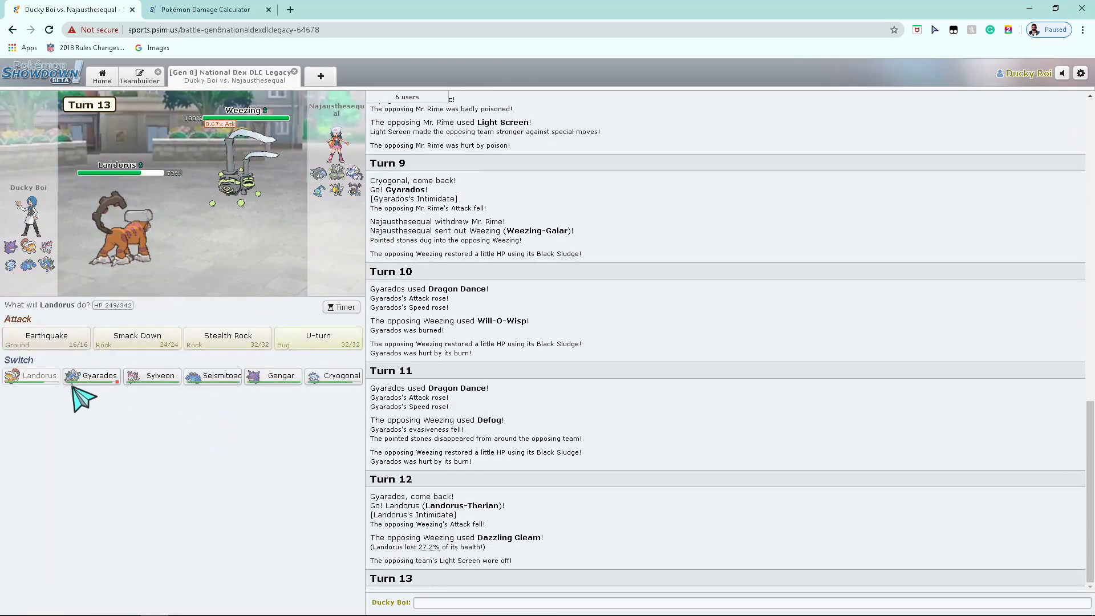
# Step: Lock in Smack Down for Landorus-Therian on turn 13
pyautogui.click(137, 337)
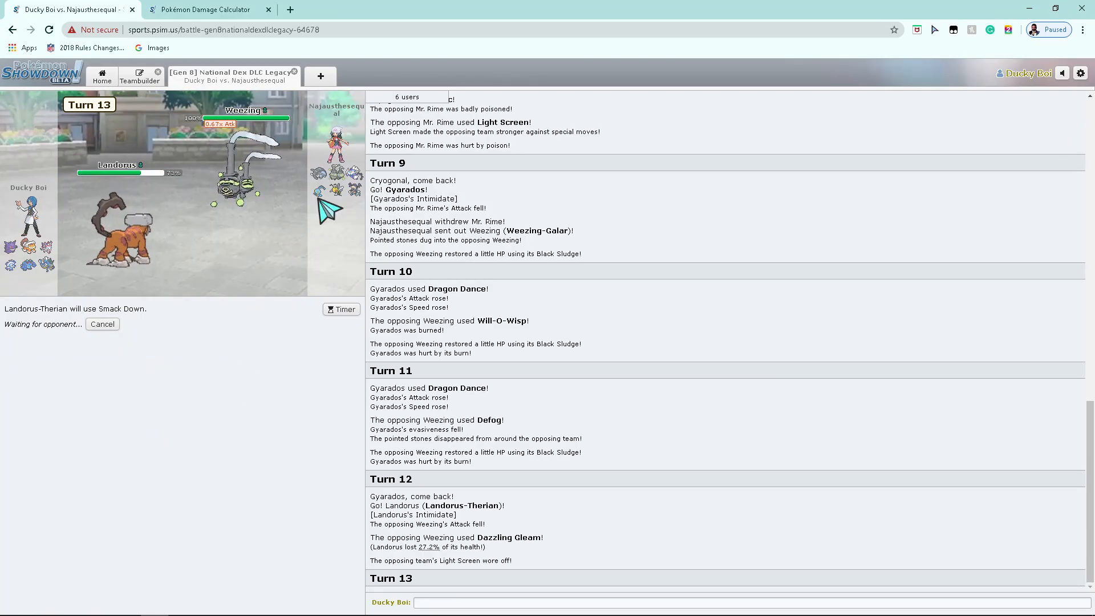
pyautogui.moveTo(312, 172)
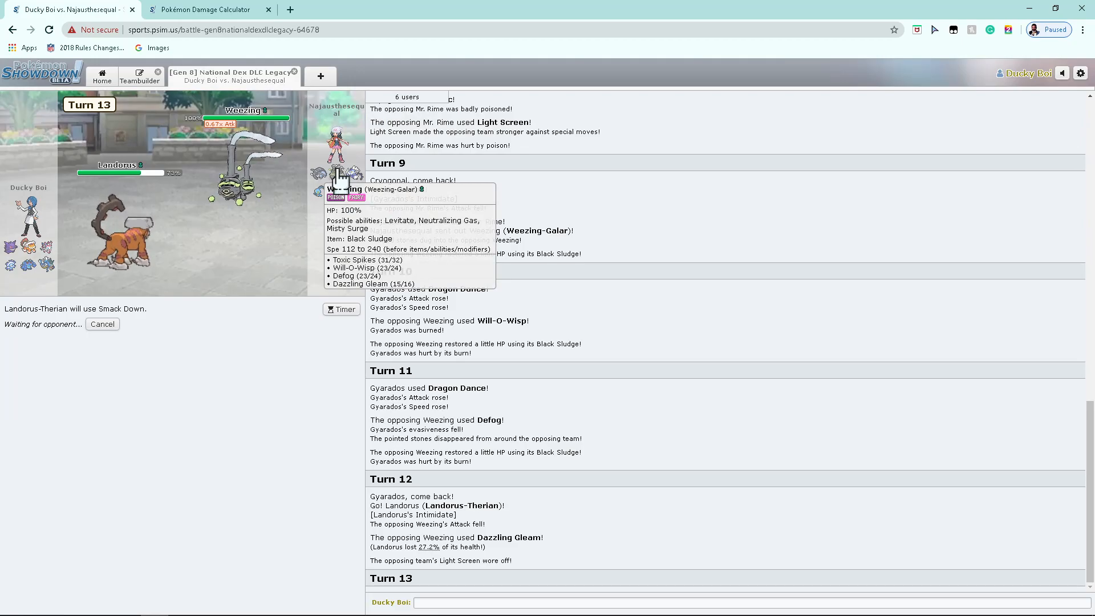
pyautogui.moveTo(274, 292)
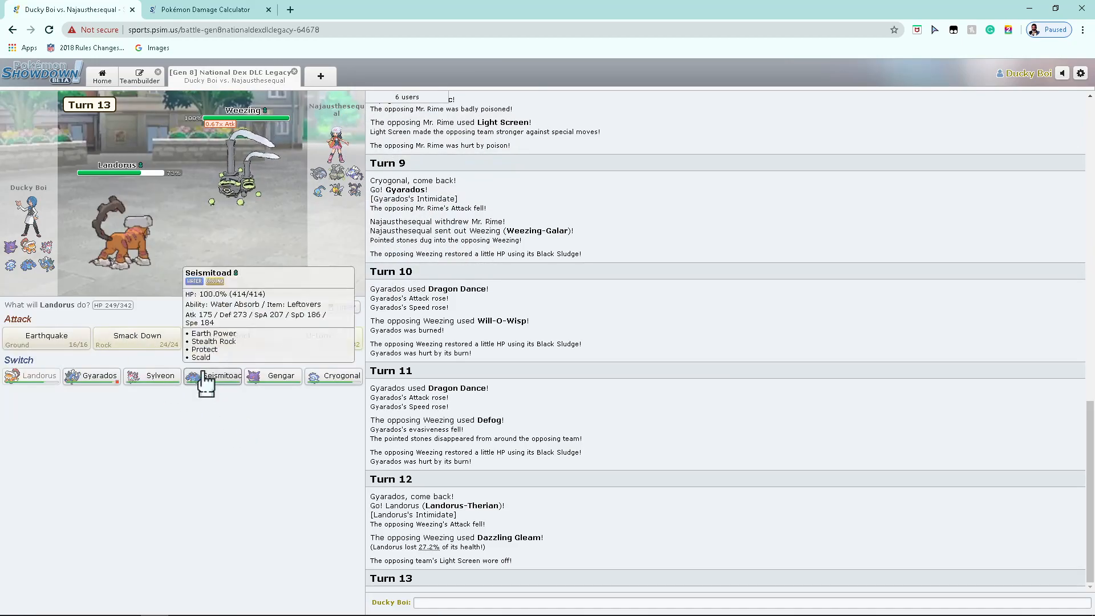
pyautogui.moveTo(189, 382)
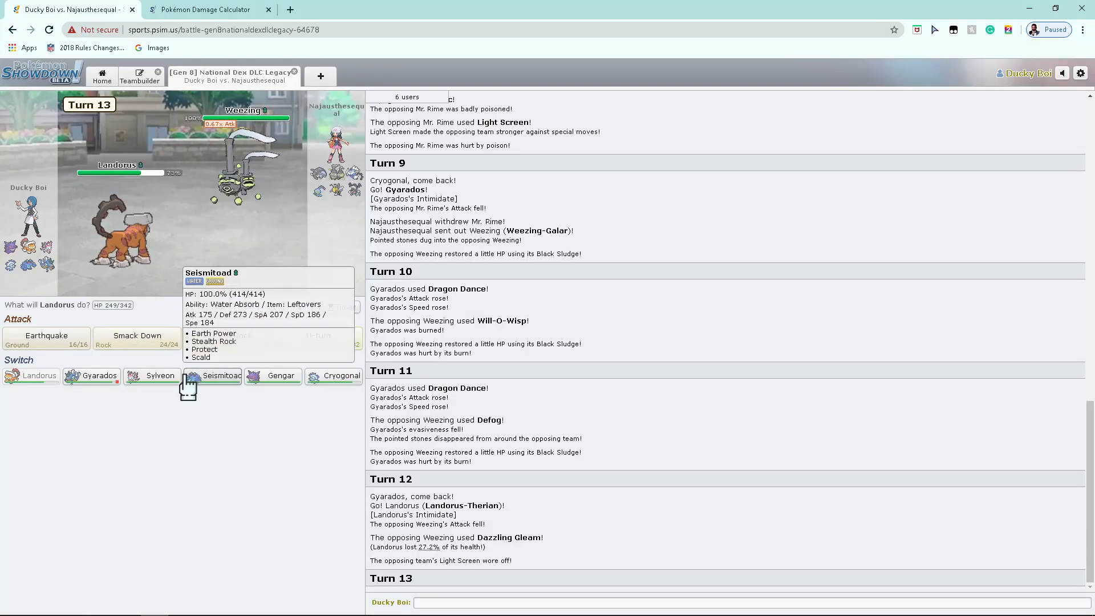
pyautogui.click(137, 339)
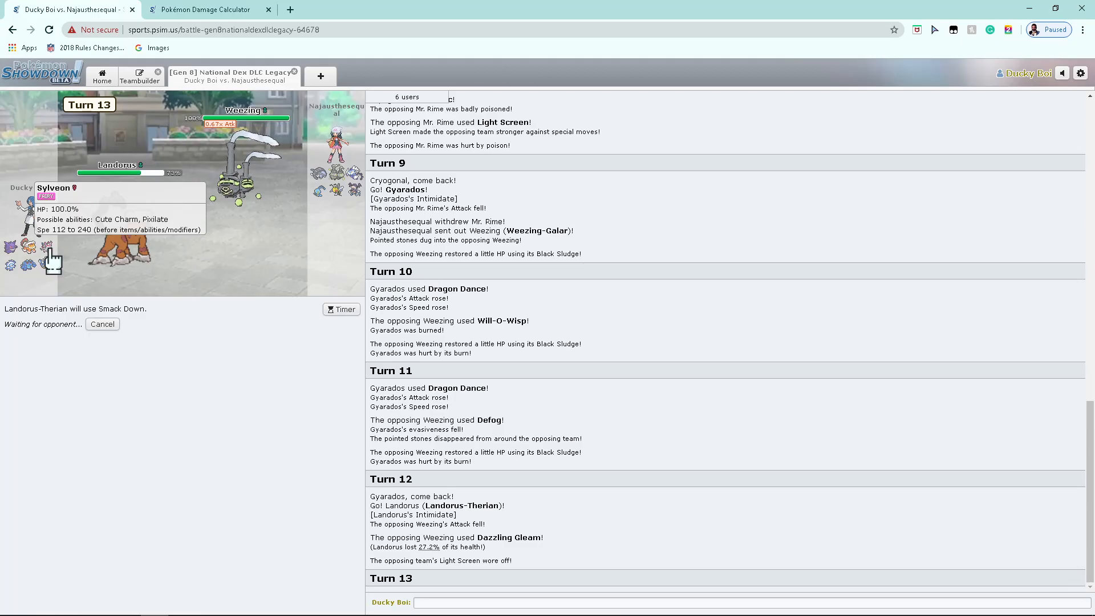
pyautogui.moveTo(241, 188)
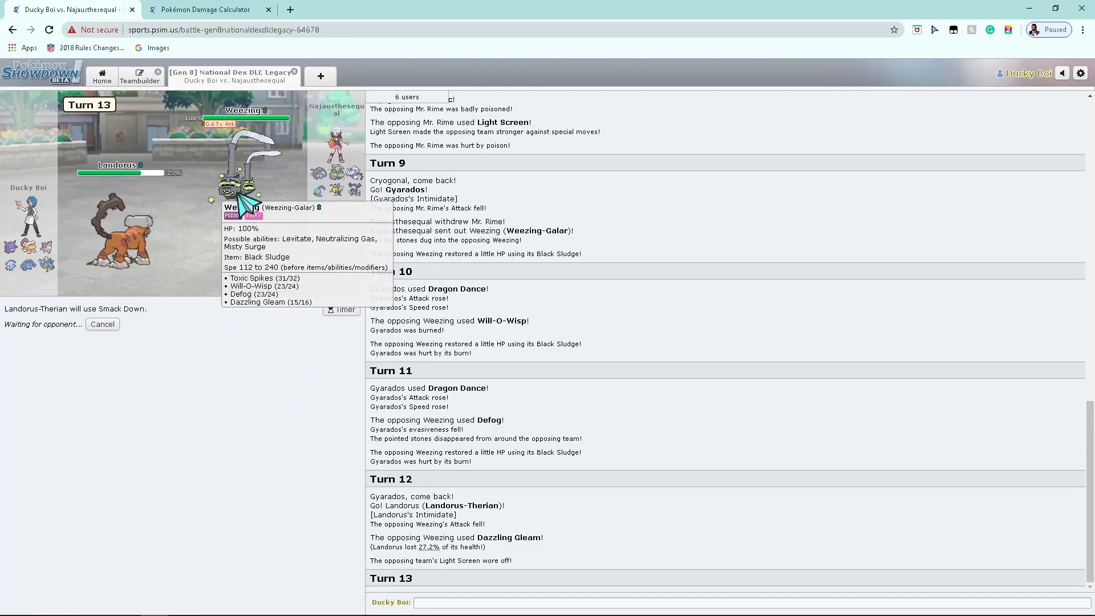
pyautogui.moveTo(253, 396)
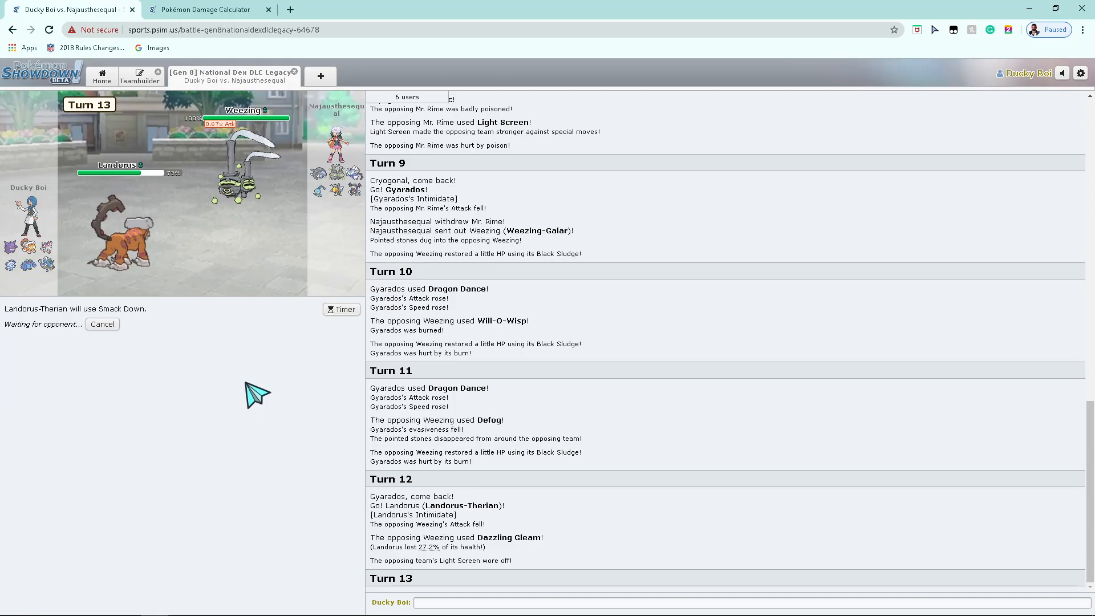
pyautogui.moveTo(482, 349)
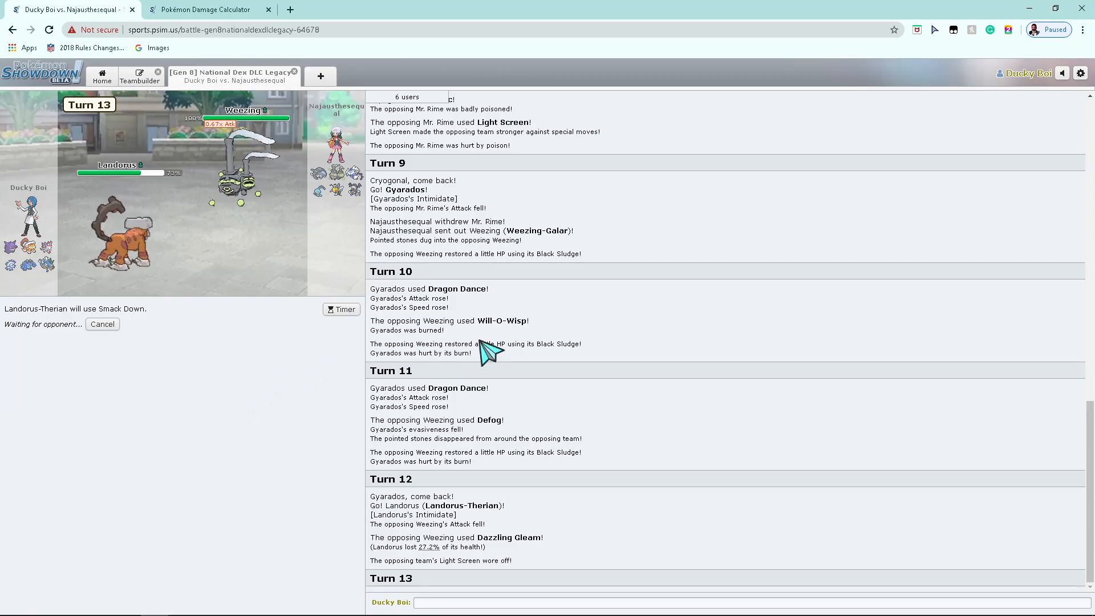
pyautogui.moveTo(407, 188)
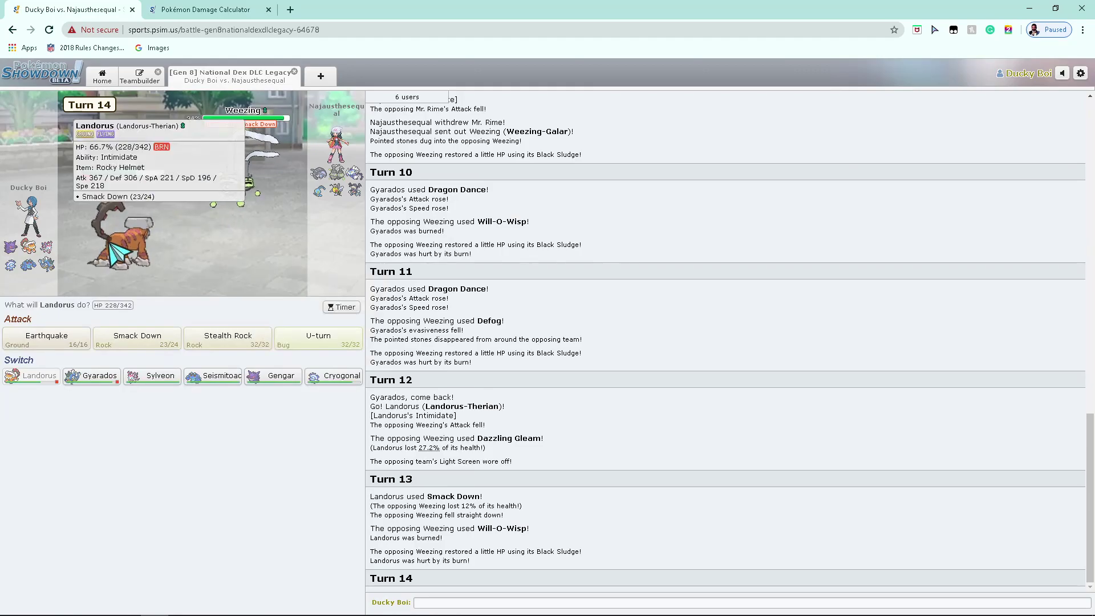
pyautogui.moveTo(47, 338)
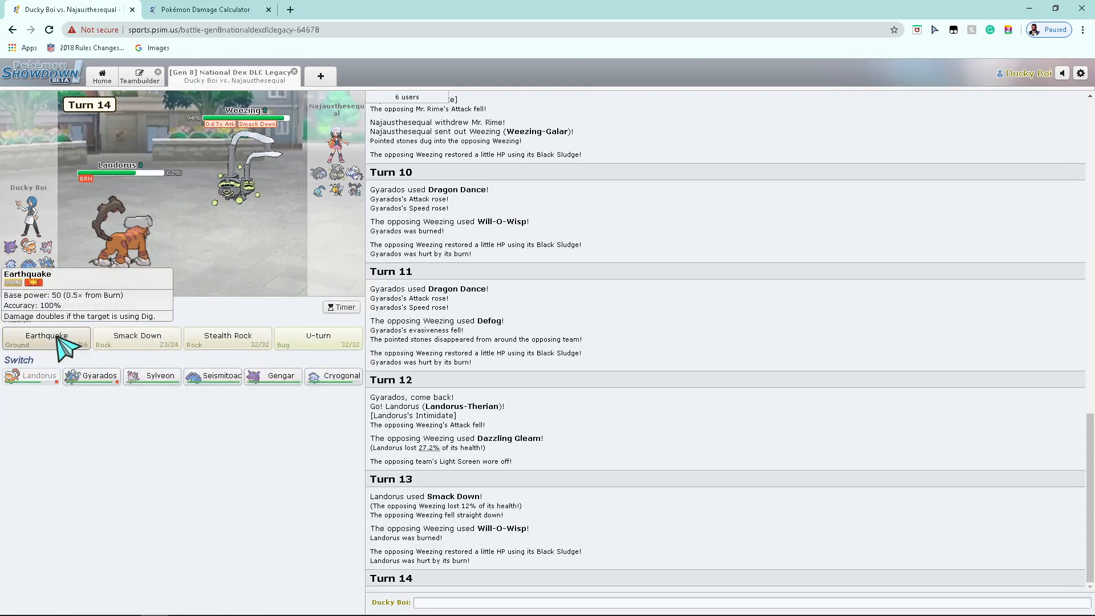
# Step: Use Earthquake on turn 14, then queue Smack Down for turn 15
pyautogui.click(45, 335)
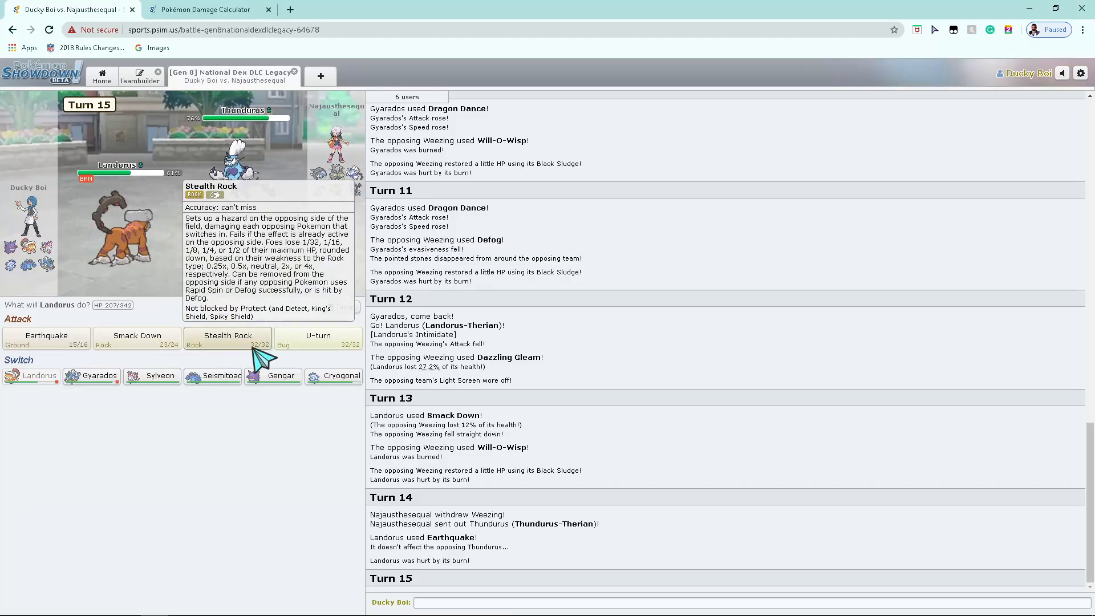
pyautogui.moveTo(151, 346)
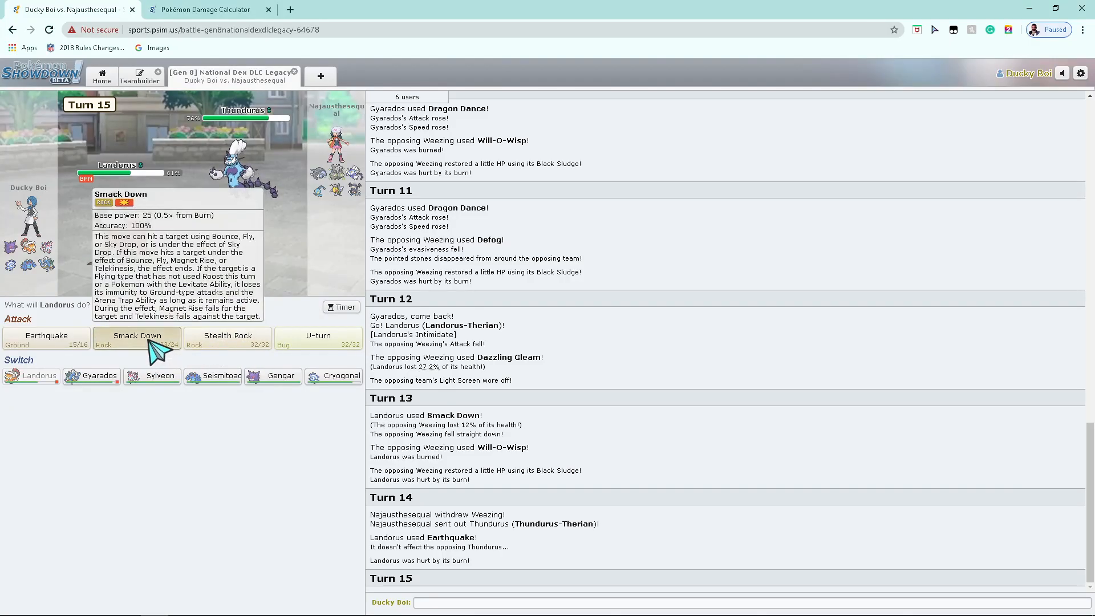
pyautogui.click(136, 335)
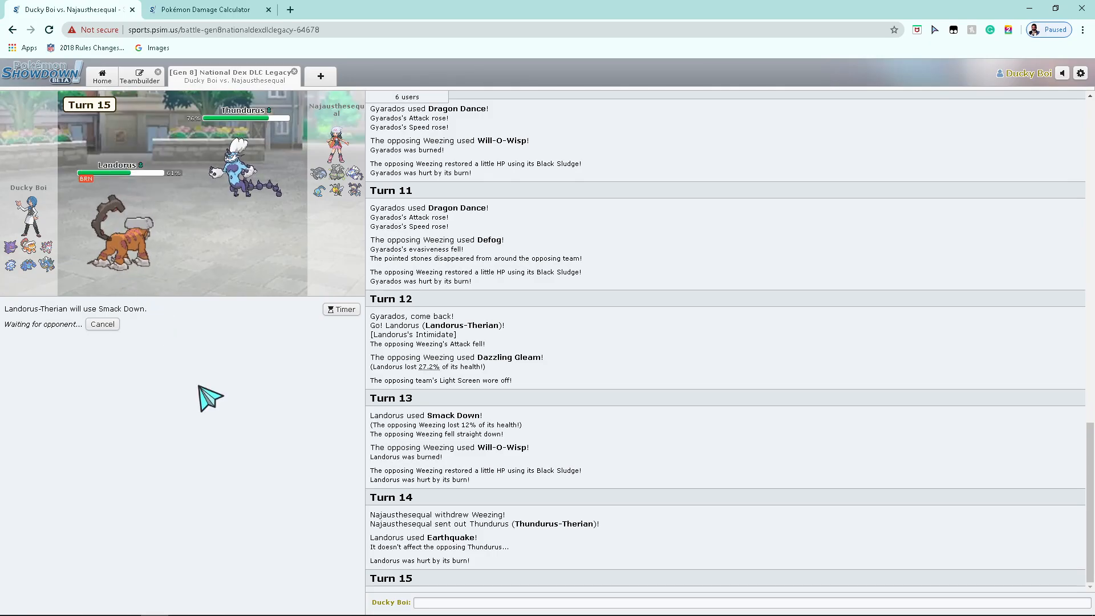
pyautogui.moveTo(200, 225)
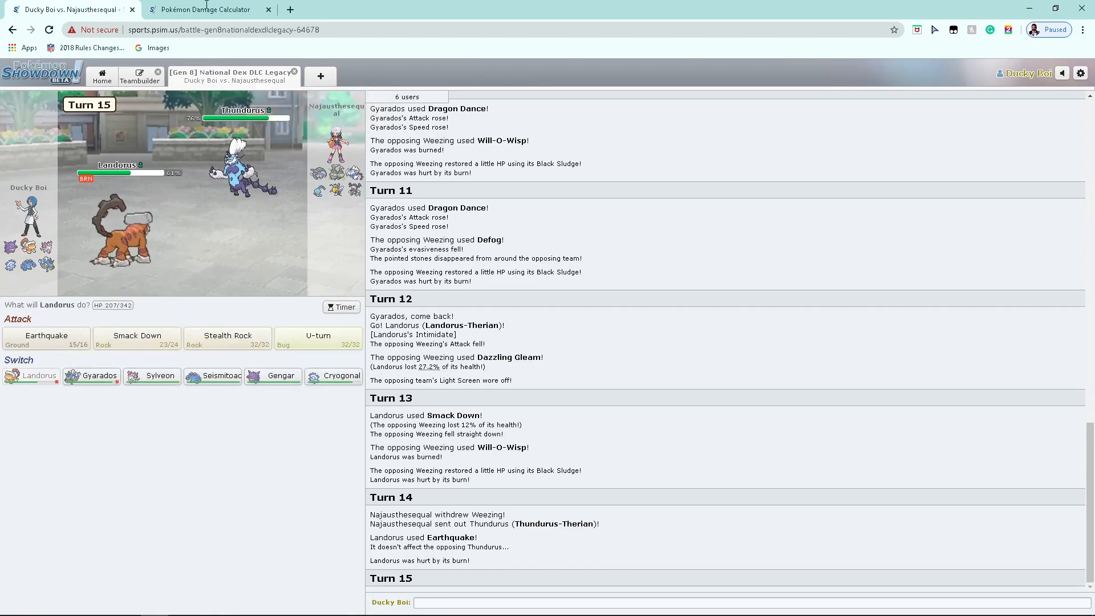
# Step: Load burned Landorus-Therian versus Thundurus-Therian's Wallbreaker set in the calculator
pyautogui.click(211, 9)
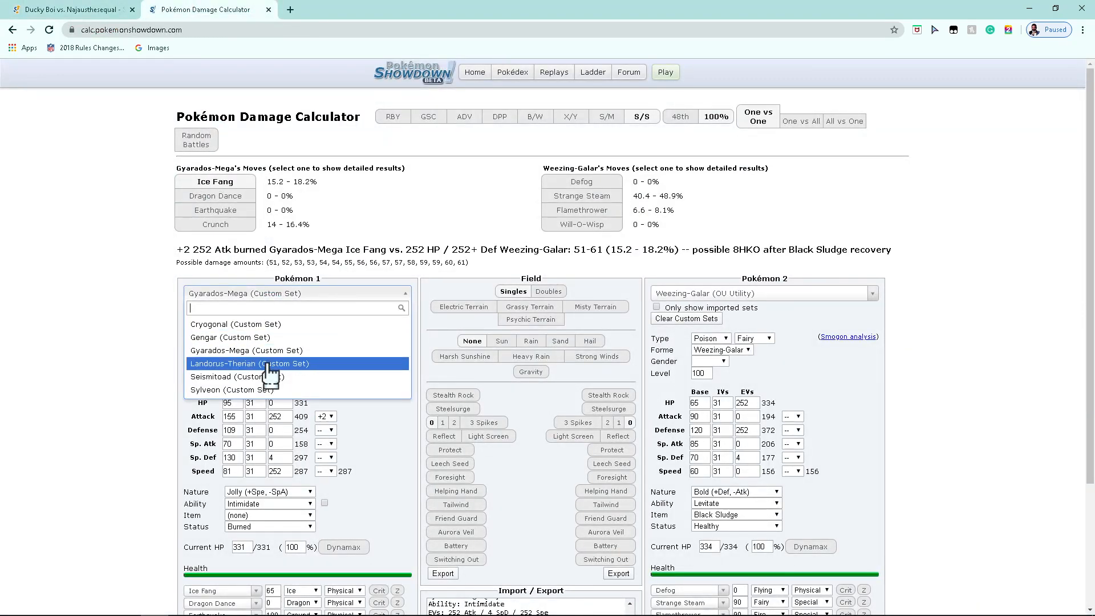
pyautogui.click(68, 9)
pyautogui.write('thundur')
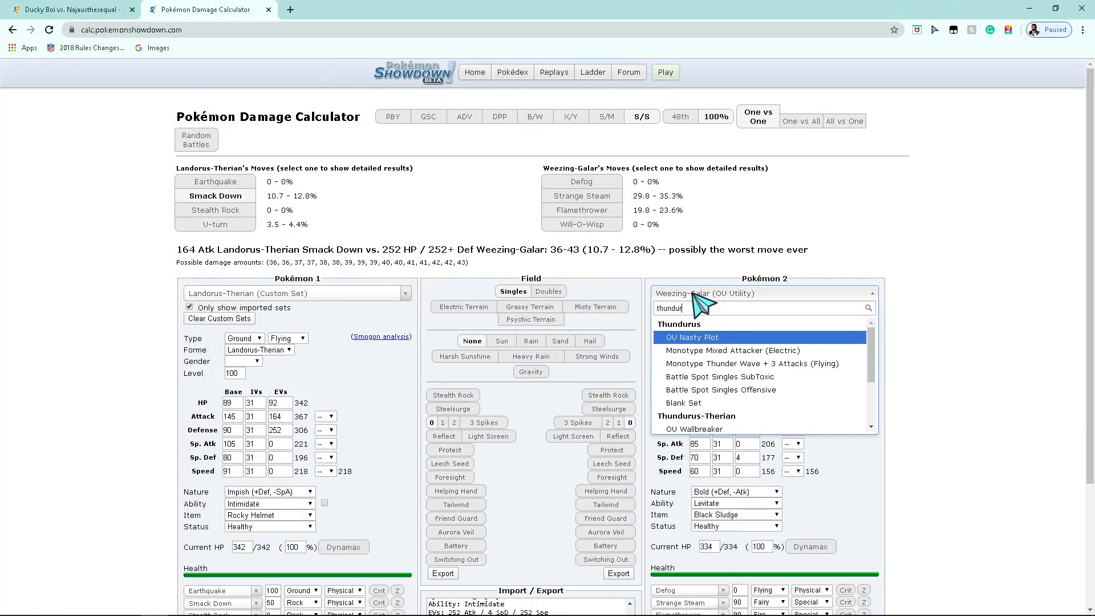
pyautogui.click(696, 430)
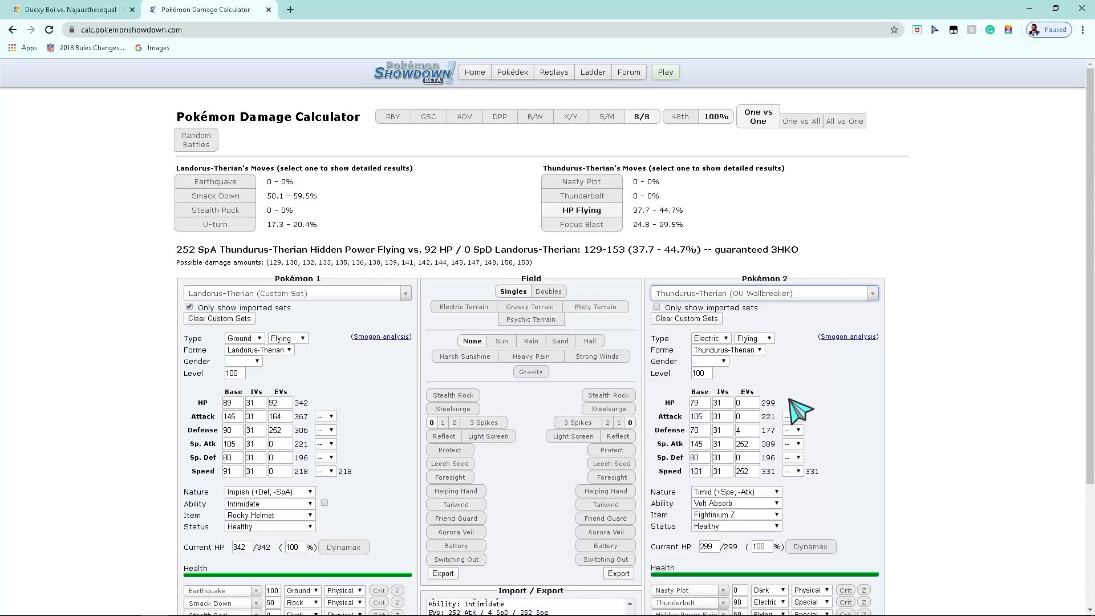
pyautogui.moveTo(474, 299)
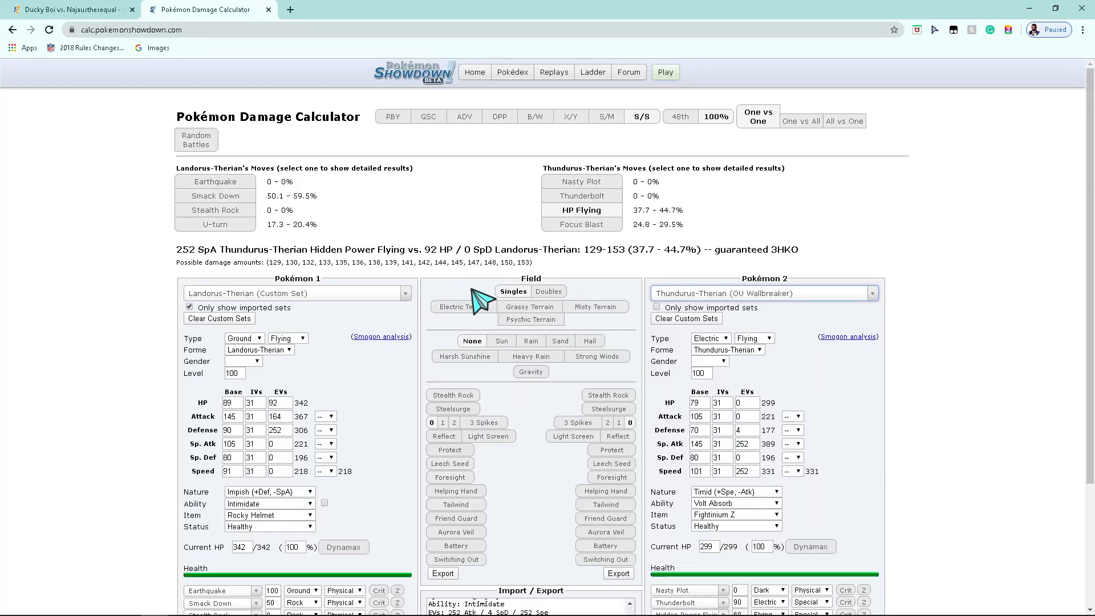
pyautogui.click(269, 526)
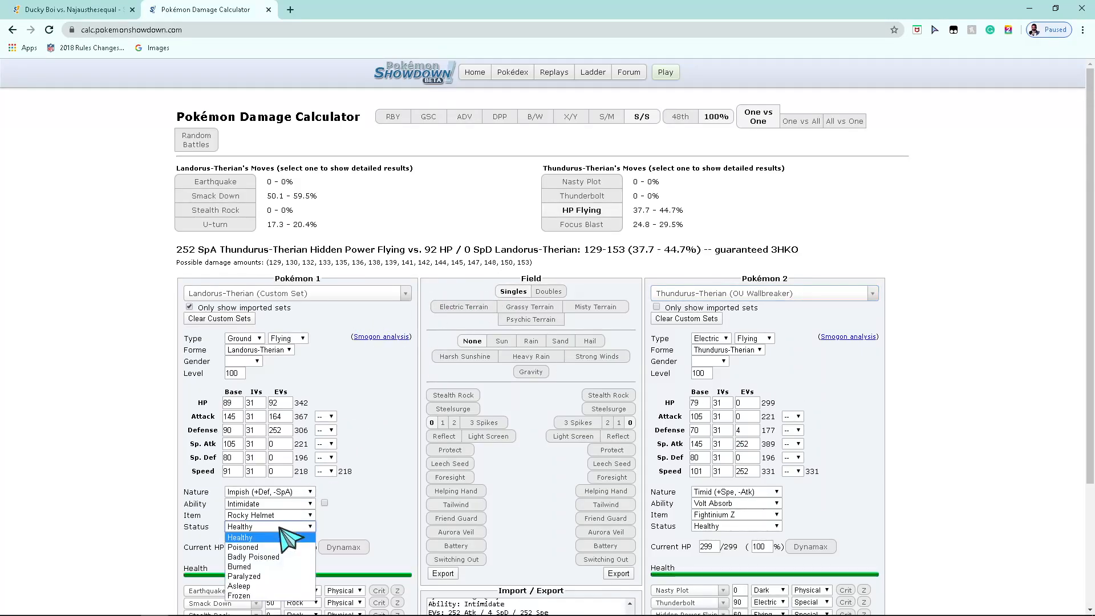
pyautogui.click(239, 565)
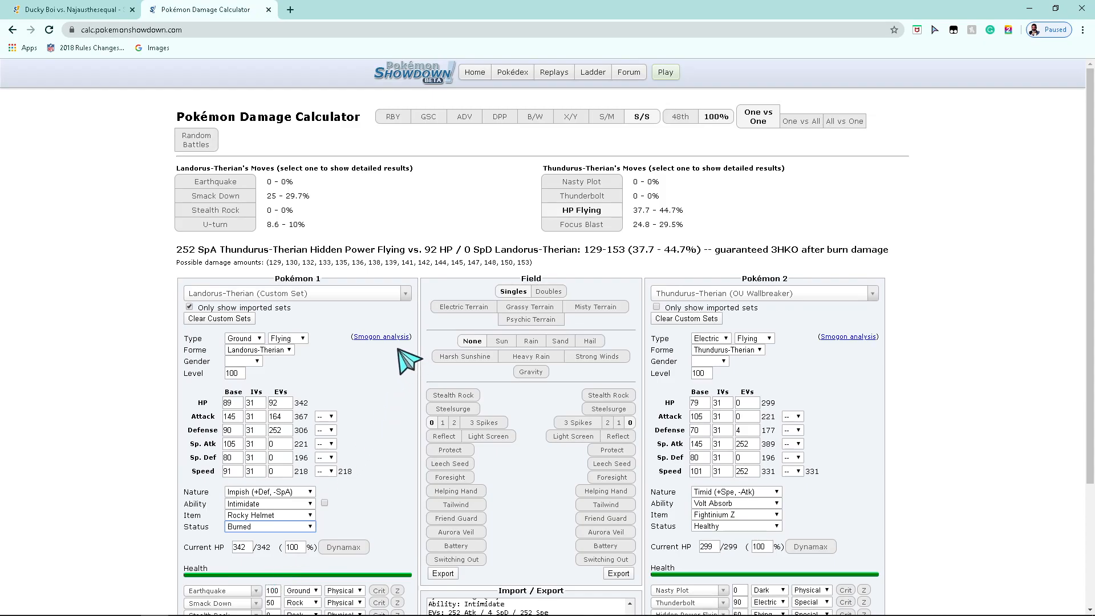
pyautogui.moveTo(779, 268)
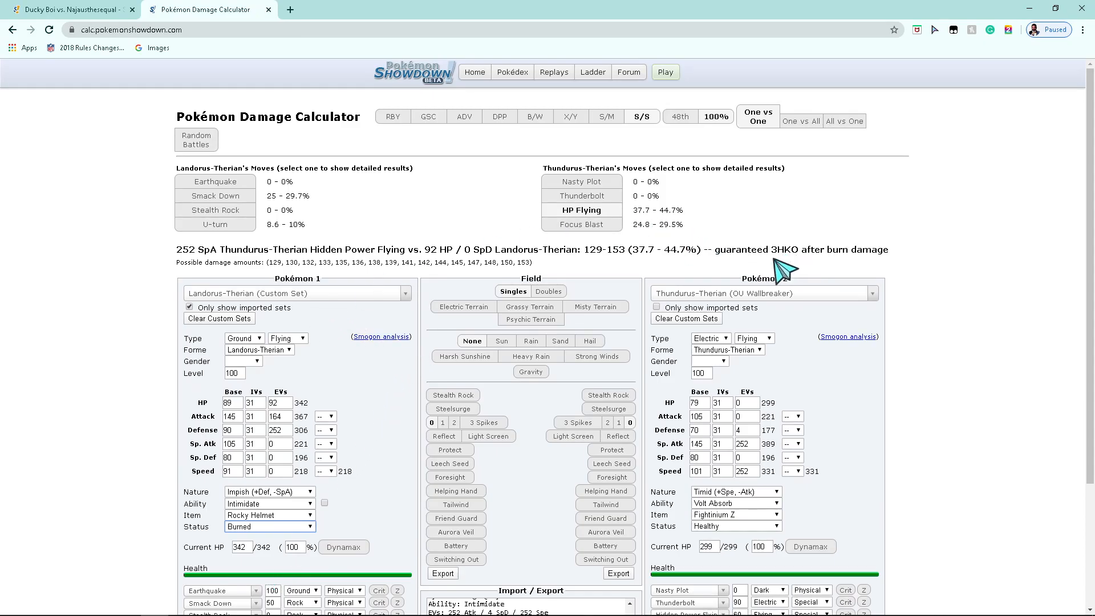
pyautogui.click(63, 8)
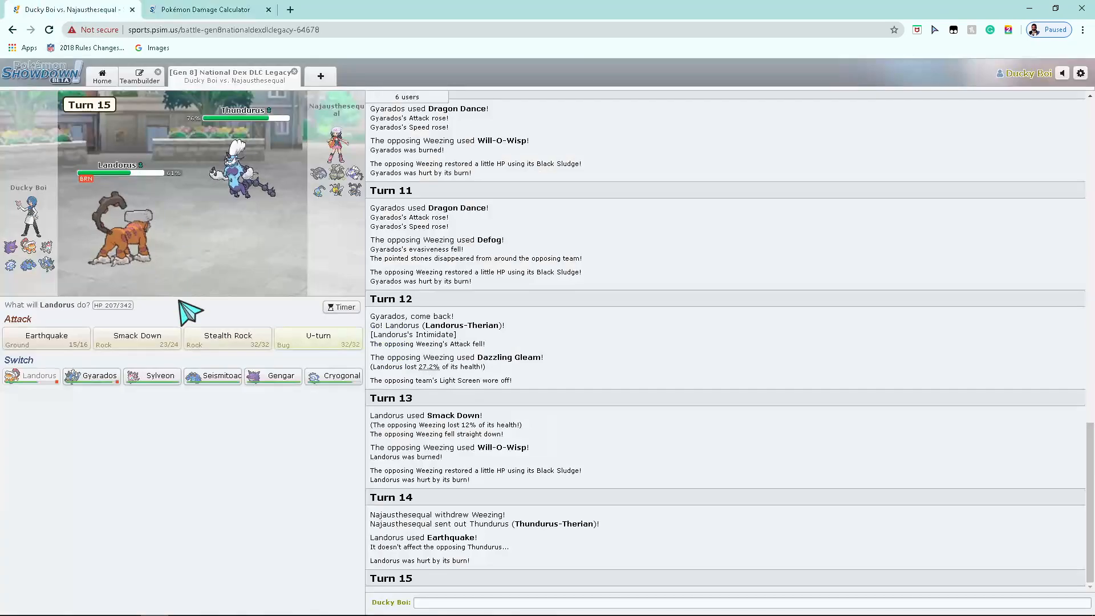
# Step: Choose Smack Down for Landorus-Therian on turn 15
pyautogui.click(137, 338)
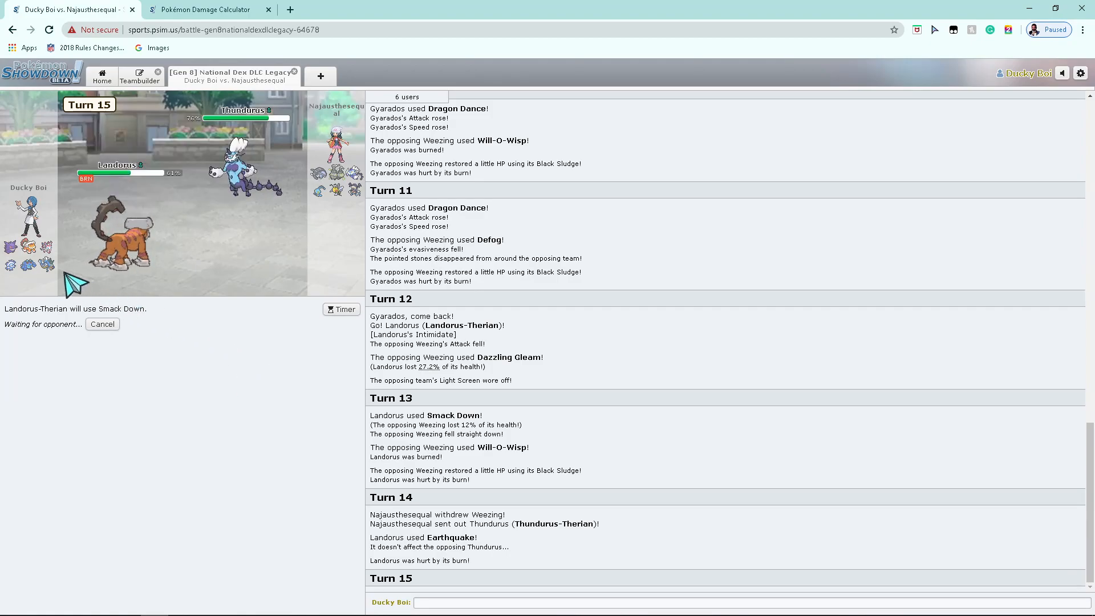
pyautogui.moveTo(319, 172)
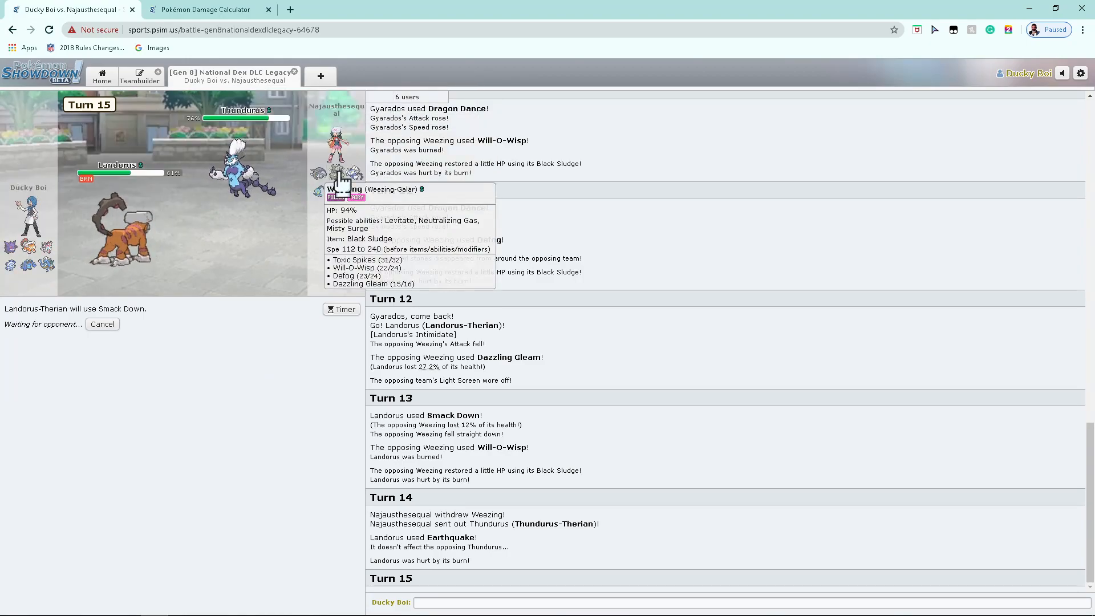
pyautogui.moveTo(318, 192)
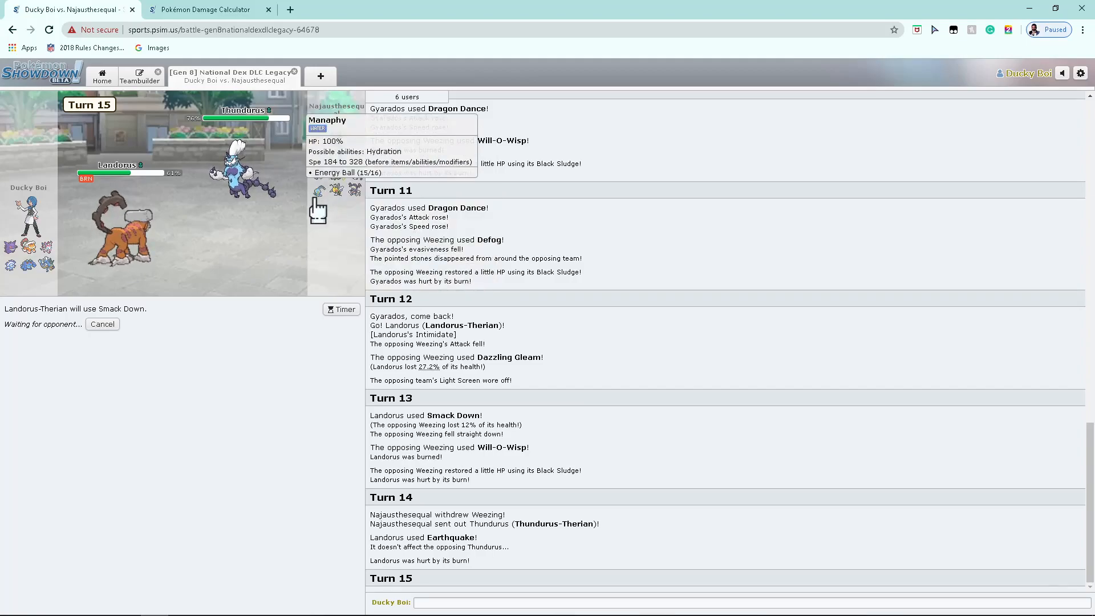
pyautogui.moveTo(191, 362)
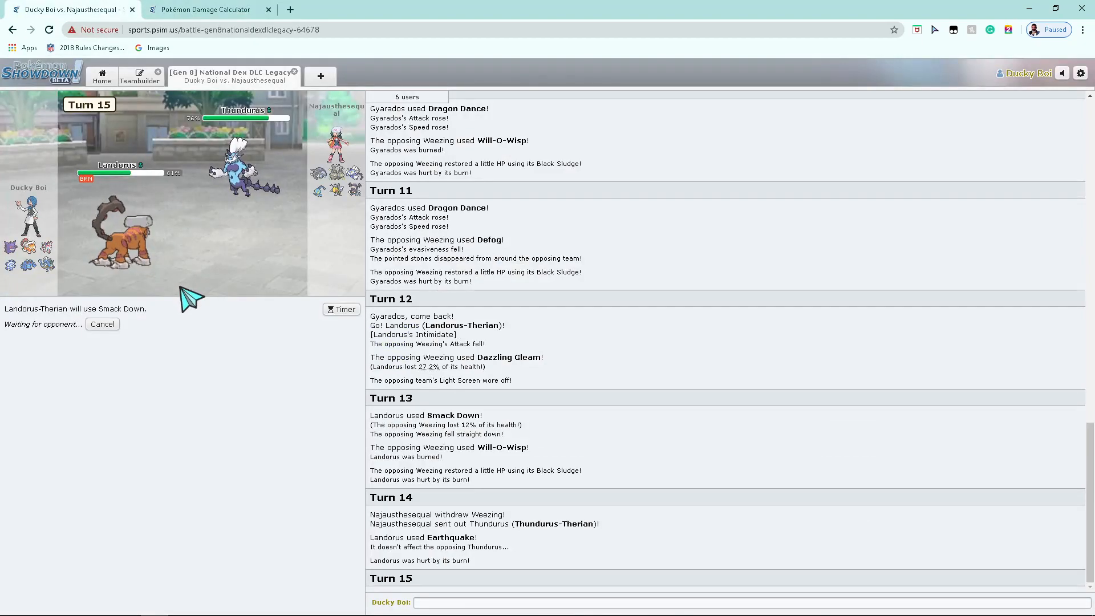
# Step: Keep Thundurus-Therian Healthy and scroll through its Hidden Power Flying damage results
pyautogui.click(212, 10)
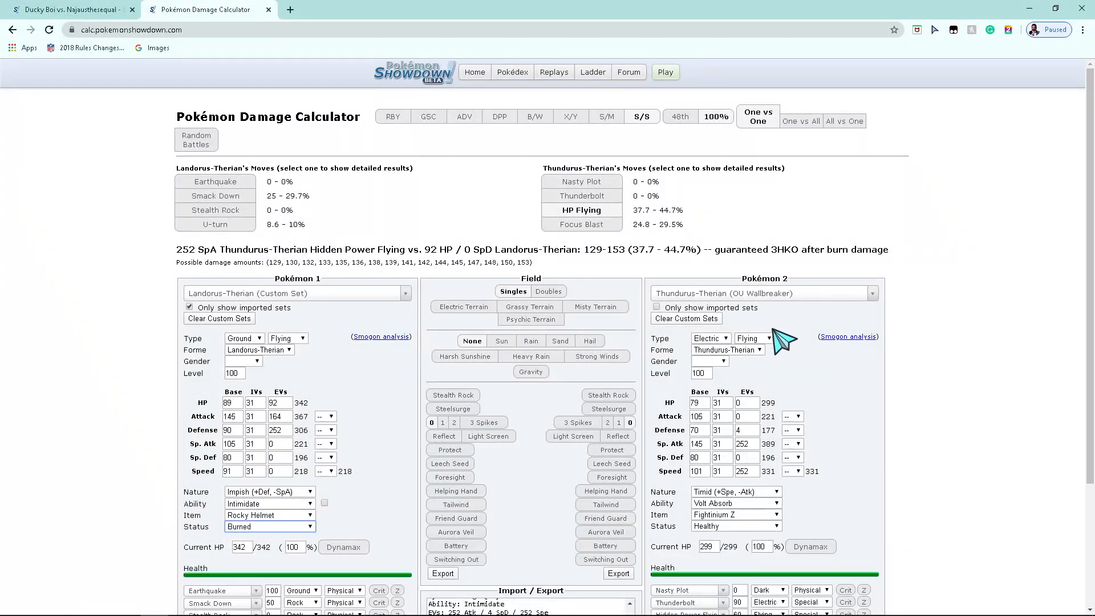
pyautogui.click(735, 526)
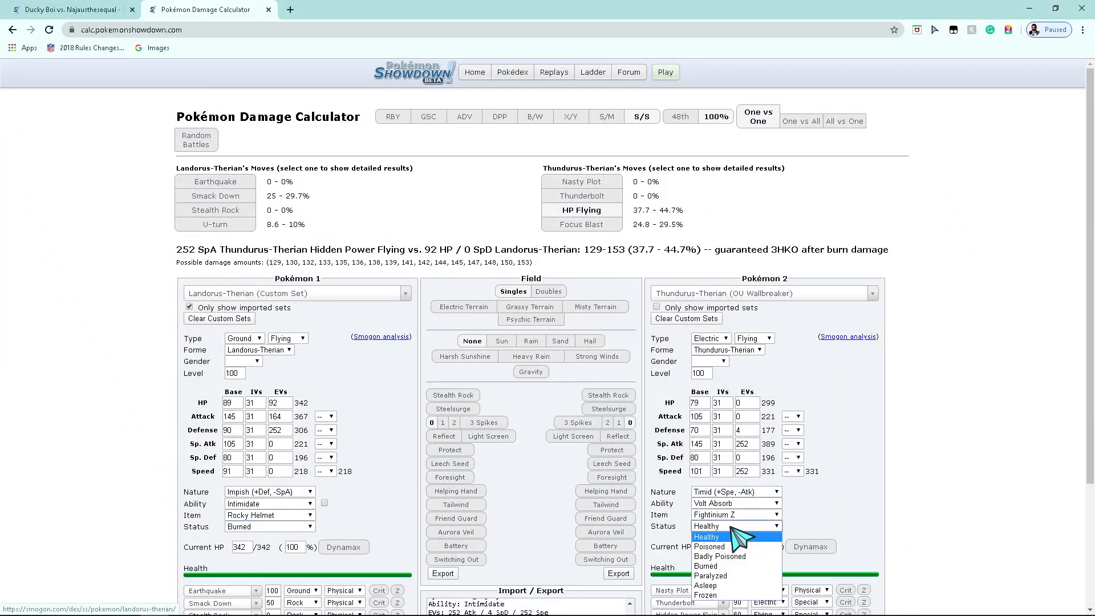
pyautogui.click(706, 536)
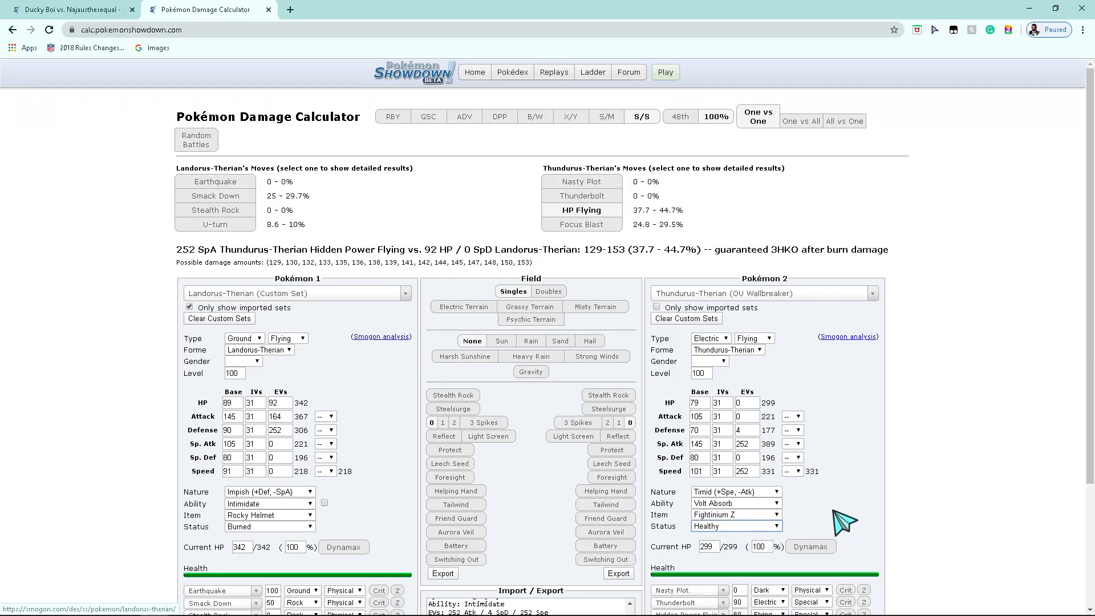
pyautogui.scroll(-3)
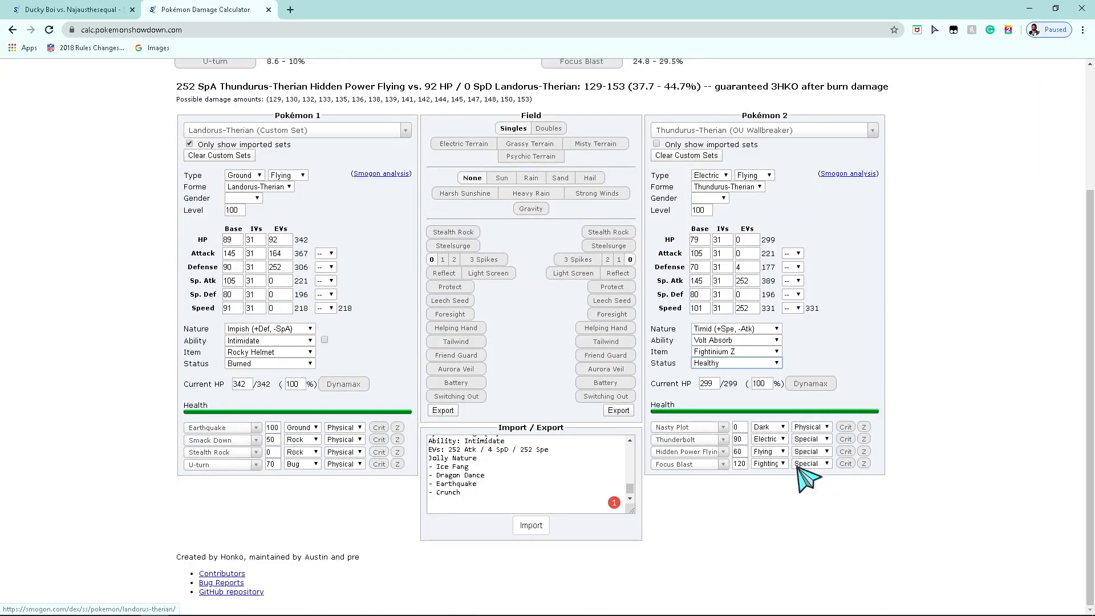
pyautogui.moveTo(816, 493)
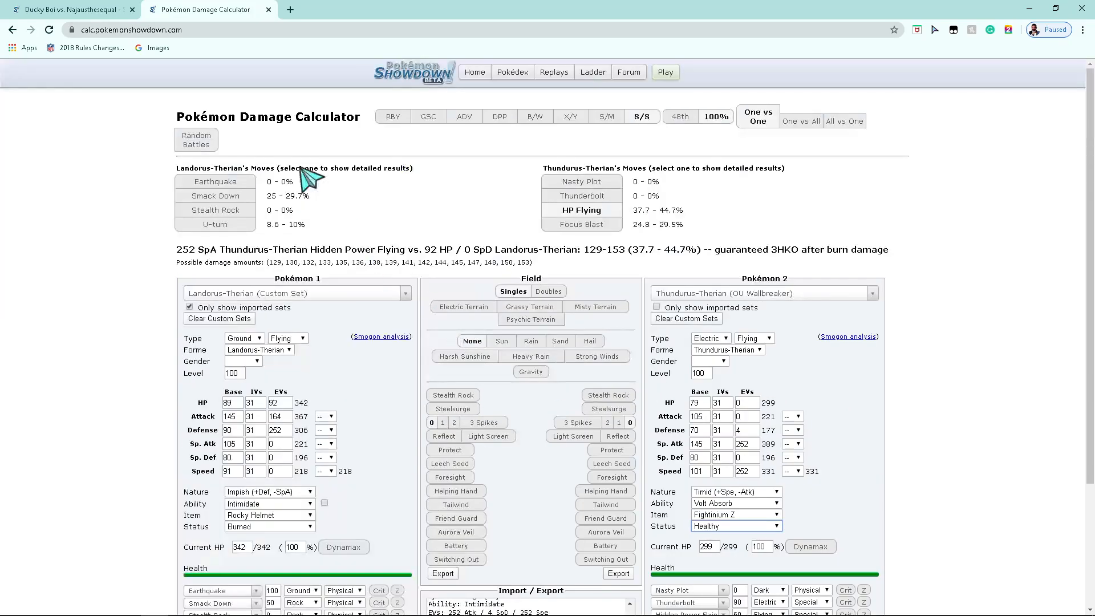
pyautogui.moveTo(637, 396)
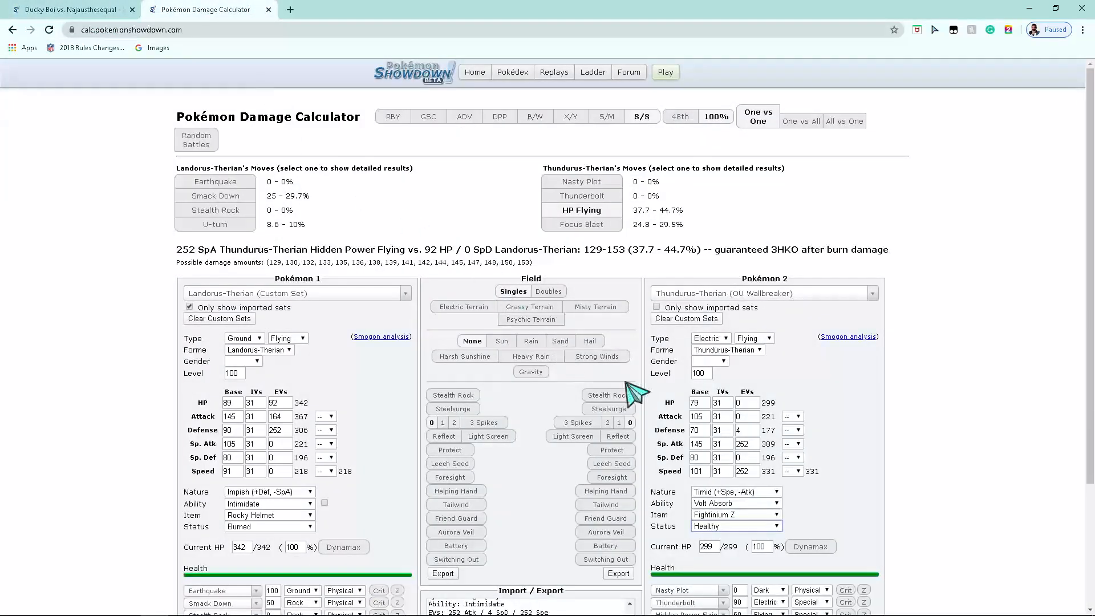
pyautogui.moveTo(843, 405)
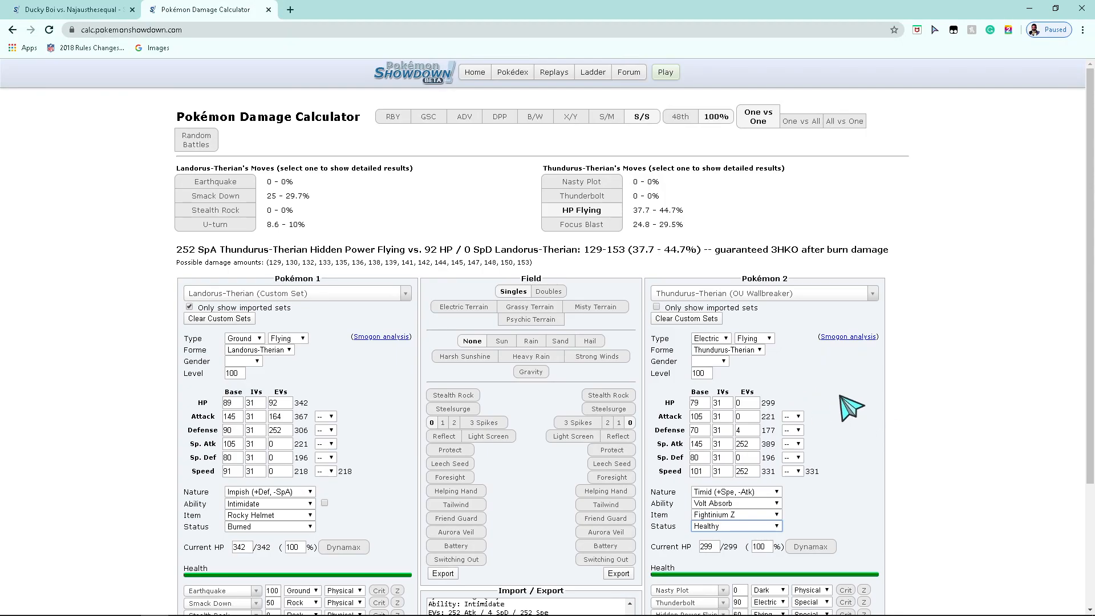
# Step: Alternate between battle and calculator rereading results until turn 16 begins
pyautogui.click(63, 9)
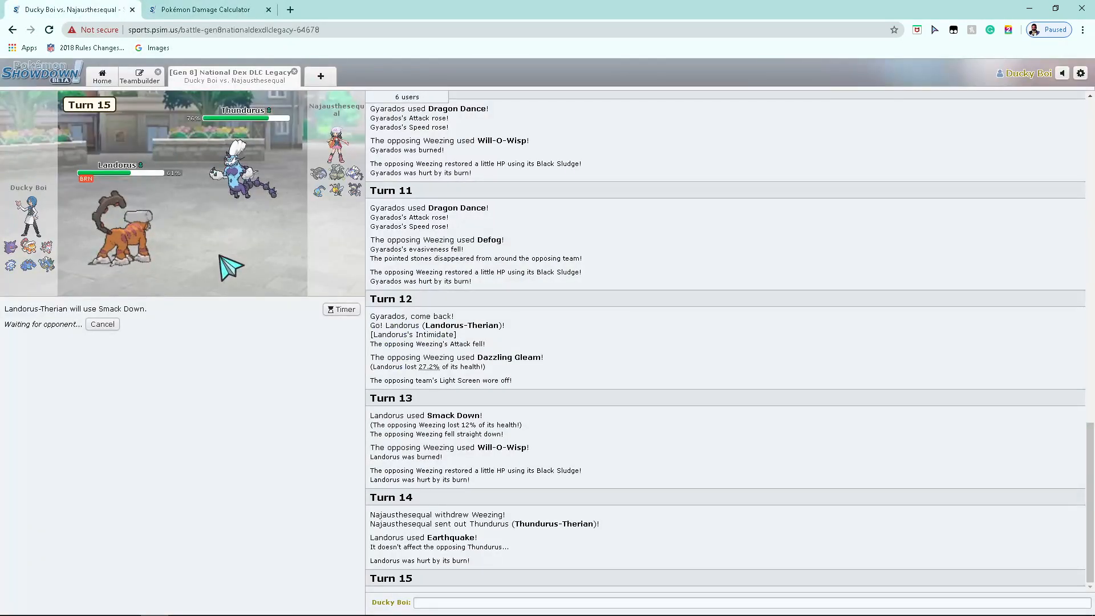
pyautogui.click(211, 9)
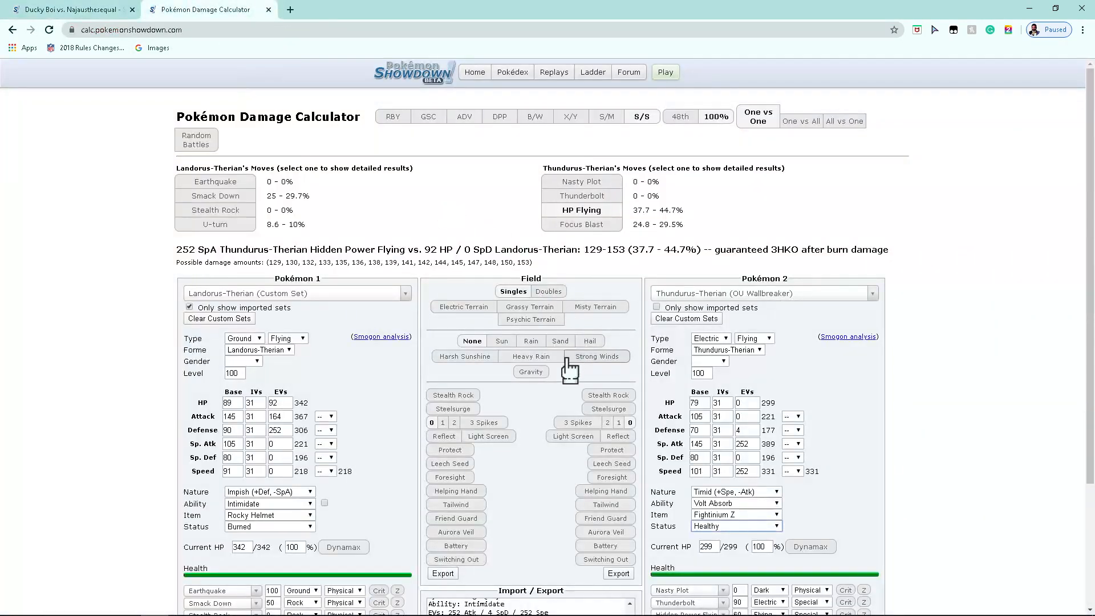
pyautogui.moveTo(613, 313)
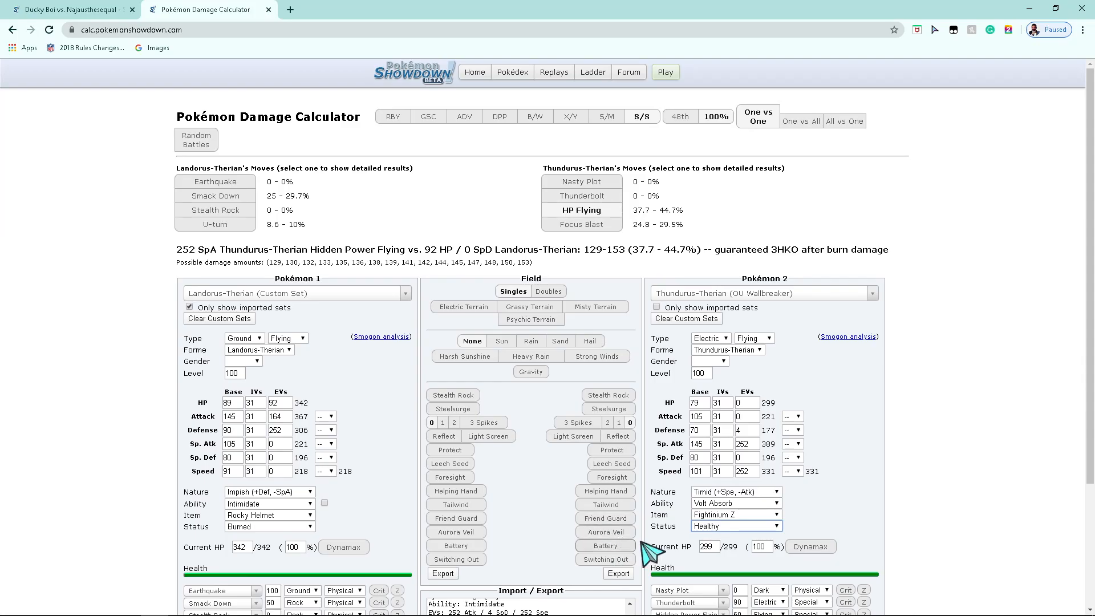
pyautogui.scroll(-3)
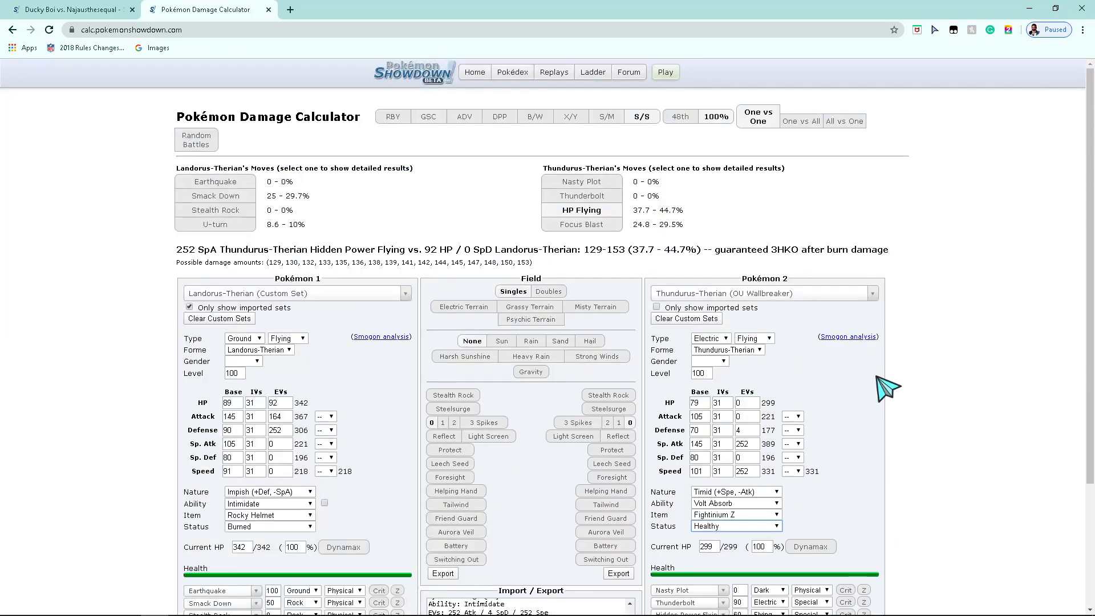
pyautogui.click(62, 9)
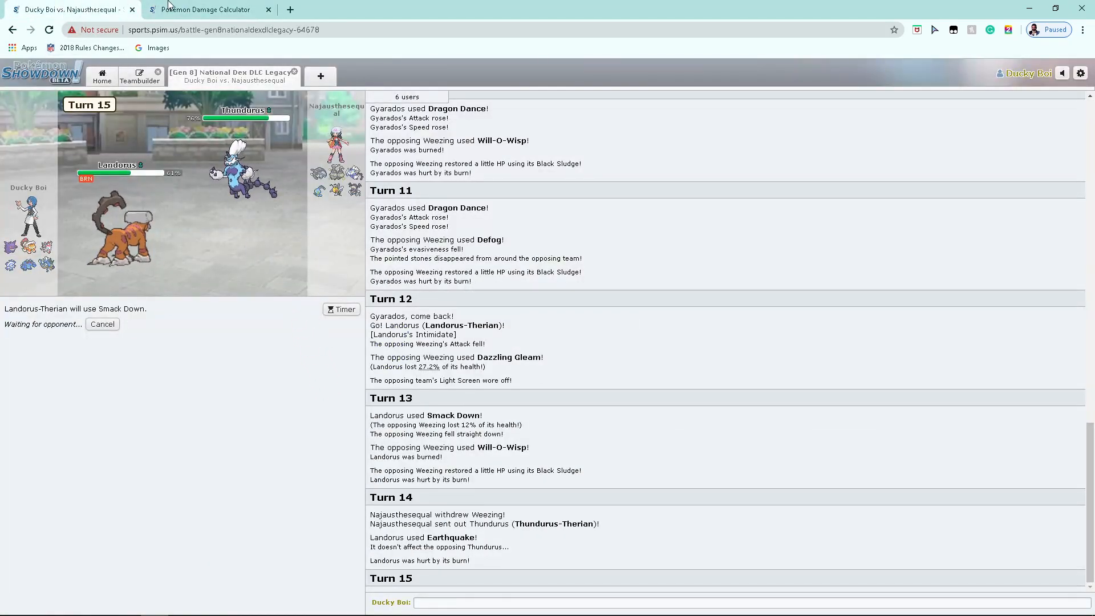
pyautogui.click(211, 10)
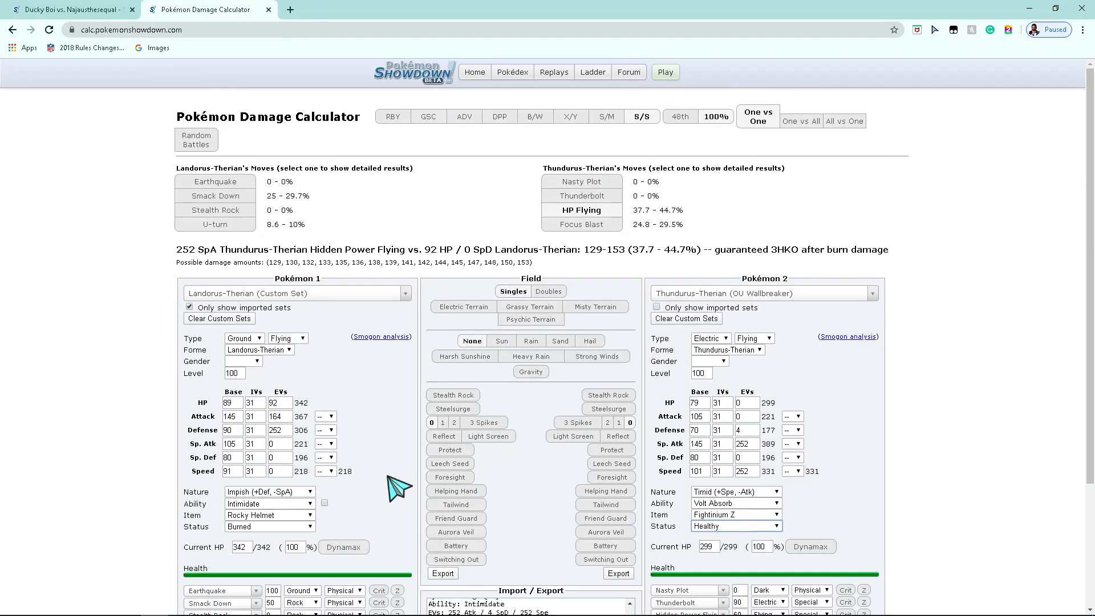
pyautogui.moveTo(685, 318)
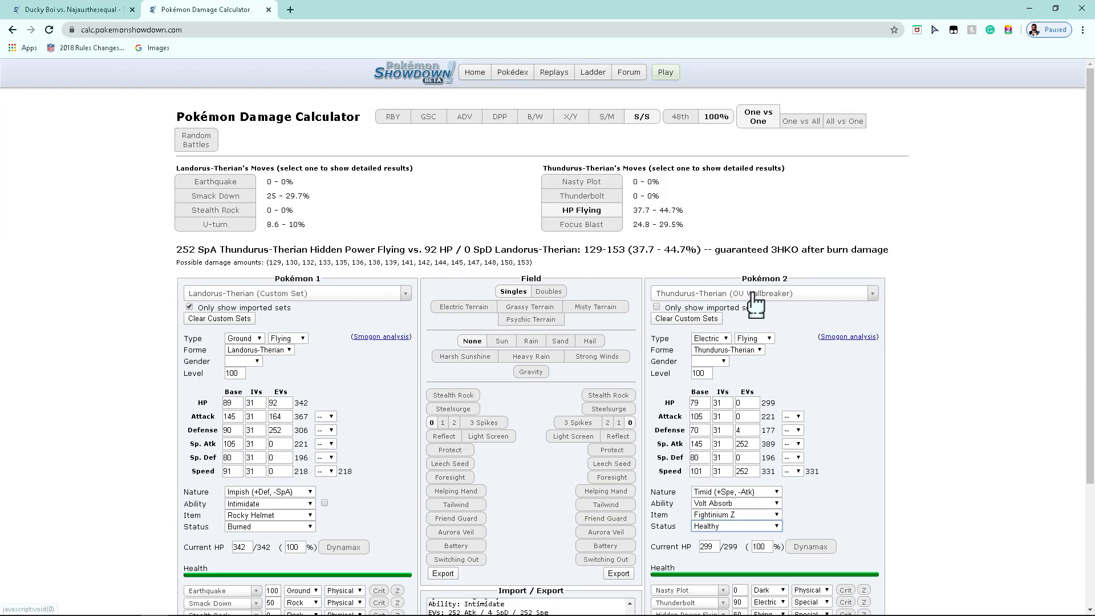
pyautogui.scroll(-3)
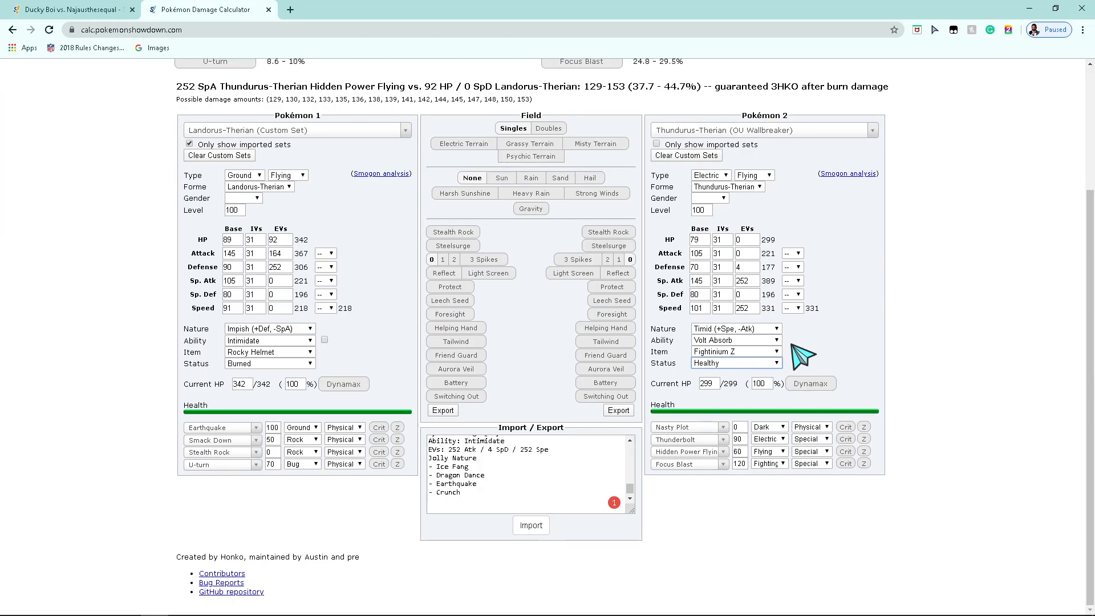
pyautogui.click(69, 9)
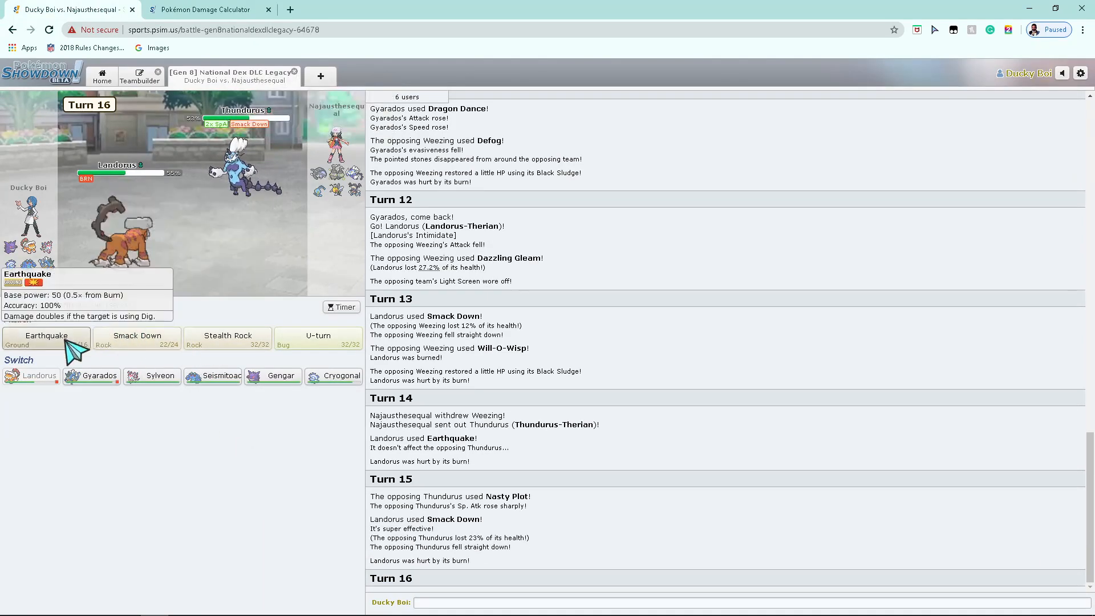
# Step: Use Earthquake with Landorus, then have Gengar fire Shadow Ball instead of Sludge Wave
pyautogui.click(46, 335)
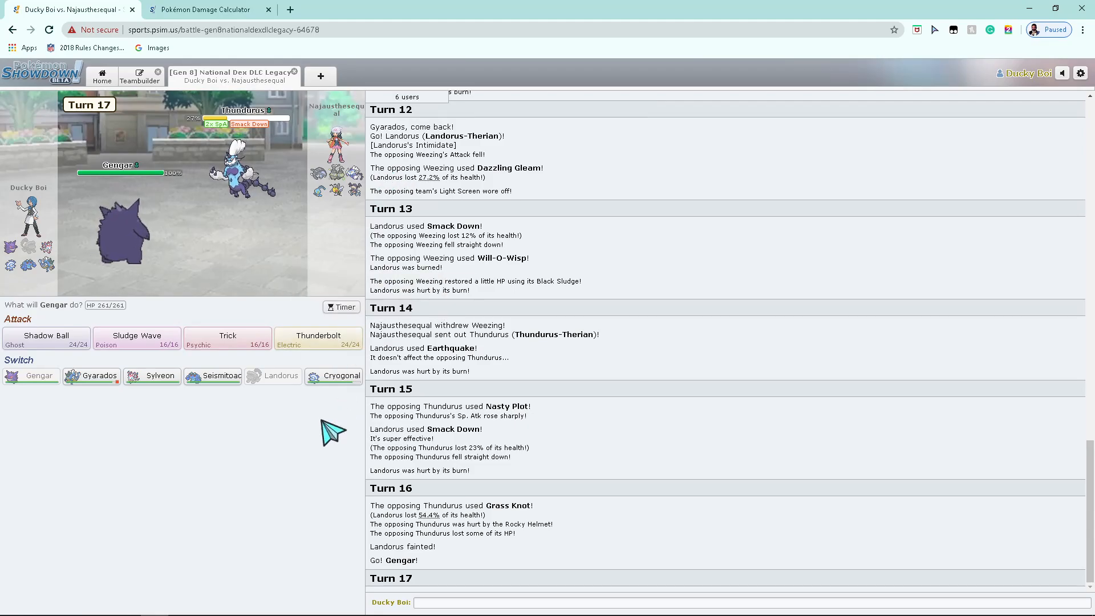
pyautogui.moveTo(250, 171)
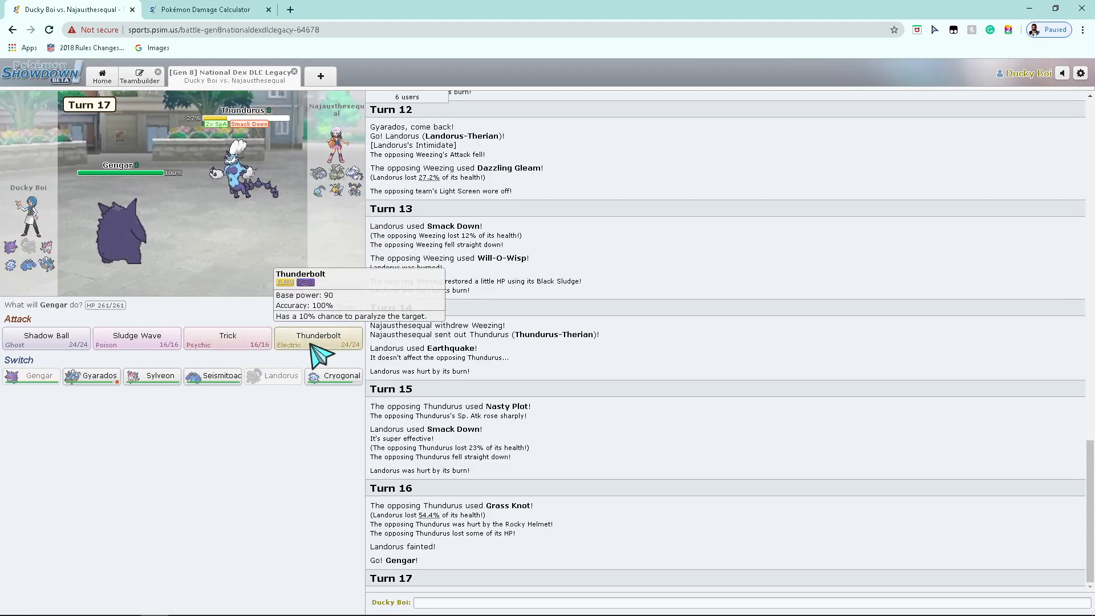
pyautogui.moveTo(45, 336)
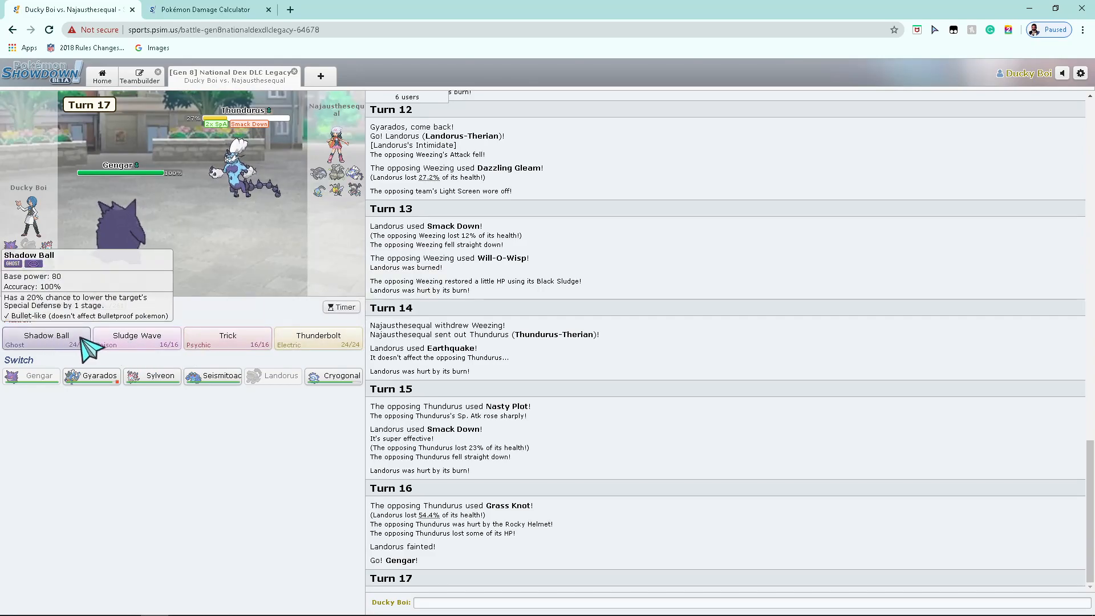
pyautogui.click(136, 338)
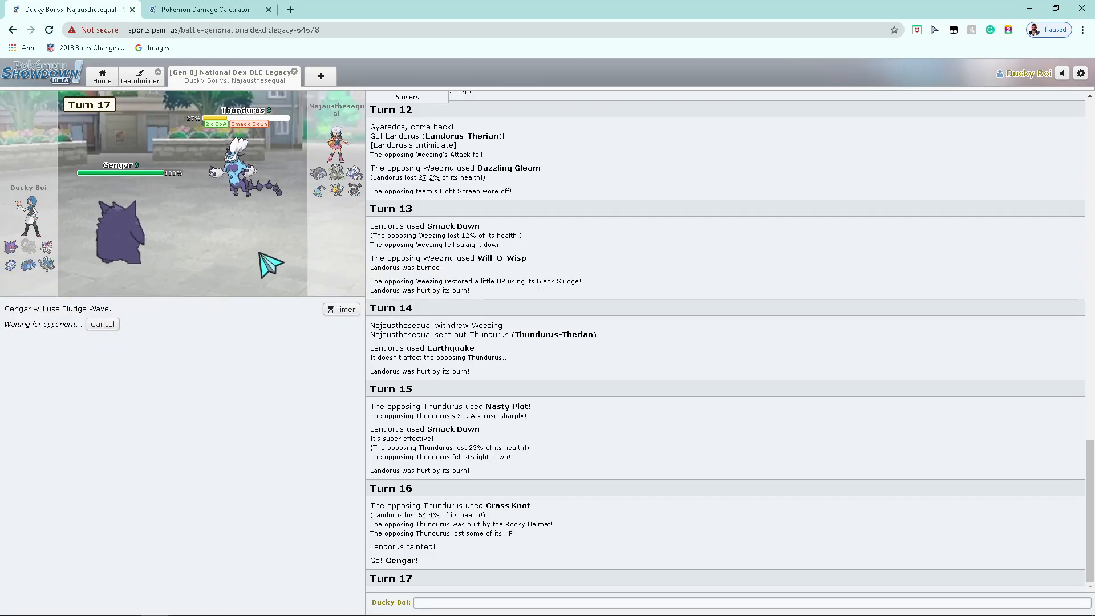
pyautogui.click(103, 324)
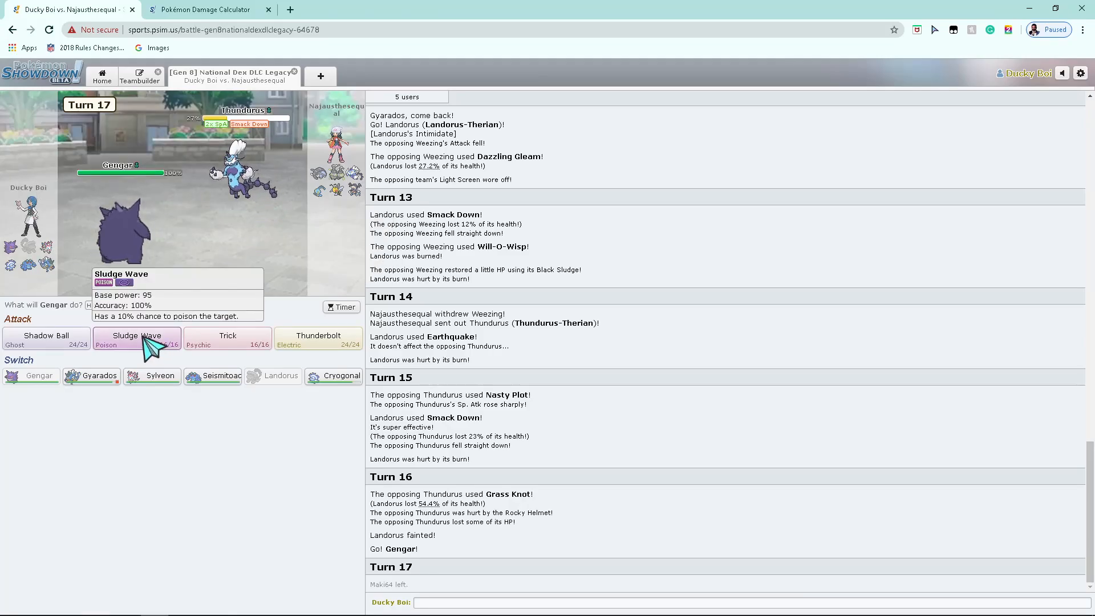
pyautogui.click(45, 335)
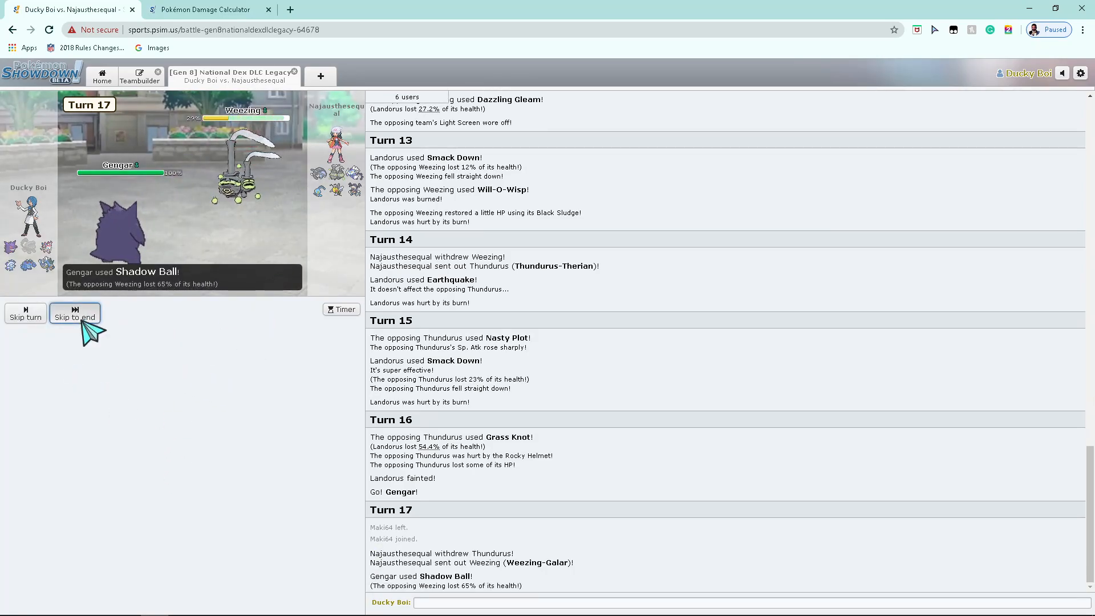
pyautogui.click(75, 313)
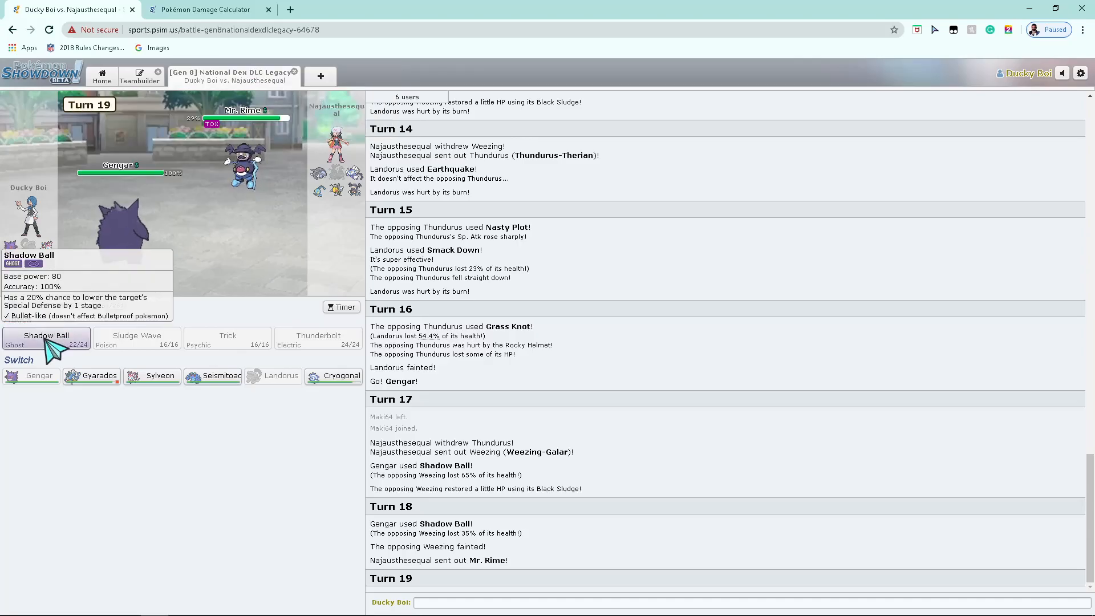
# Step: Fire Gengar's Shadow Ball at Mr. Rime on turns 19 and 20
pyautogui.click(46, 335)
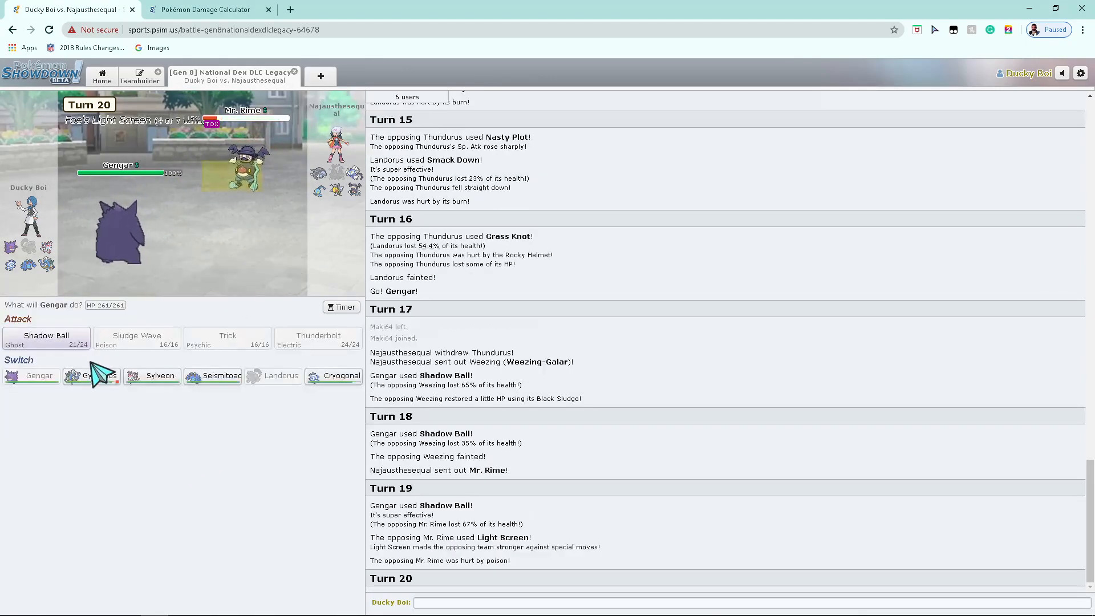
pyautogui.click(46, 337)
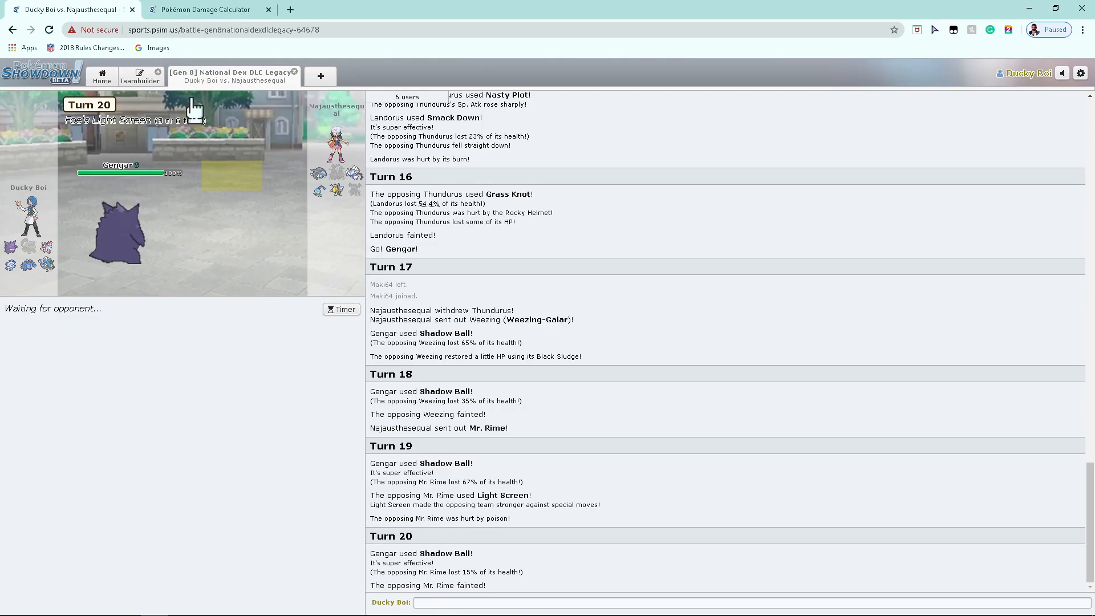
pyautogui.moveTo(119, 234)
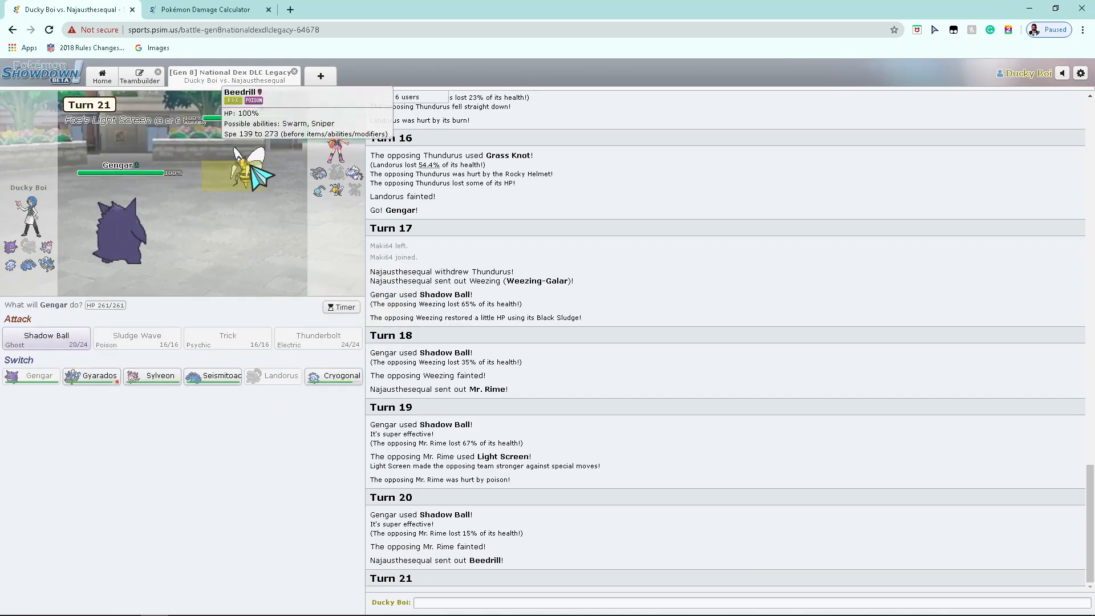
pyautogui.moveTo(152, 376)
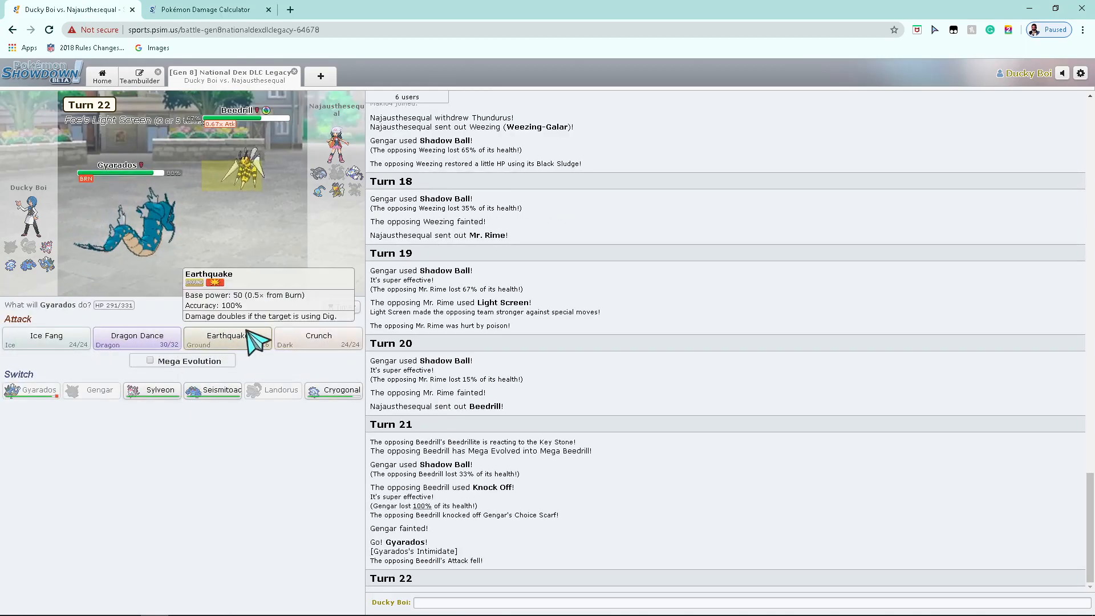
# Step: Boost Gyarados with Dragon Dance as Manaphy enters, then go to the damage calculator
pyautogui.click(137, 338)
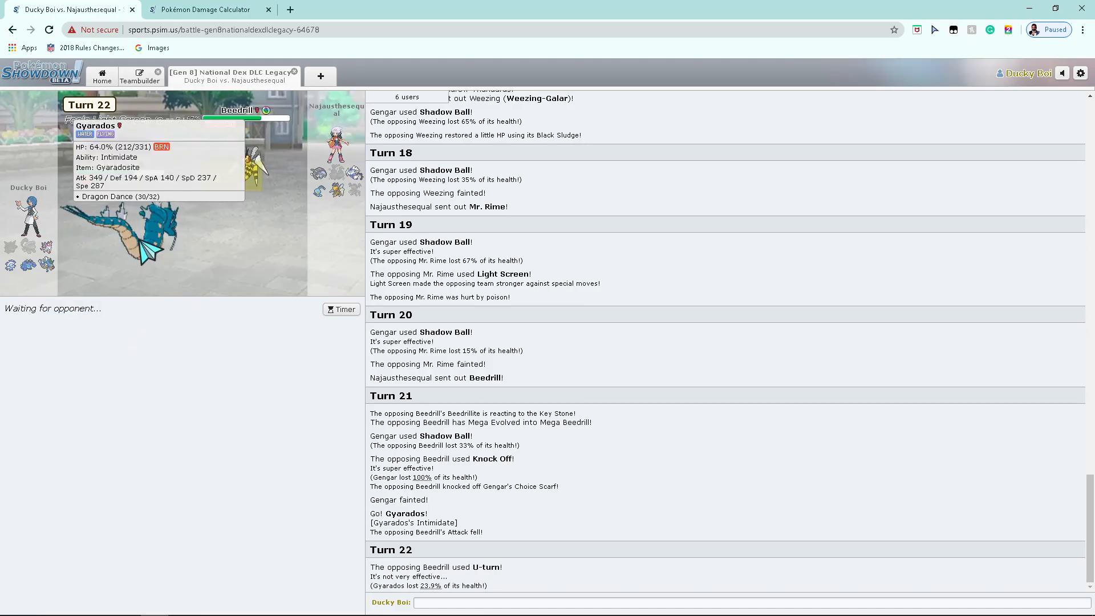
pyautogui.moveTo(230, 165)
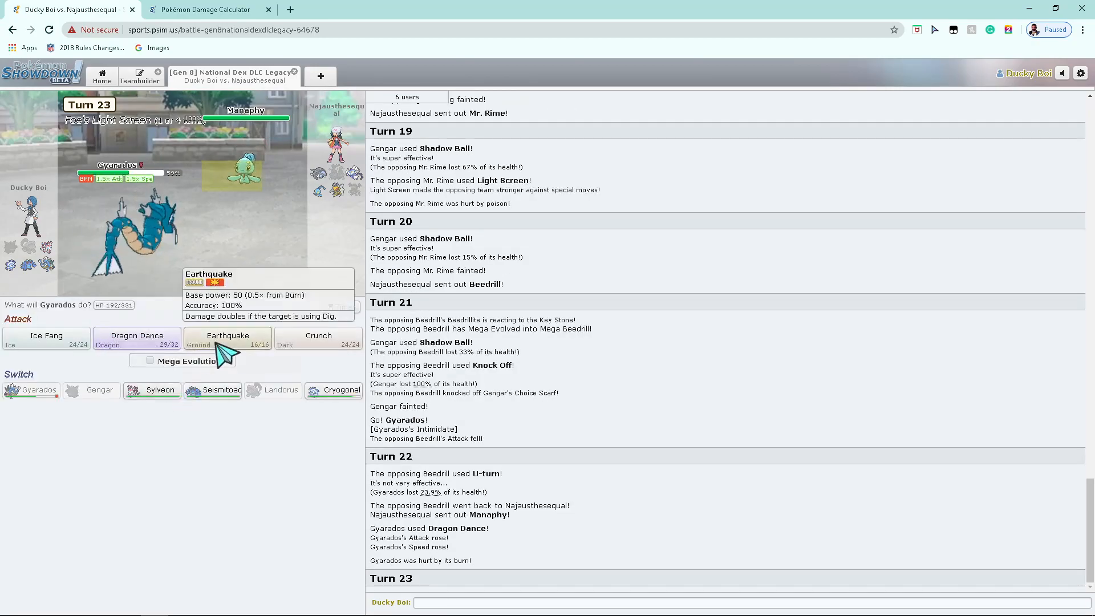
pyautogui.click(210, 9)
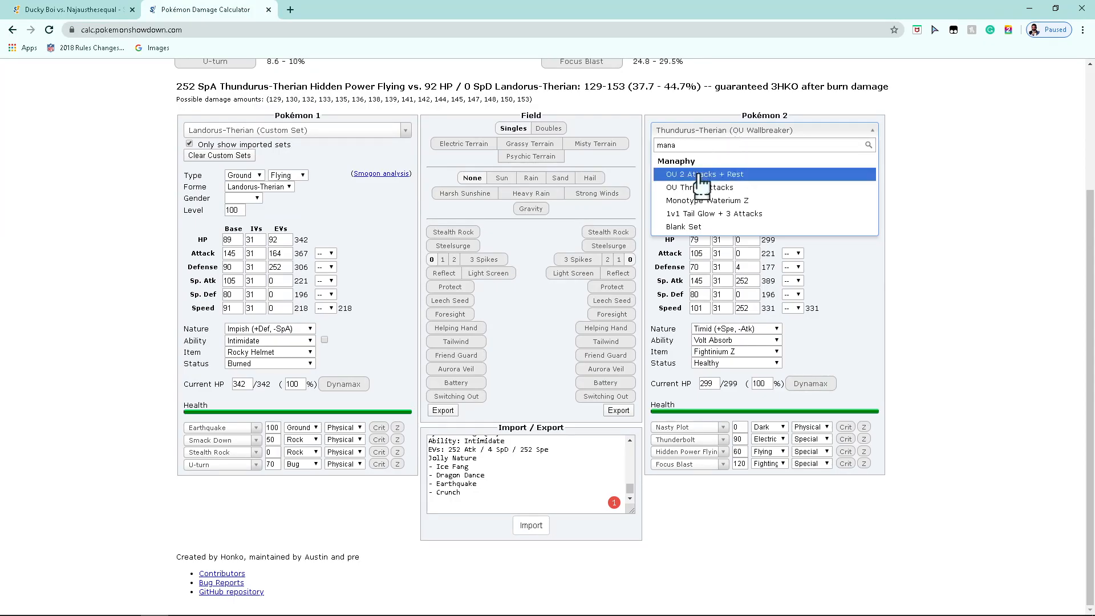
# Step: Load Manaphy's OU 2 Attacks + Rest set against Gyarados-Mega, then return to the battle
pyautogui.click(703, 174)
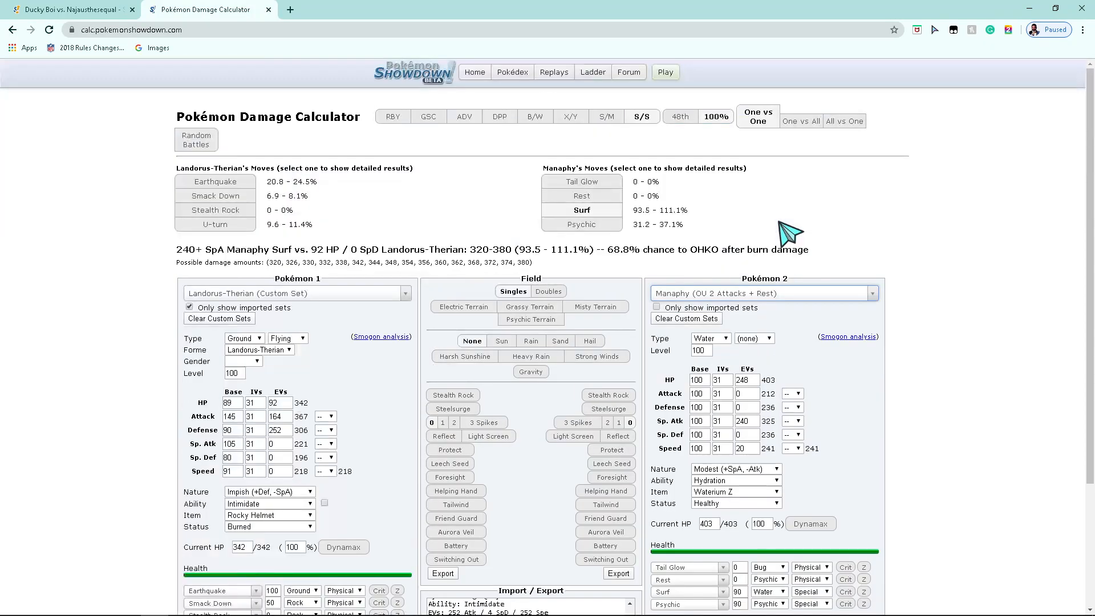
pyautogui.click(296, 293)
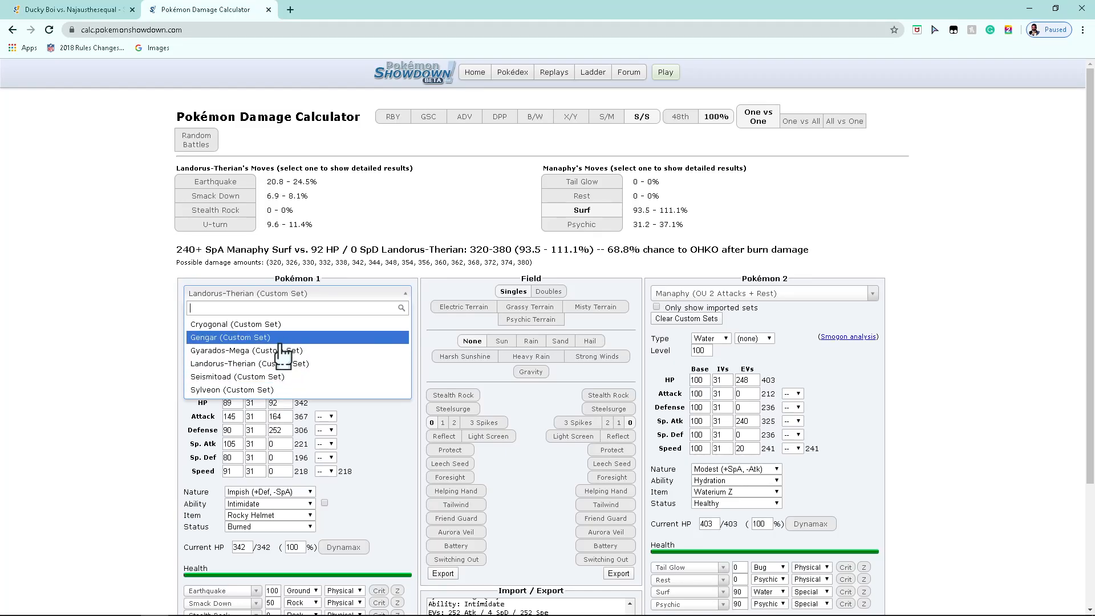
pyautogui.click(240, 351)
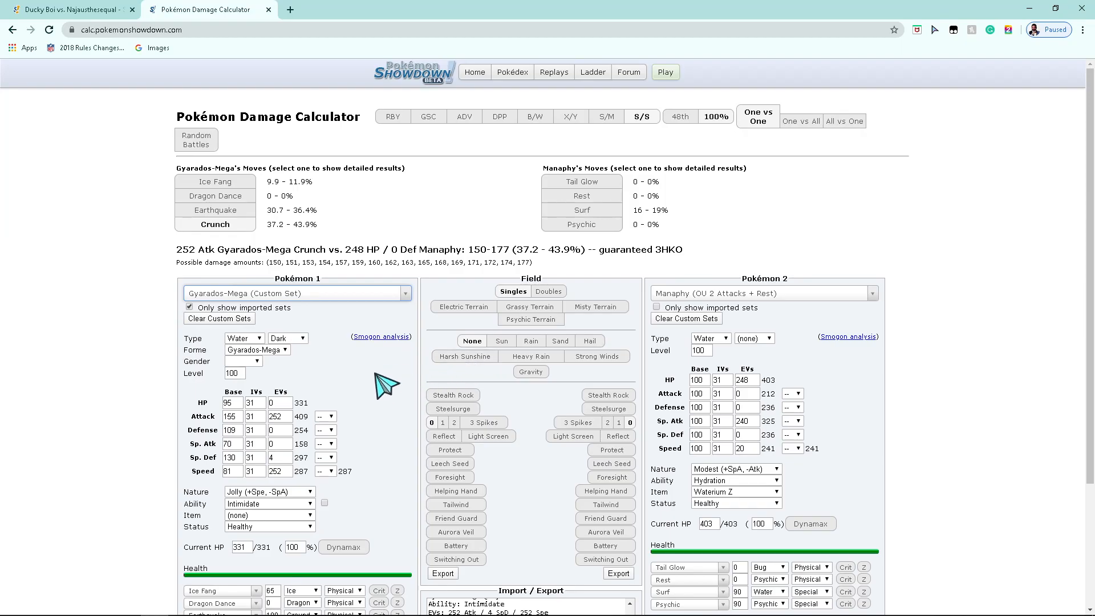
pyautogui.moveTo(269, 526)
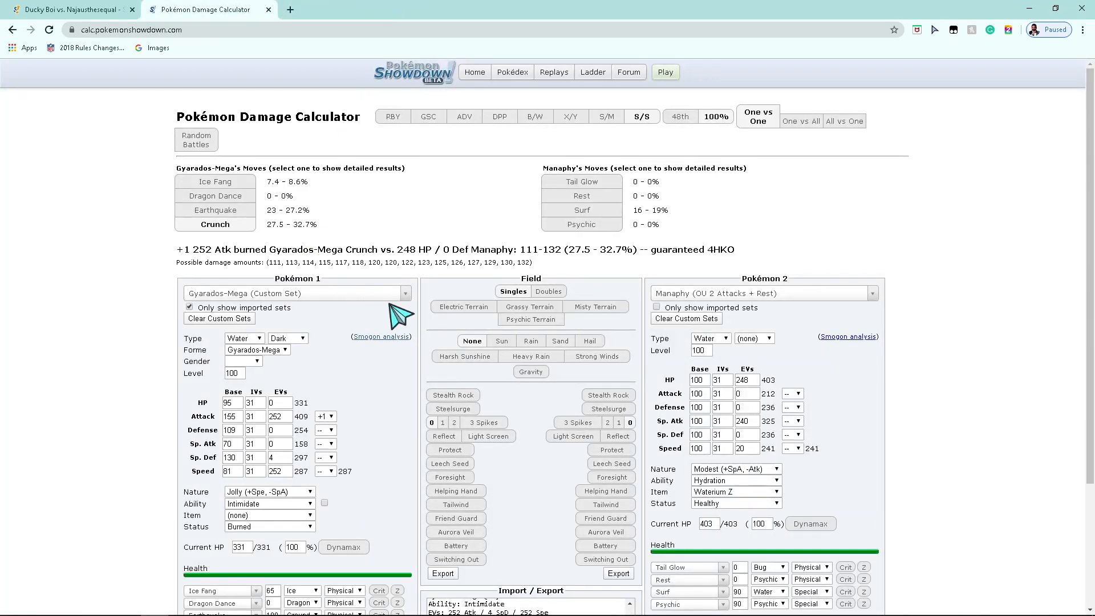
pyautogui.click(68, 9)
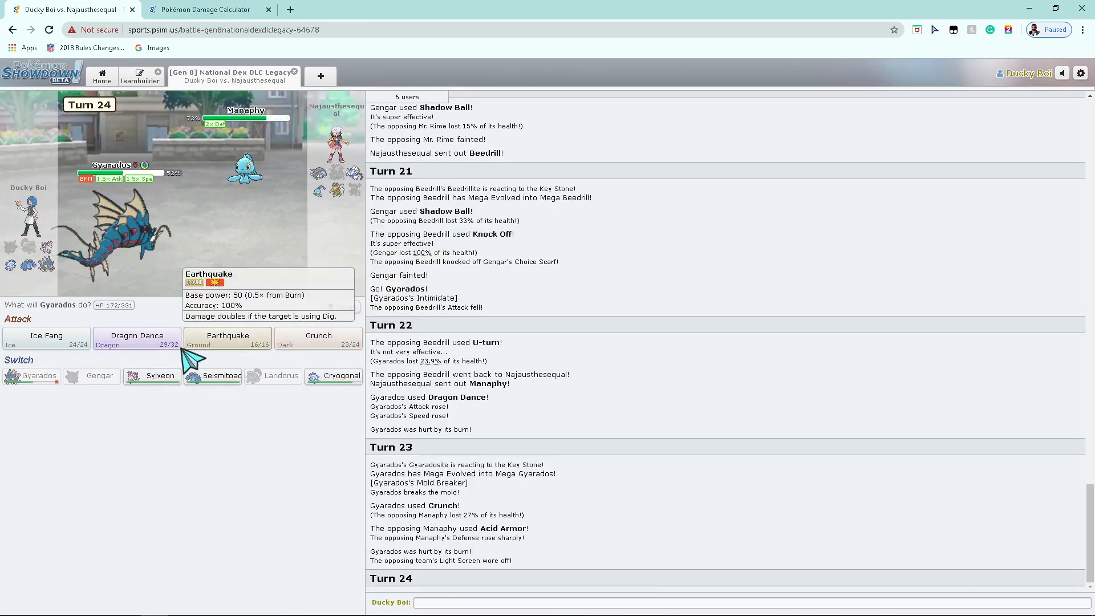
pyautogui.moveTo(114, 338)
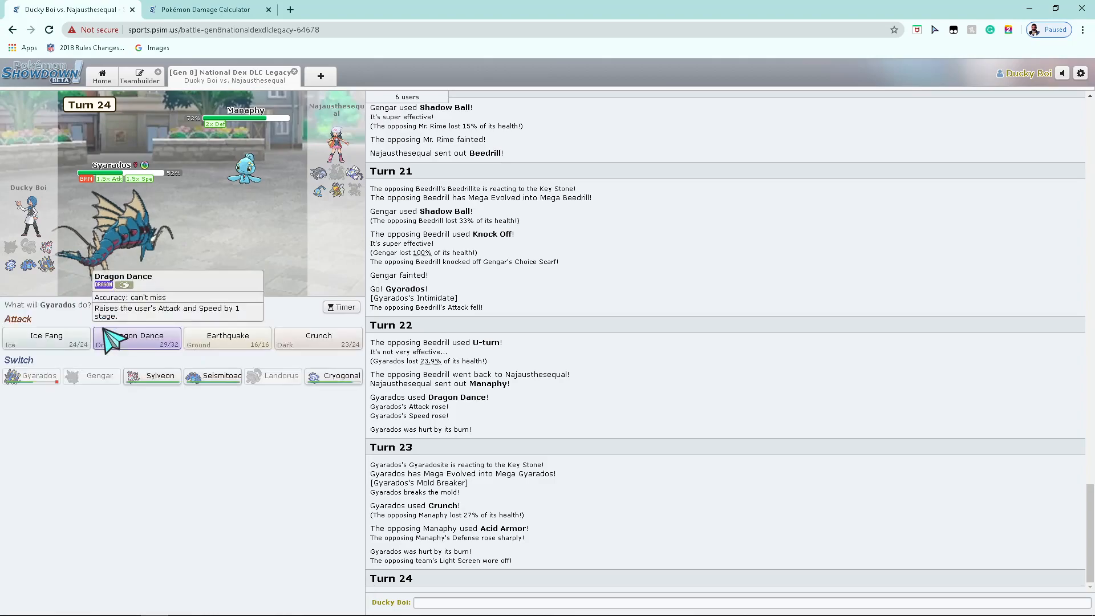
# Step: Switch Mega Gyarados out for Cryogonal against Manaphy
pyautogui.click(318, 338)
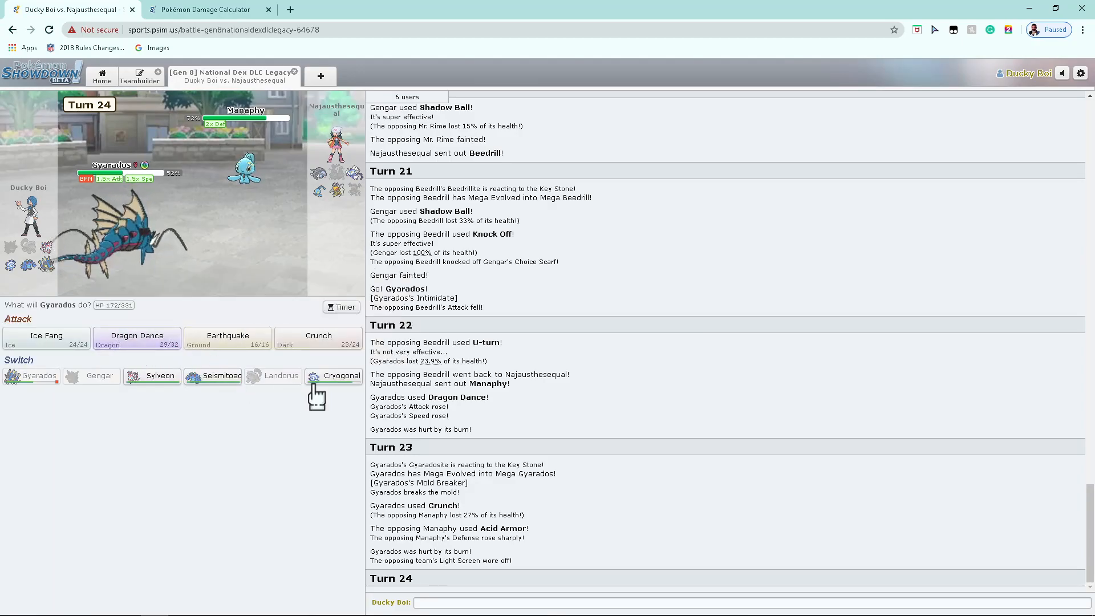
pyautogui.click(337, 376)
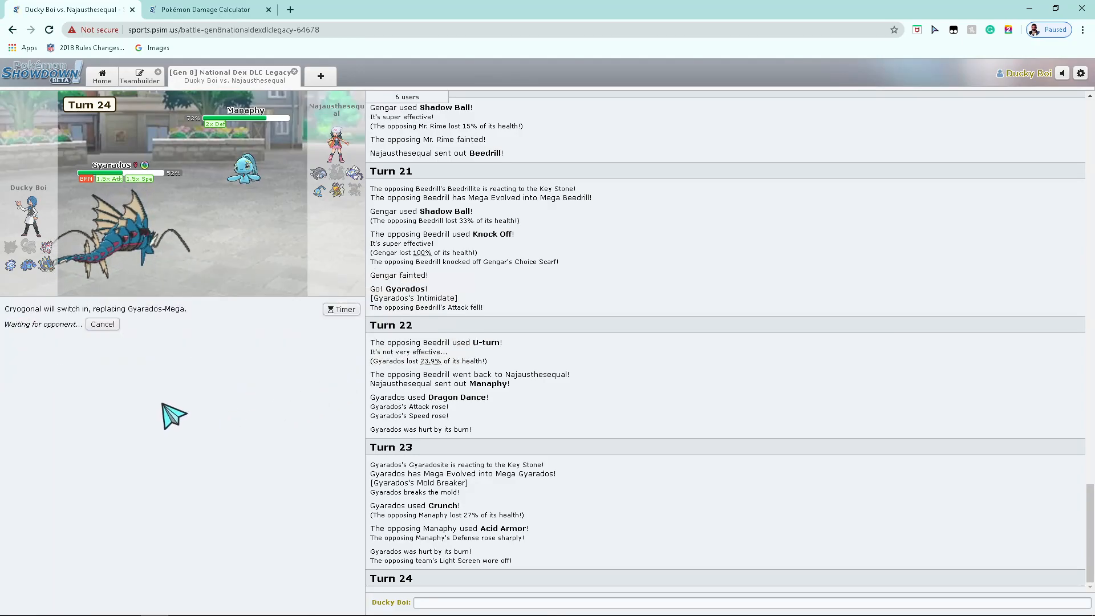
pyautogui.moveTo(29, 271)
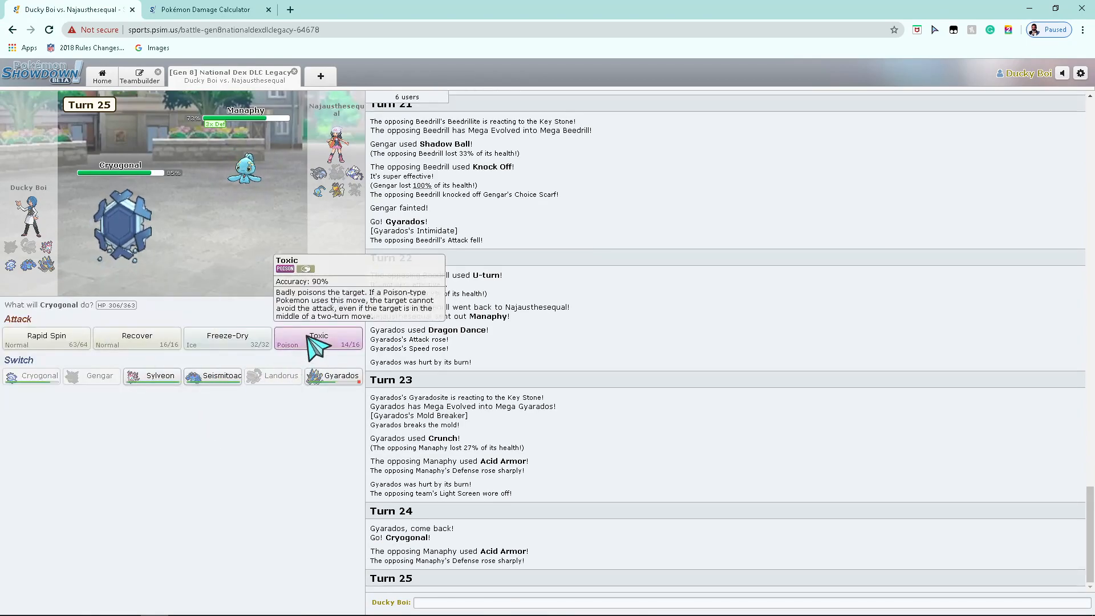
# Step: Queue Toxic with Cryogonal to poison Manaphy
pyautogui.click(318, 335)
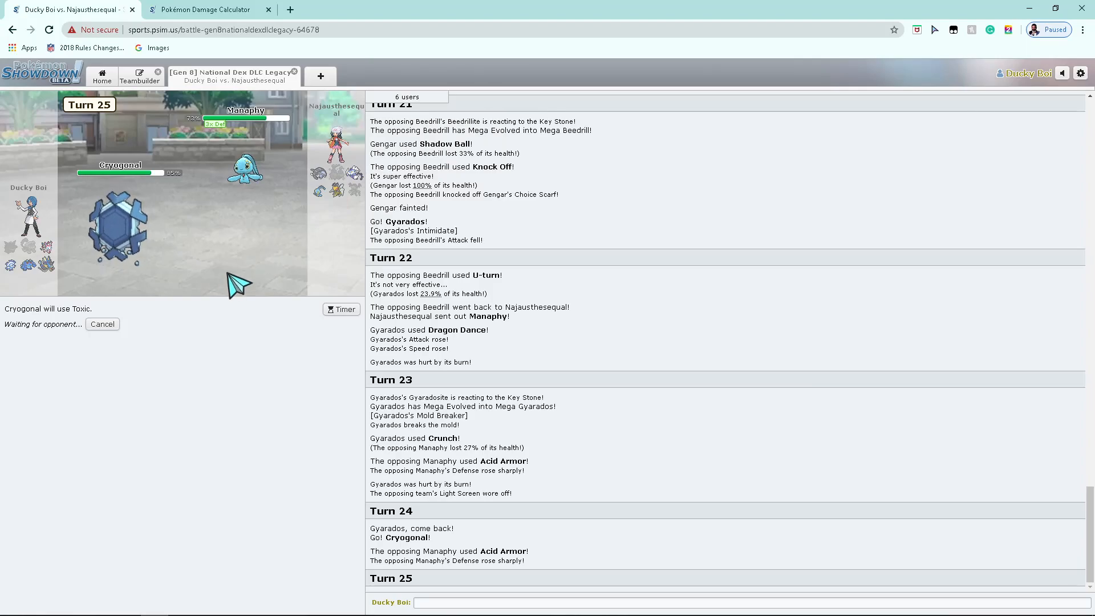
pyautogui.moveTo(251, 169)
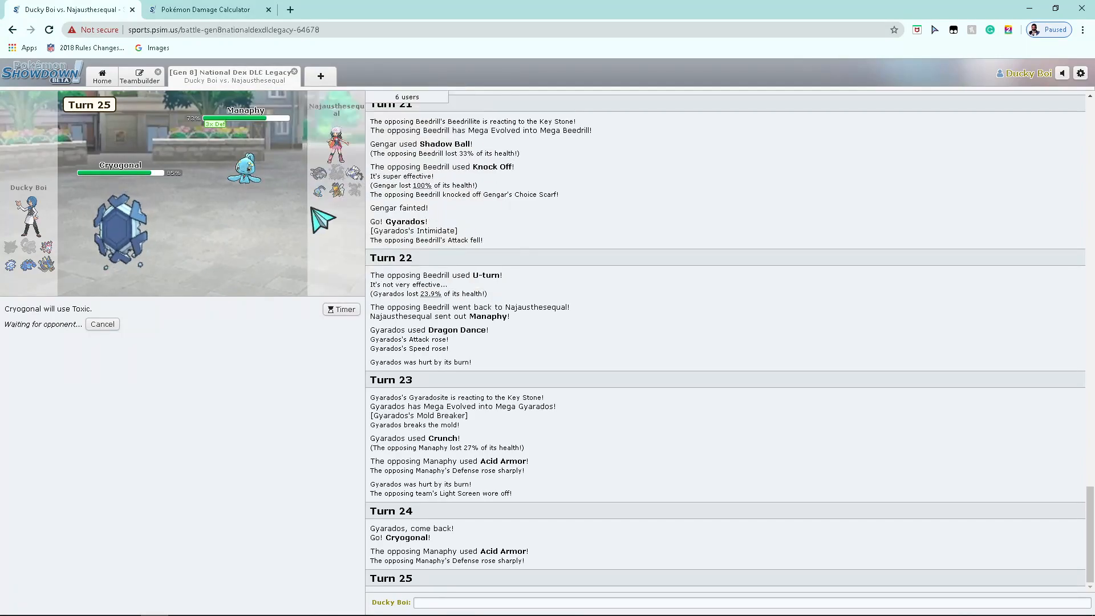
pyautogui.moveTo(15, 251)
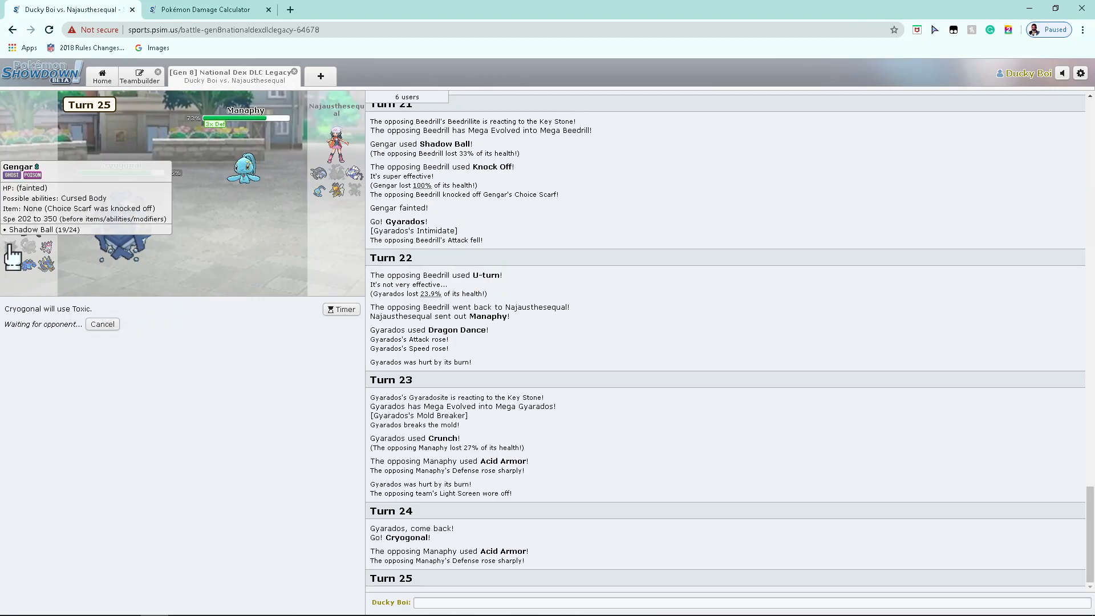
pyautogui.moveTo(210, 352)
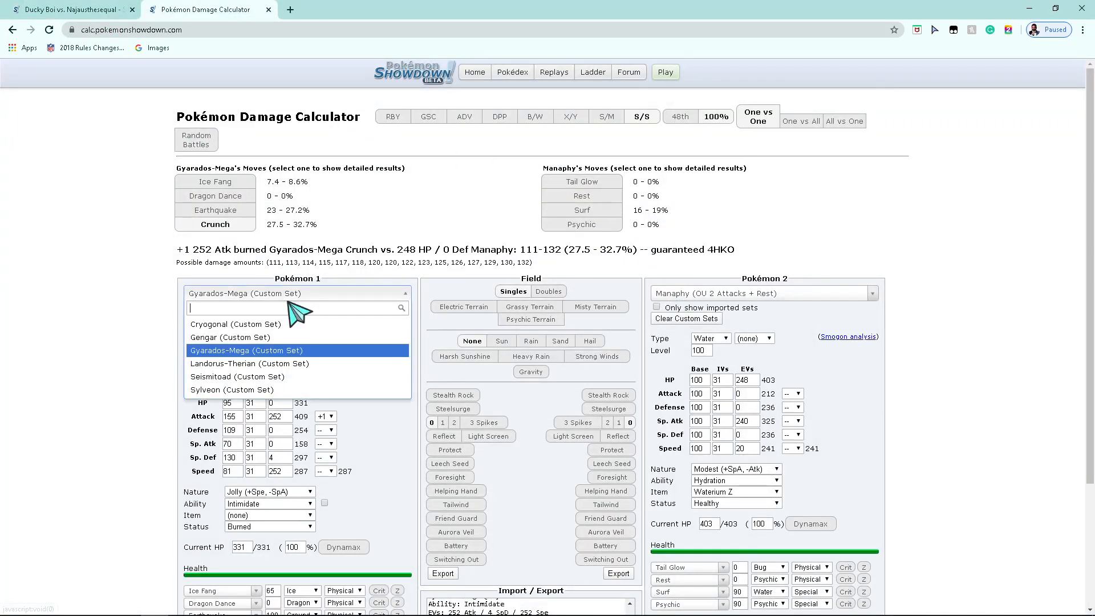
pyautogui.moveTo(262, 350)
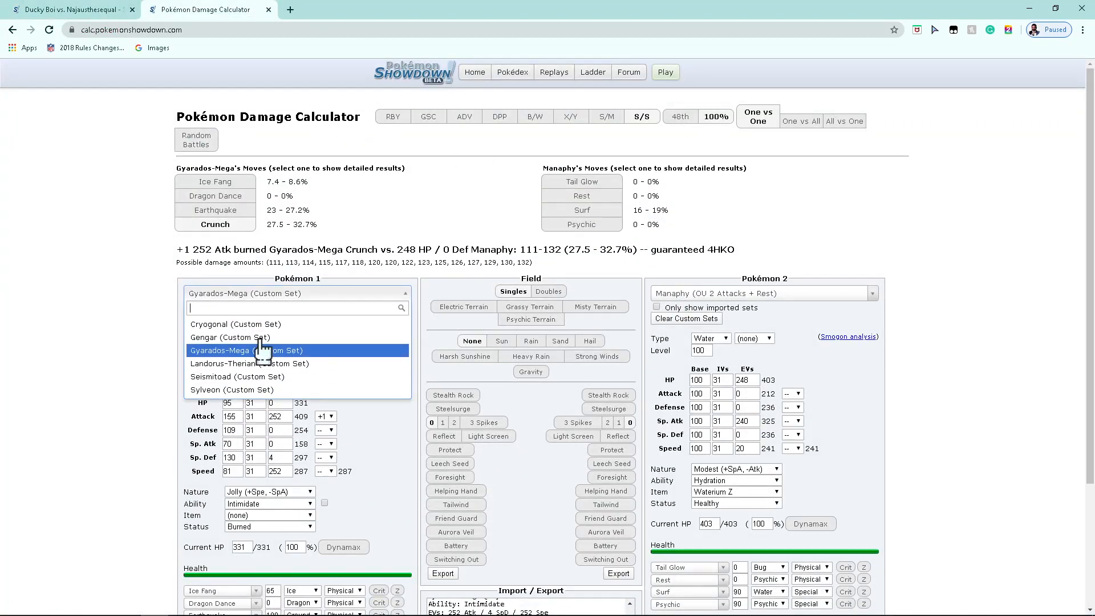
# Step: Return from the calculator to the battle, now on turn 26
pyautogui.click(74, 9)
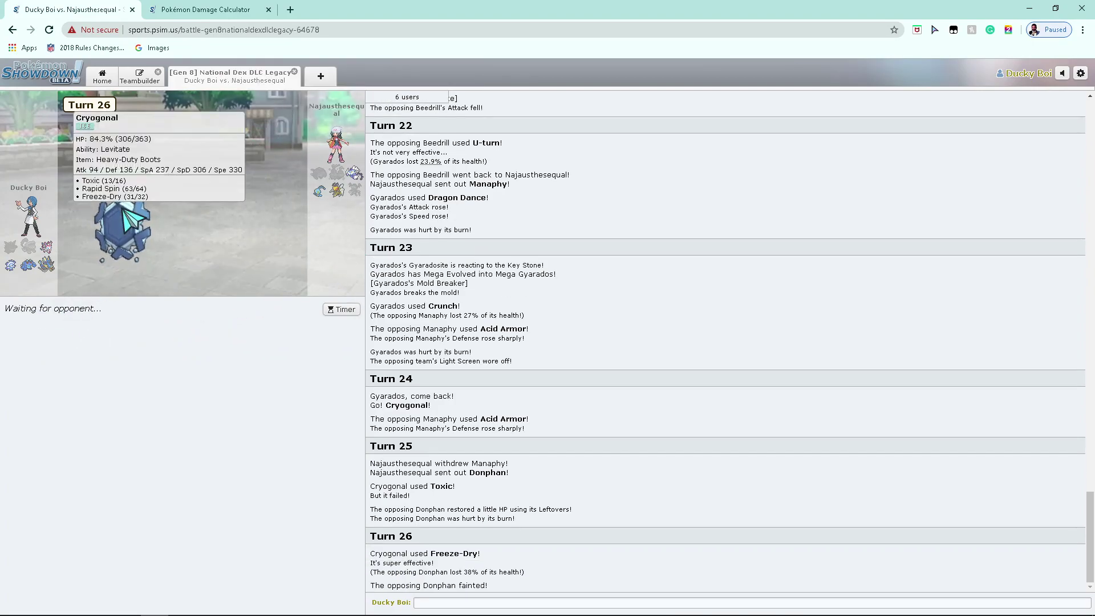
pyautogui.moveTo(355, 173)
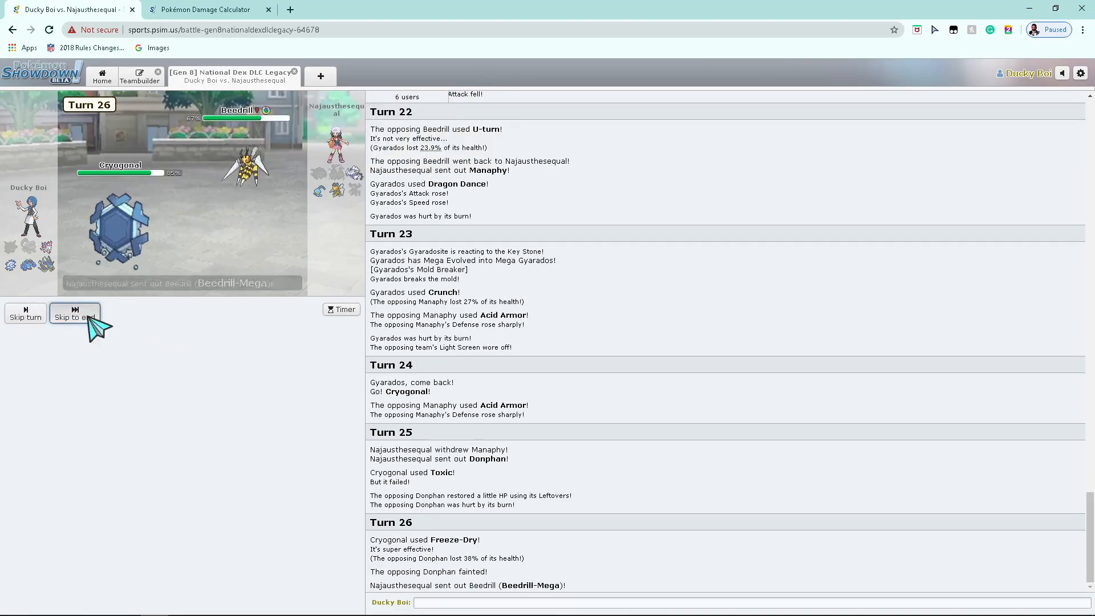
# Step: Skip to the current turn and load Beedrill-Mega UU Offensive Pivot as Pokémon 2
pyautogui.click(74, 313)
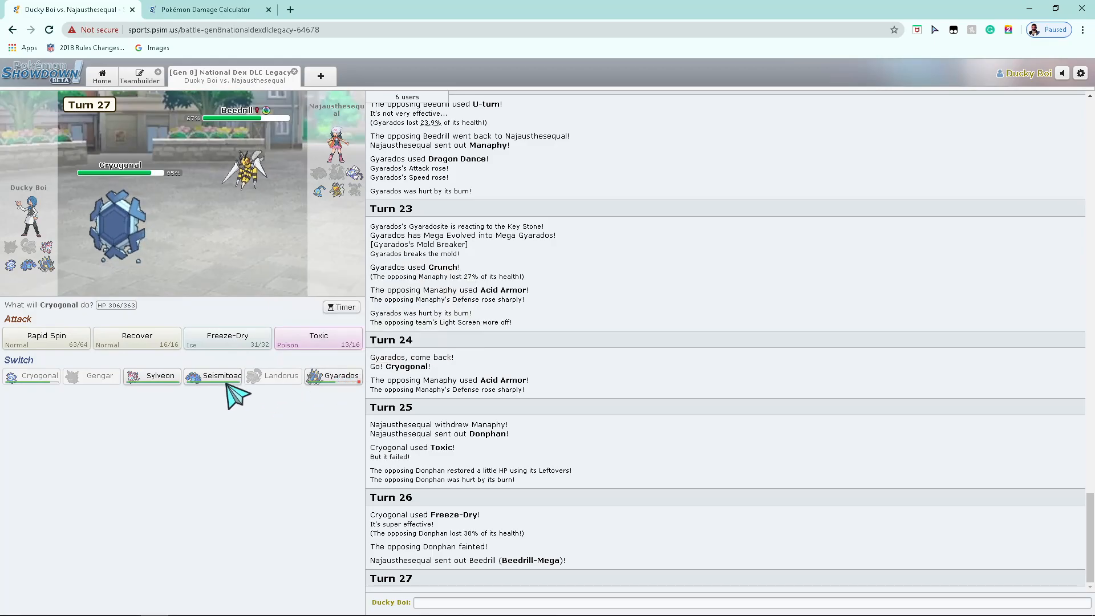
pyautogui.moveTo(246, 415)
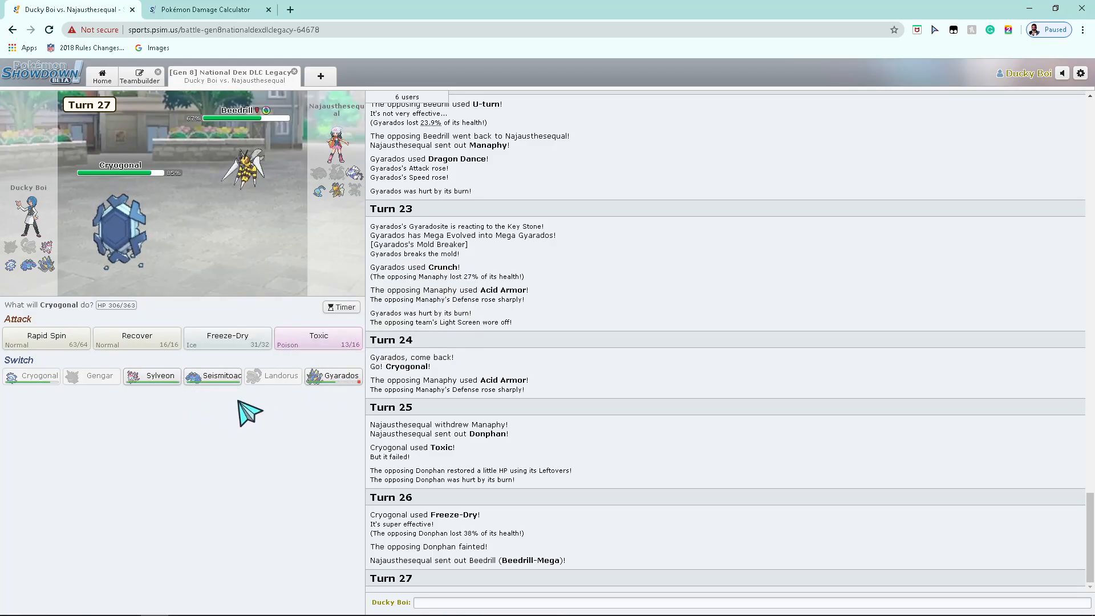
pyautogui.moveTo(212, 376)
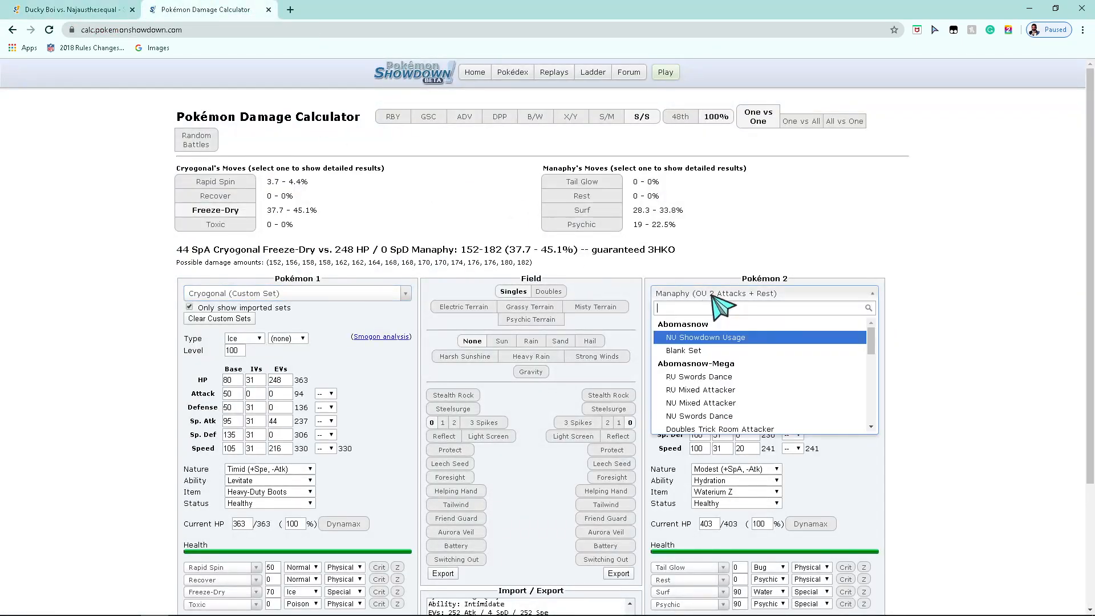
pyautogui.write('beedr')
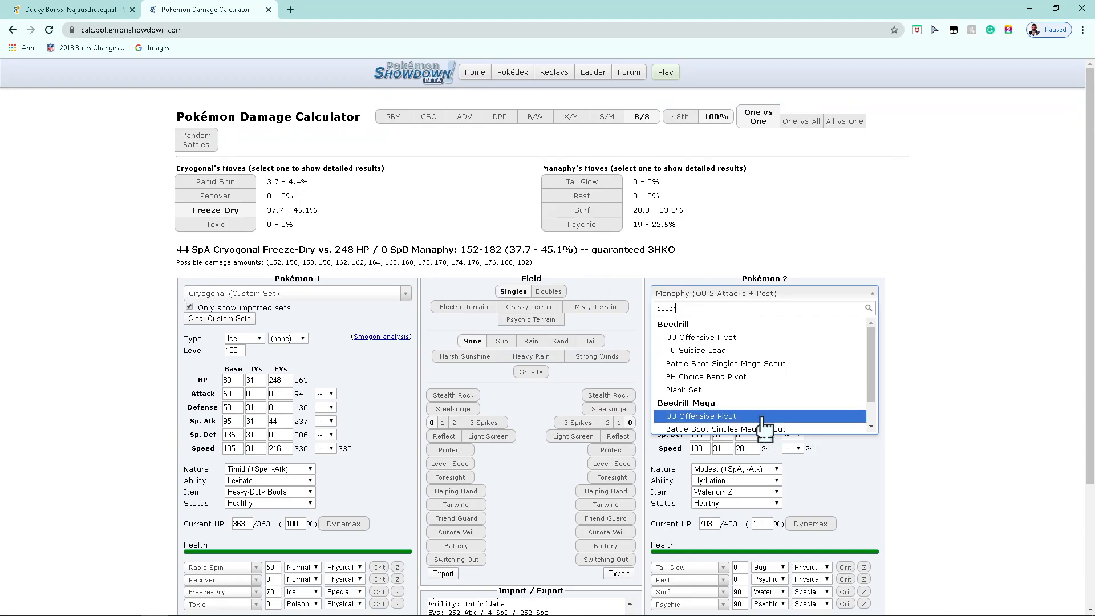
pyautogui.click(700, 416)
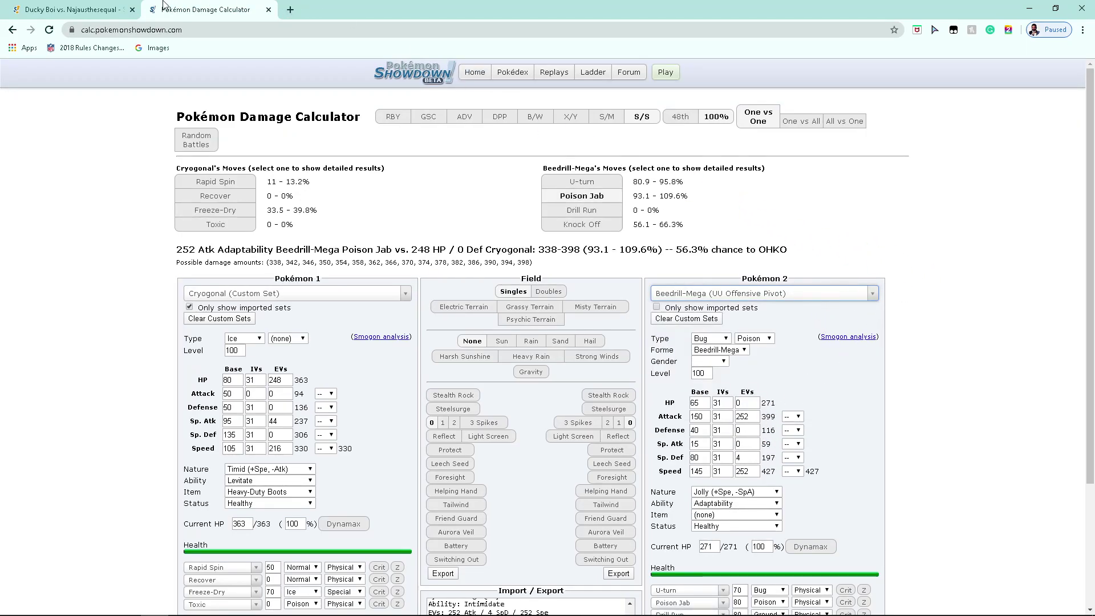
# Step: Back in the battle, switch Cryogonal out for Seismitoad
pyautogui.click(74, 9)
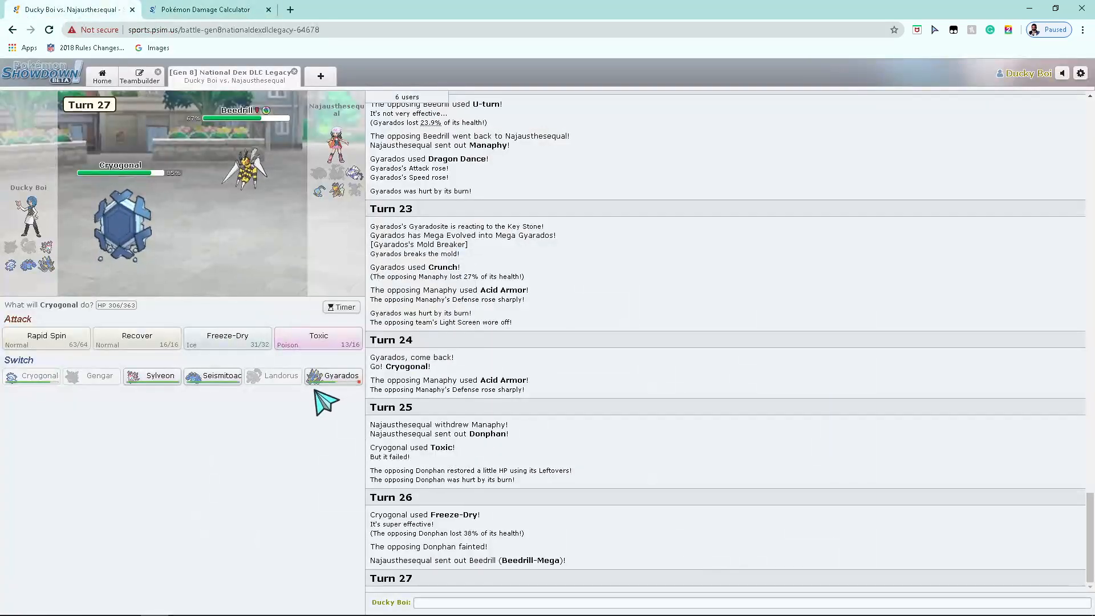
pyautogui.moveTo(219, 375)
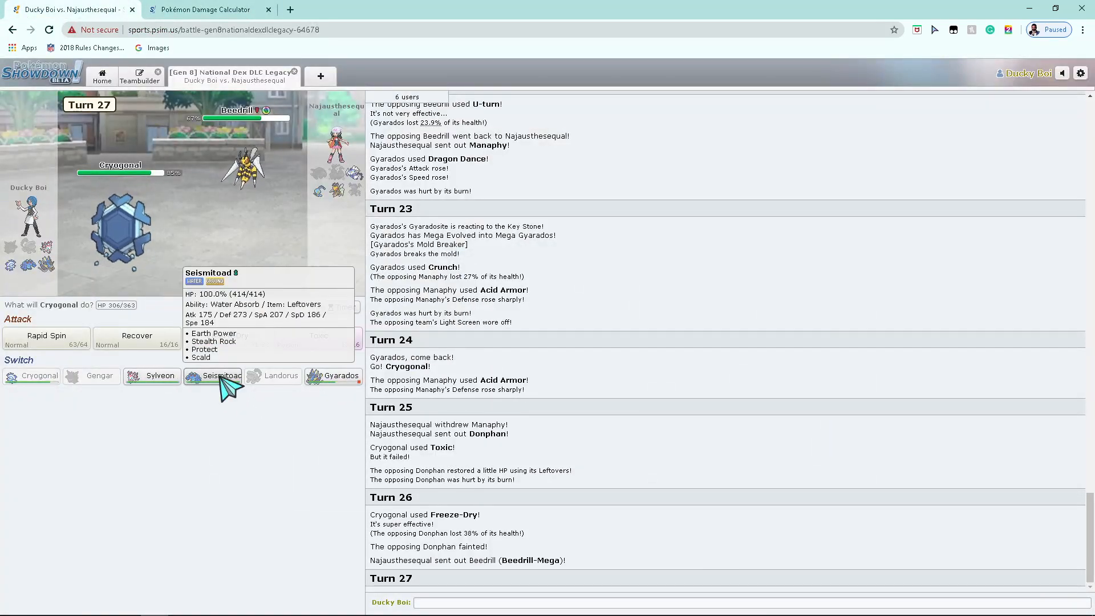
pyautogui.moveTo(224, 189)
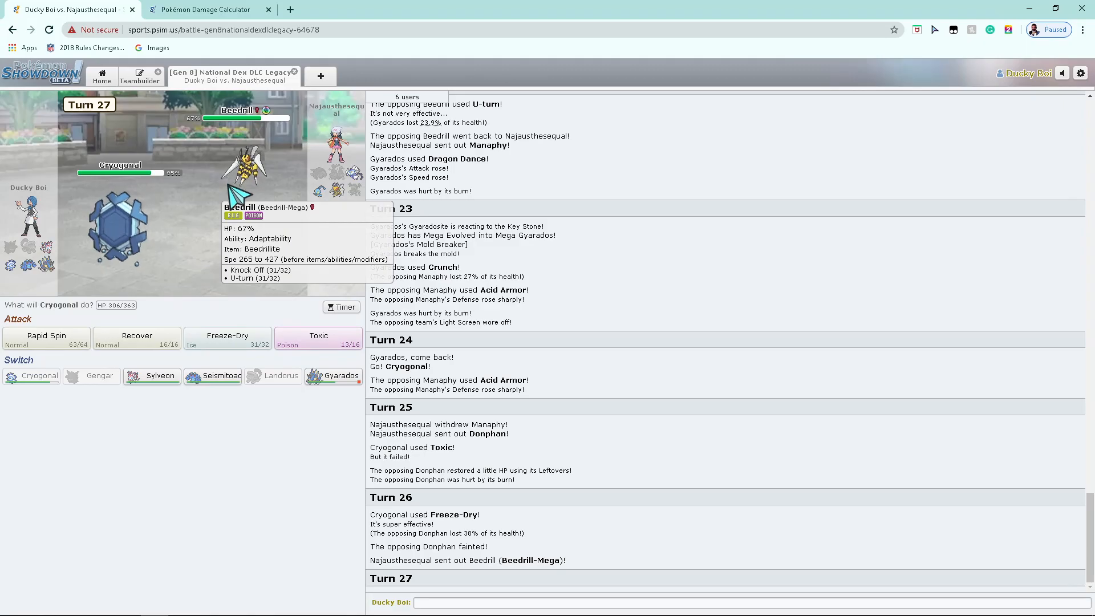
pyautogui.click(213, 376)
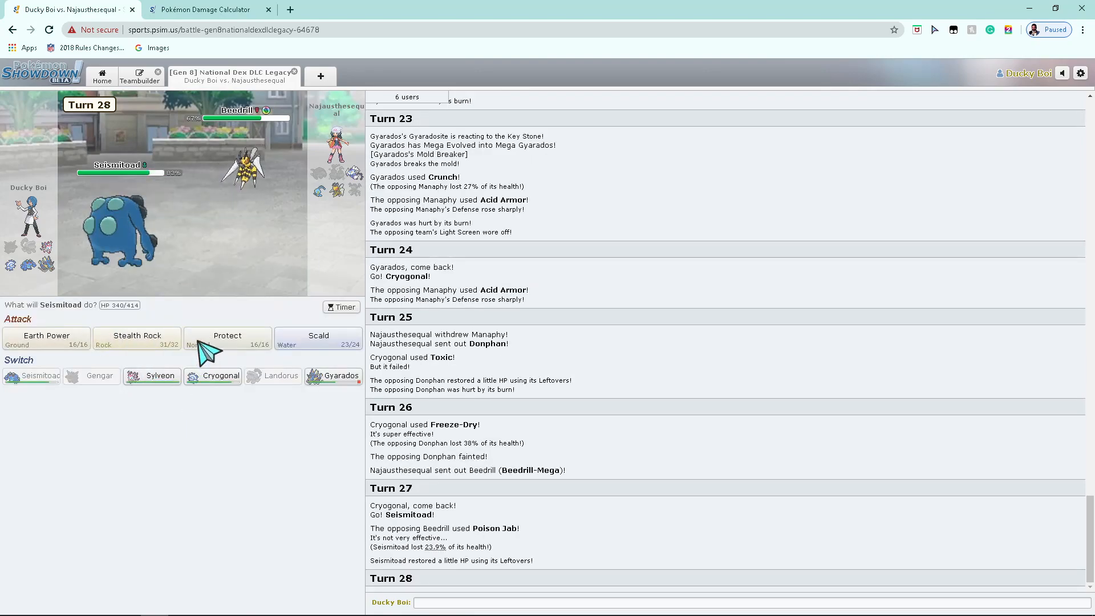
pyautogui.moveTo(250, 177)
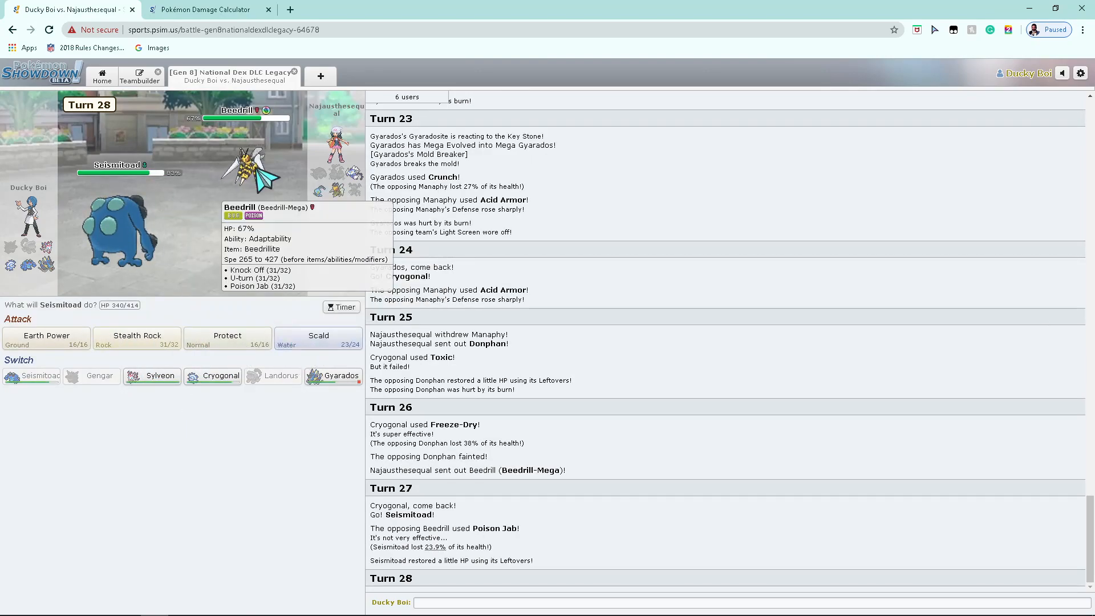
pyautogui.click(205, 10)
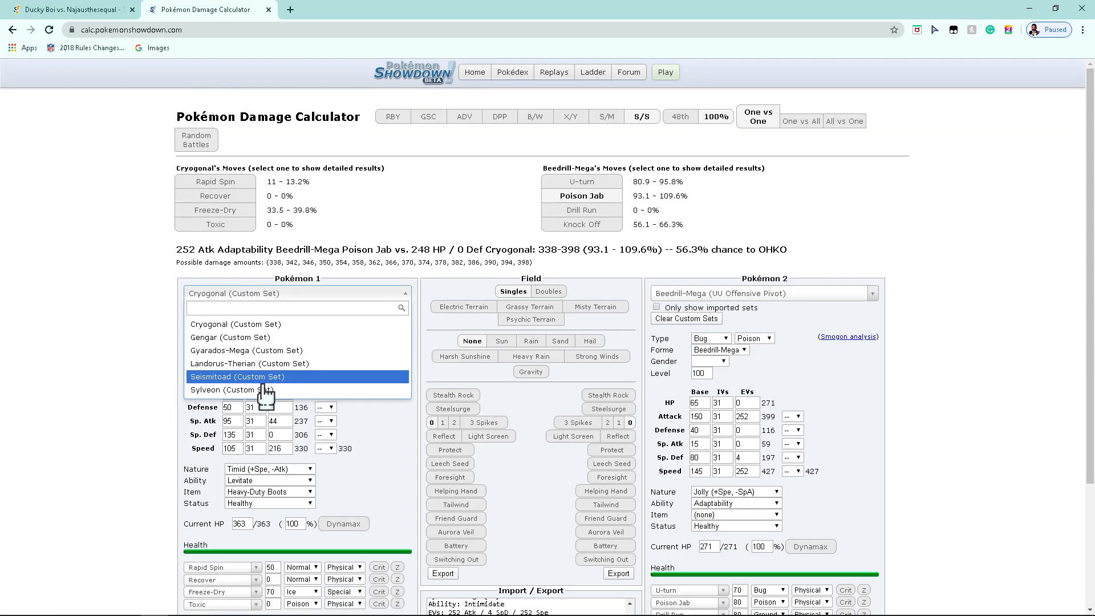
# Step: Load the Seismitoad set as Pokémon 1, then flip between calculator and battle
pyautogui.click(236, 376)
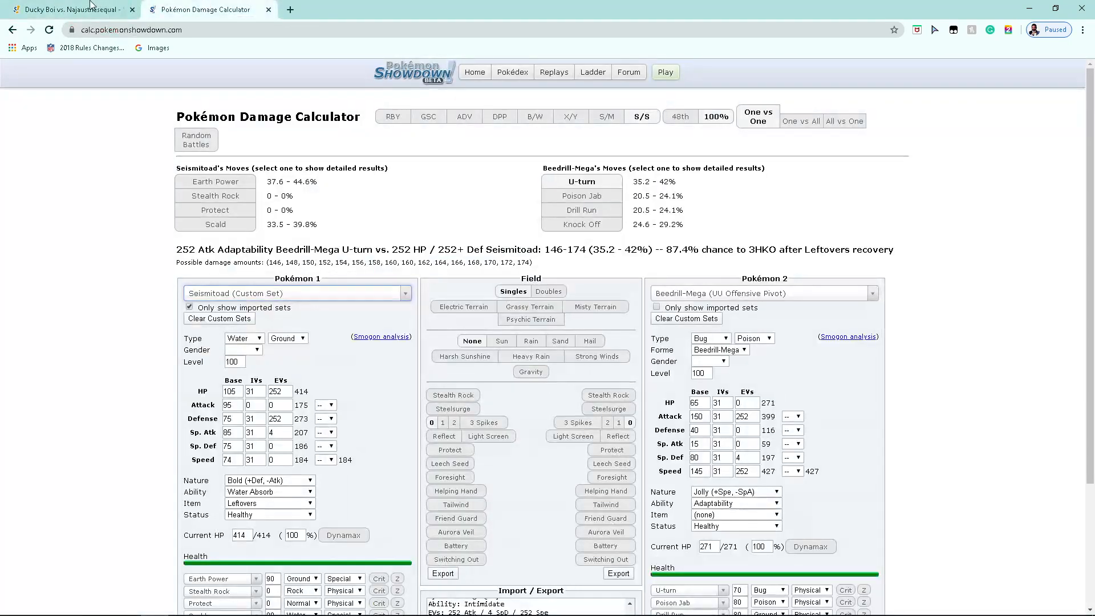
pyautogui.click(63, 10)
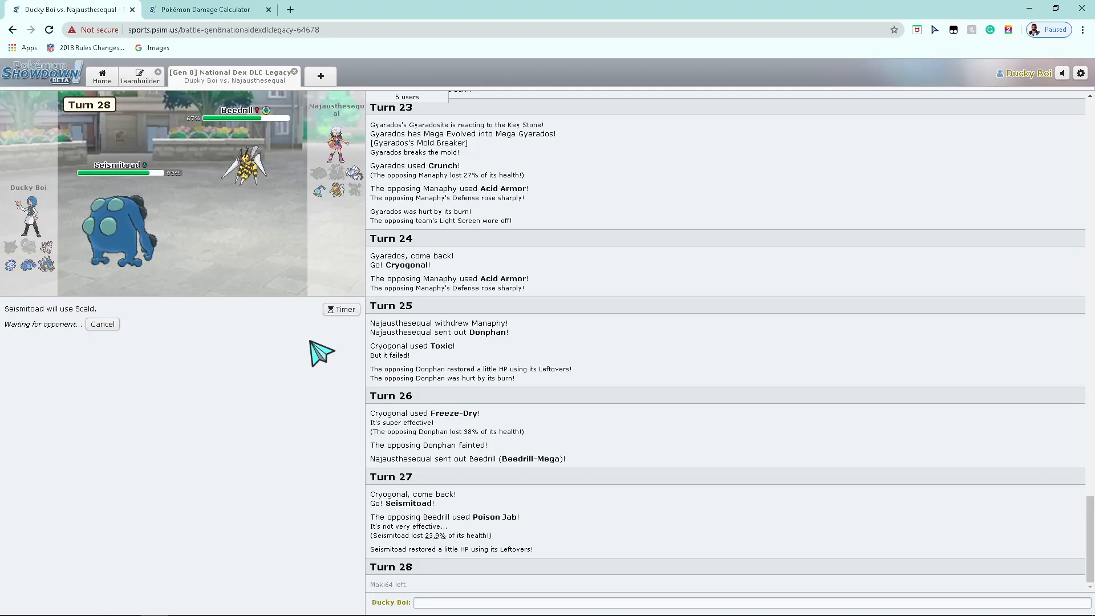
pyautogui.moveTo(365, 225)
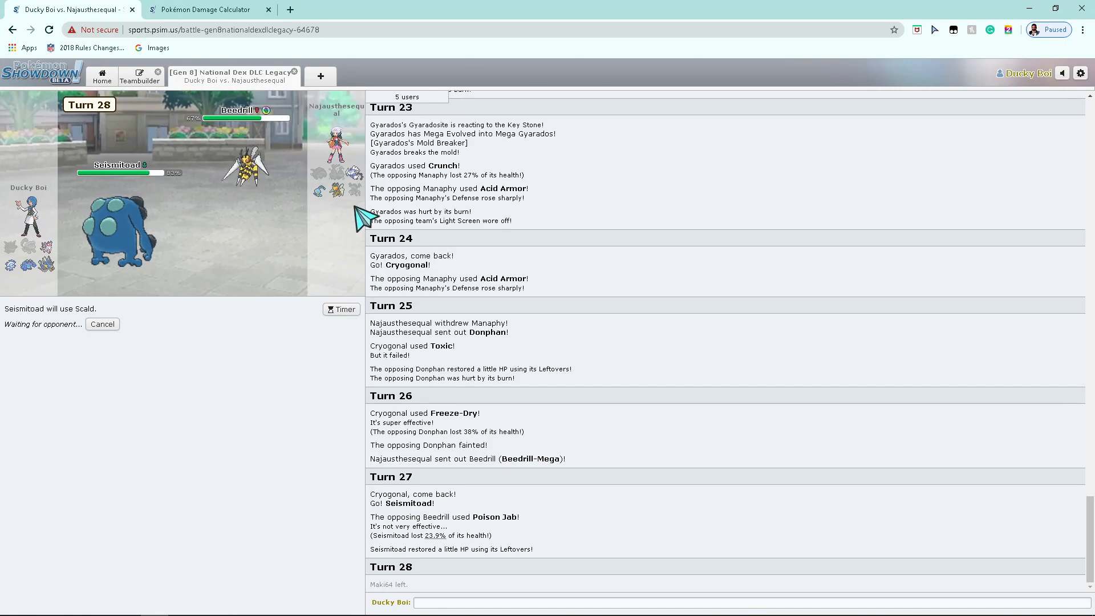
pyautogui.moveTo(241, 171)
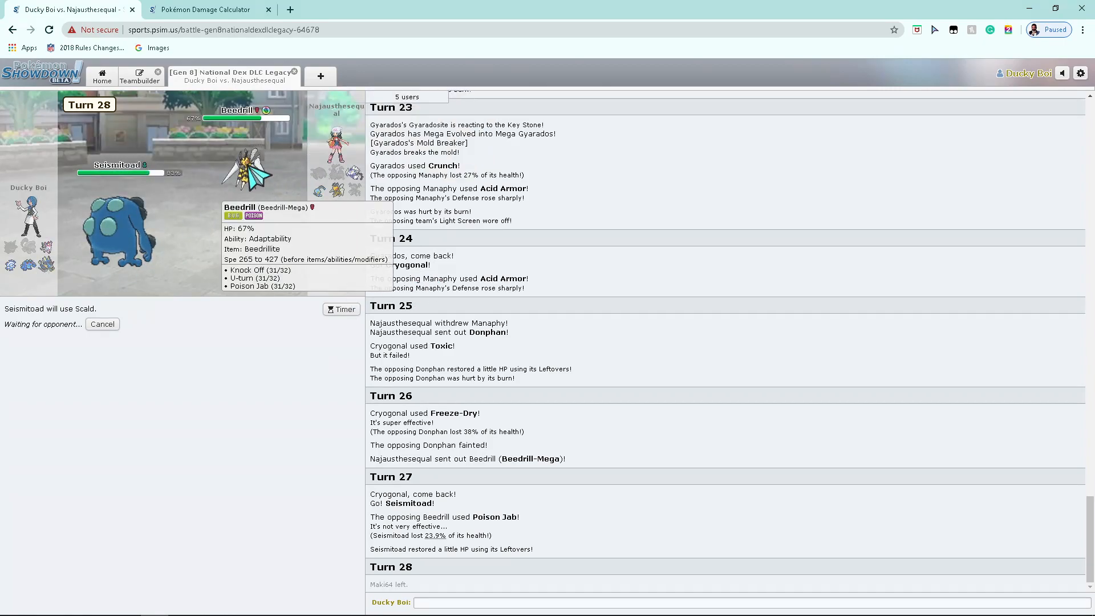
pyautogui.moveTo(295, 203)
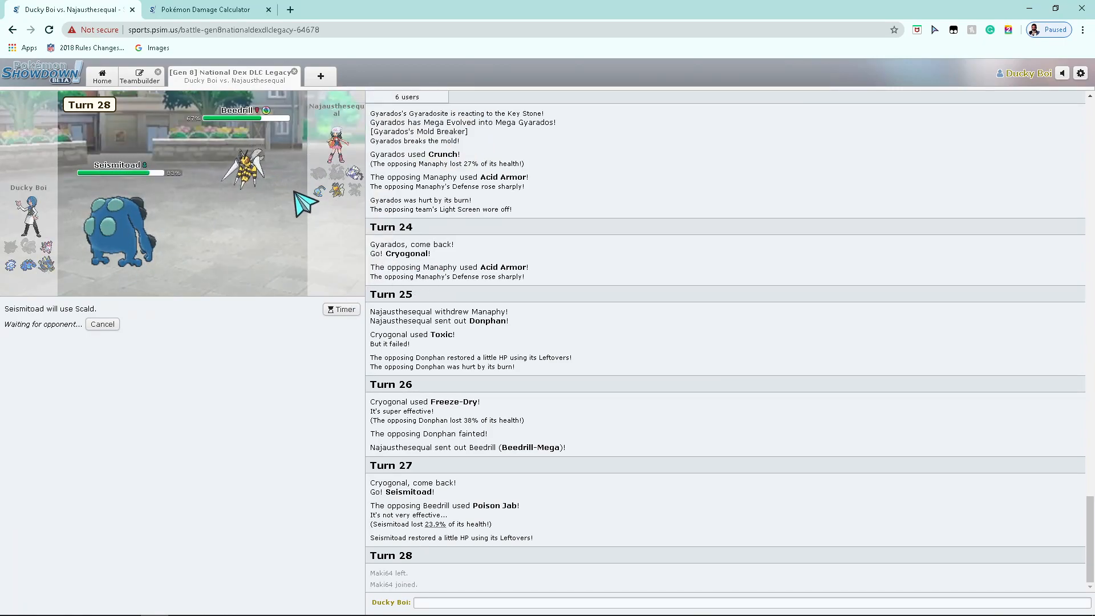
pyautogui.moveTo(455, 332)
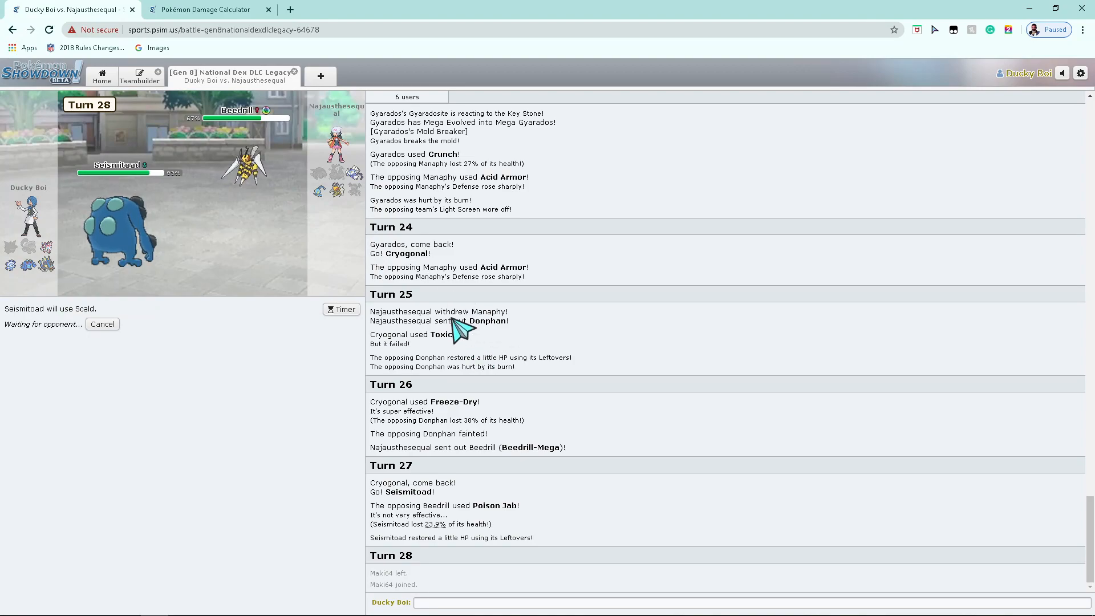
pyautogui.moveTo(249, 168)
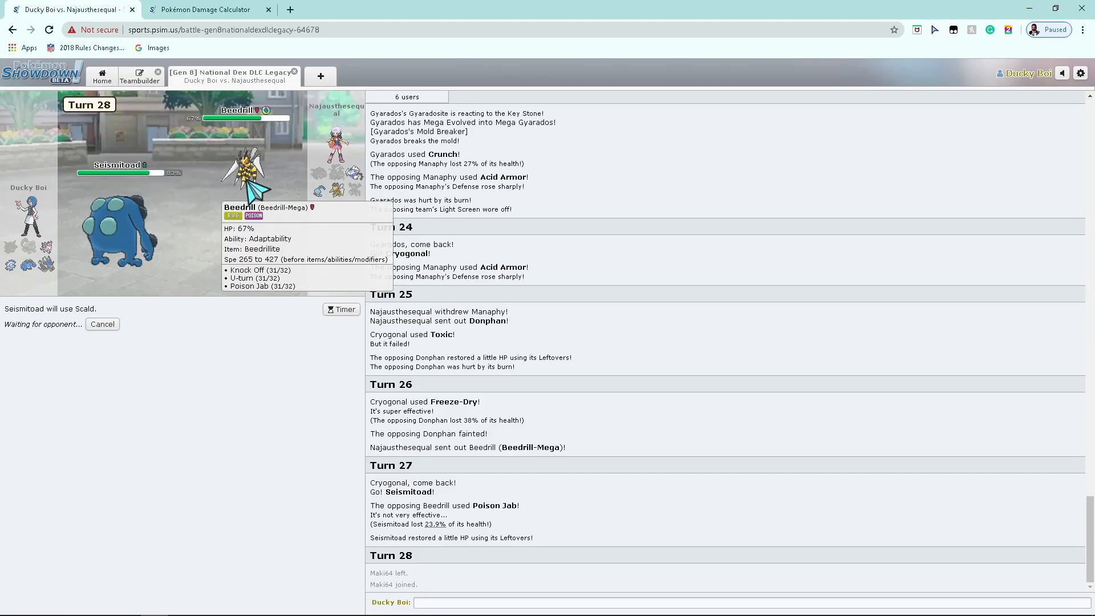
pyautogui.click(205, 9)
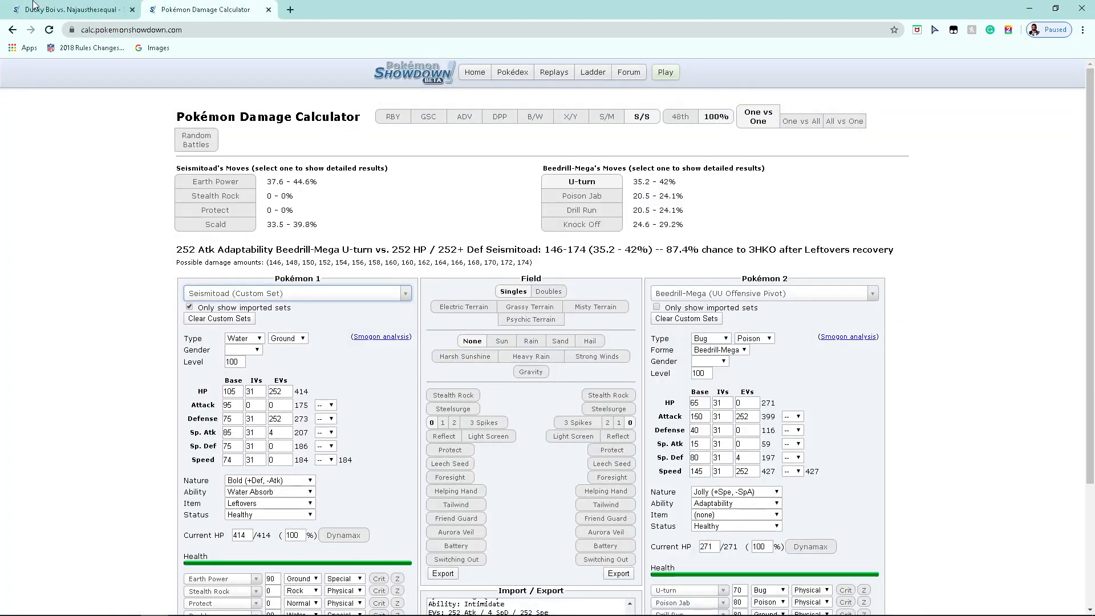
pyautogui.click(69, 9)
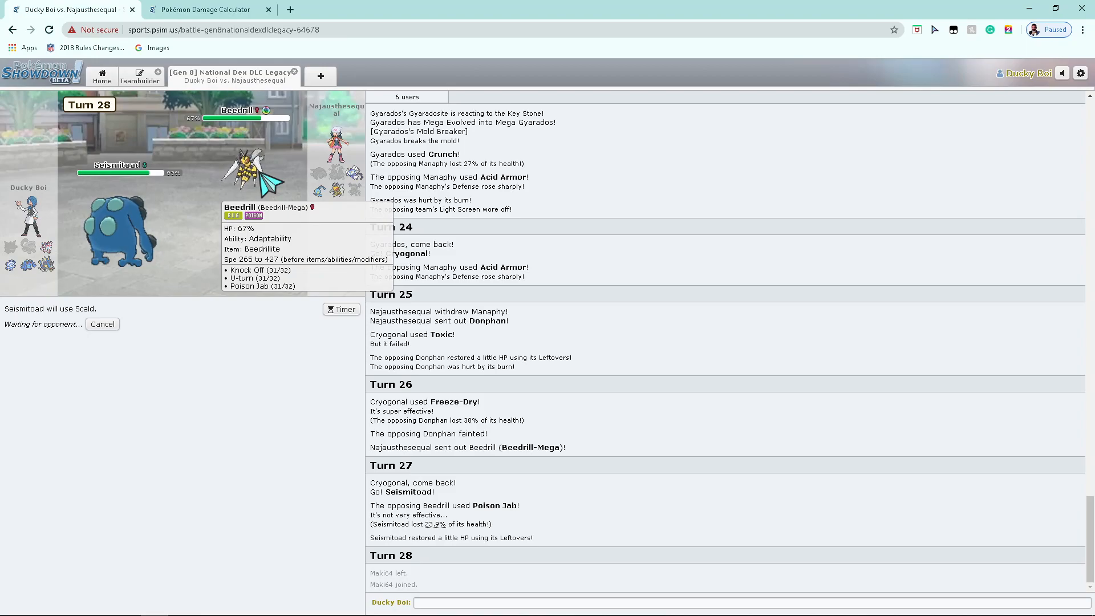
pyautogui.moveTo(319, 192)
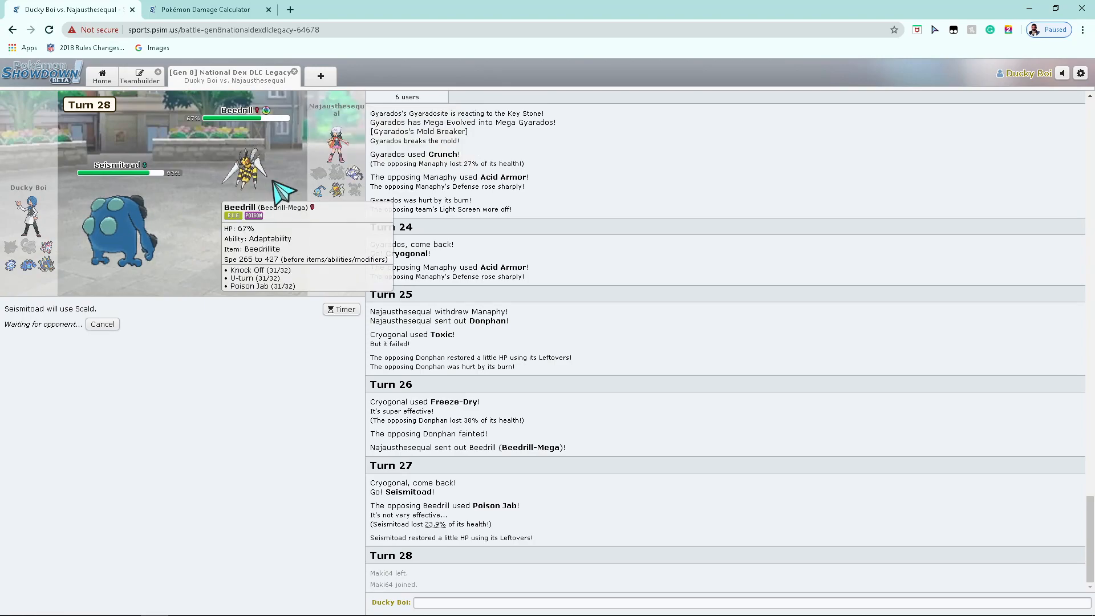
pyautogui.moveTo(268, 172)
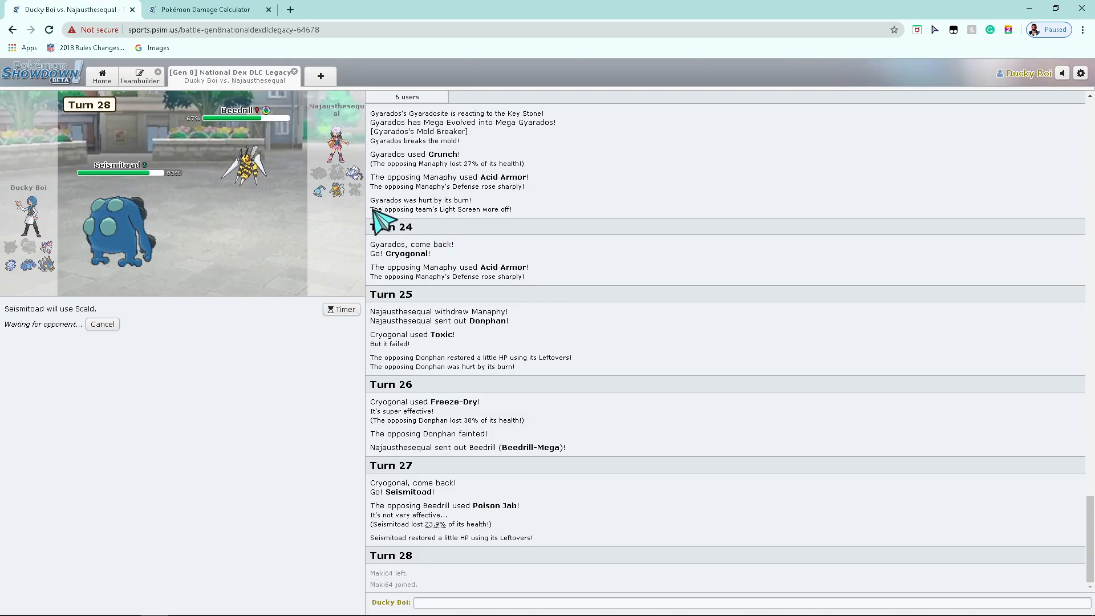
pyautogui.moveTo(12, 265)
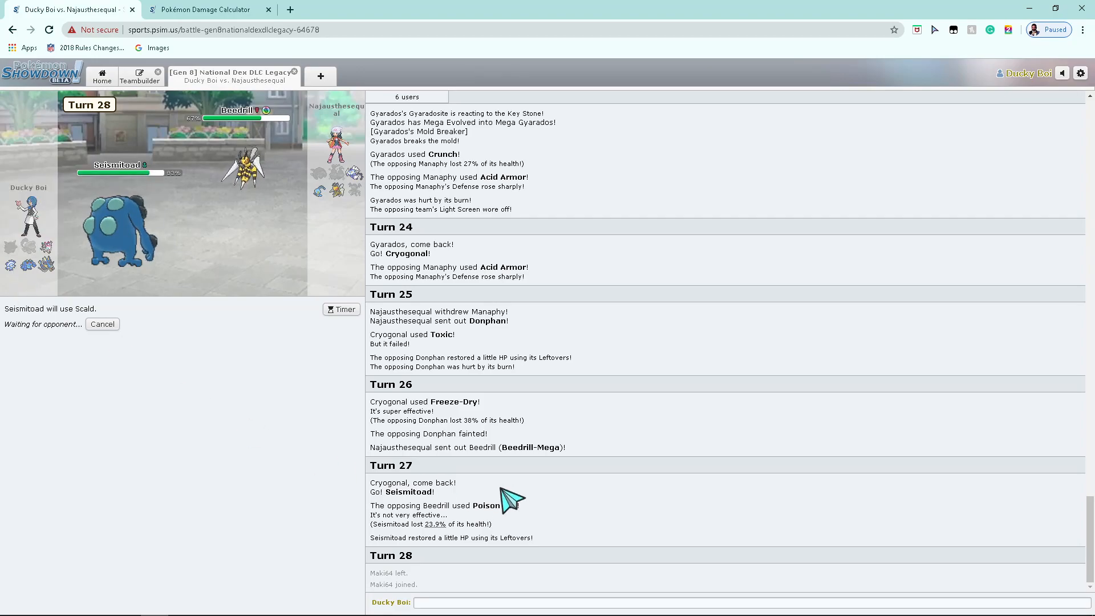
pyautogui.moveTo(257, 255)
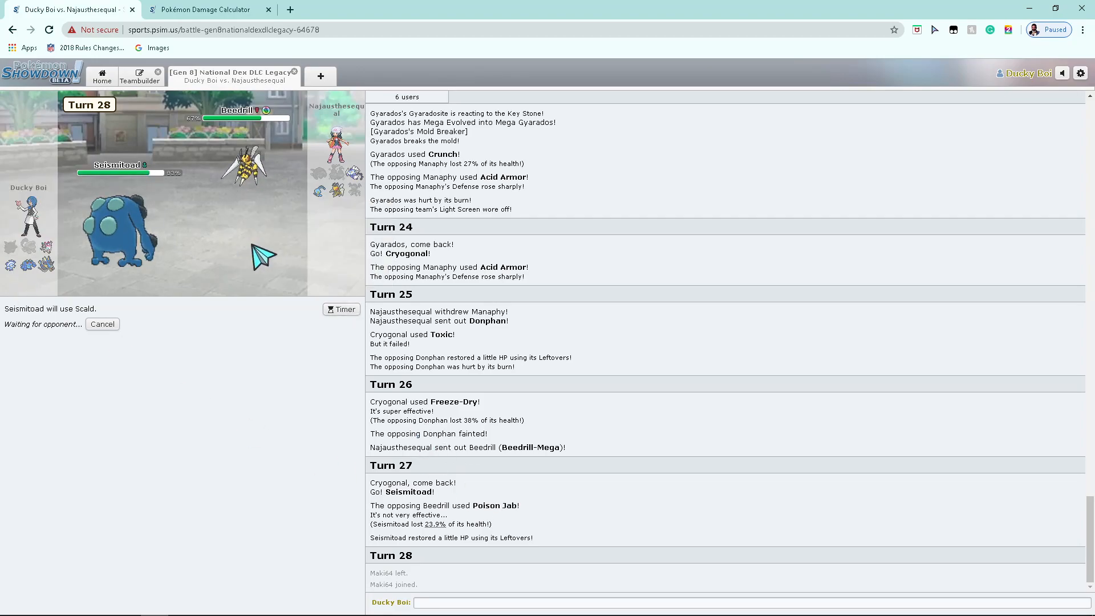
pyautogui.moveTo(500, 363)
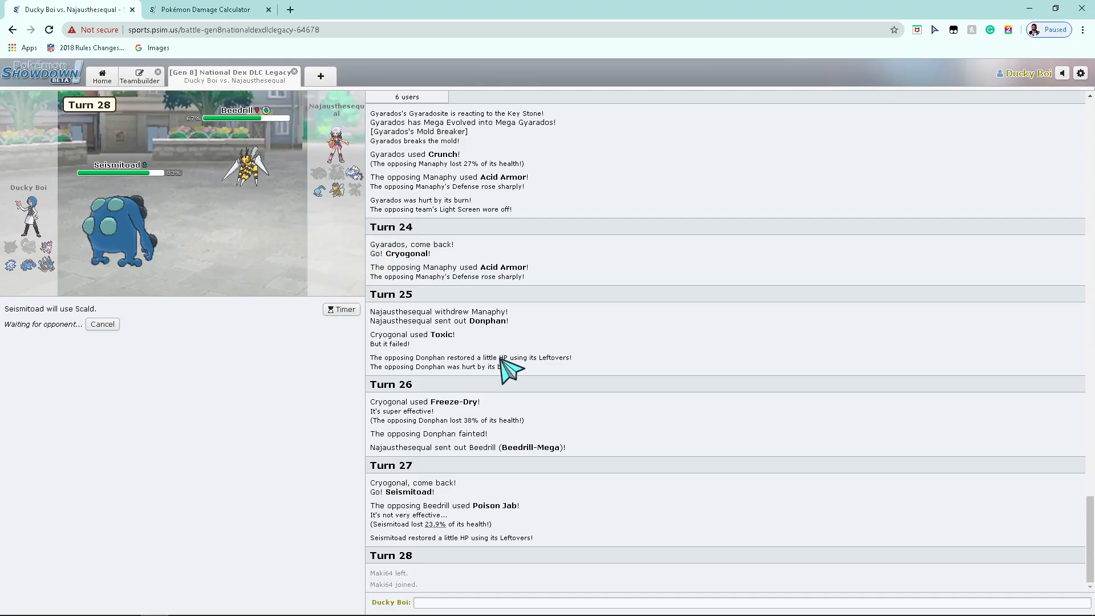
pyautogui.moveTo(321, 191)
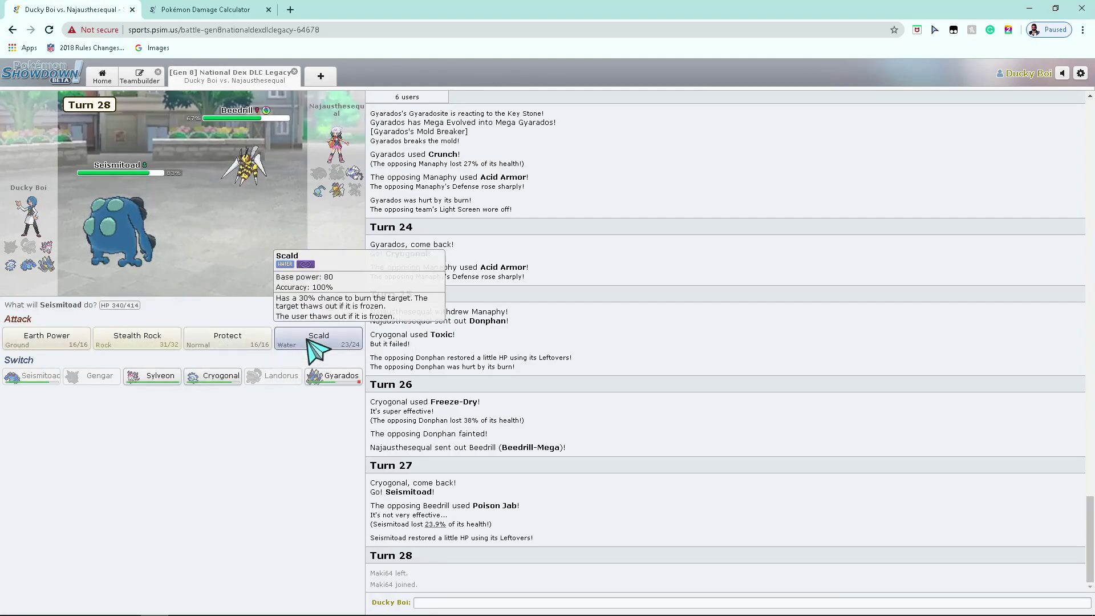
pyautogui.moveTo(273, 227)
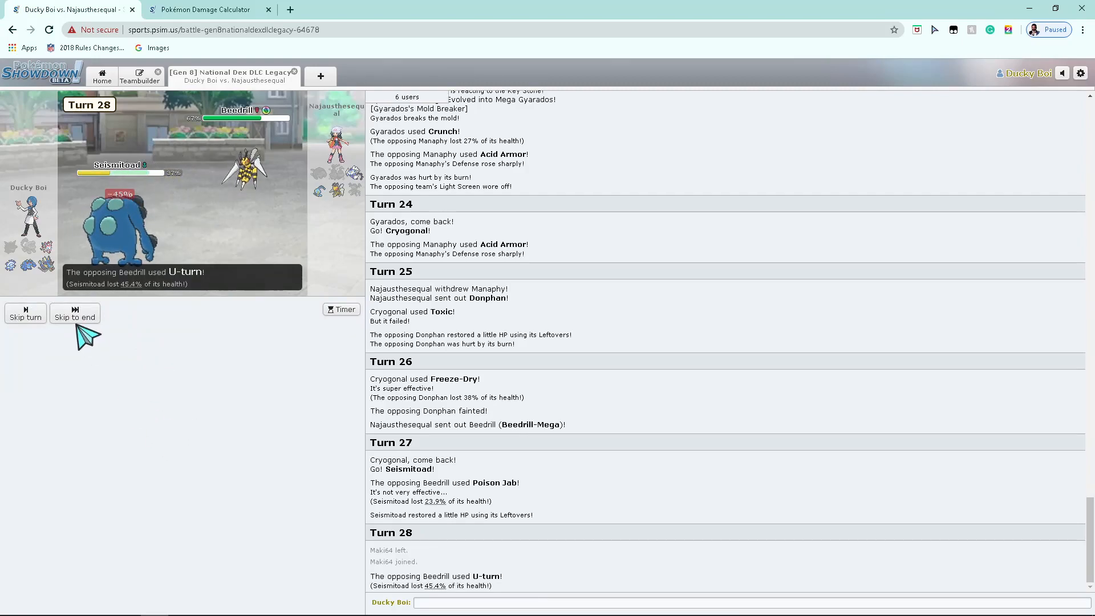
# Step: Skip to turn 28's end, bring in Sylveon, then use Heal Bell and Wish
pyautogui.click(75, 317)
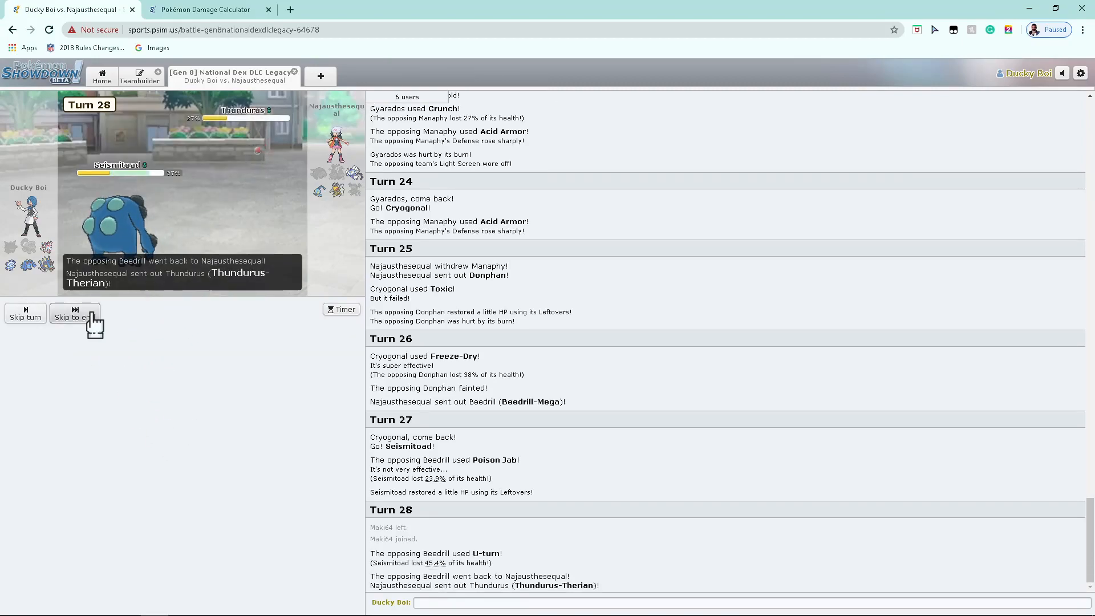
pyautogui.click(75, 313)
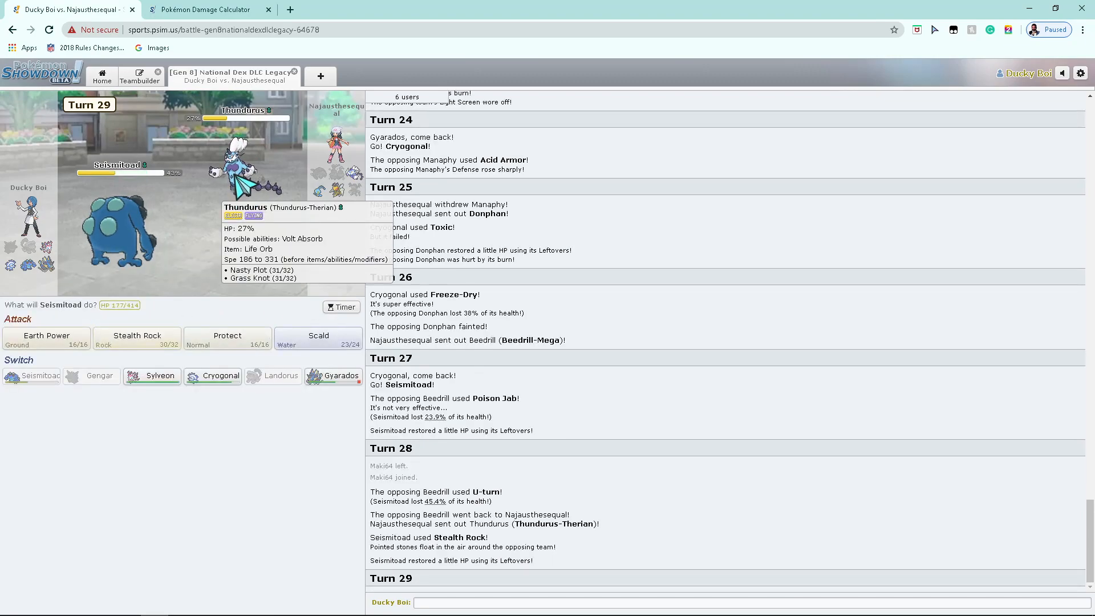
pyautogui.moveTo(321, 419)
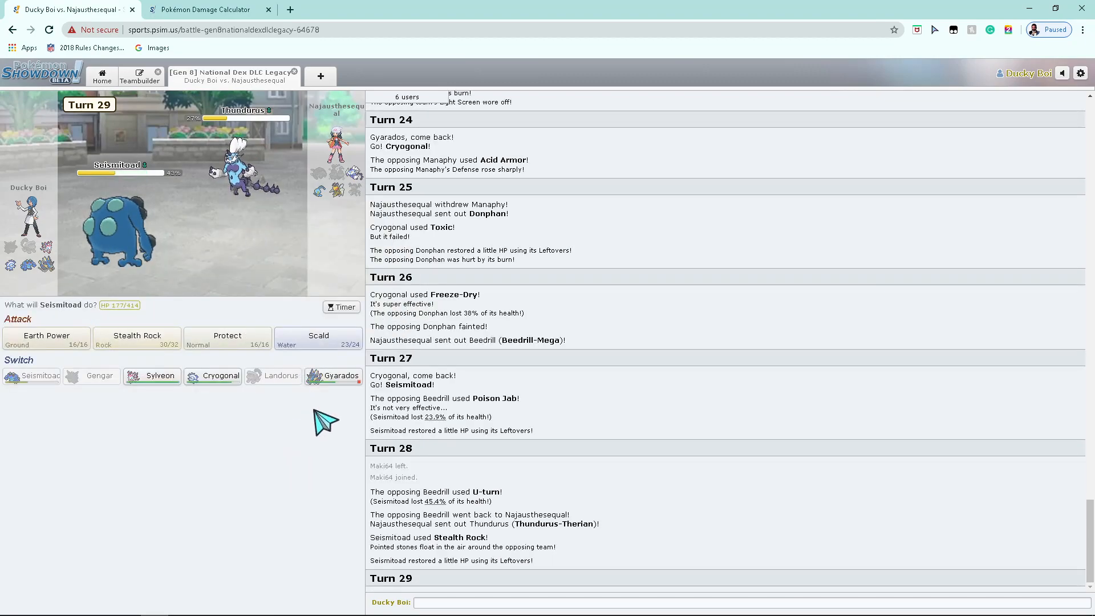
pyautogui.click(152, 375)
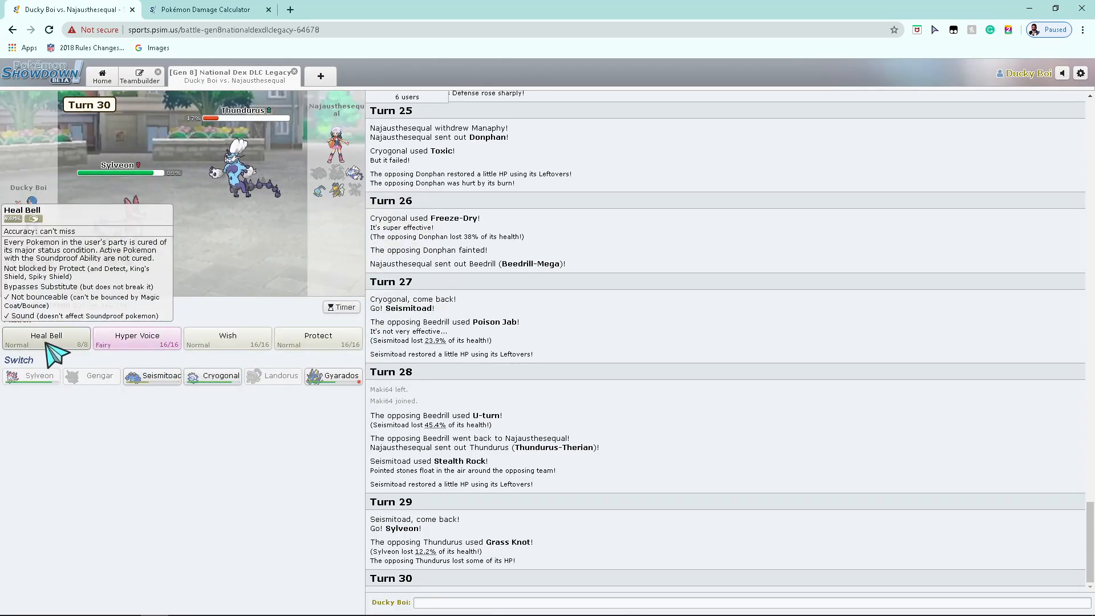
pyautogui.click(46, 335)
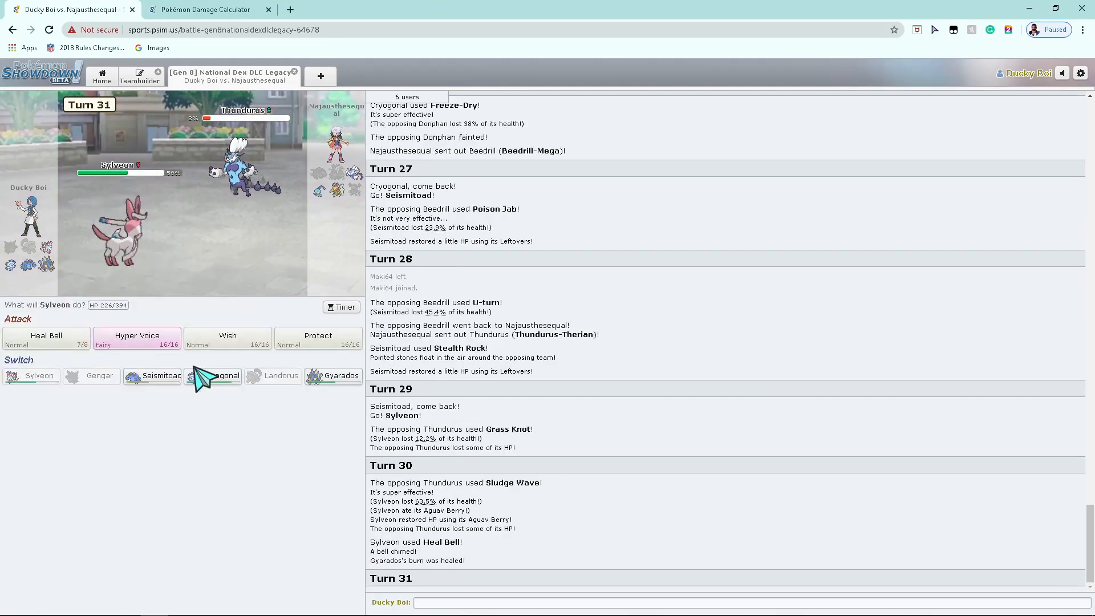
pyautogui.moveTo(227, 338)
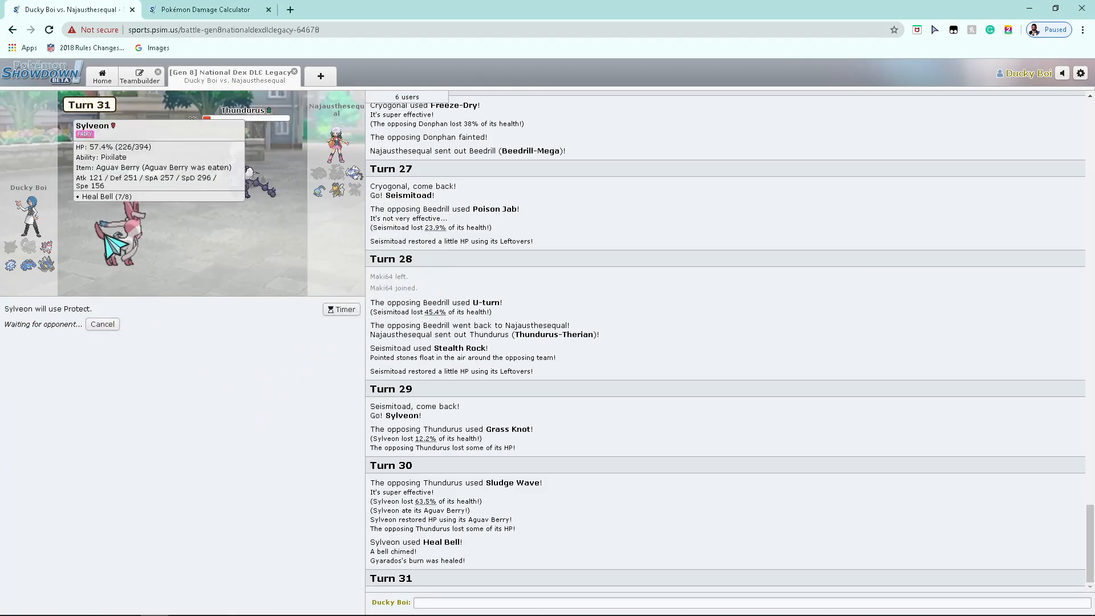
pyautogui.moveTo(215, 350)
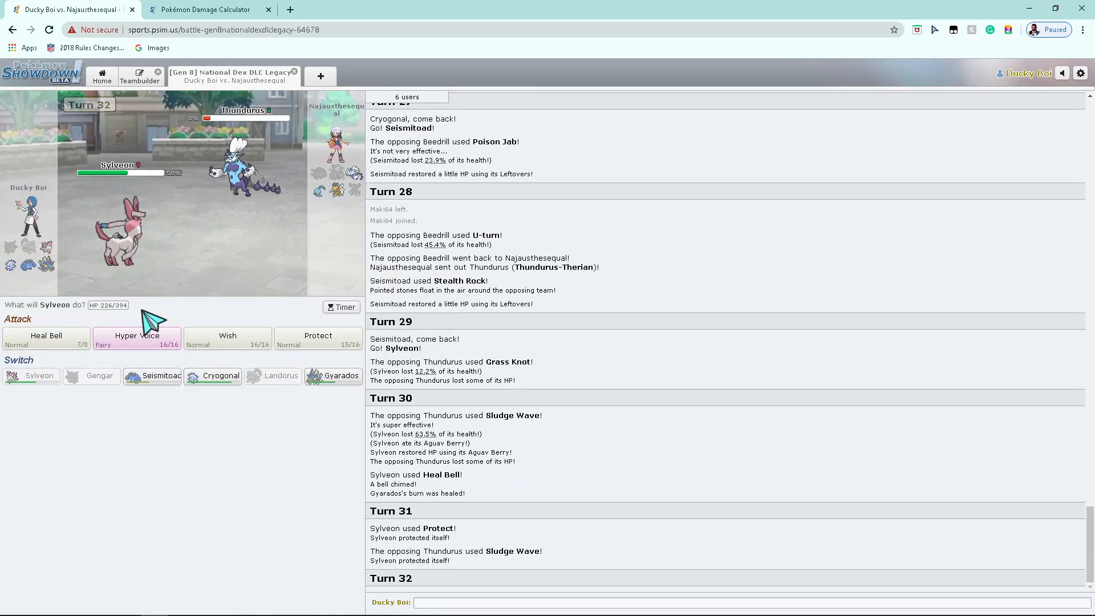
pyautogui.moveTo(192, 293)
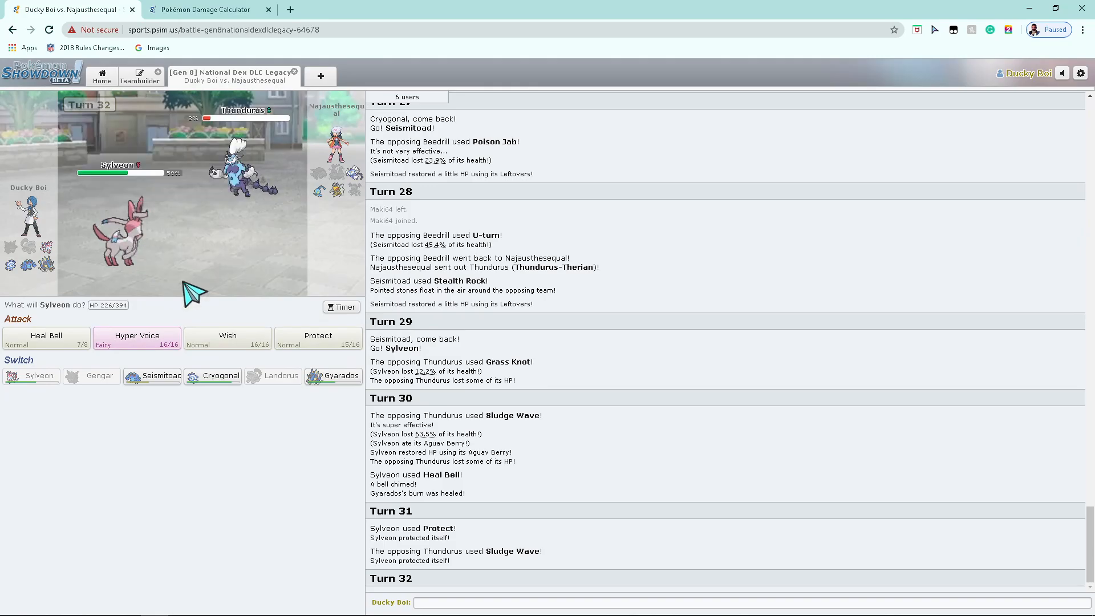
pyautogui.moveTo(228, 339)
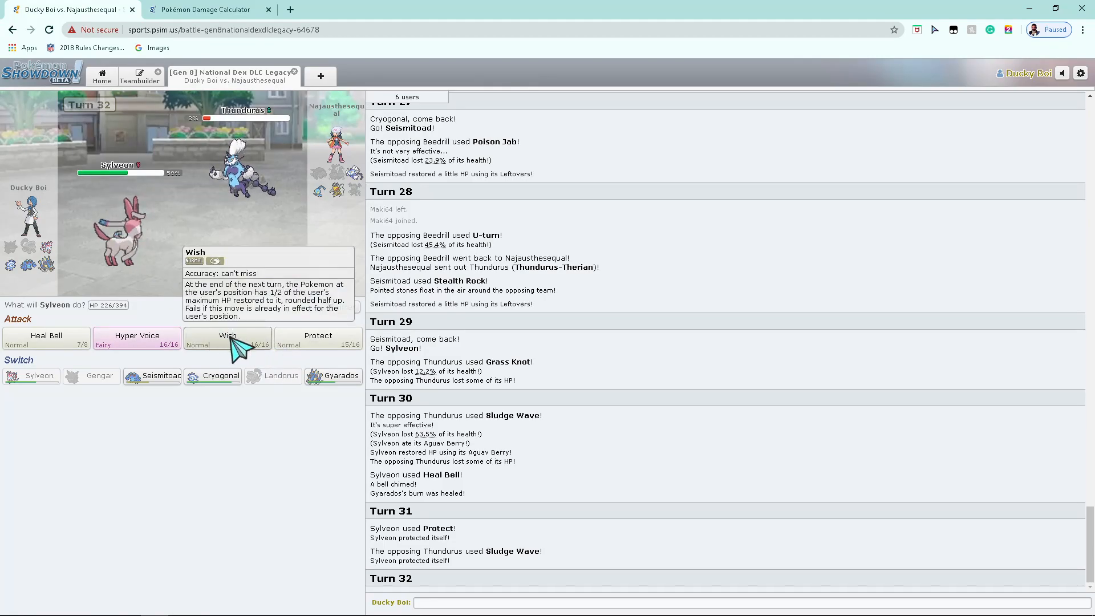
pyautogui.click(228, 336)
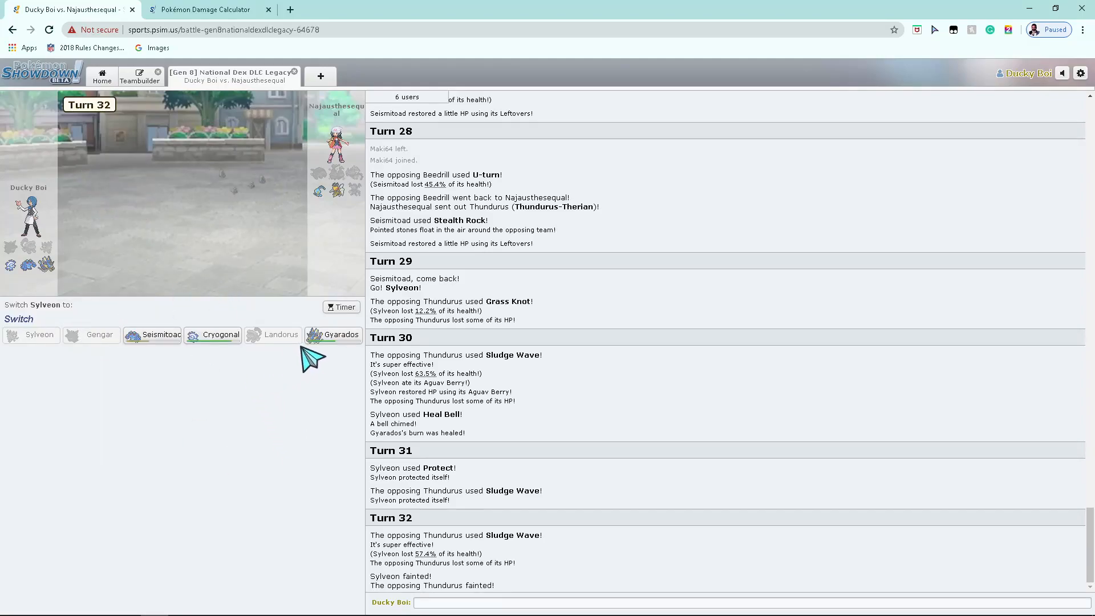
pyautogui.moveTo(333, 335)
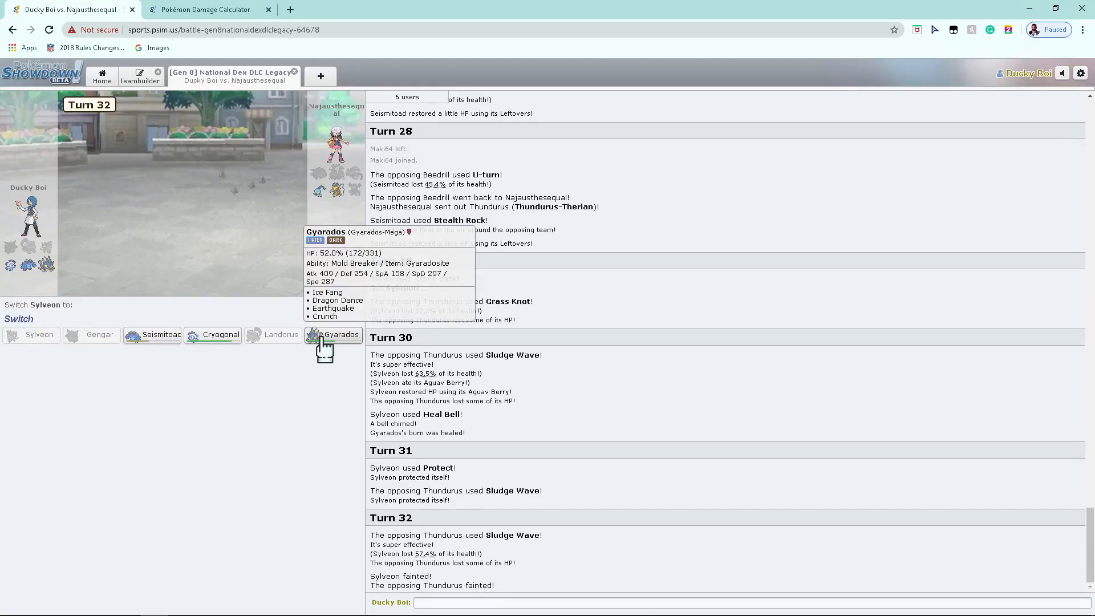
# Step: Choose Mega Gyarados for fainted Sylveon, undo that choice, and check the calculator
pyautogui.click(339, 334)
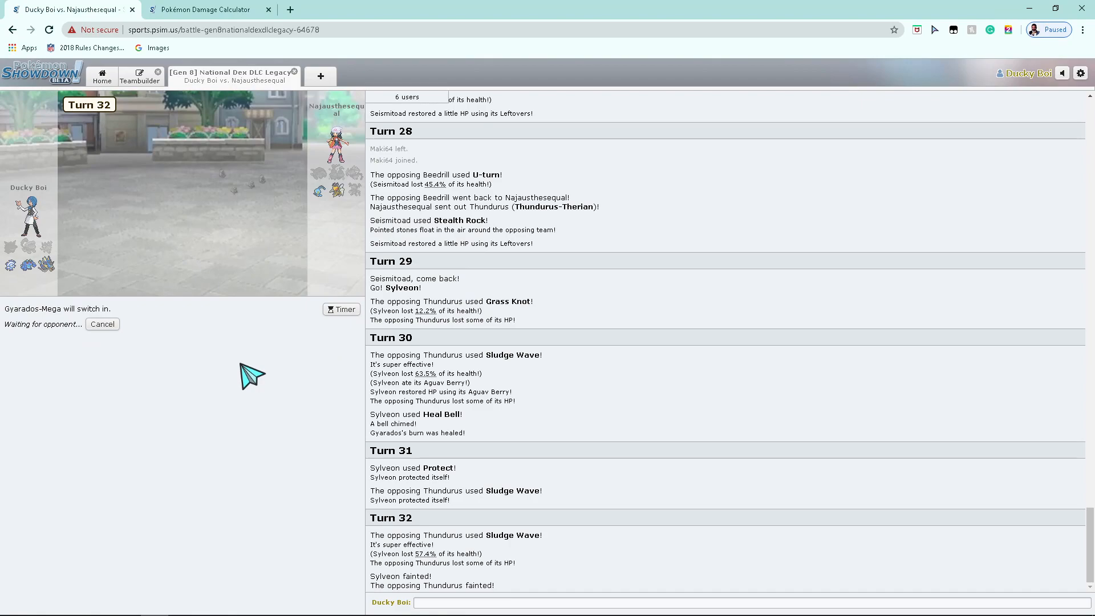
pyautogui.moveTo(230, 284)
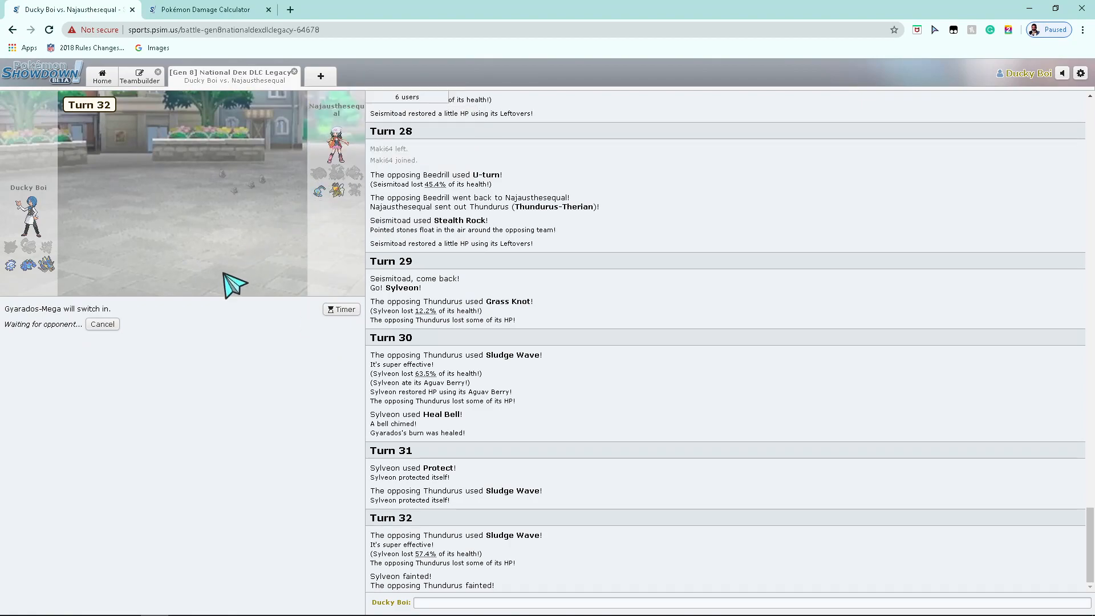
pyautogui.moveTo(338, 191)
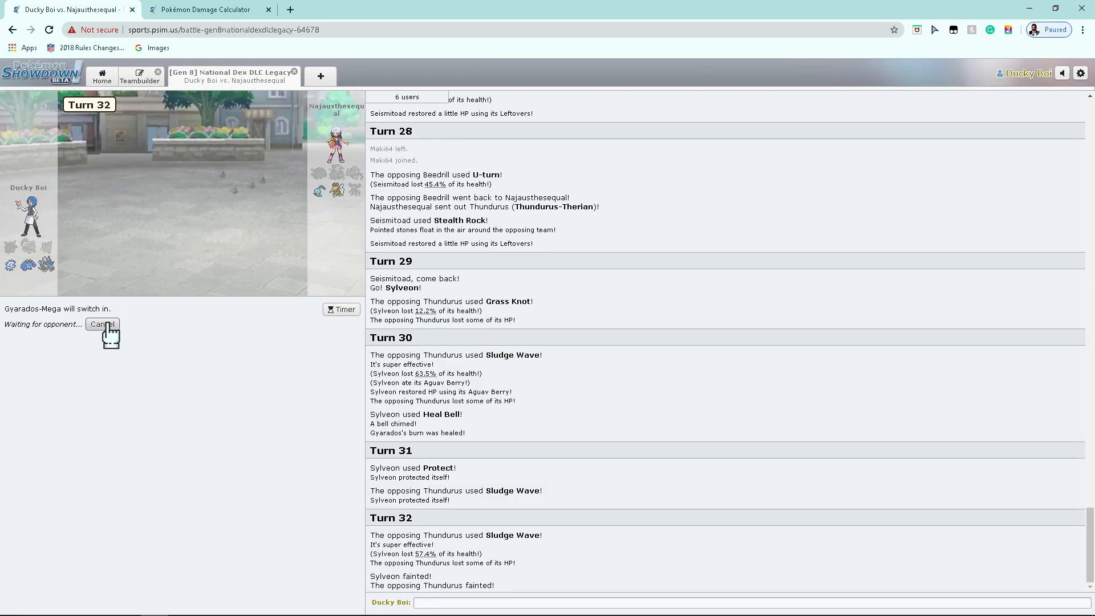
pyautogui.click(102, 324)
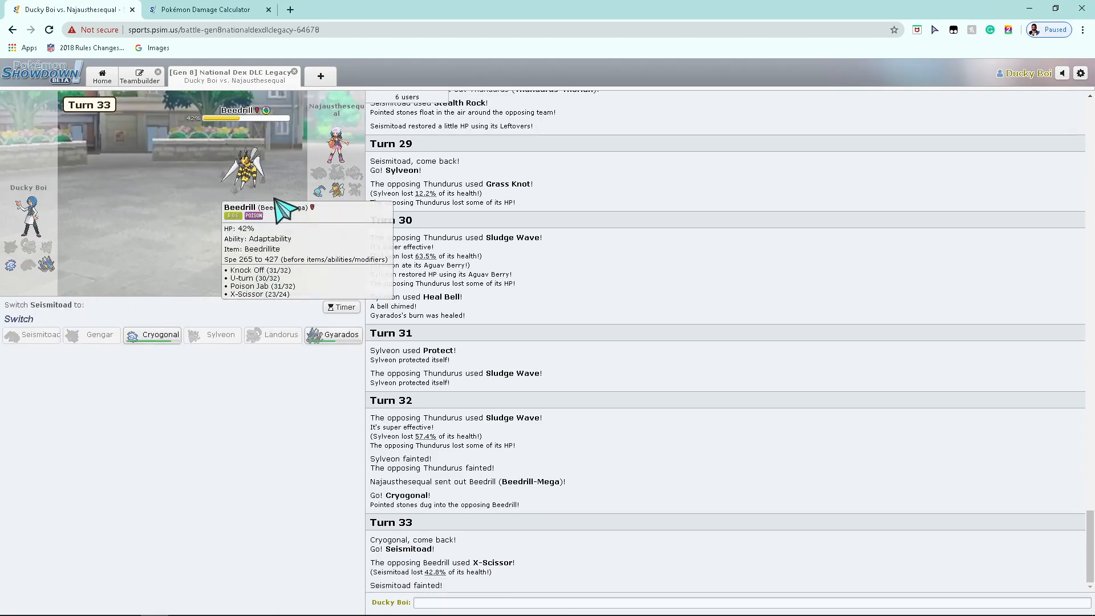
pyautogui.click(211, 9)
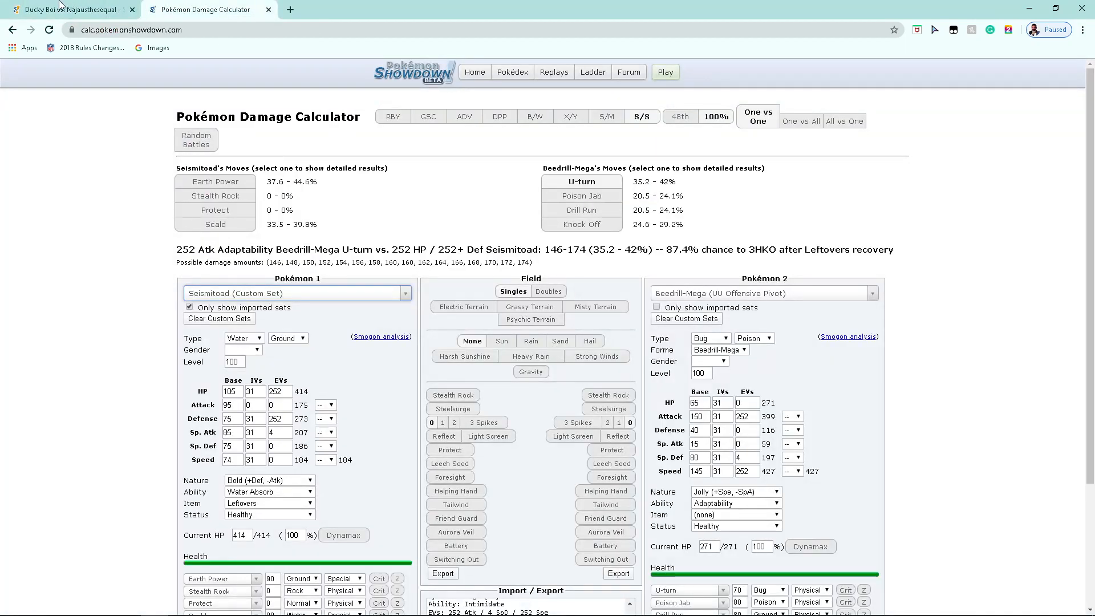
pyautogui.click(46, 10)
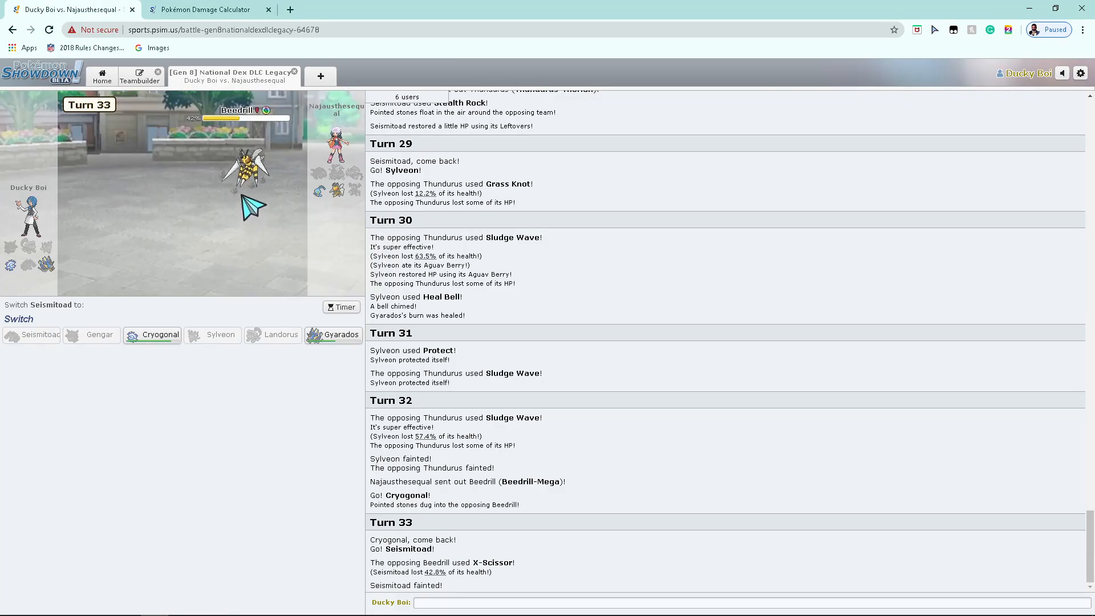
pyautogui.moveTo(338, 335)
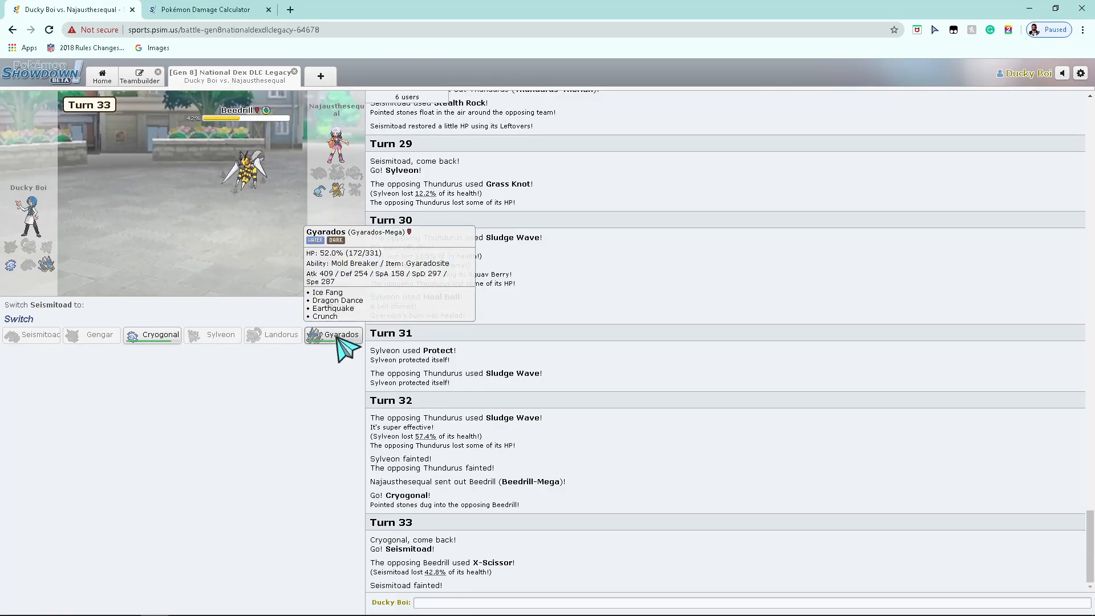
# Step: Send Gyarados in to Dragon Dance, then attack Beedrill with Cryogonal's Freeze-Dry
pyautogui.click(334, 335)
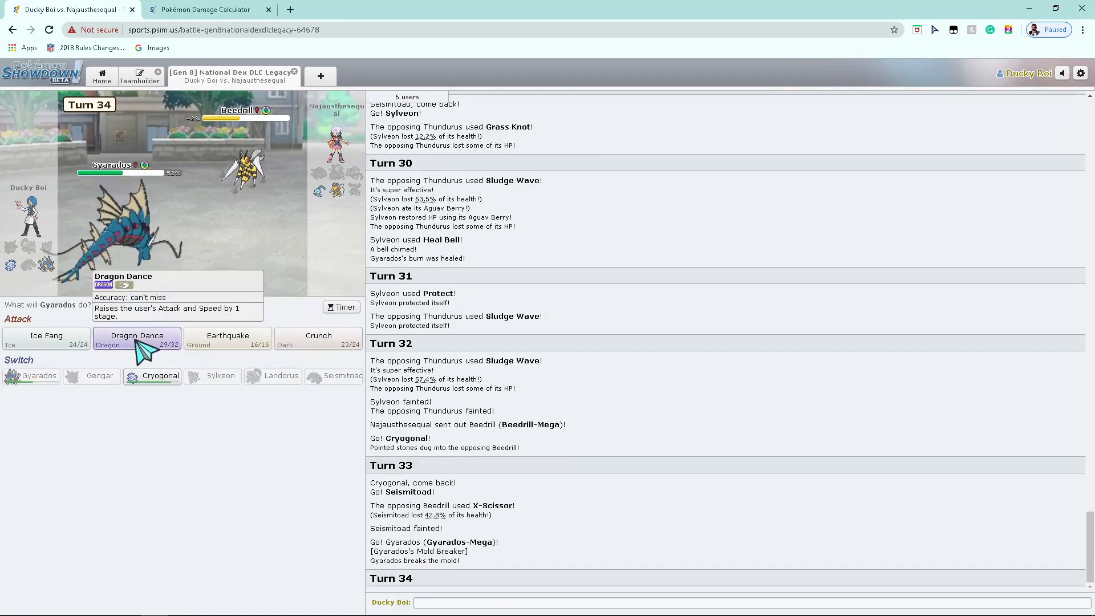
pyautogui.click(136, 338)
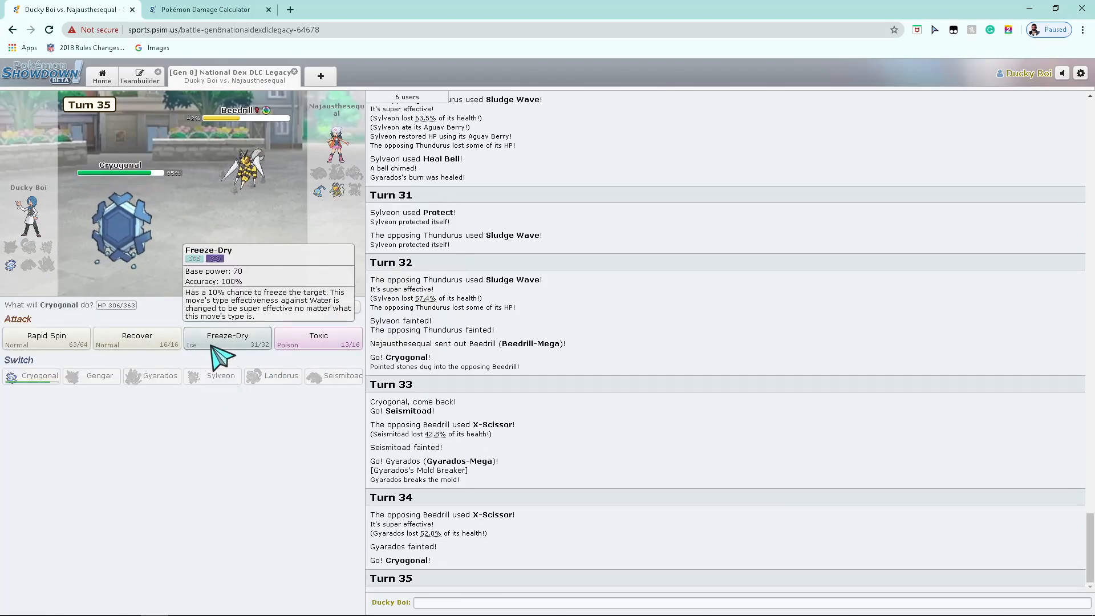
pyautogui.click(227, 337)
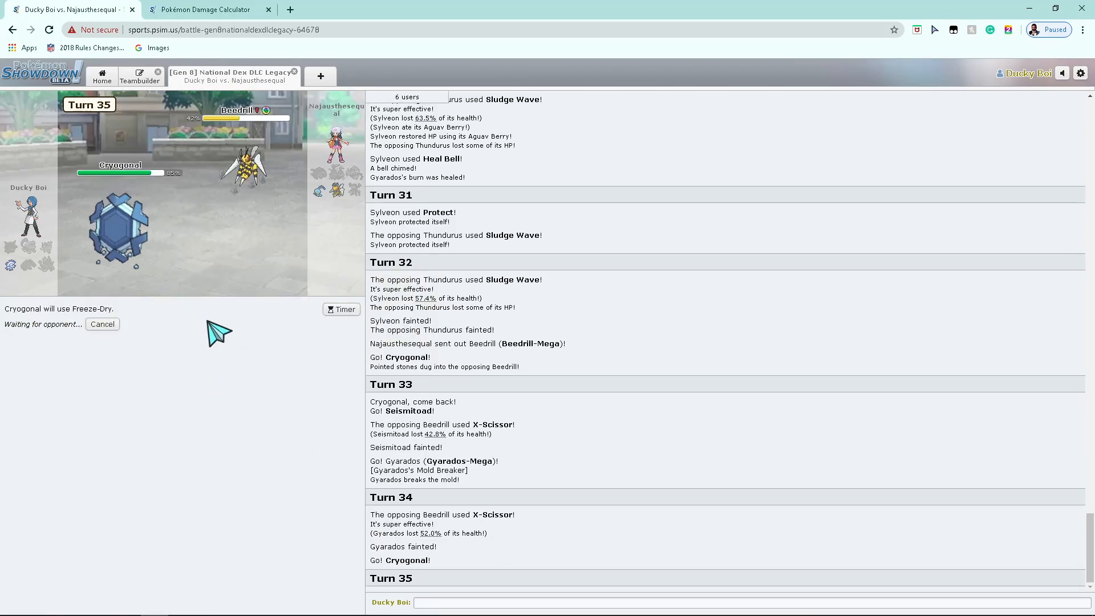
pyautogui.moveTo(330, 197)
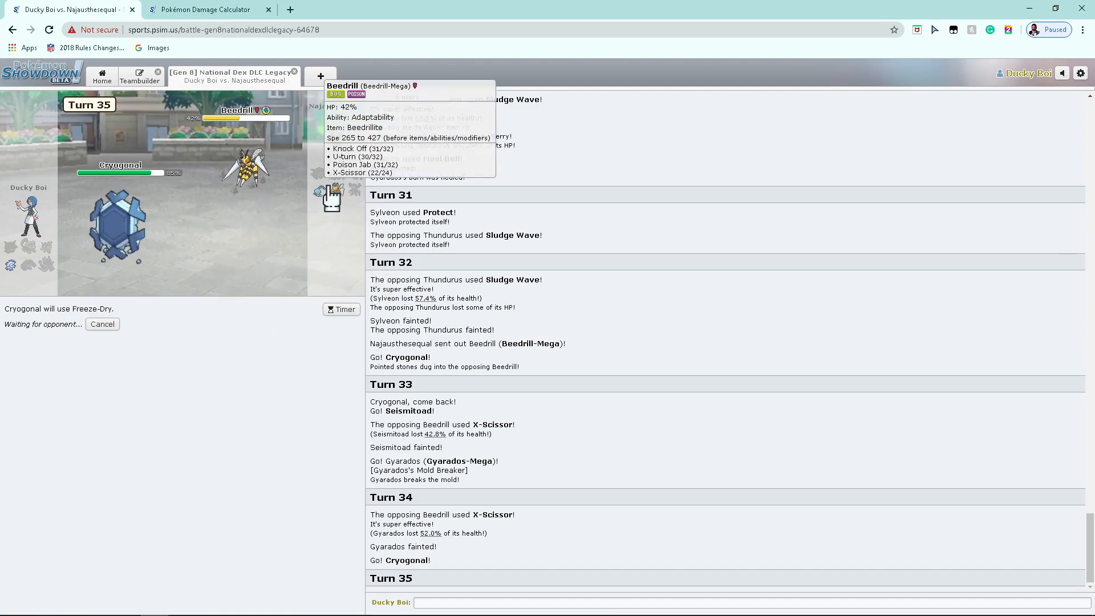
pyautogui.moveTo(226, 320)
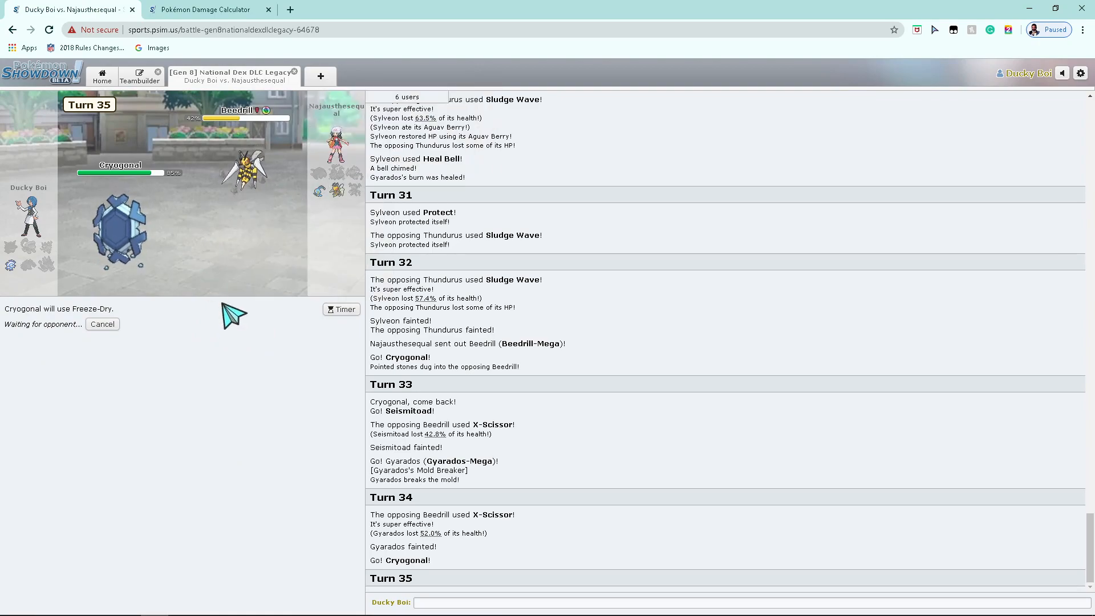
pyautogui.moveTo(469, 571)
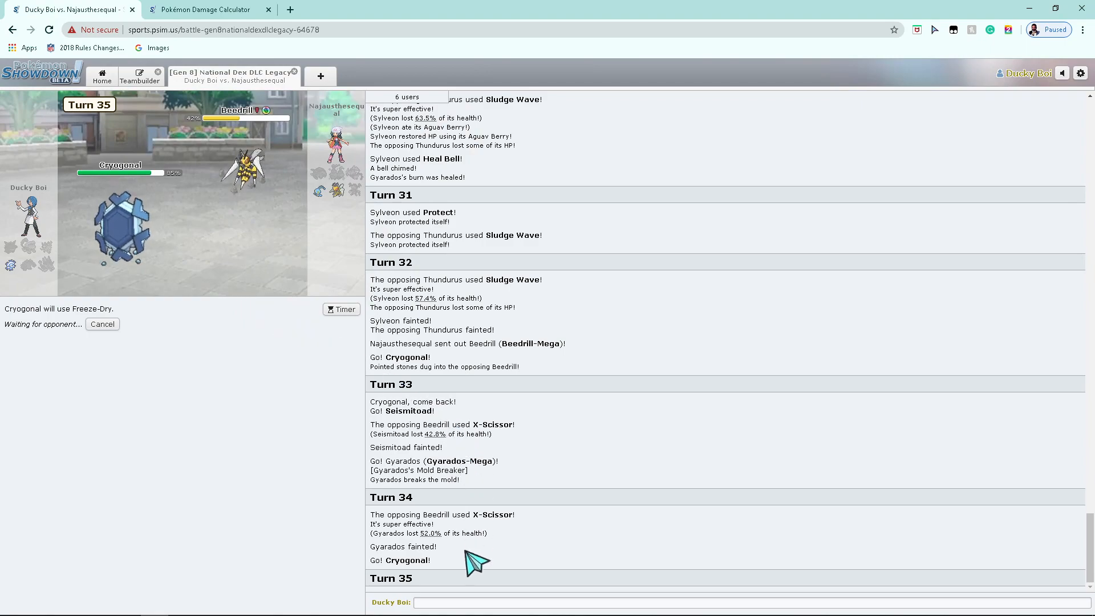
# Step: Post 'I think thats game' in the battle chat
pyautogui.write('I think')
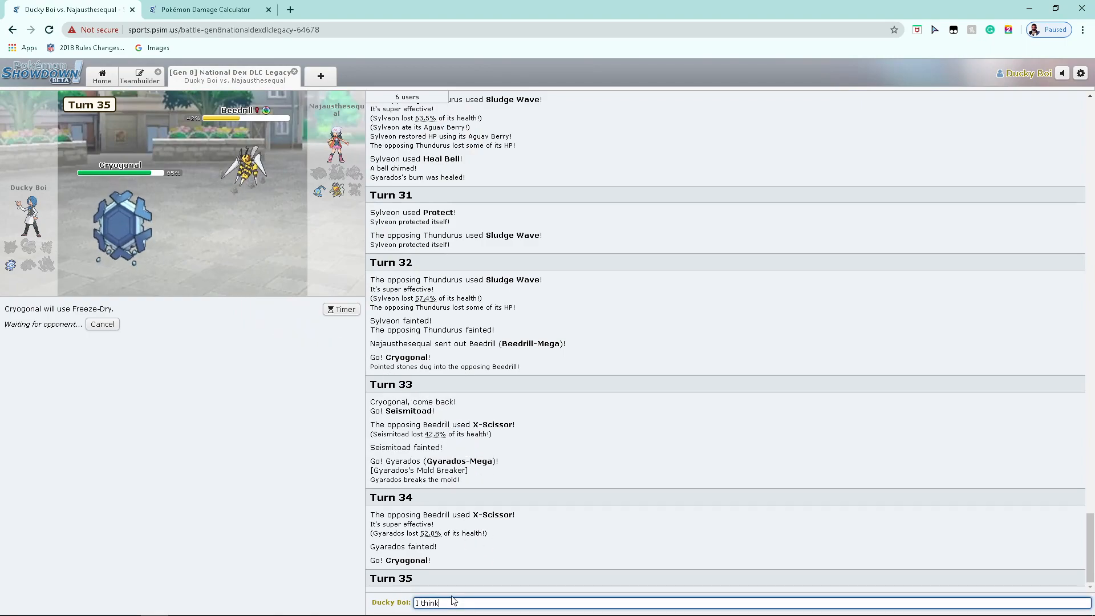
pyautogui.press('Enter')
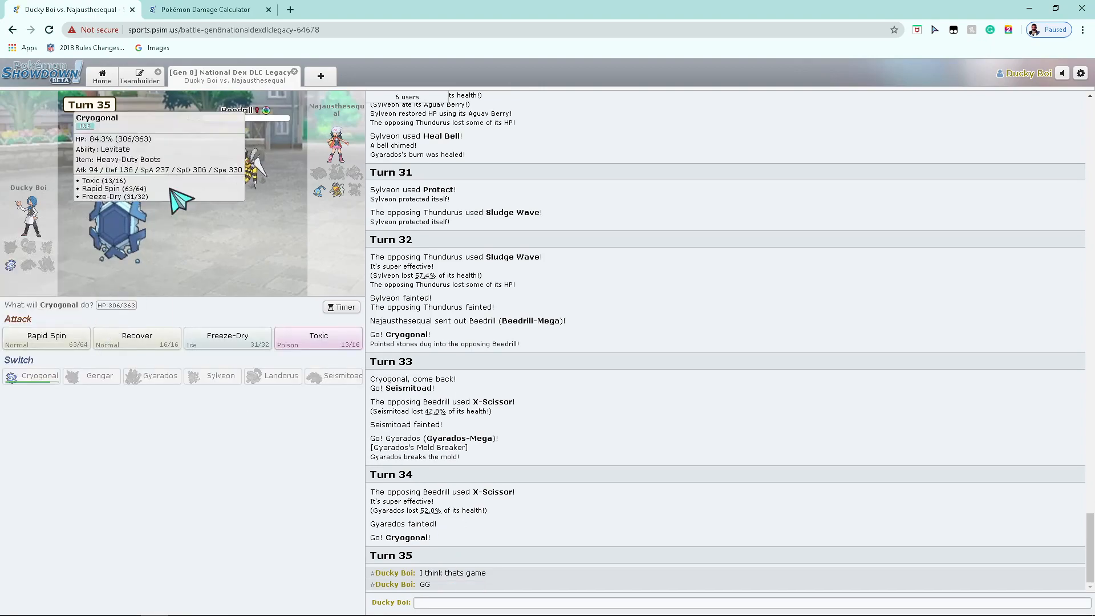
pyautogui.click(206, 10)
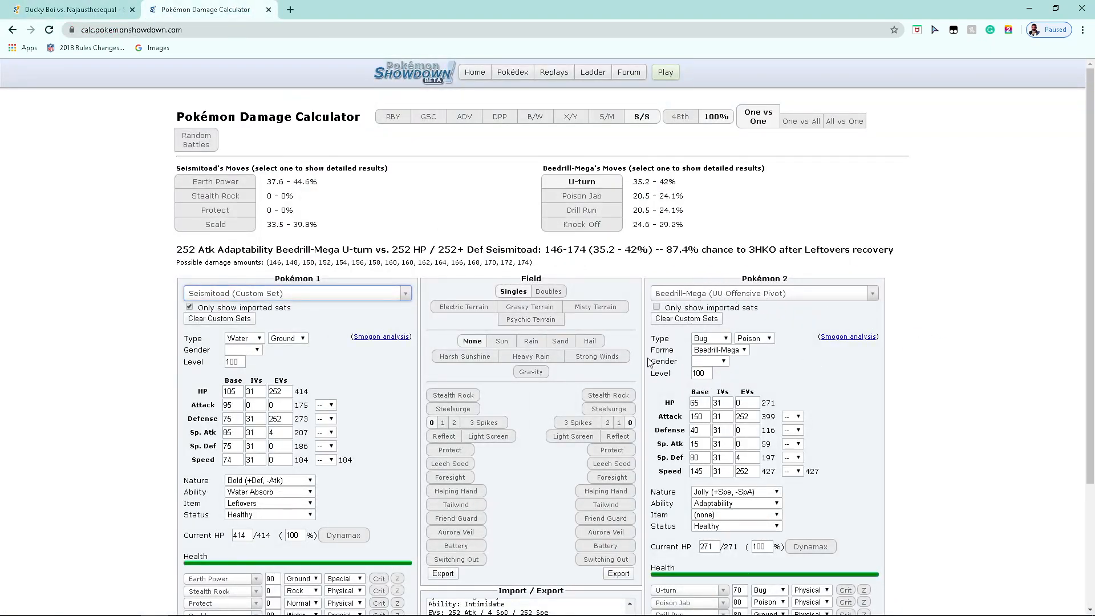
# Step: Load the Cryogonal set as Pokémon 1 to read Poison Jab's damage, then return to battle
pyautogui.click(296, 293)
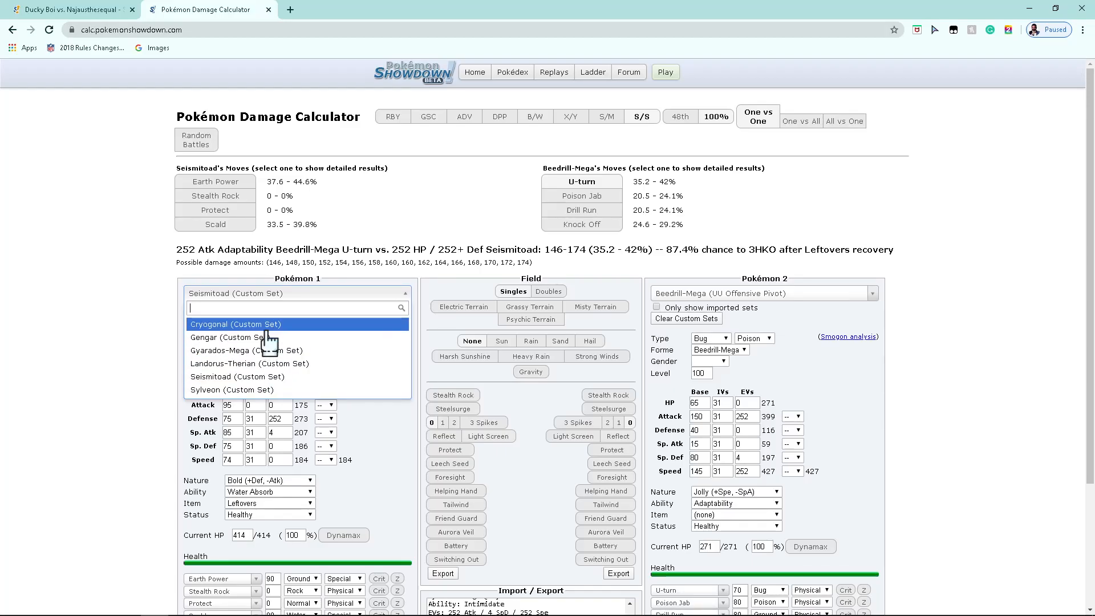
pyautogui.click(236, 324)
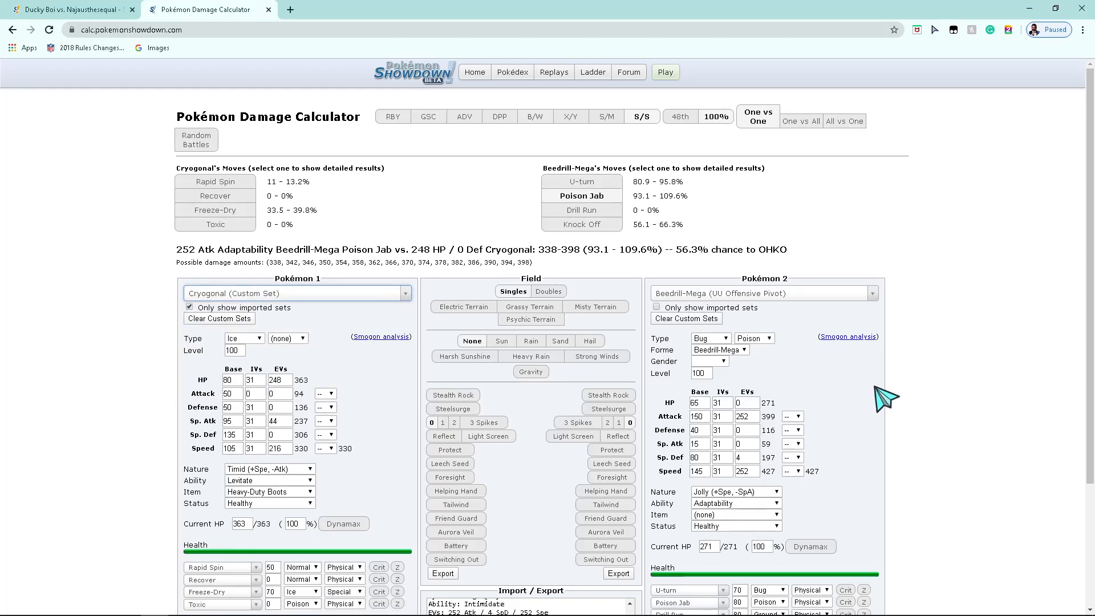
pyautogui.moveTo(920, 410)
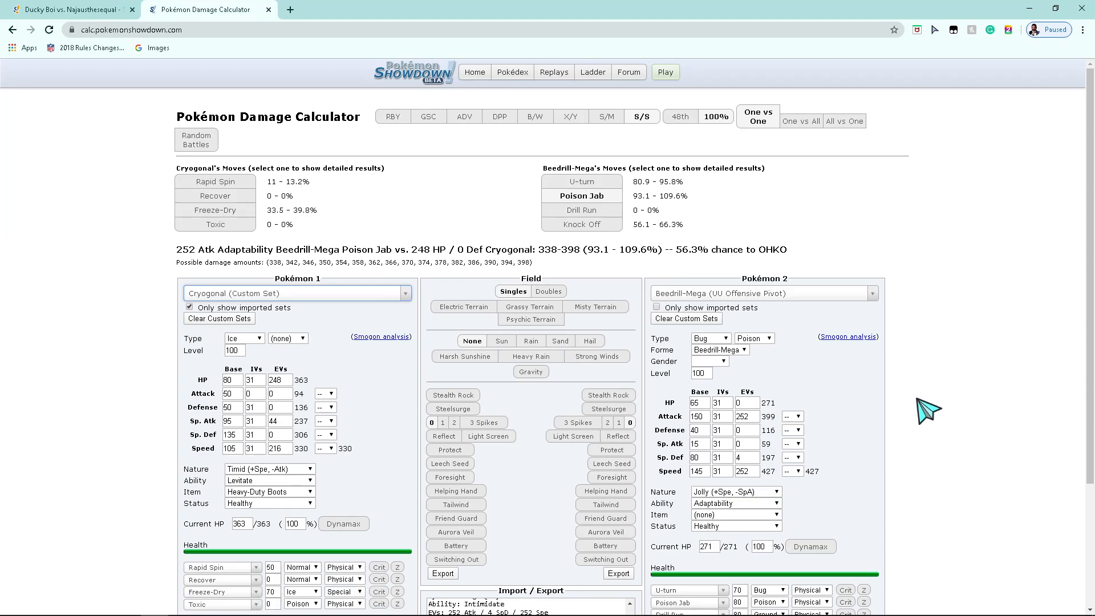
pyautogui.click(74, 9)
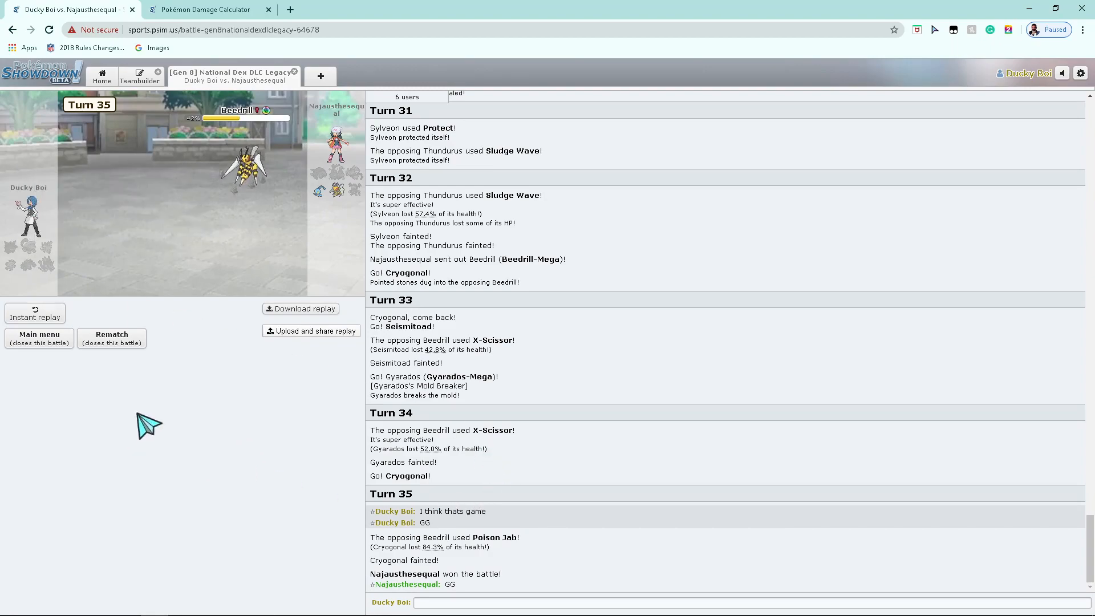
pyautogui.moveTo(235, 171)
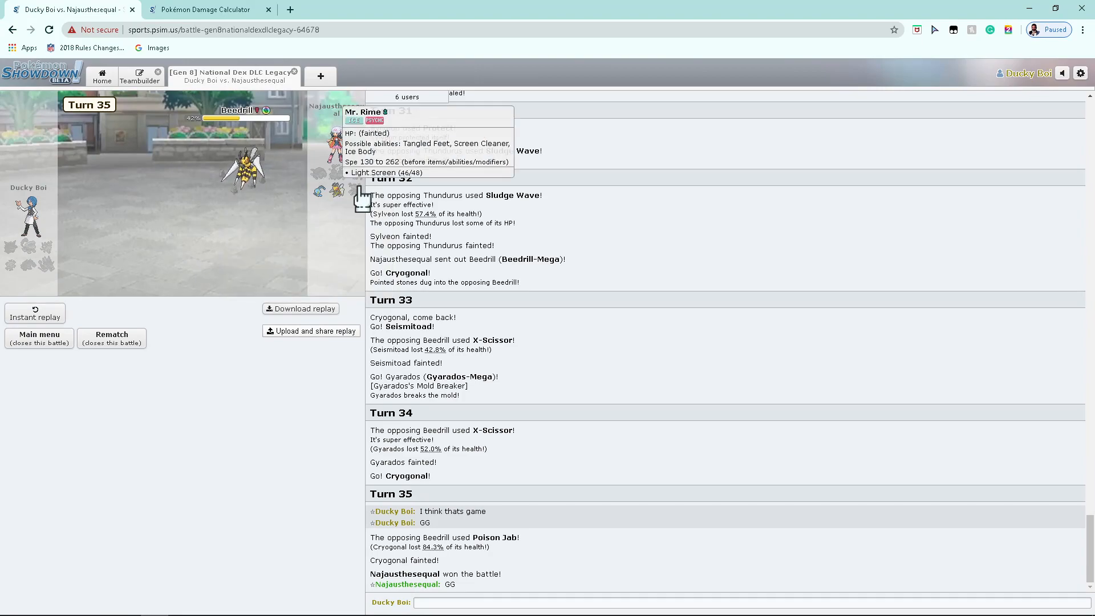
pyautogui.moveTo(340, 182)
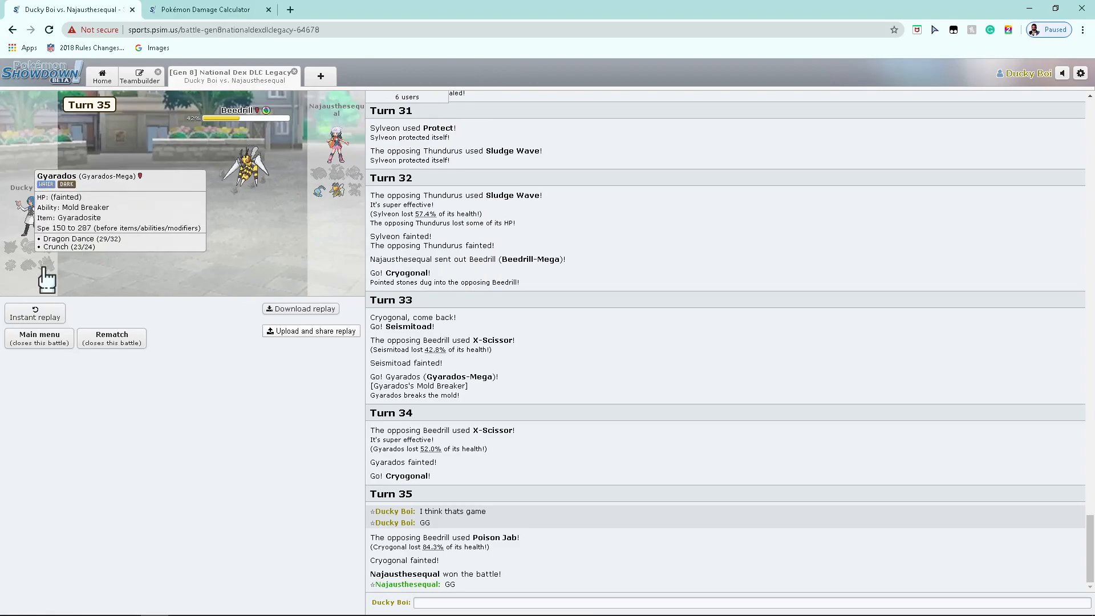
pyautogui.moveTo(20, 275)
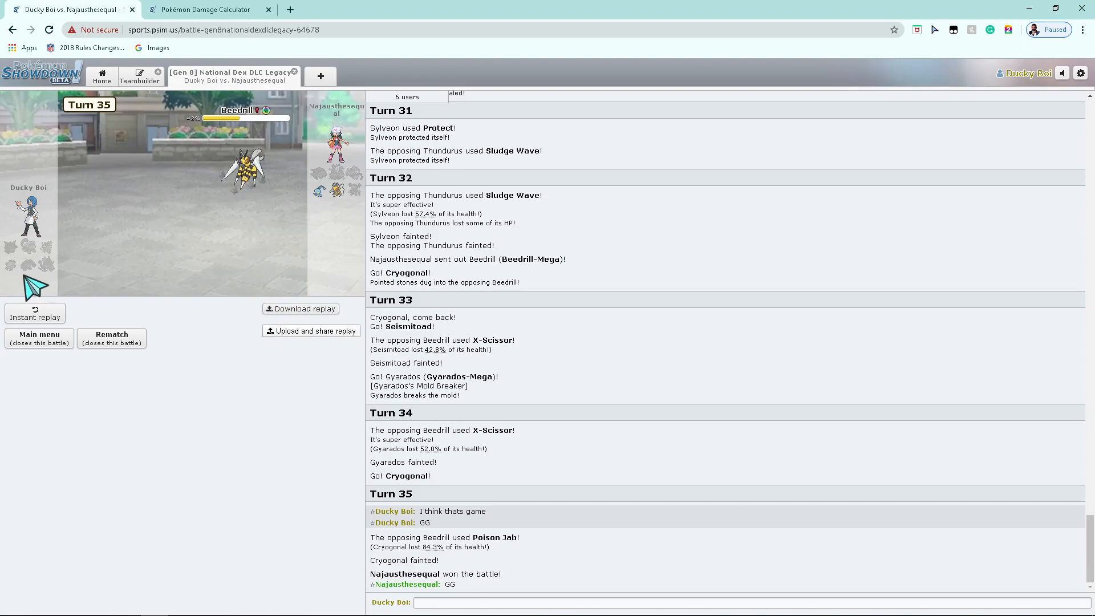
pyautogui.moveTo(17, 256)
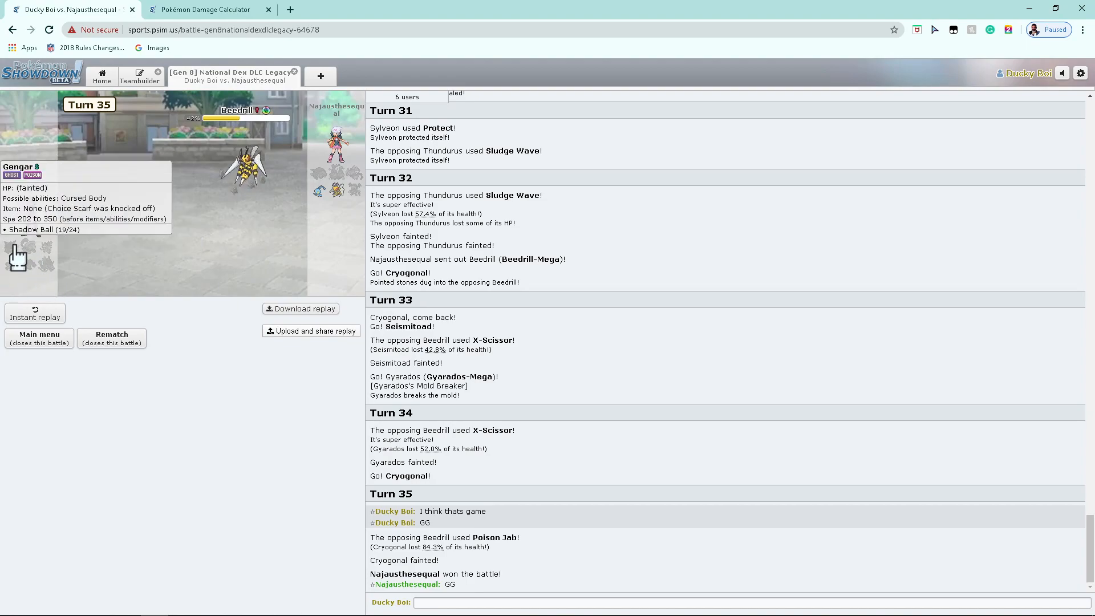
pyautogui.moveTo(43, 262)
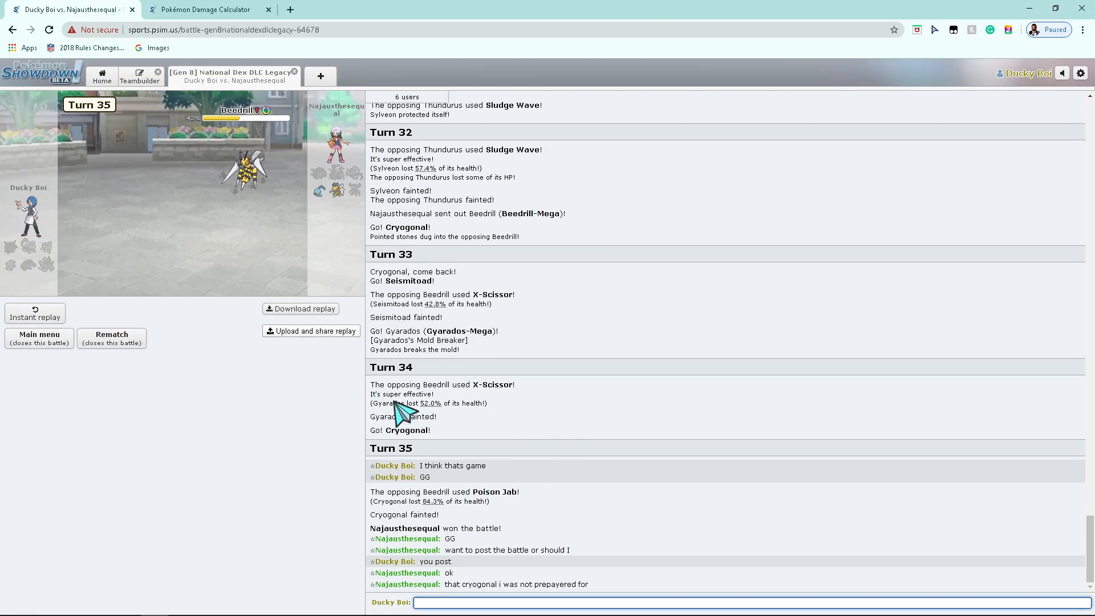
pyautogui.moveTo(614, 369)
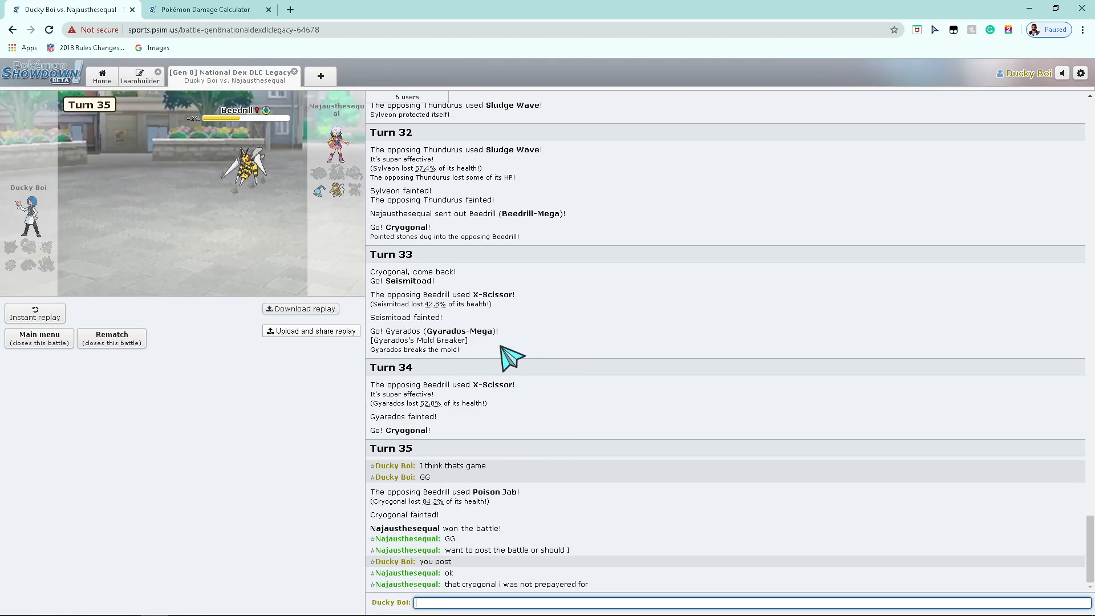
pyautogui.moveTo(457, 349)
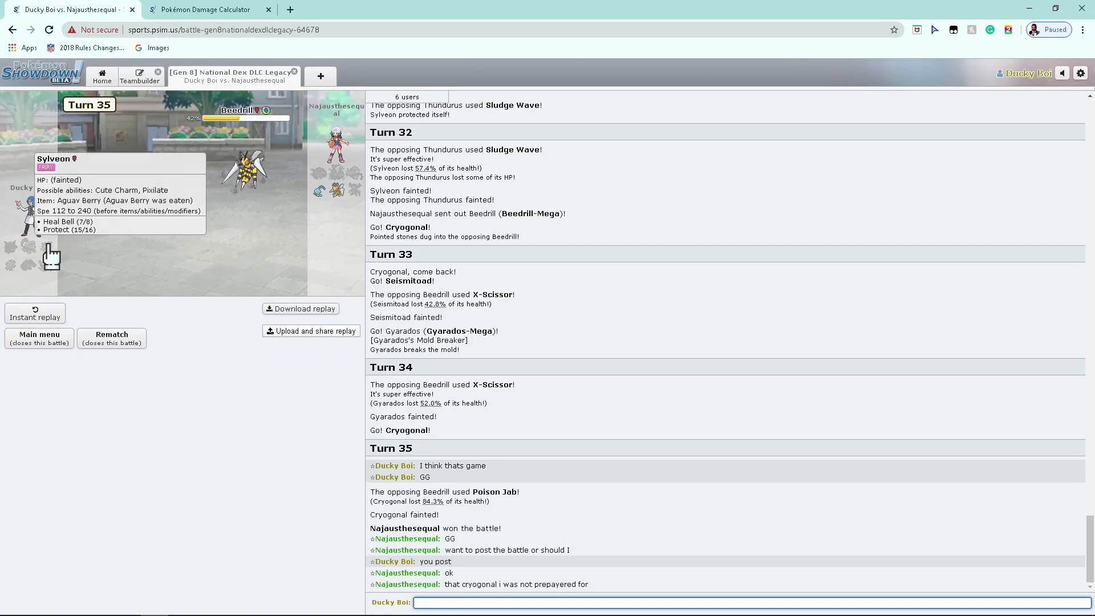
pyautogui.moveTo(245, 176)
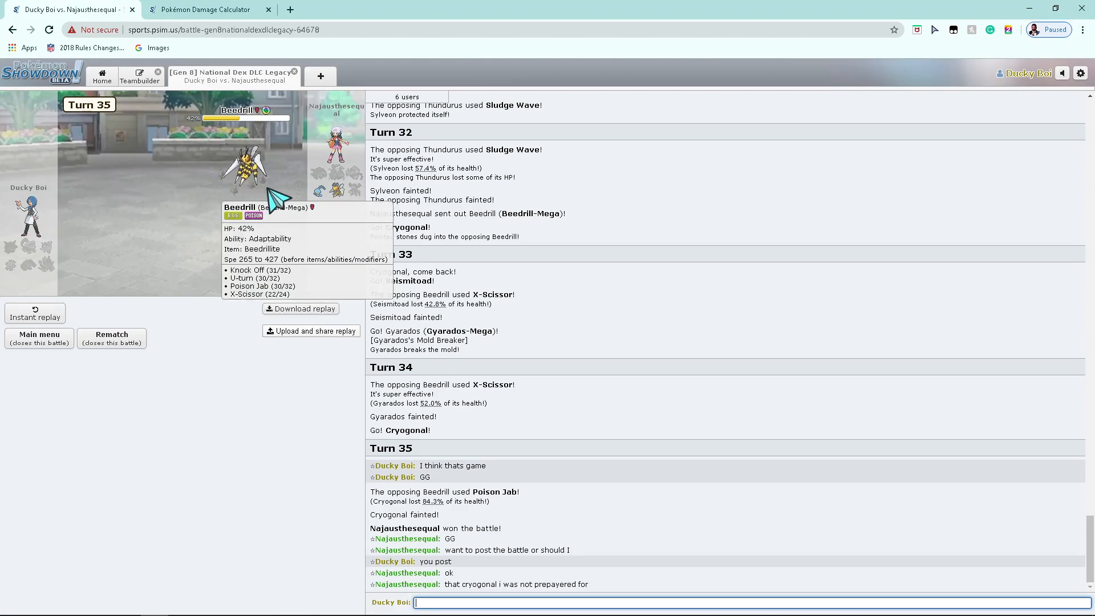
pyautogui.moveTo(478, 598)
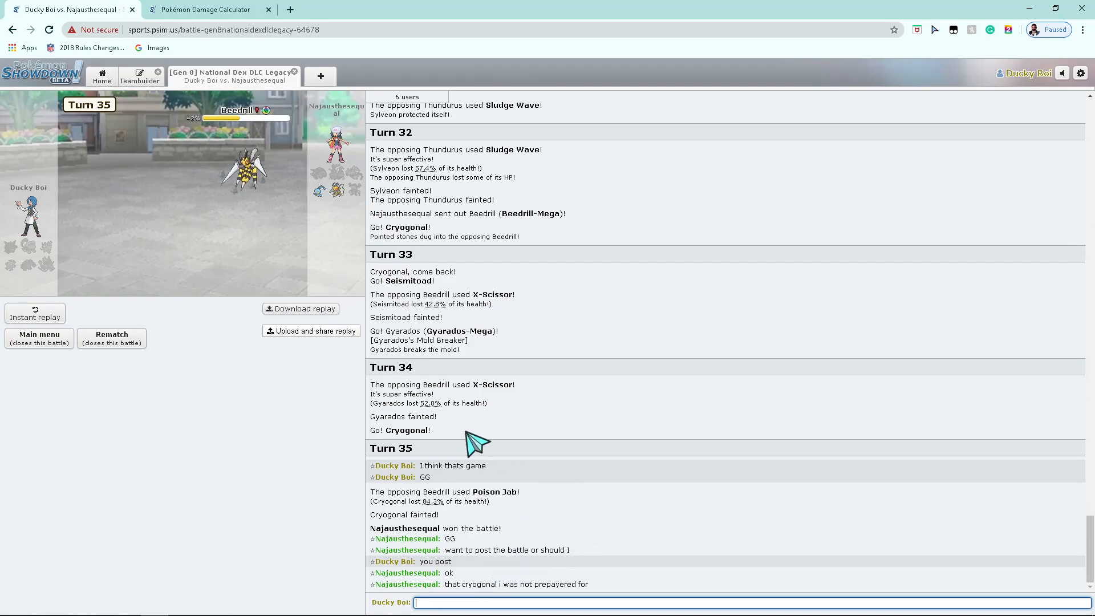
pyautogui.moveTo(361, 405)
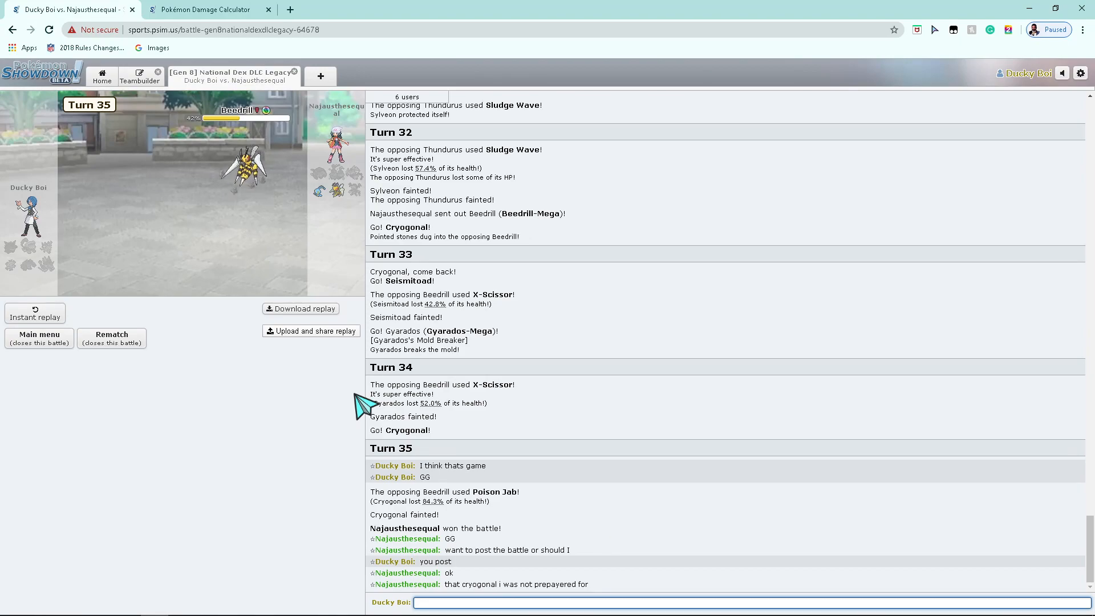
pyautogui.moveTo(212, 300)
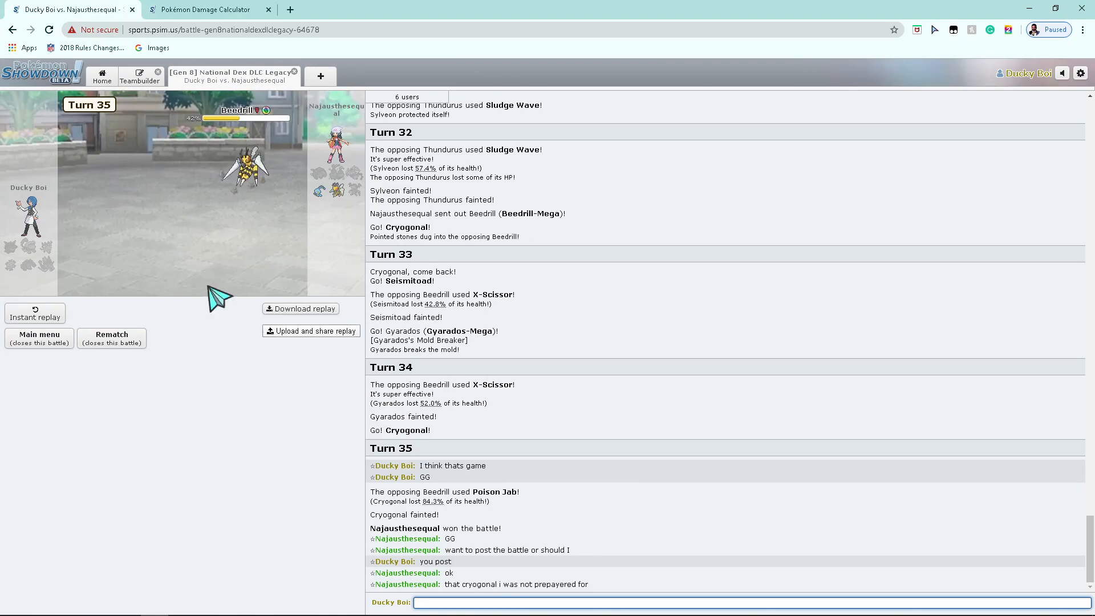
pyautogui.moveTo(24, 266)
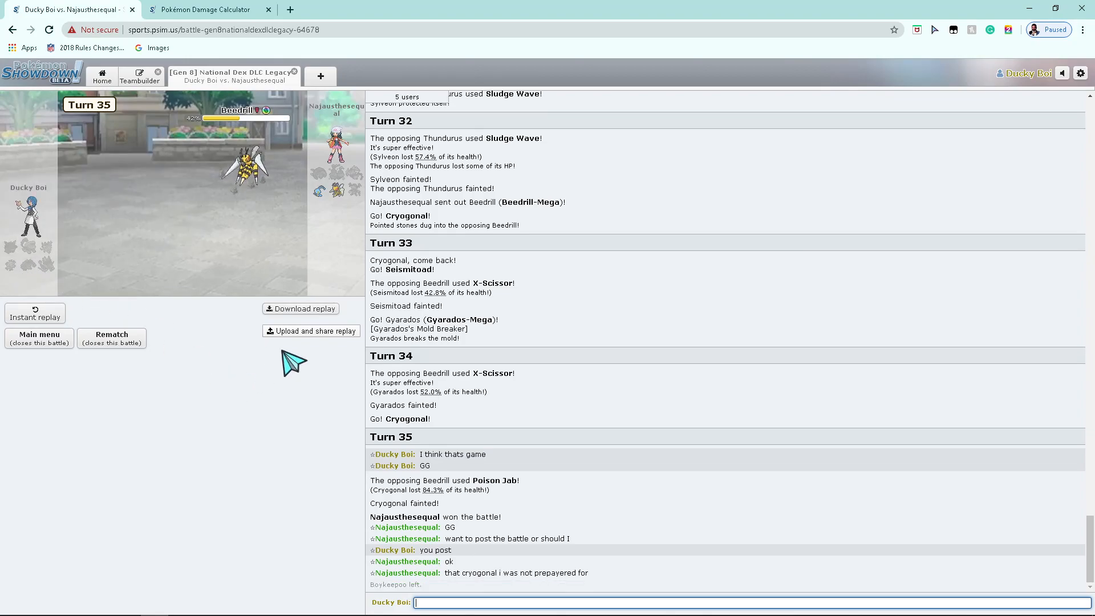
pyautogui.moveTo(11, 266)
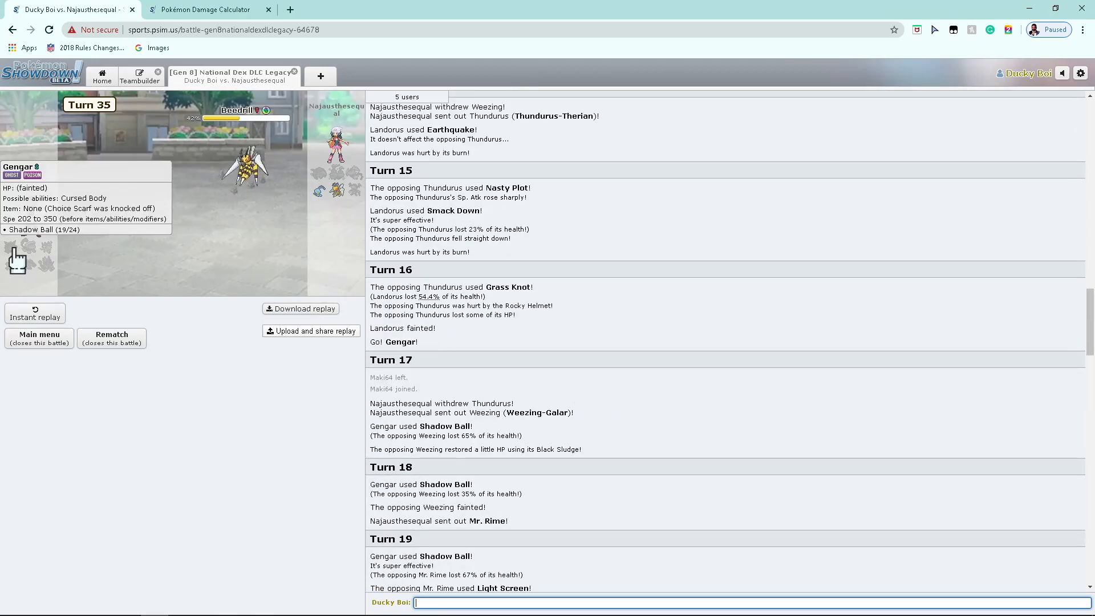
# Step: Scroll the battle log from Turn 1 down to Najausthesequal's win message, then bring up OBS
pyautogui.click(139, 77)
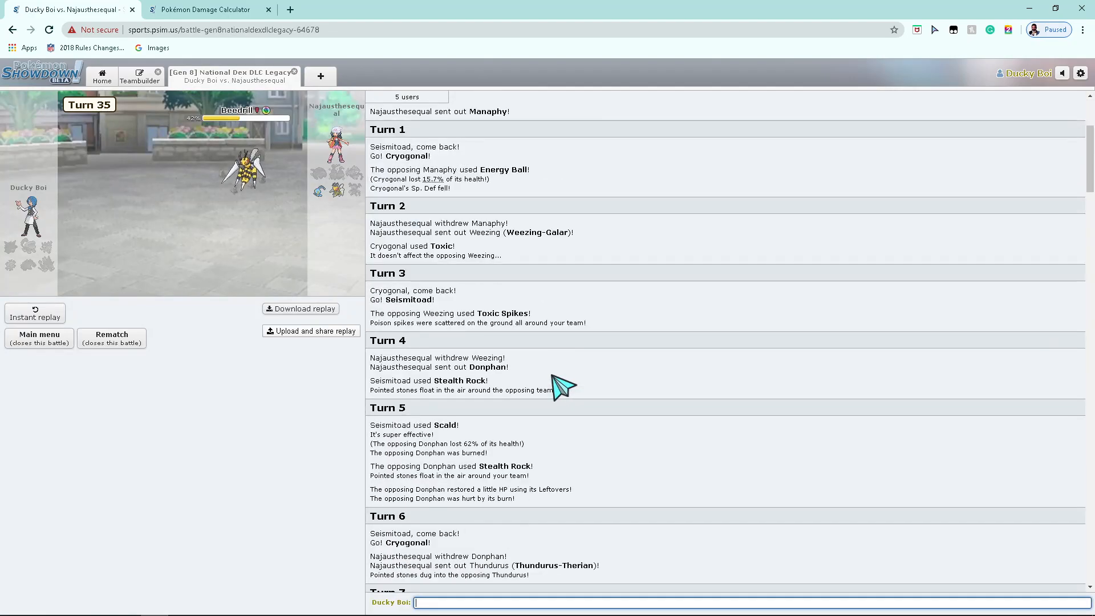
pyautogui.scroll(-3)
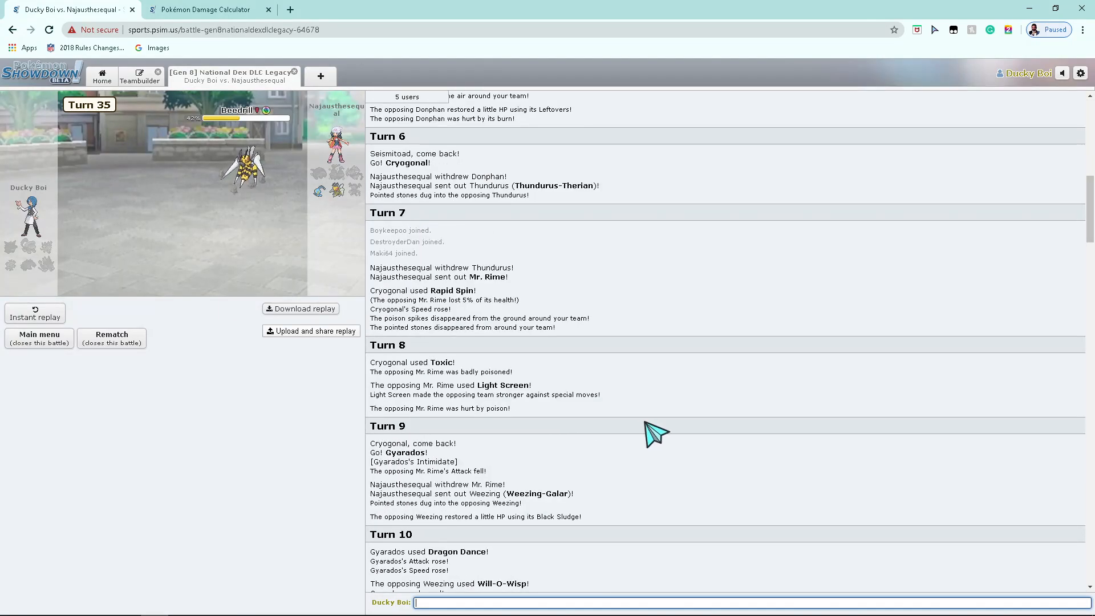
pyautogui.scroll(-3)
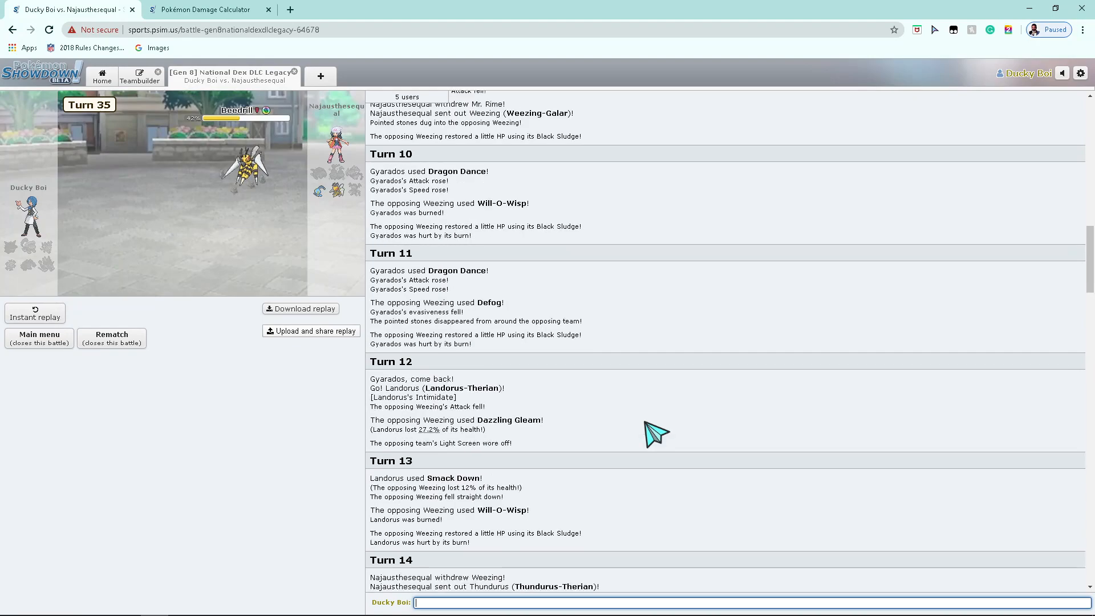
pyautogui.scroll(-3)
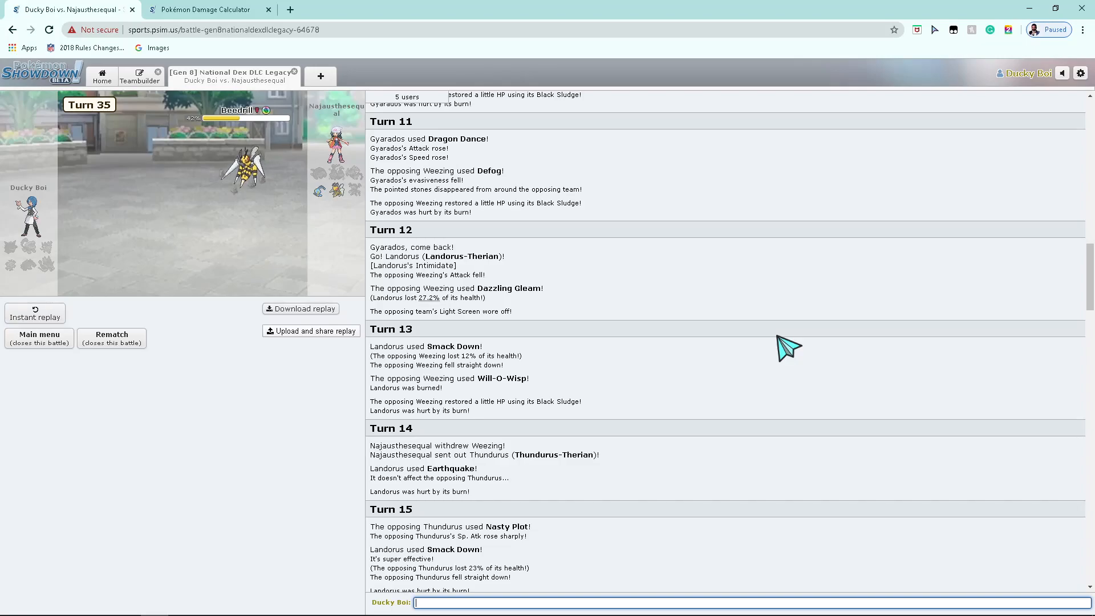
pyautogui.scroll(-3)
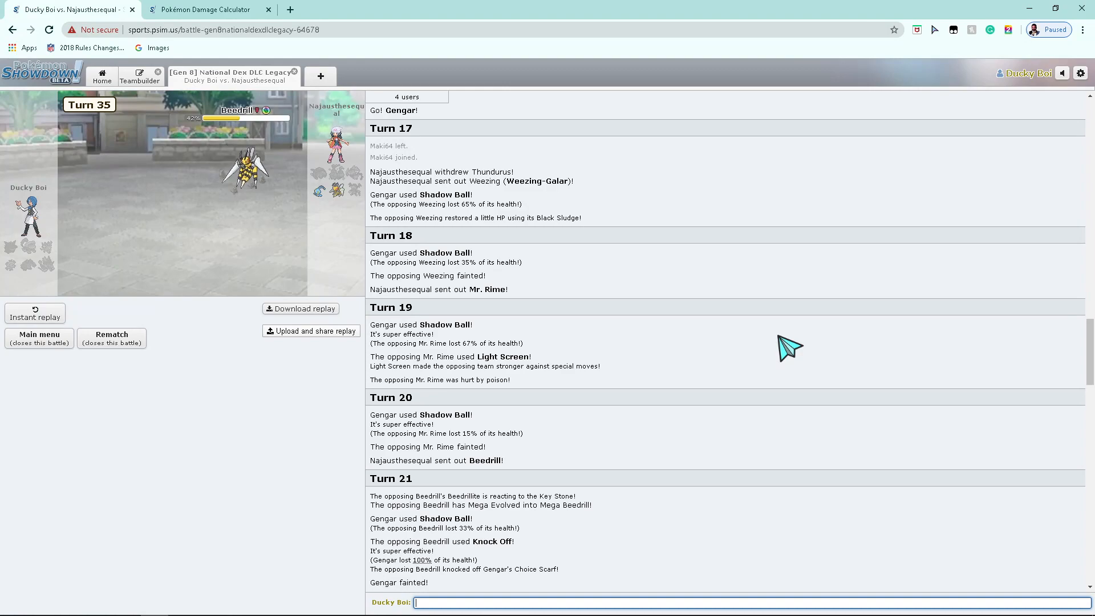
pyautogui.moveTo(780, 349)
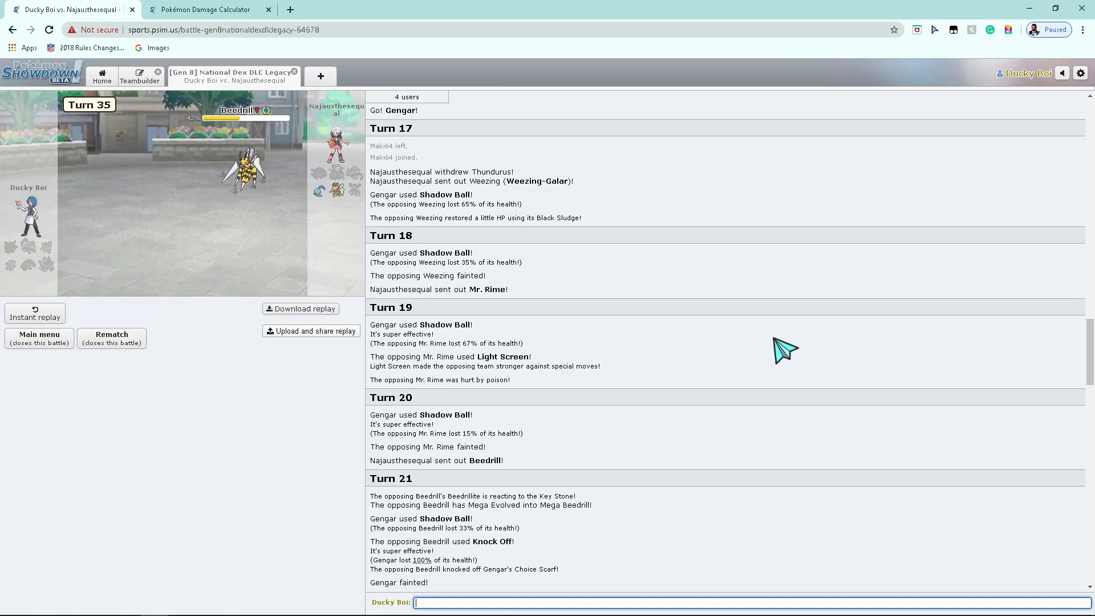
pyautogui.scroll(-3)
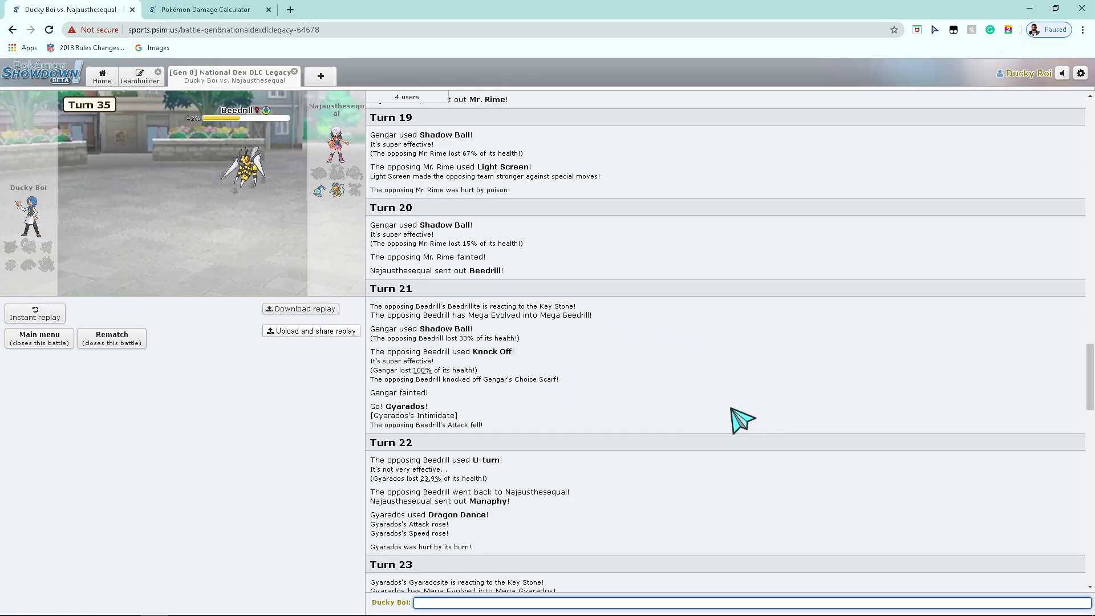
pyautogui.moveTo(663, 396)
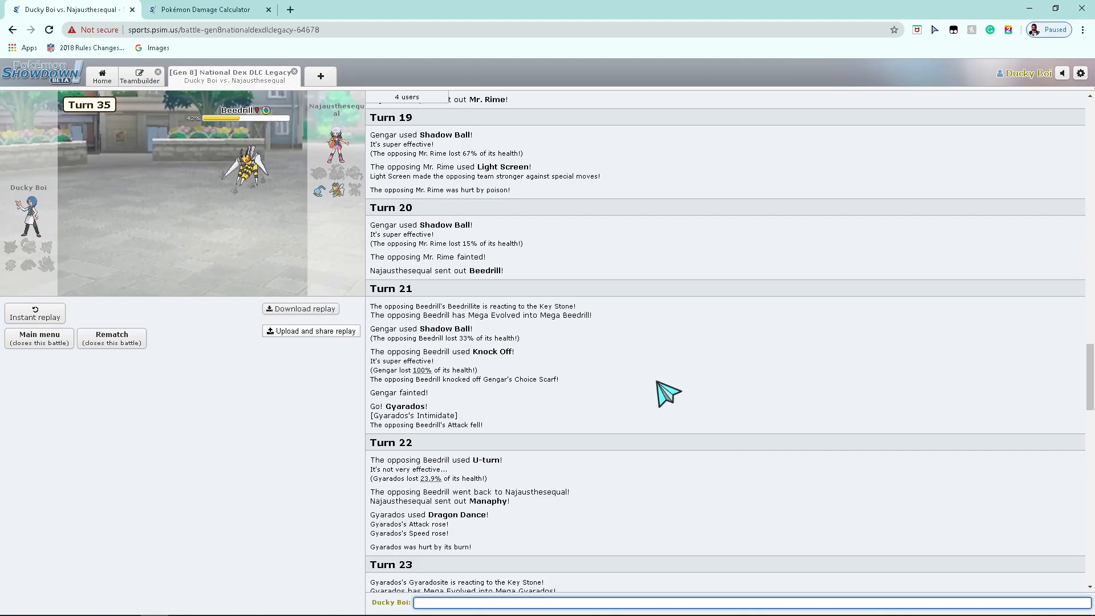
pyautogui.moveTo(395, 251)
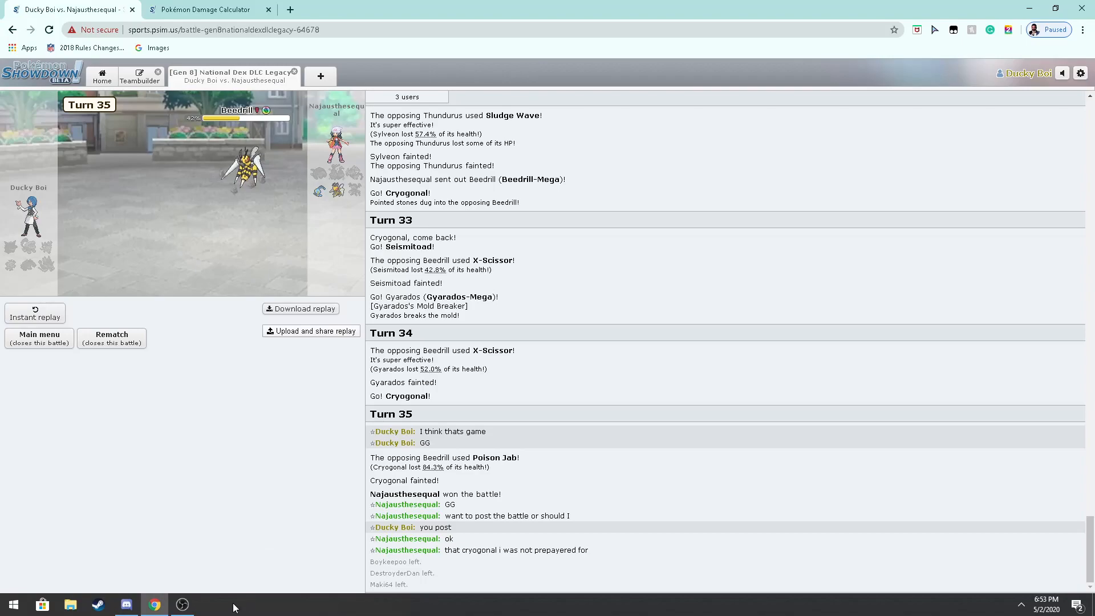
pyautogui.click(181, 604)
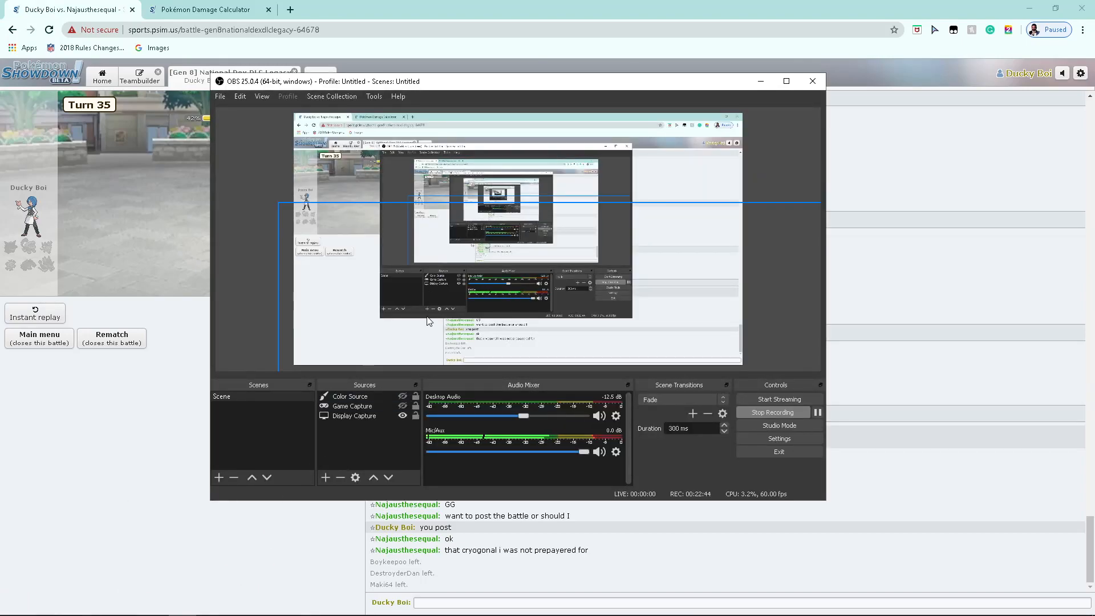